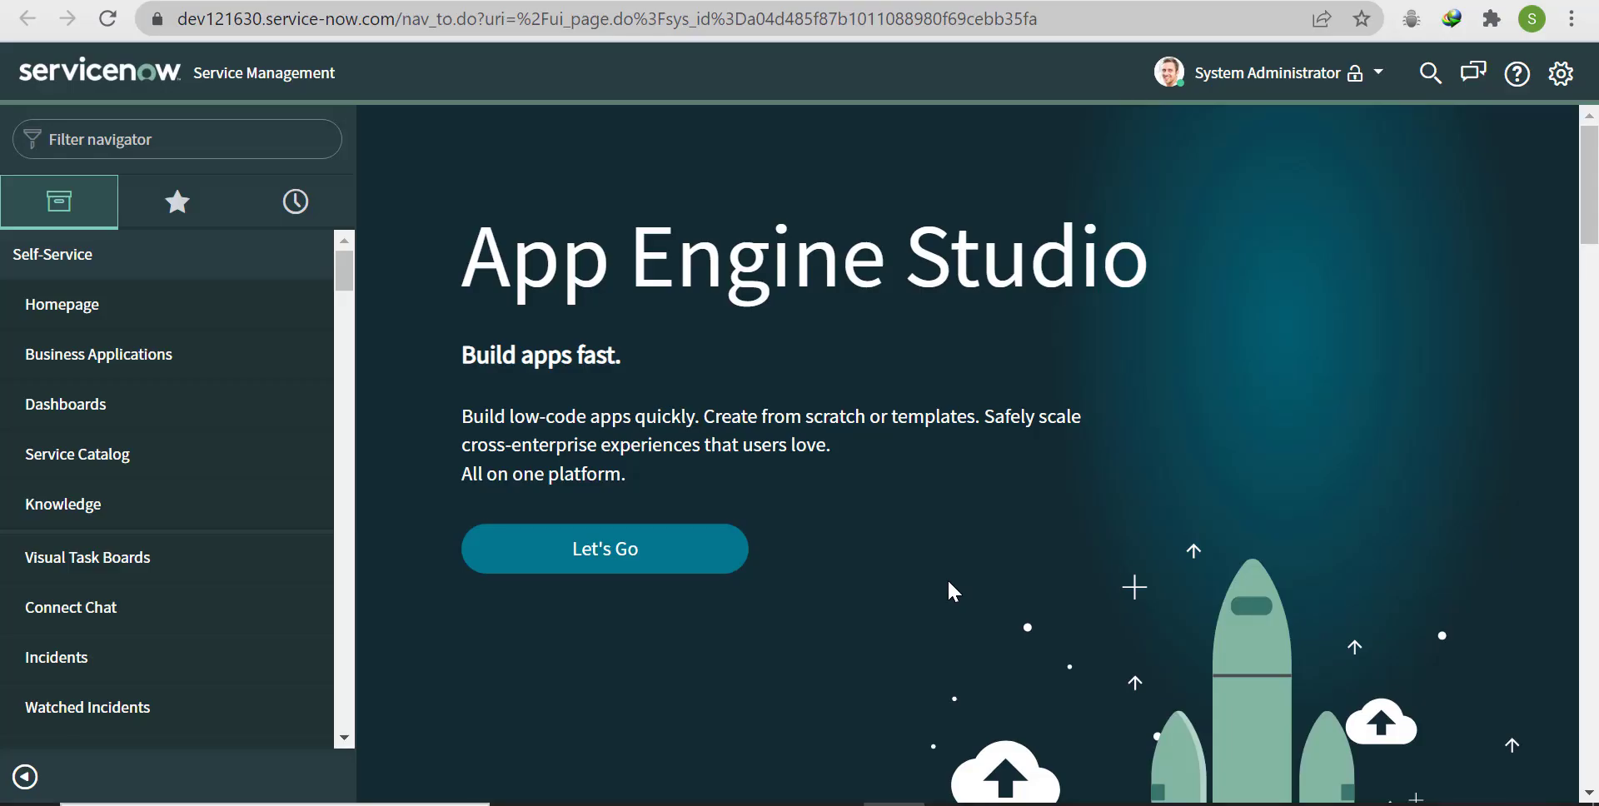
# Step: Filter the navigator for incident.list to show all 67 incident records
pyautogui.click(176, 138)
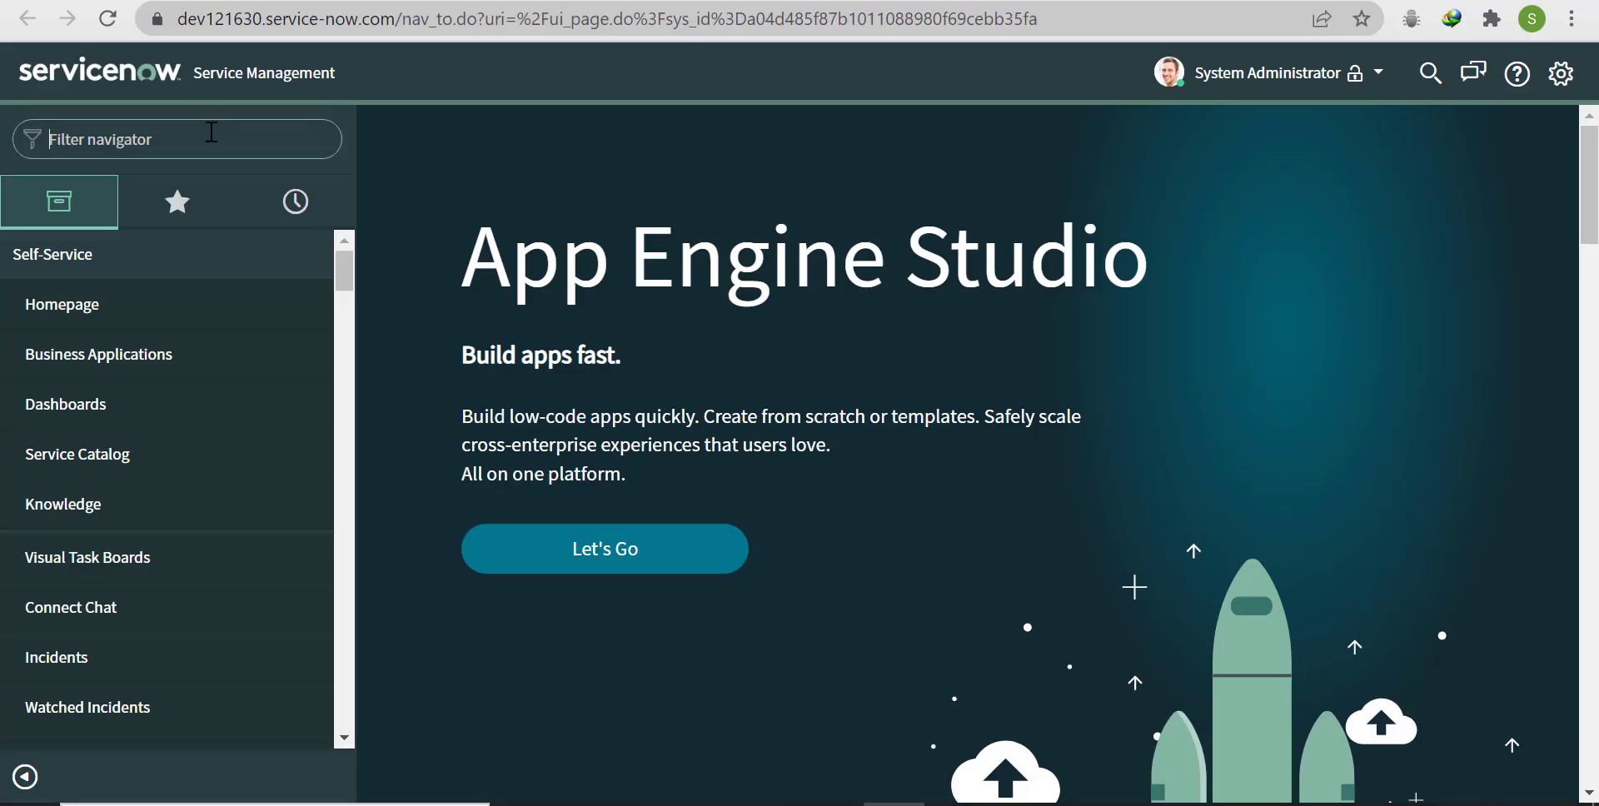
pyautogui.write('inc')
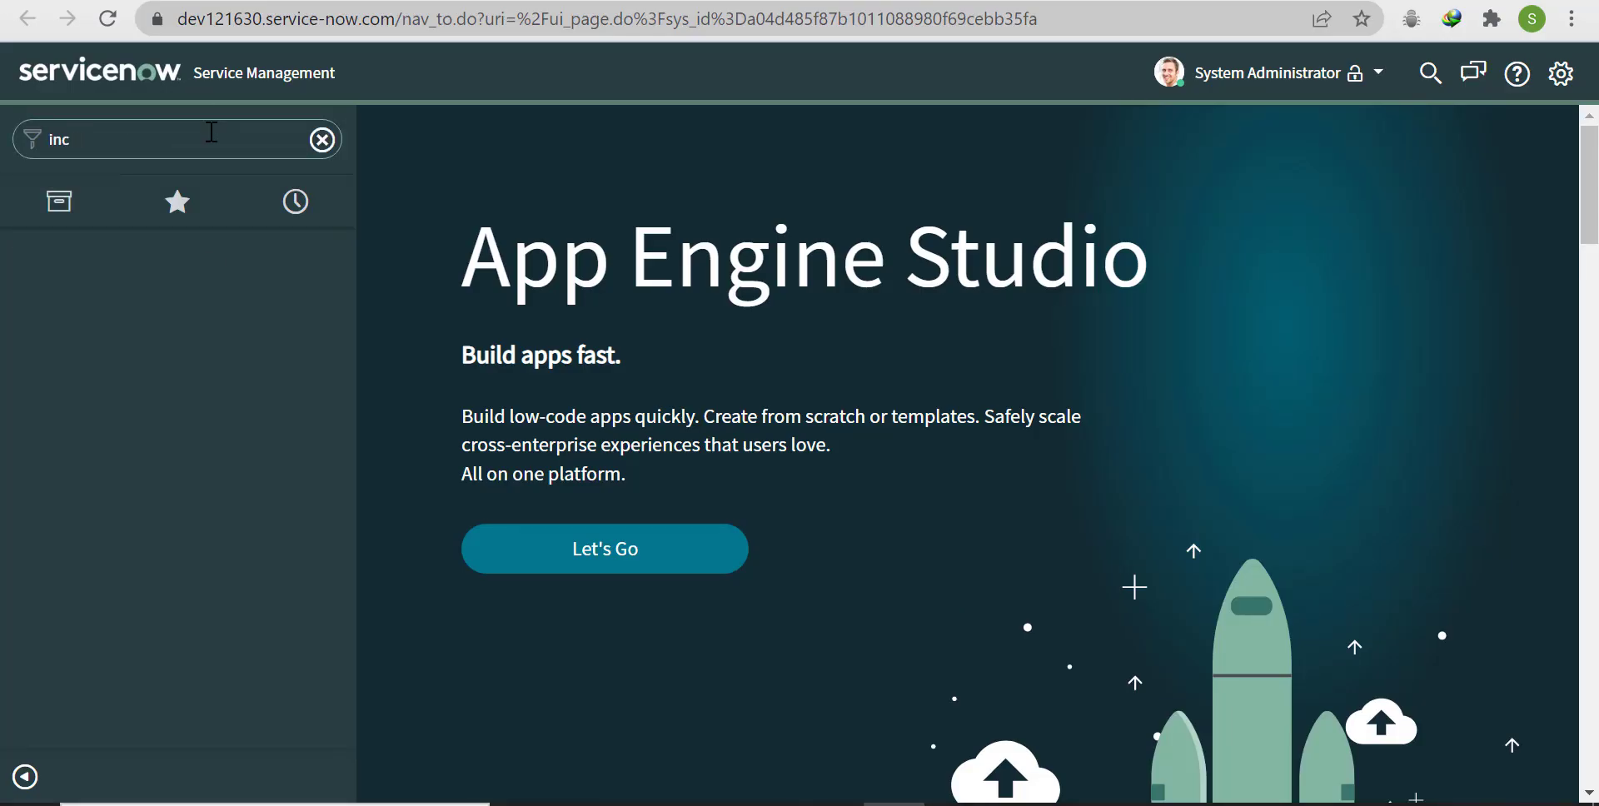
pyautogui.write('incident.list')
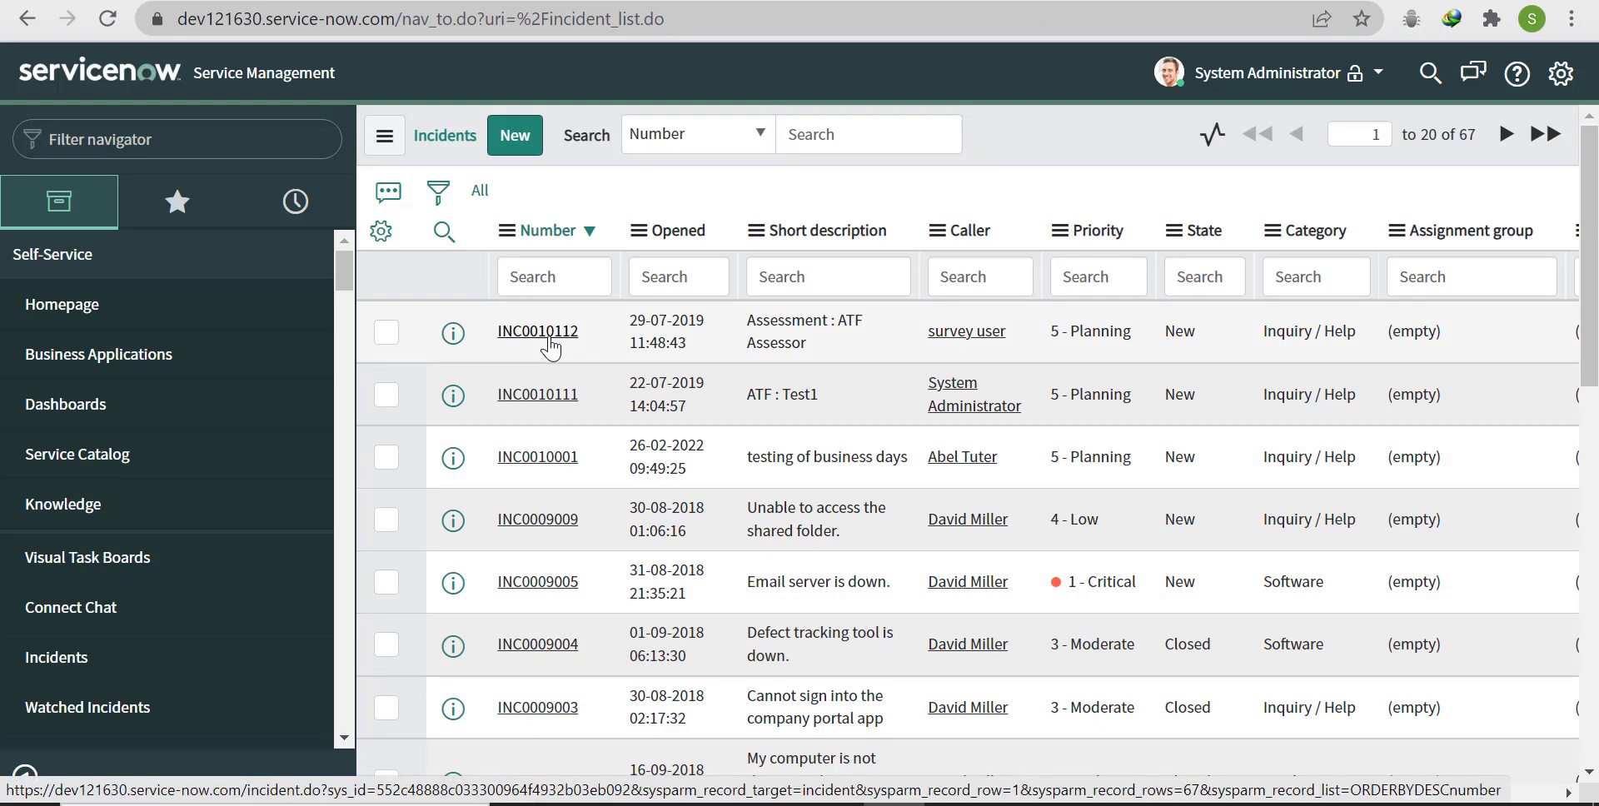
# Step: Open incident INC0010112 and launch Form Design for the incident table
pyautogui.click(537, 330)
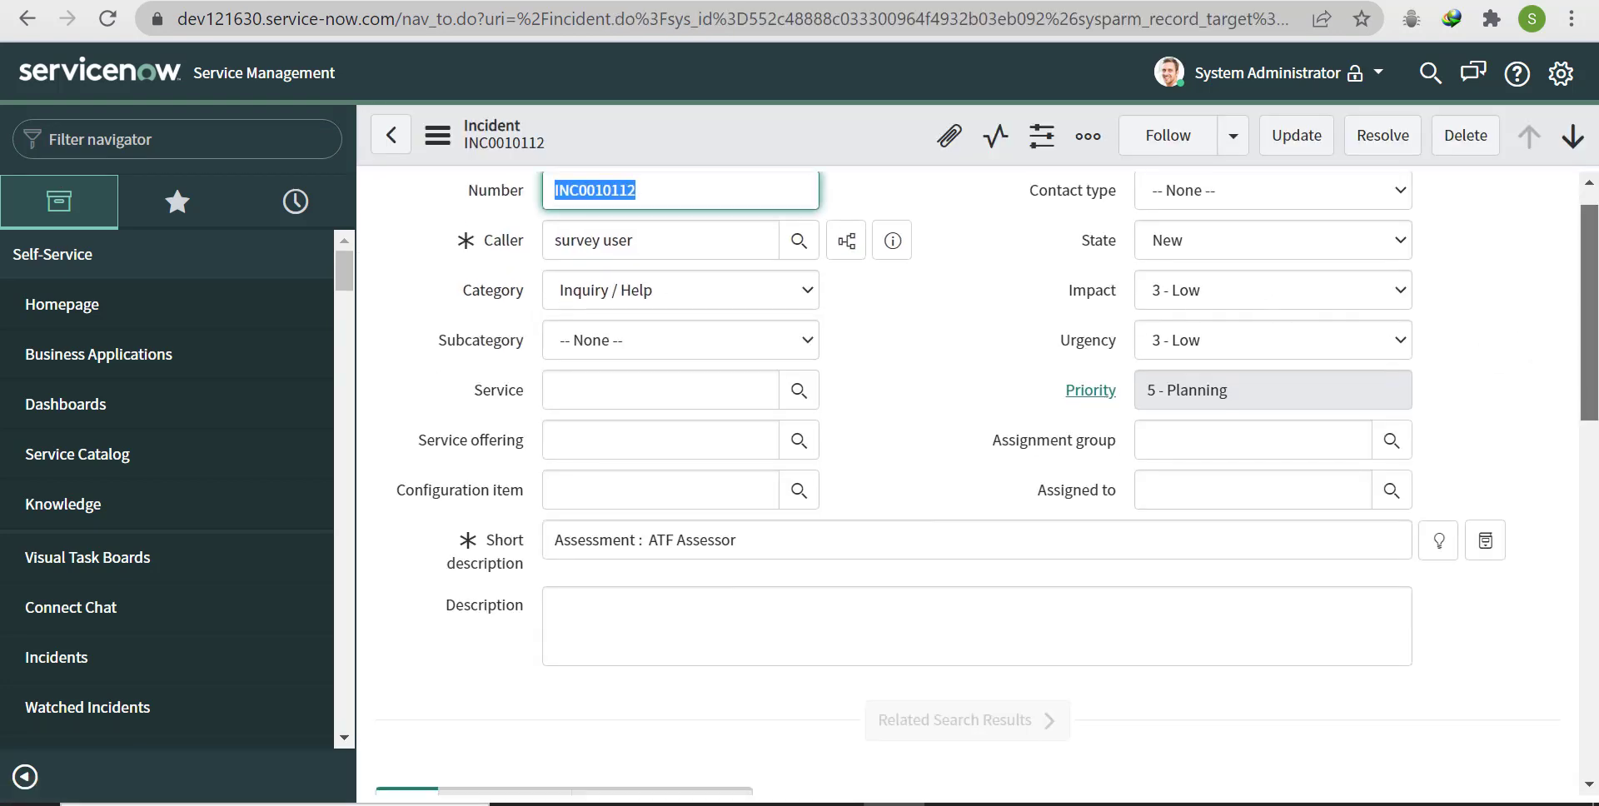
pyautogui.scroll(-3)
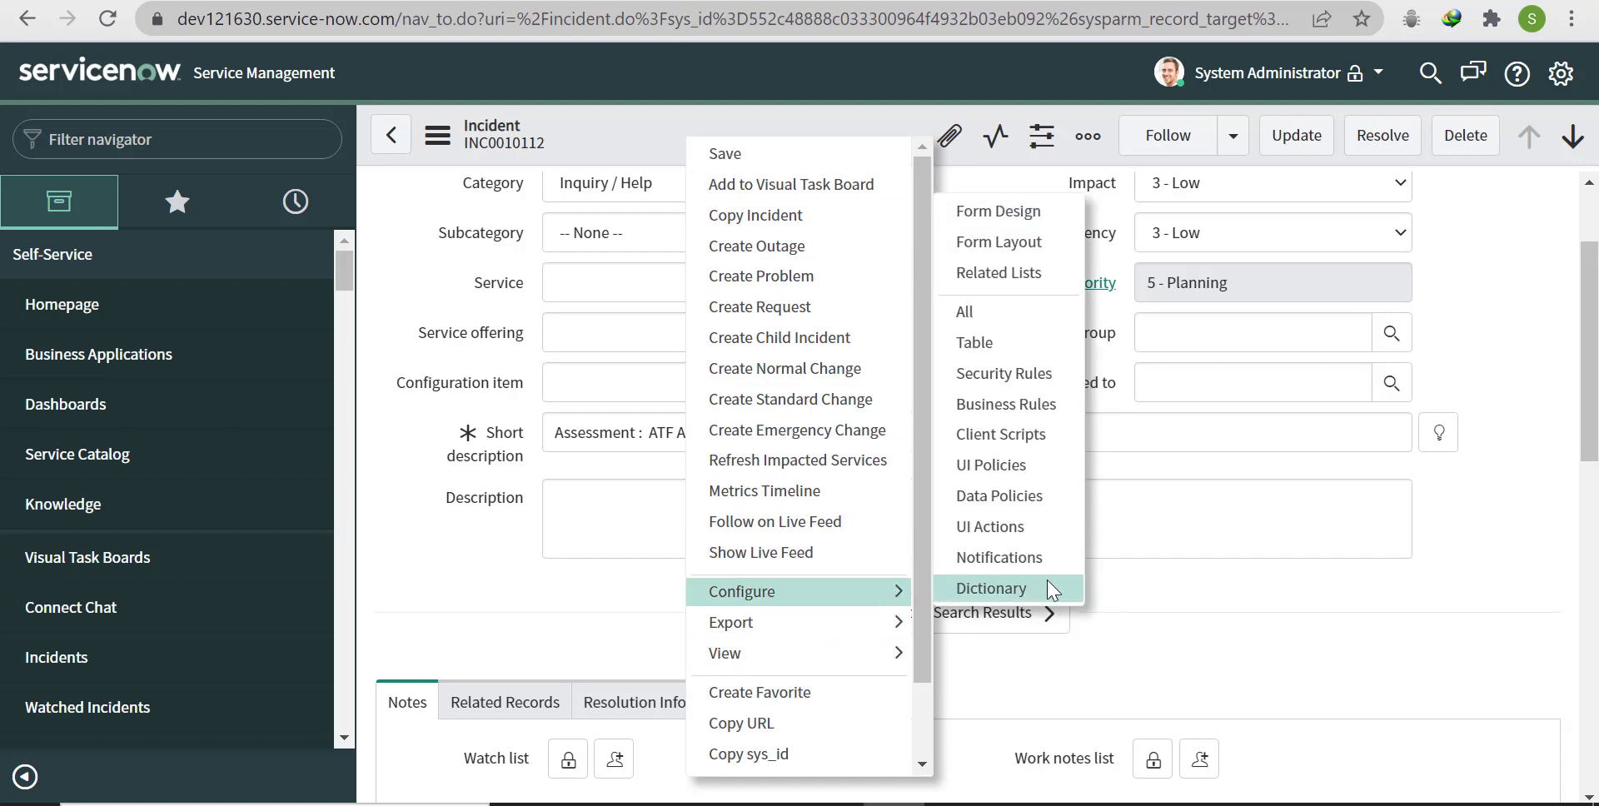
pyautogui.moveTo(1005, 211)
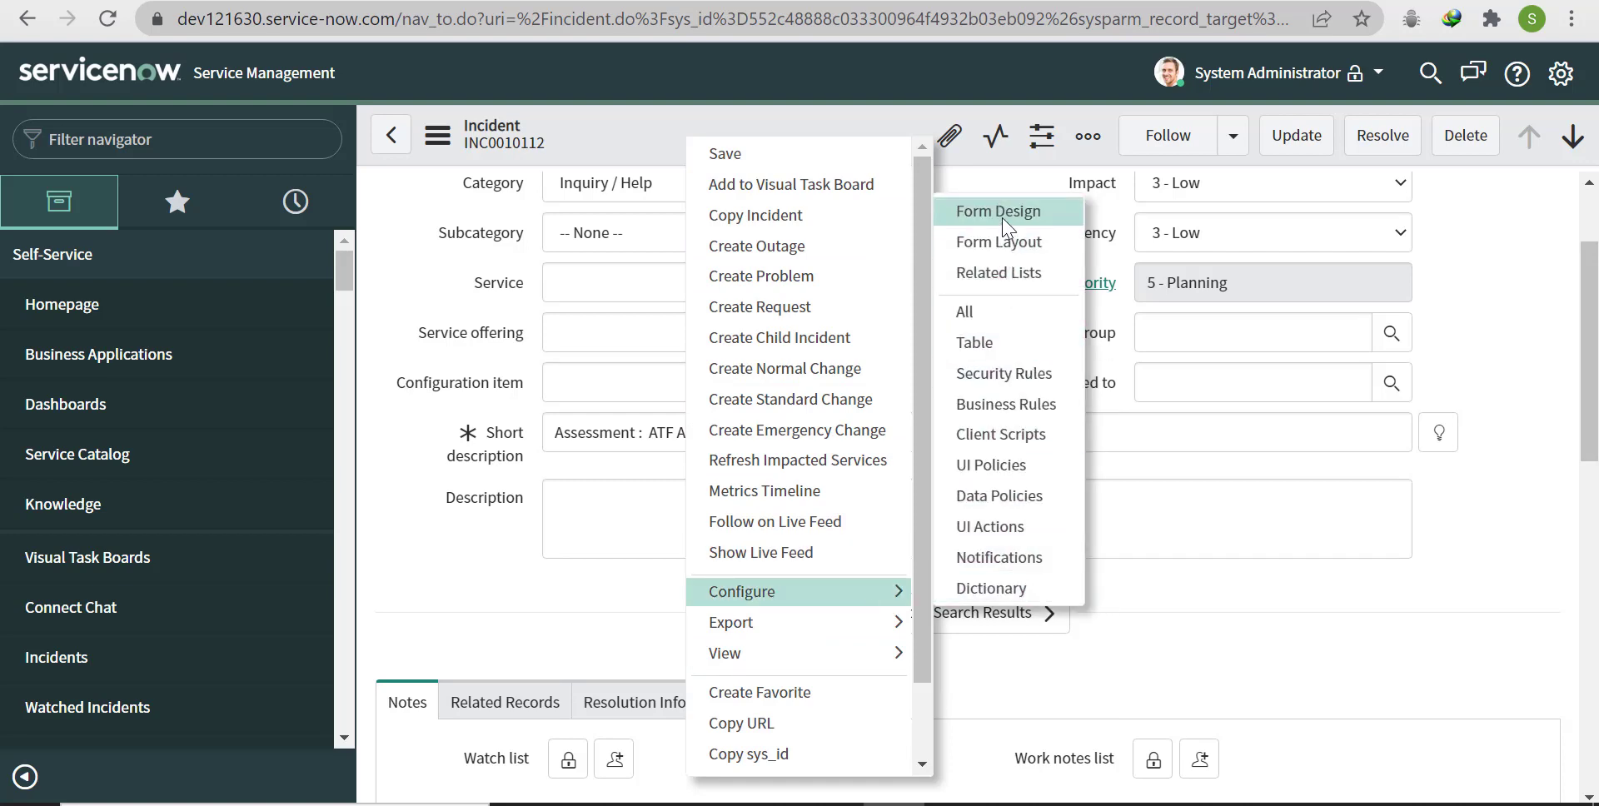
pyautogui.click(1004, 211)
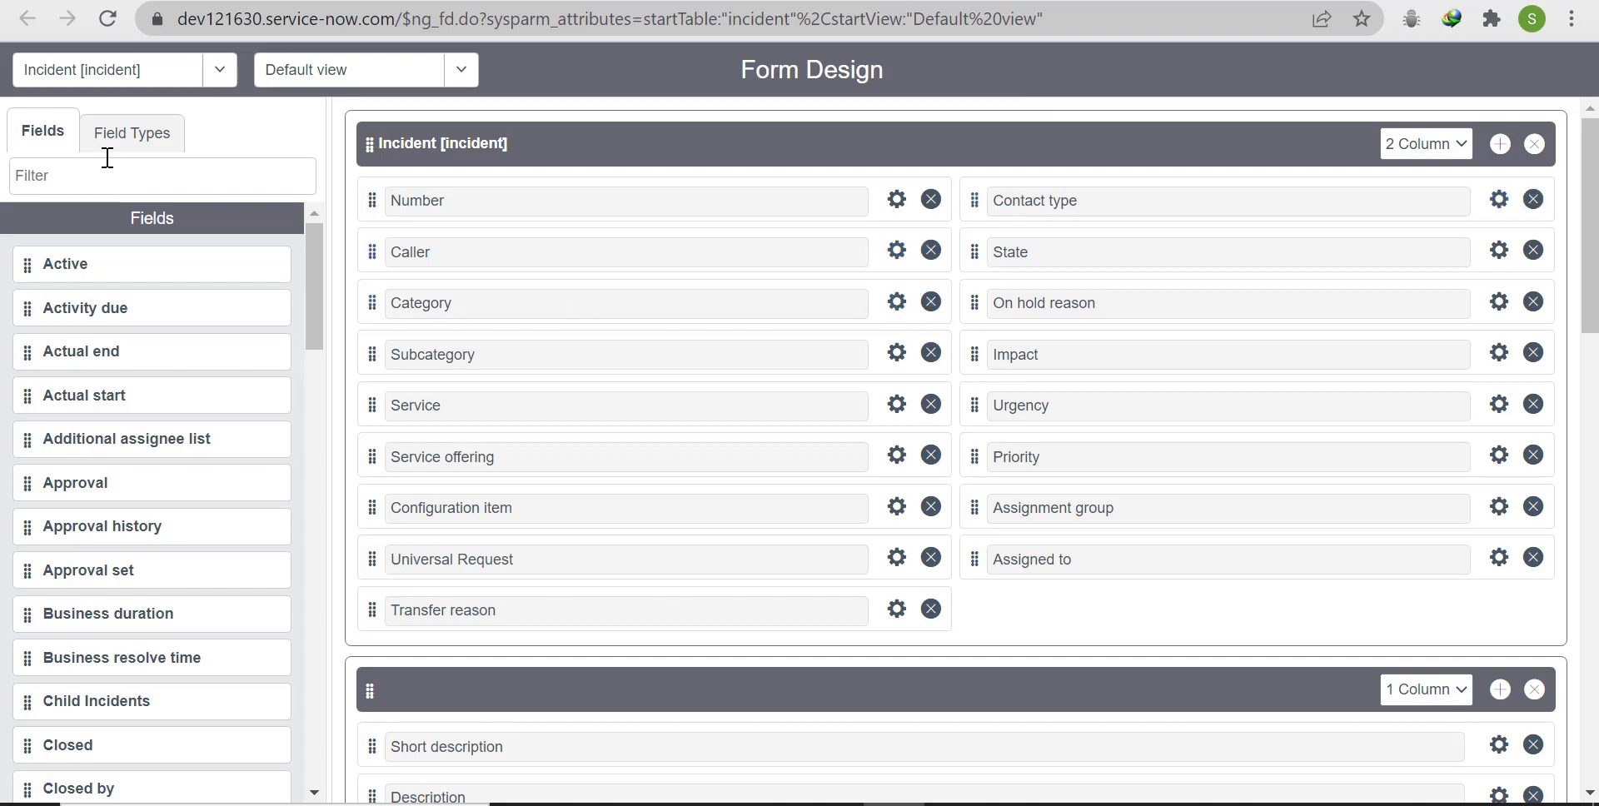
# Step: Add a Date field labelled 'Due' with name u_due, then save the form design
pyautogui.click(131, 133)
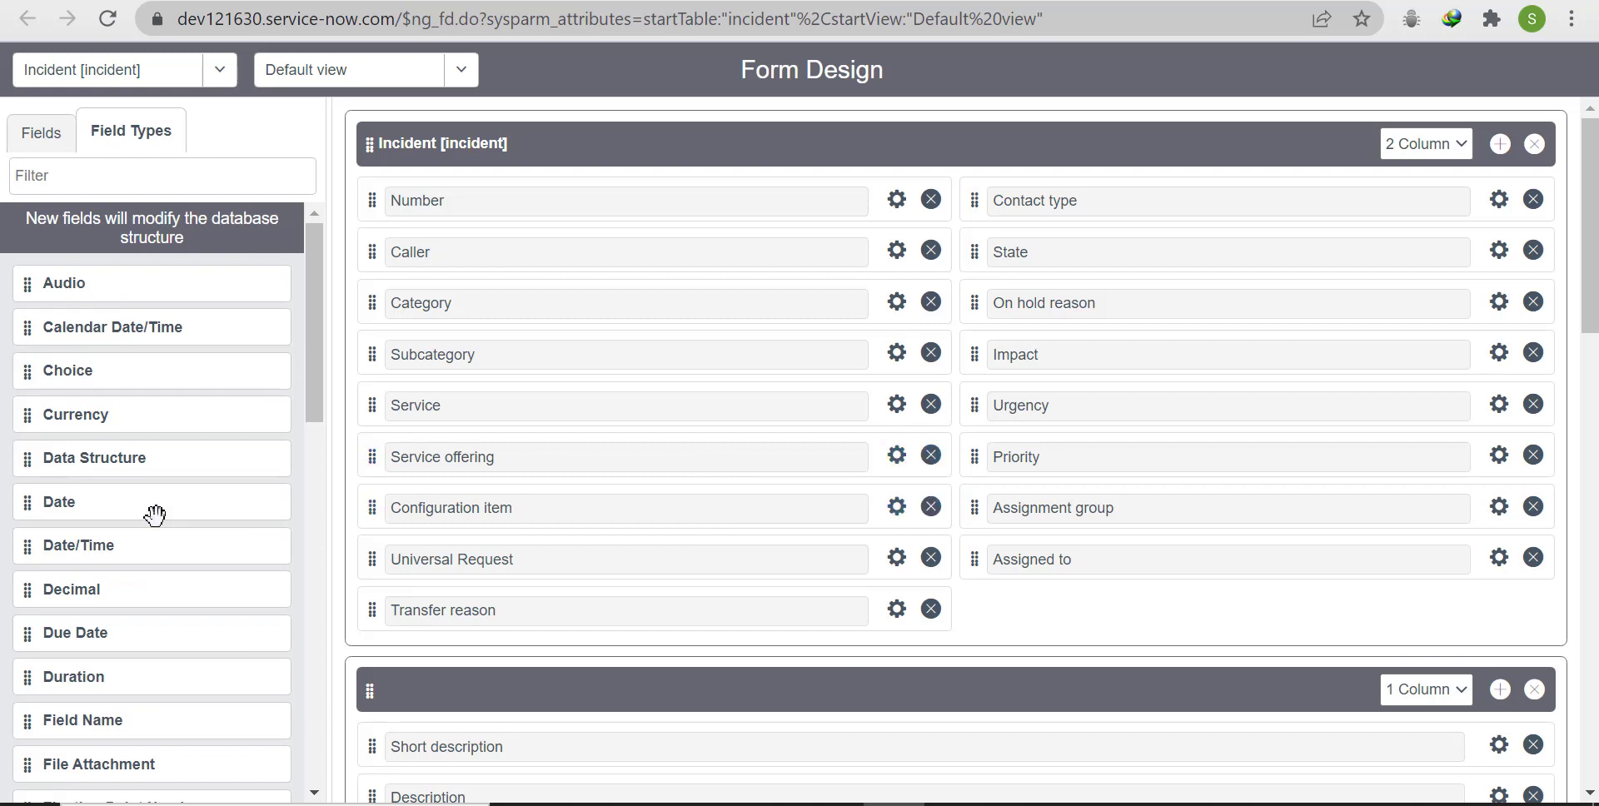
pyautogui.moveTo(28, 538)
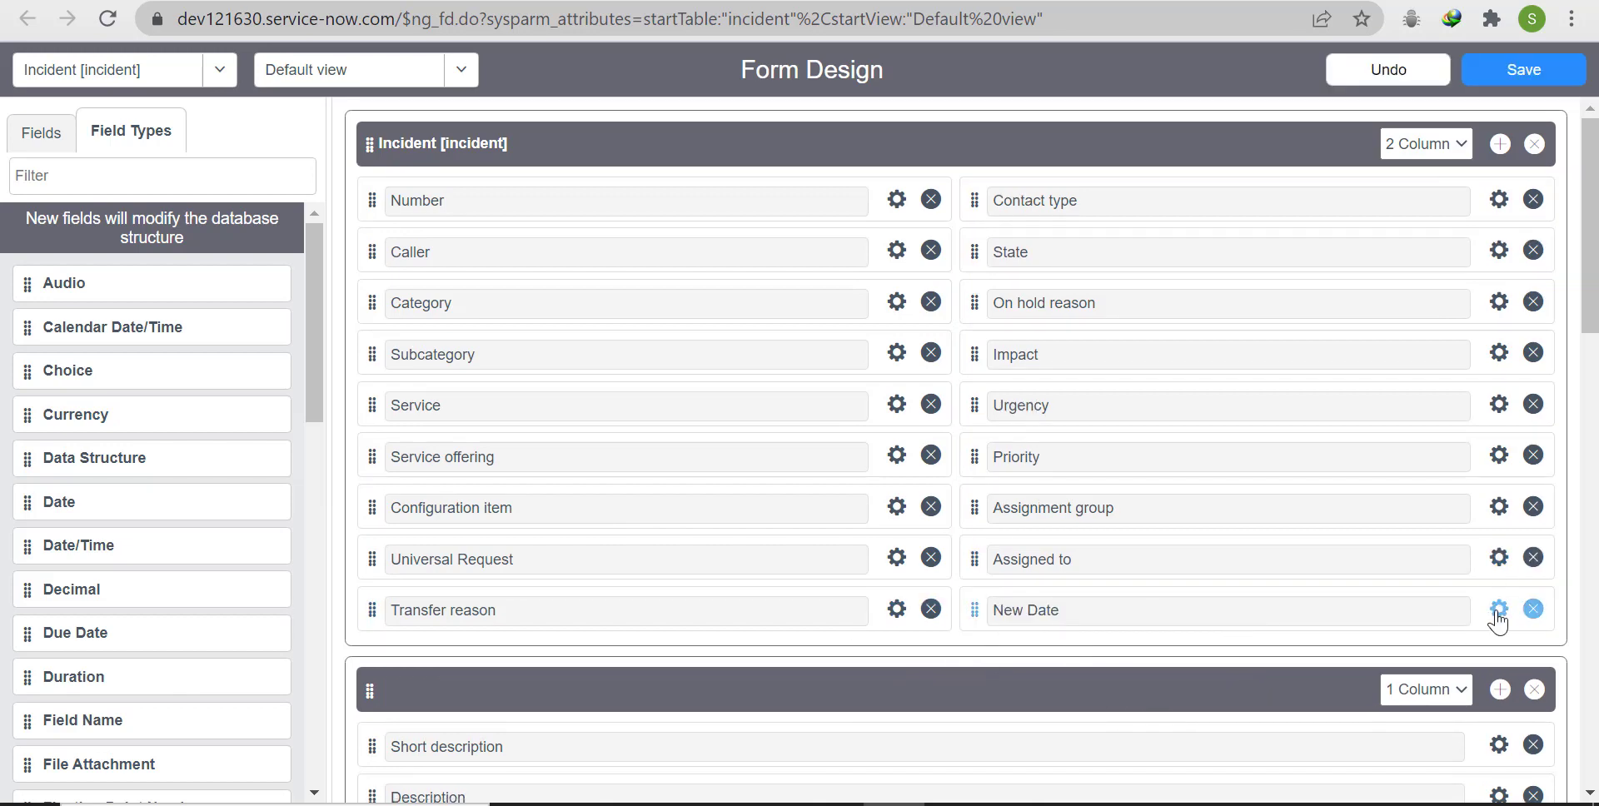
pyautogui.click(1499, 610)
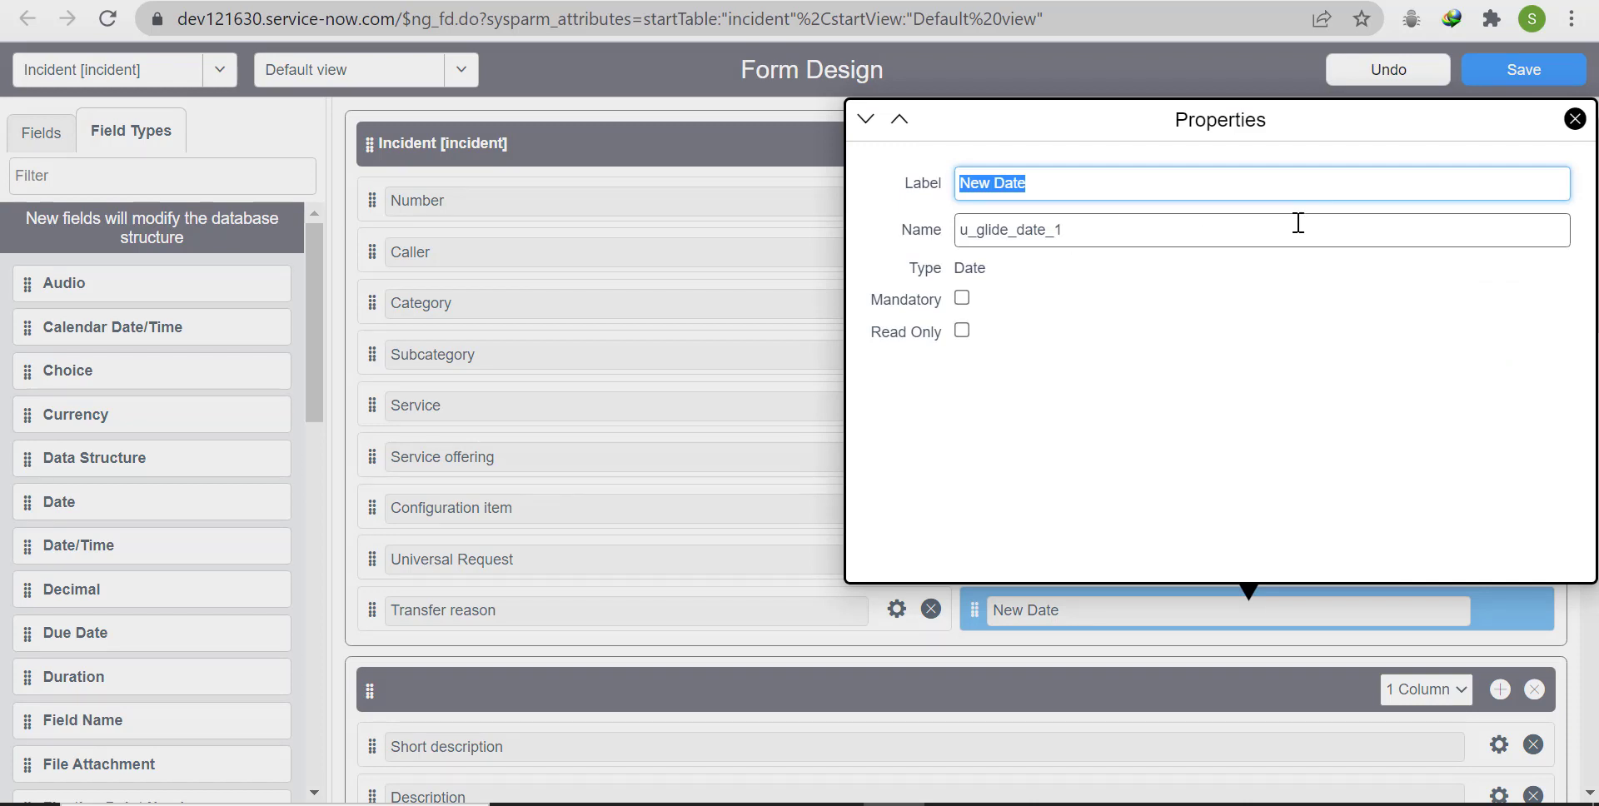
pyautogui.write('D')
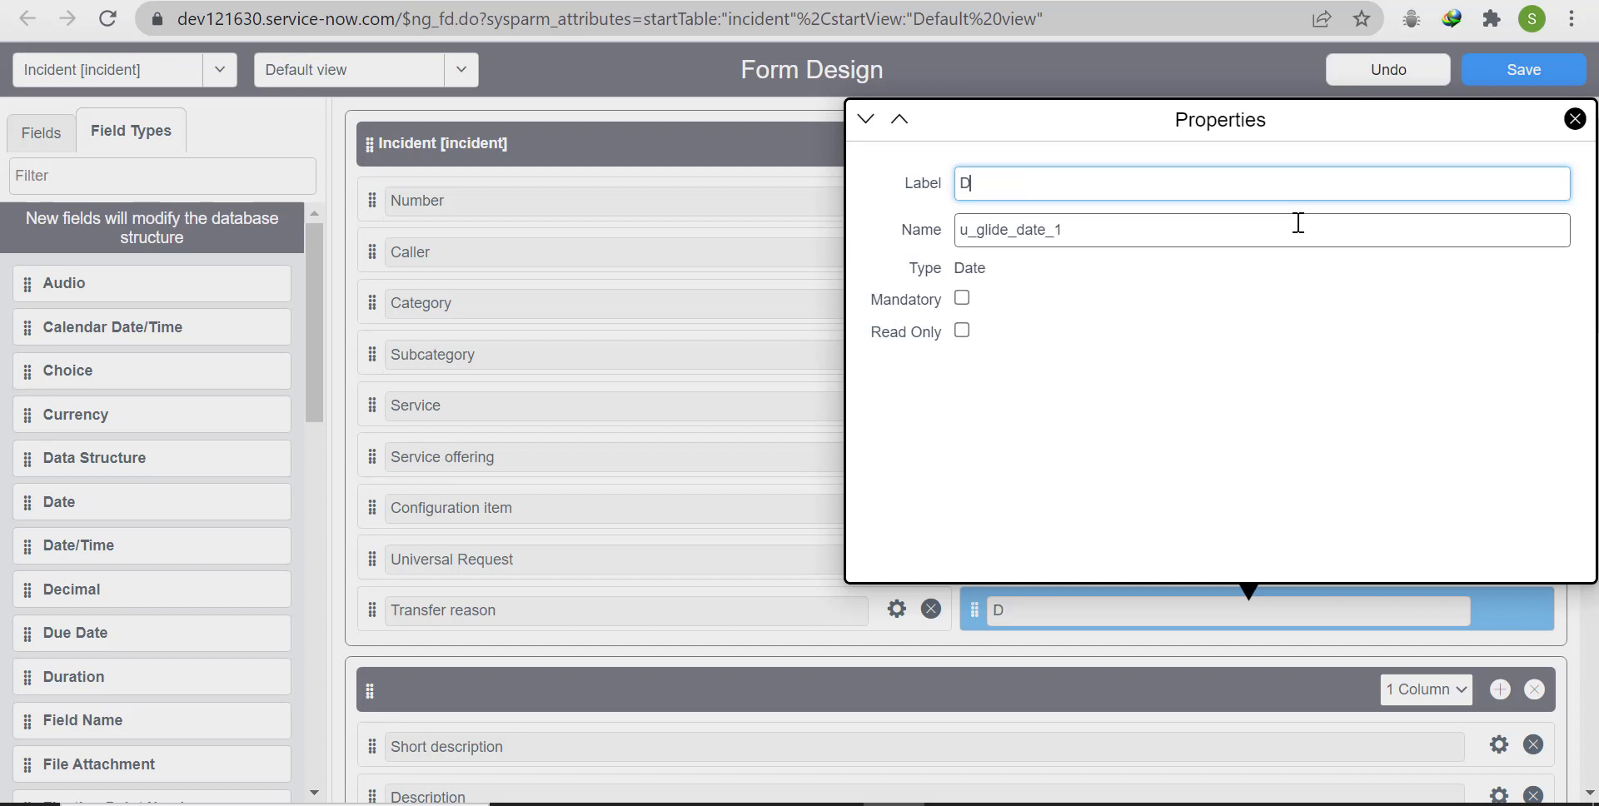
pyautogui.write('ue')
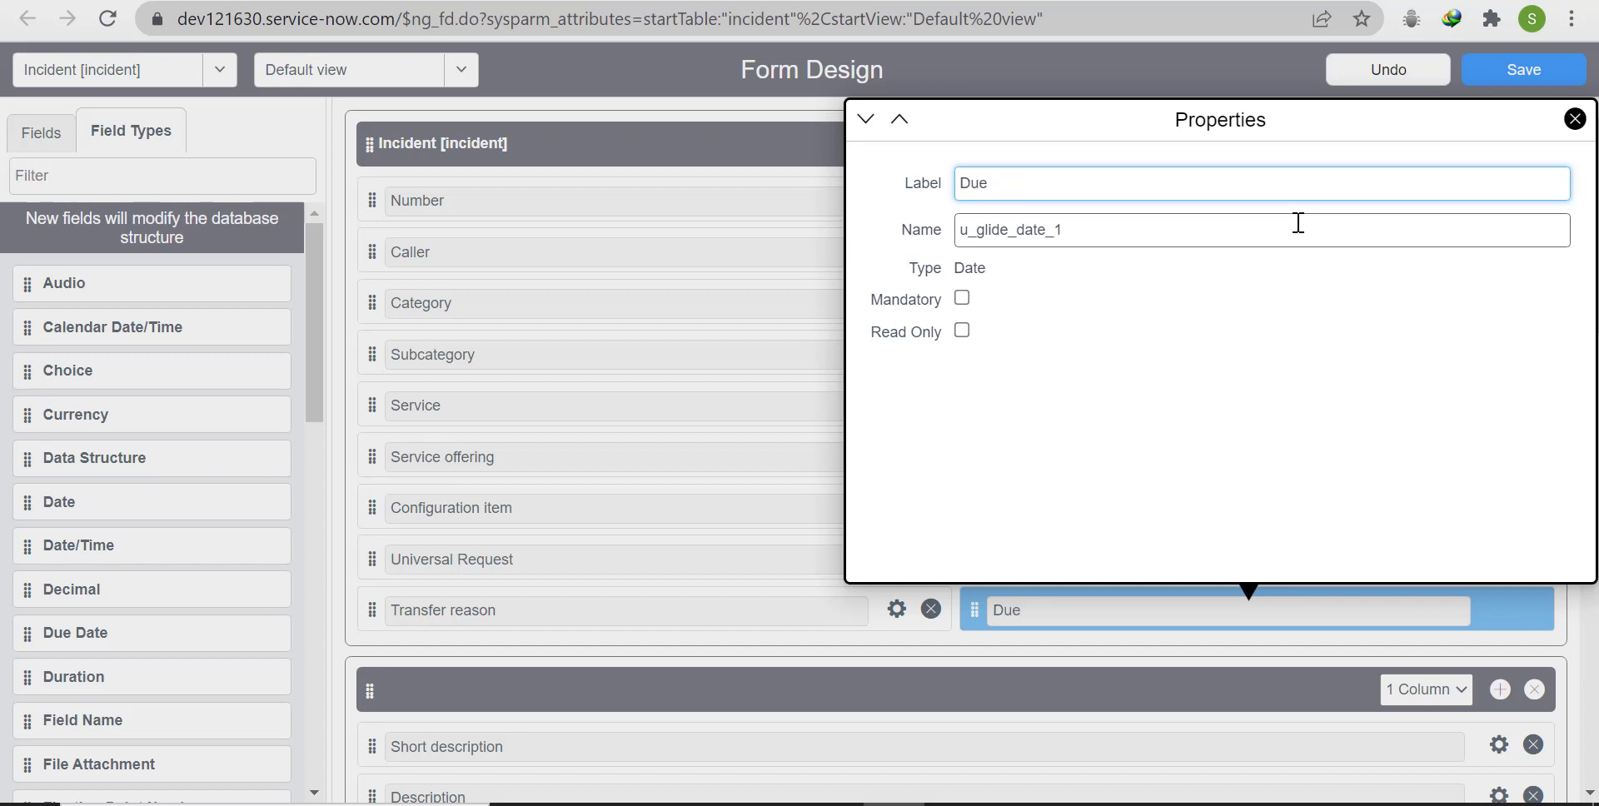
pyautogui.moveTo(1079, 229)
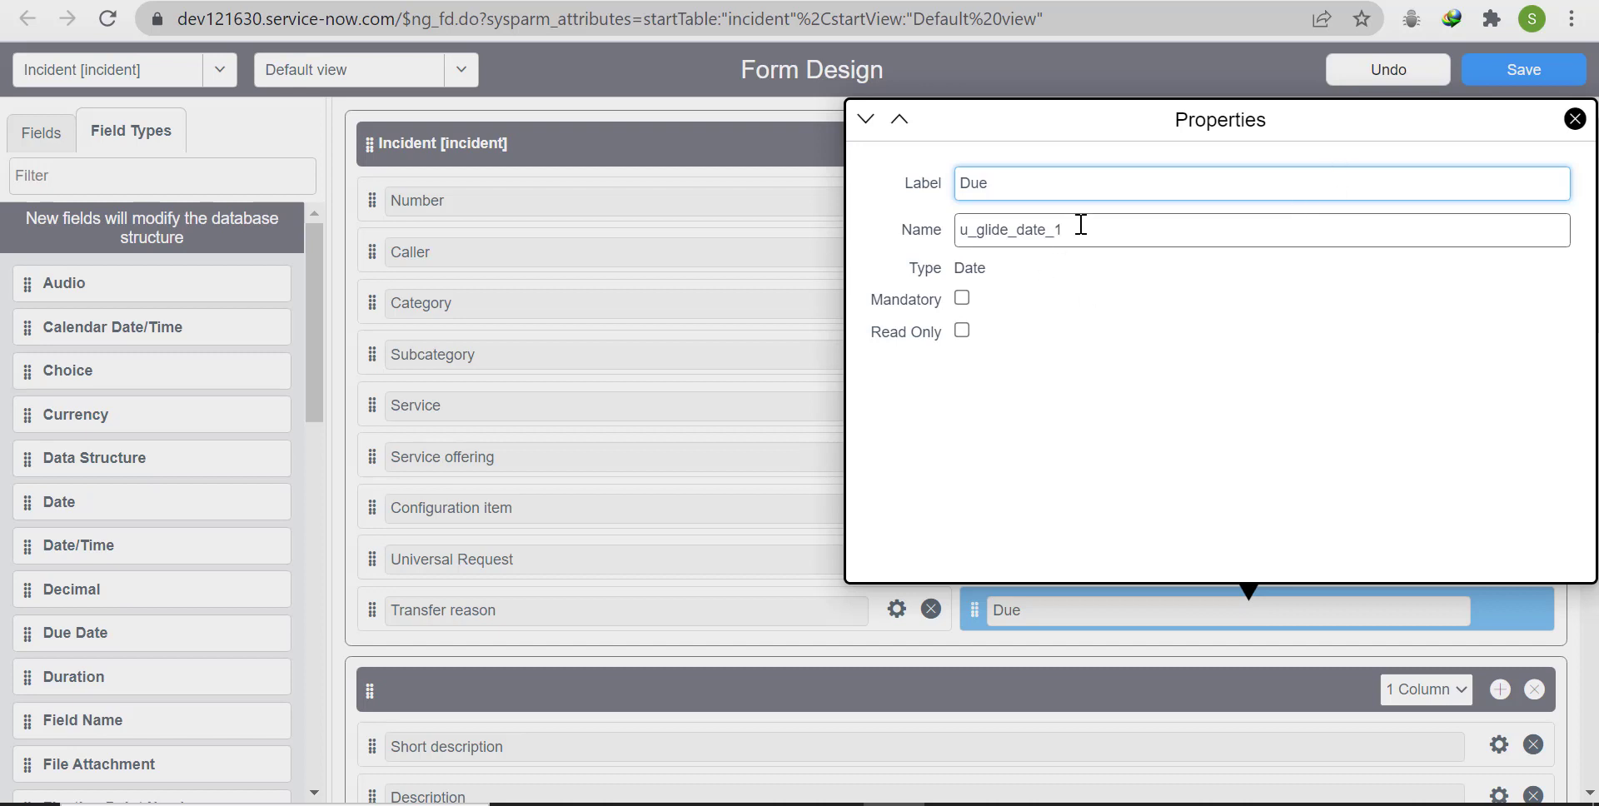
pyautogui.tripleClick(1010, 228)
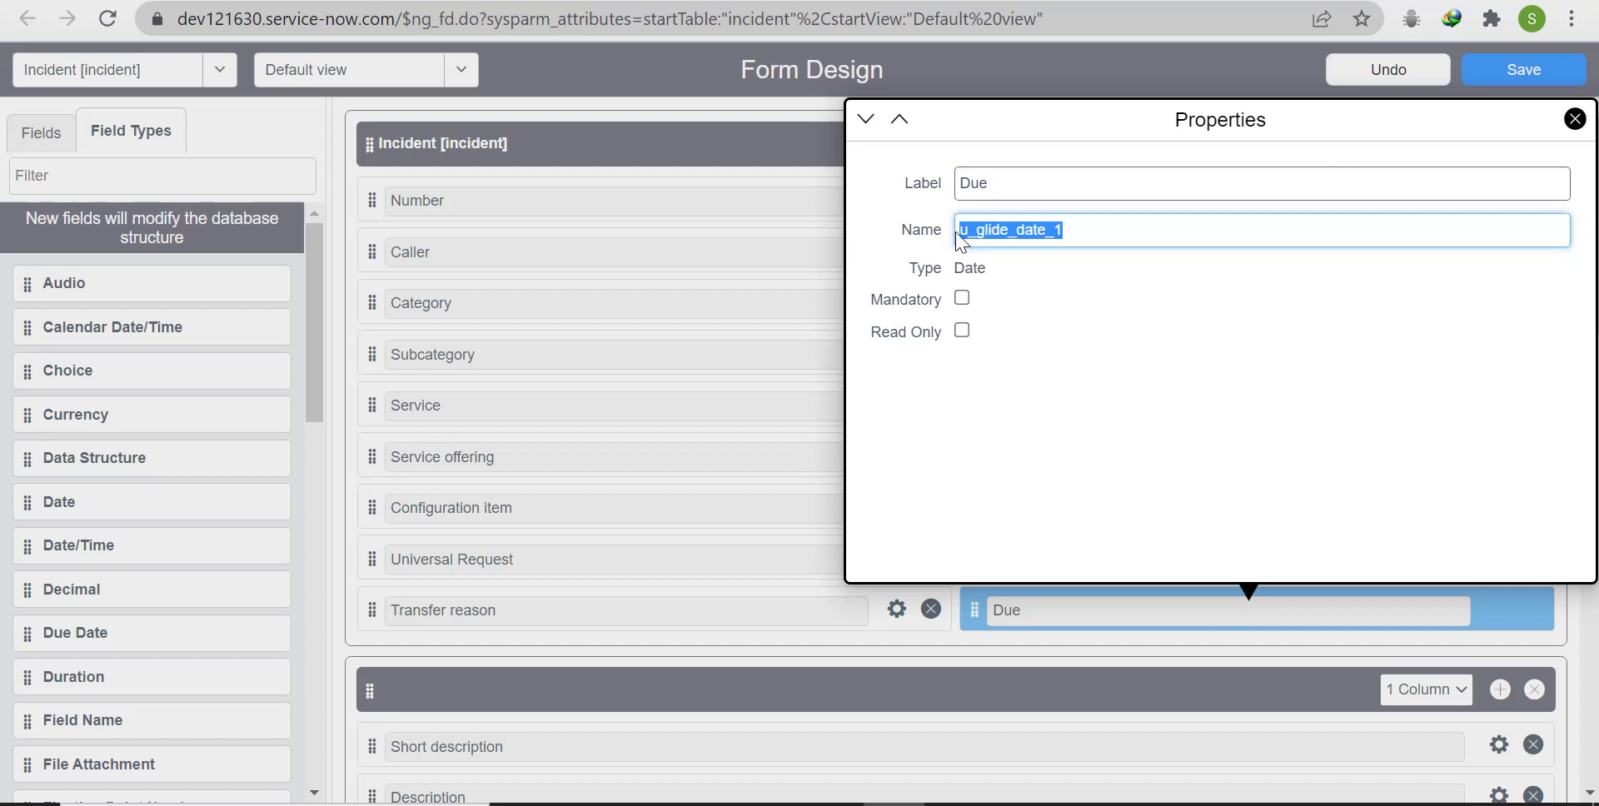
pyautogui.moveTo(1210, 315)
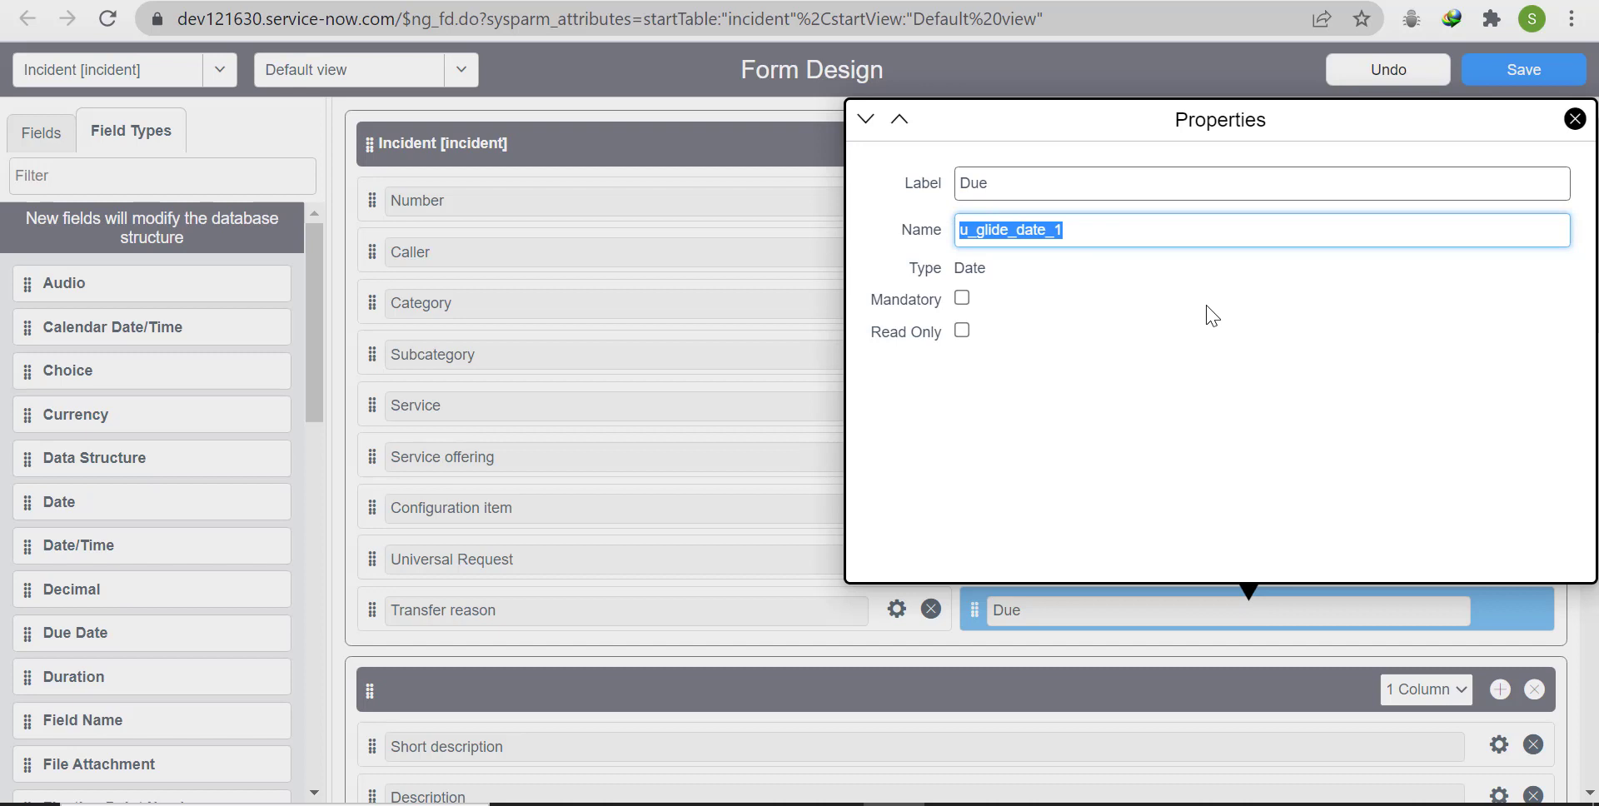
pyautogui.write('u_')
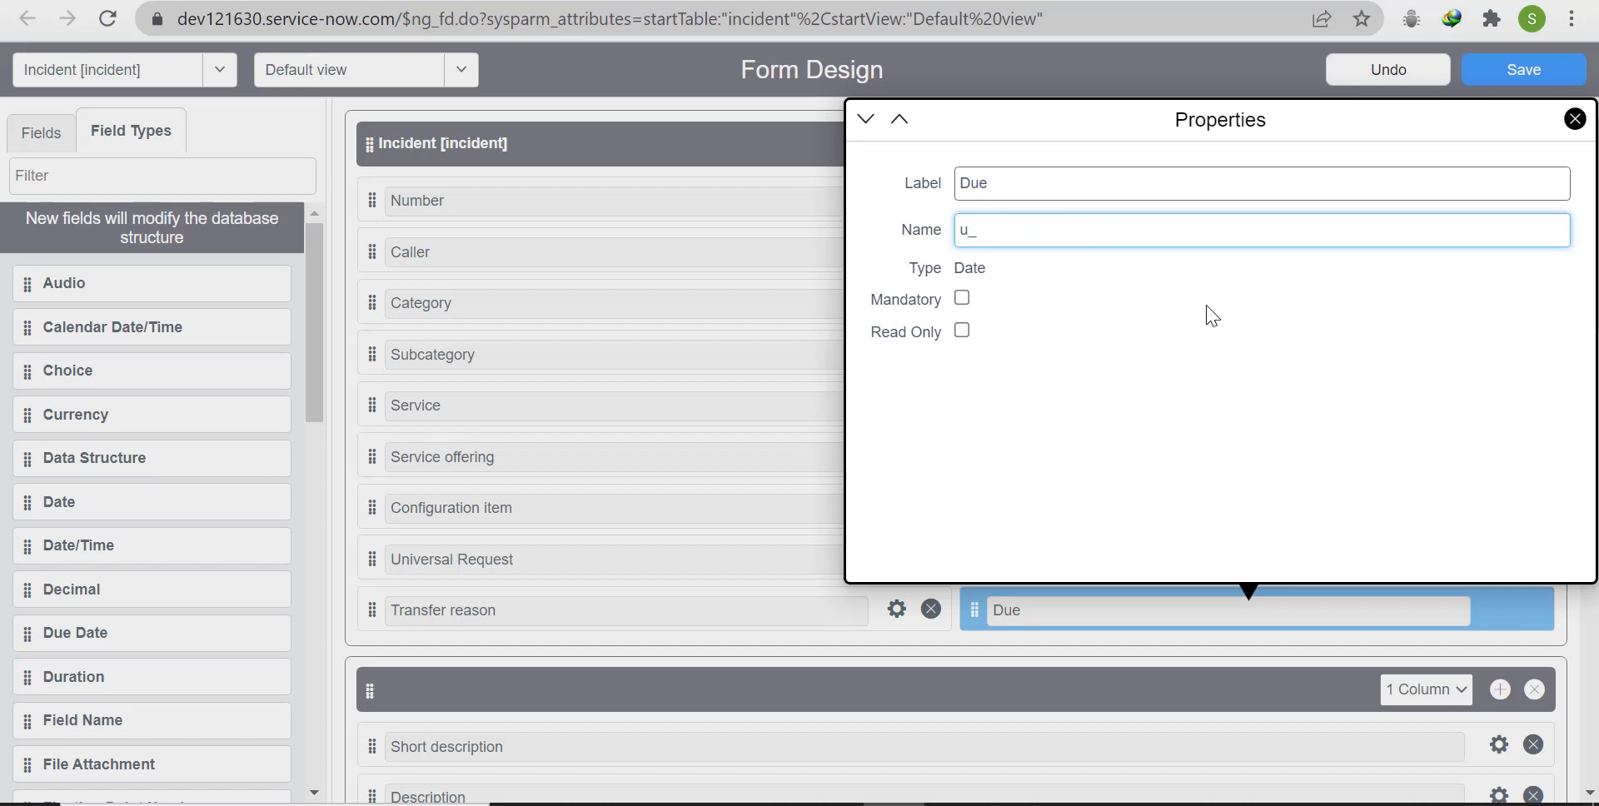
pyautogui.write('due')
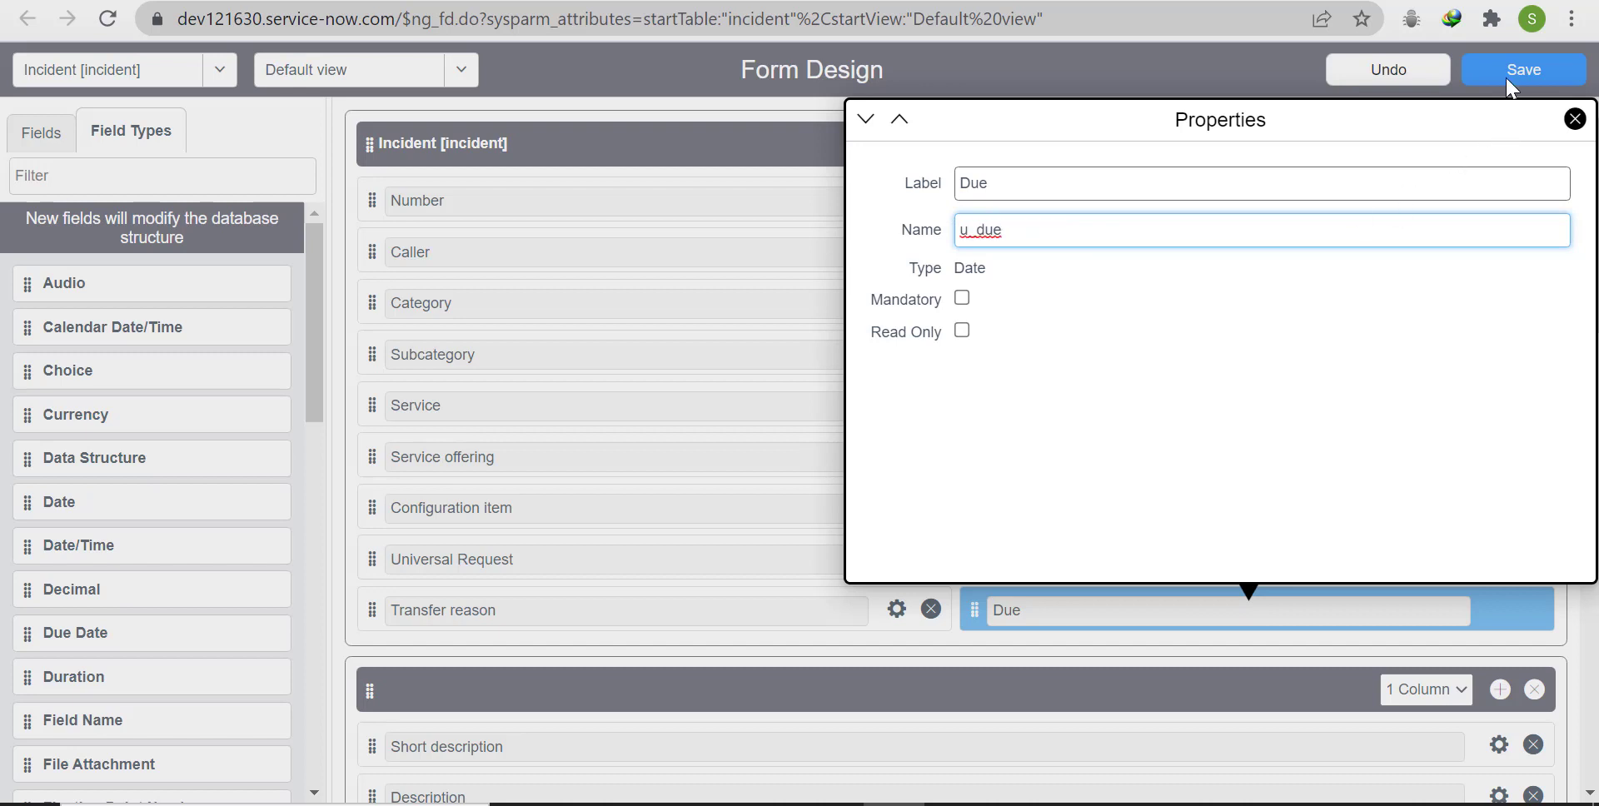
pyautogui.click(1522, 69)
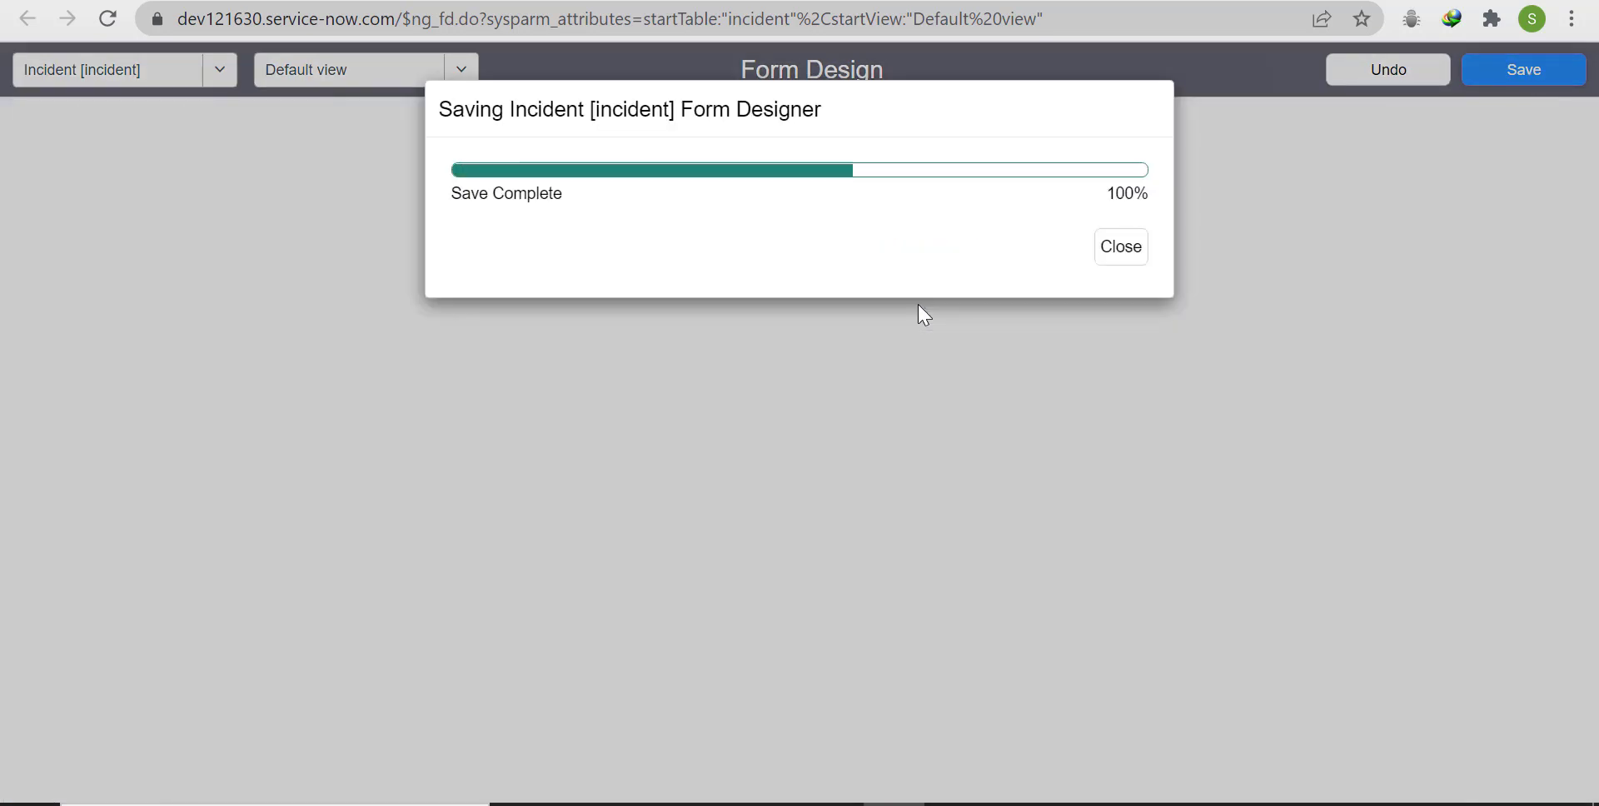
# Step: Close the save confirmation and view INC0010112 with its empty Due field
pyautogui.click(1119, 246)
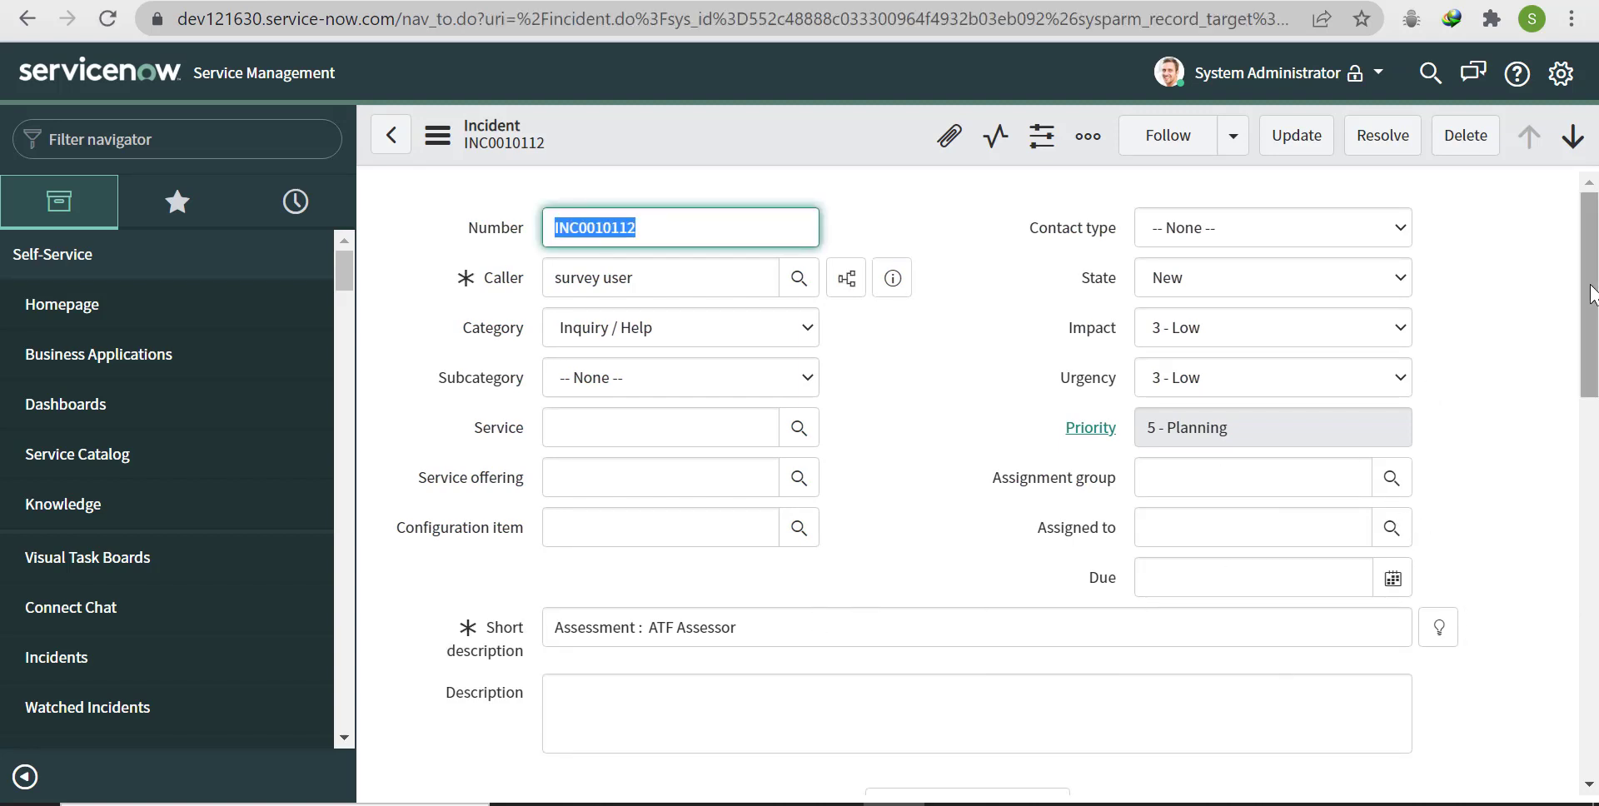
pyautogui.moveTo(947, 359)
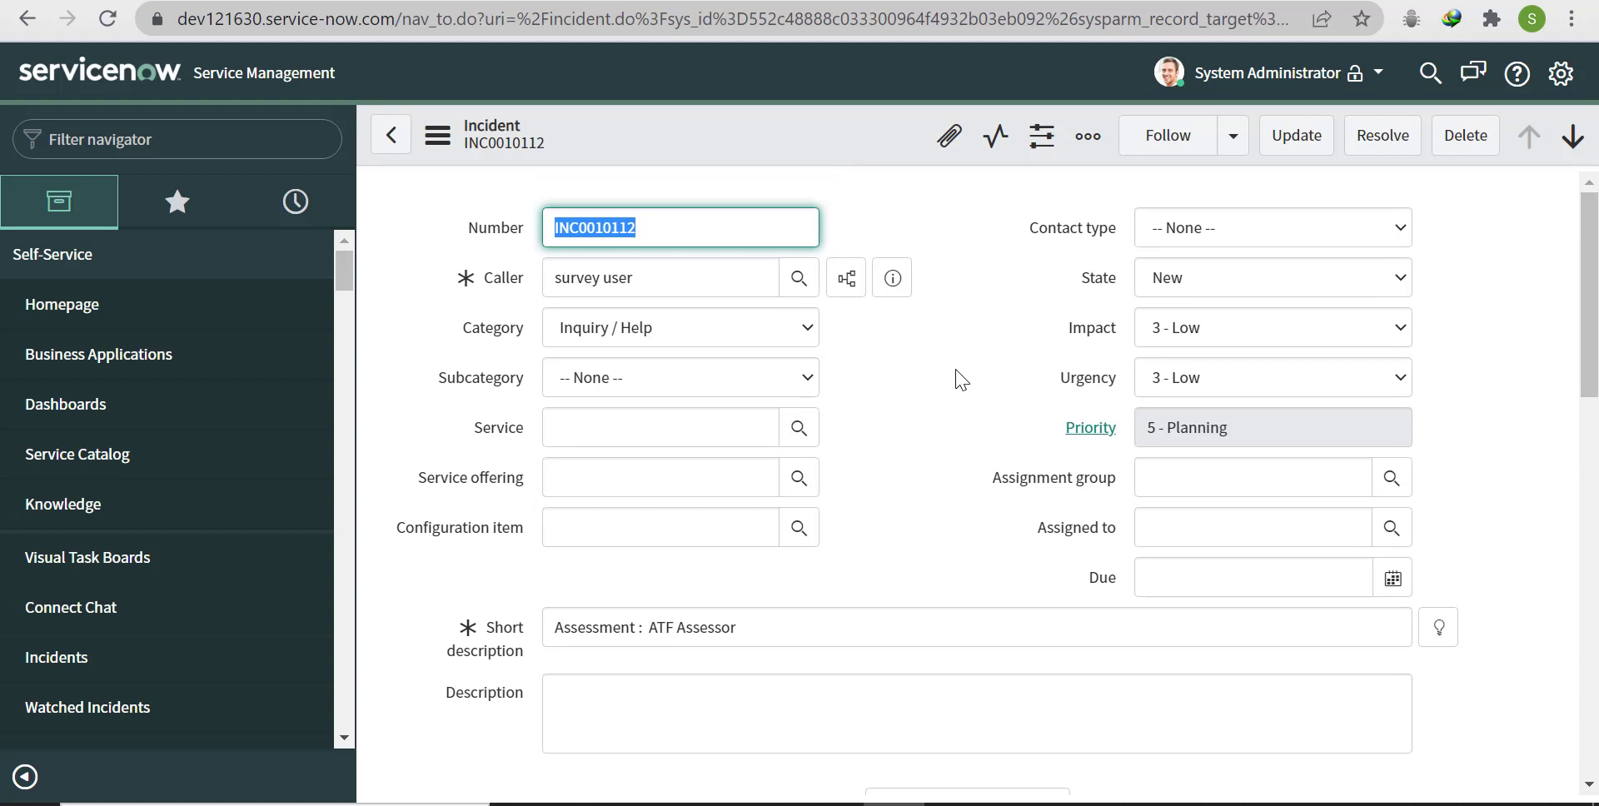
pyautogui.moveTo(464, 96)
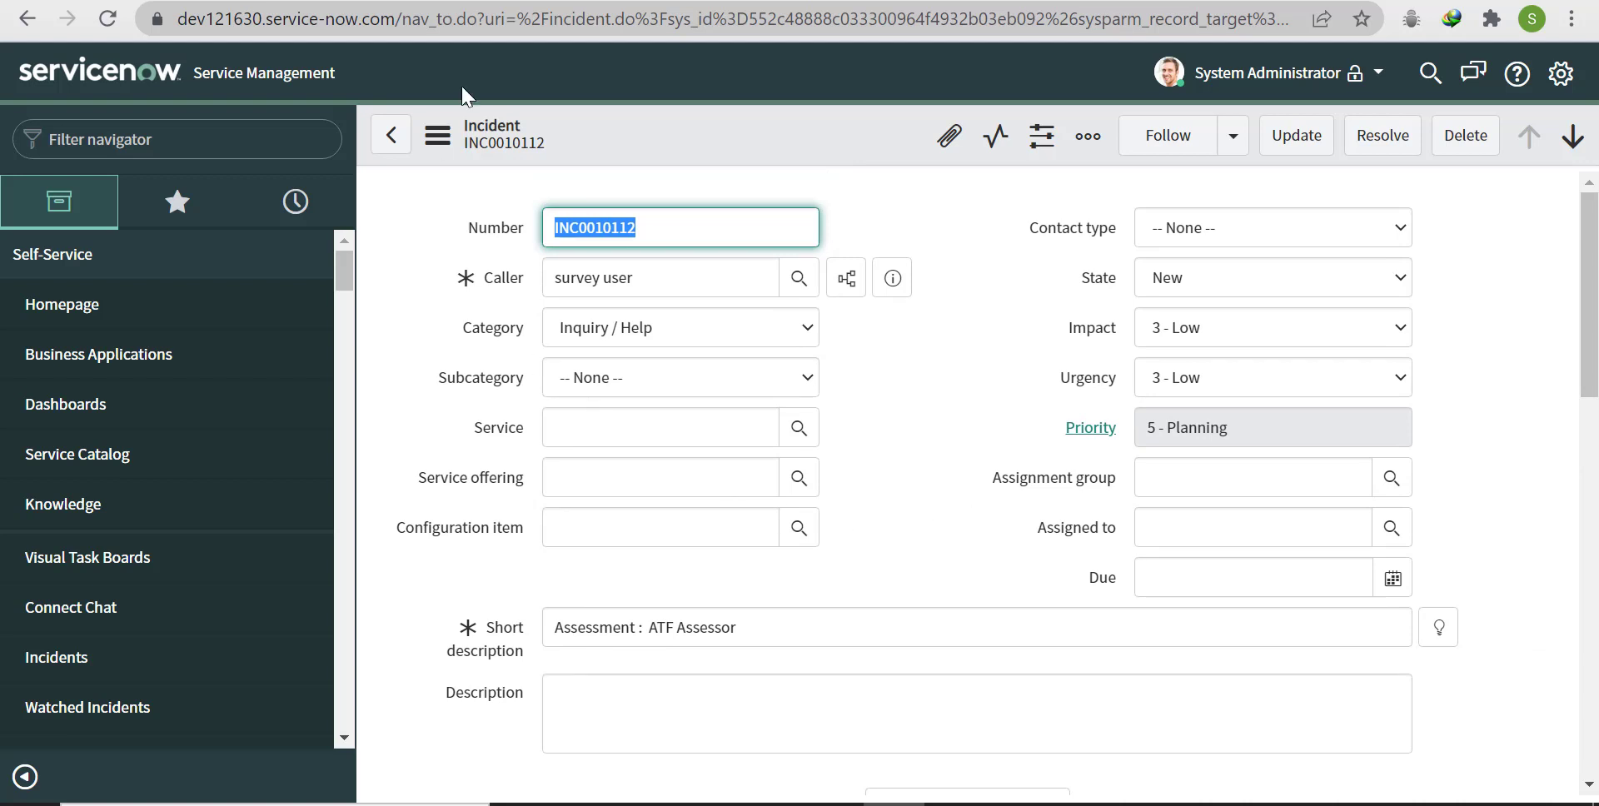
pyautogui.moveTo(980, 312)
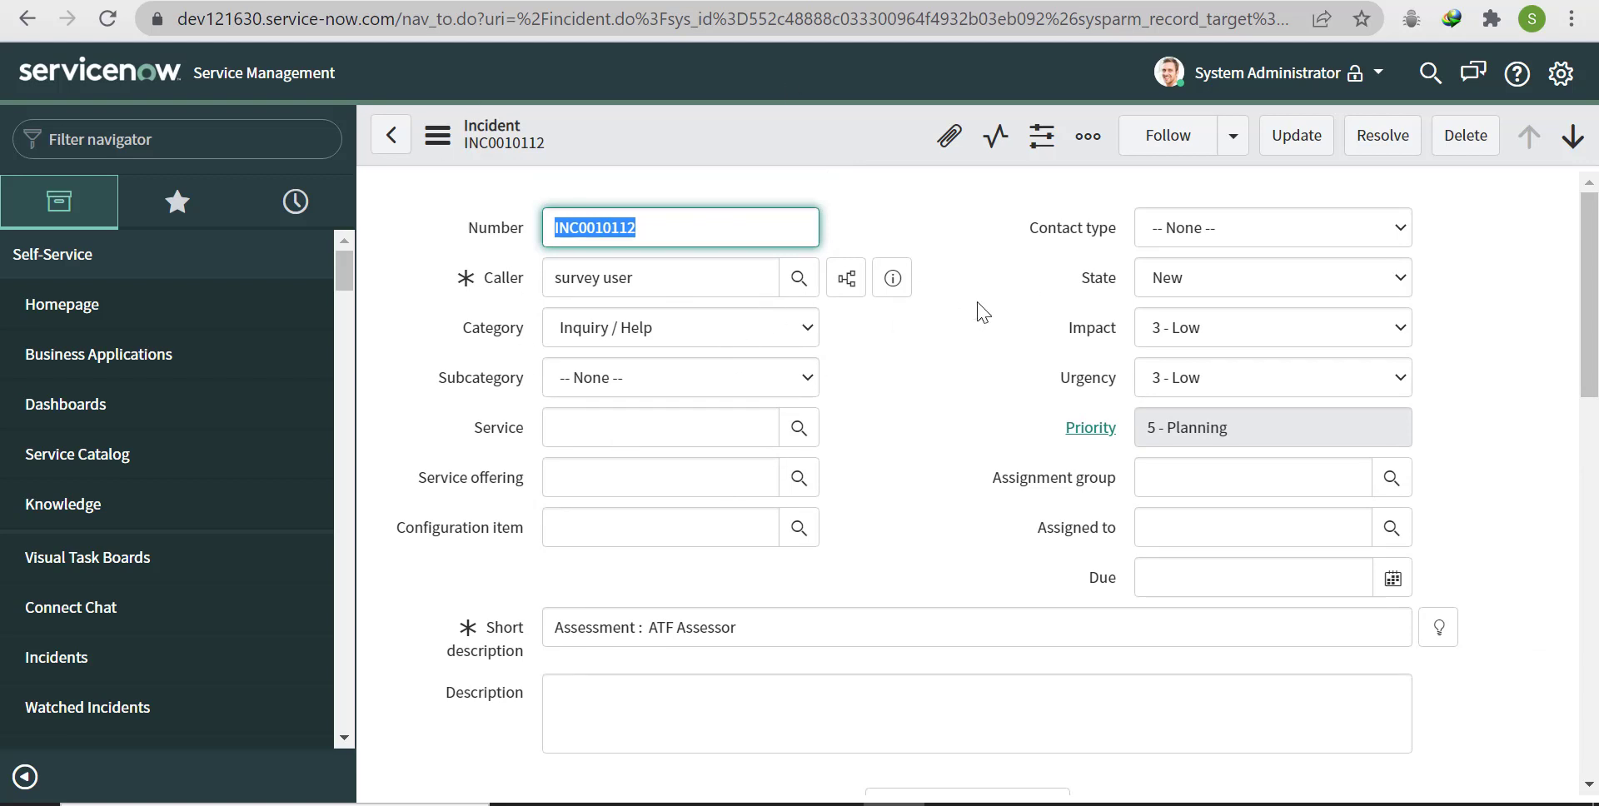
pyautogui.moveTo(910, 439)
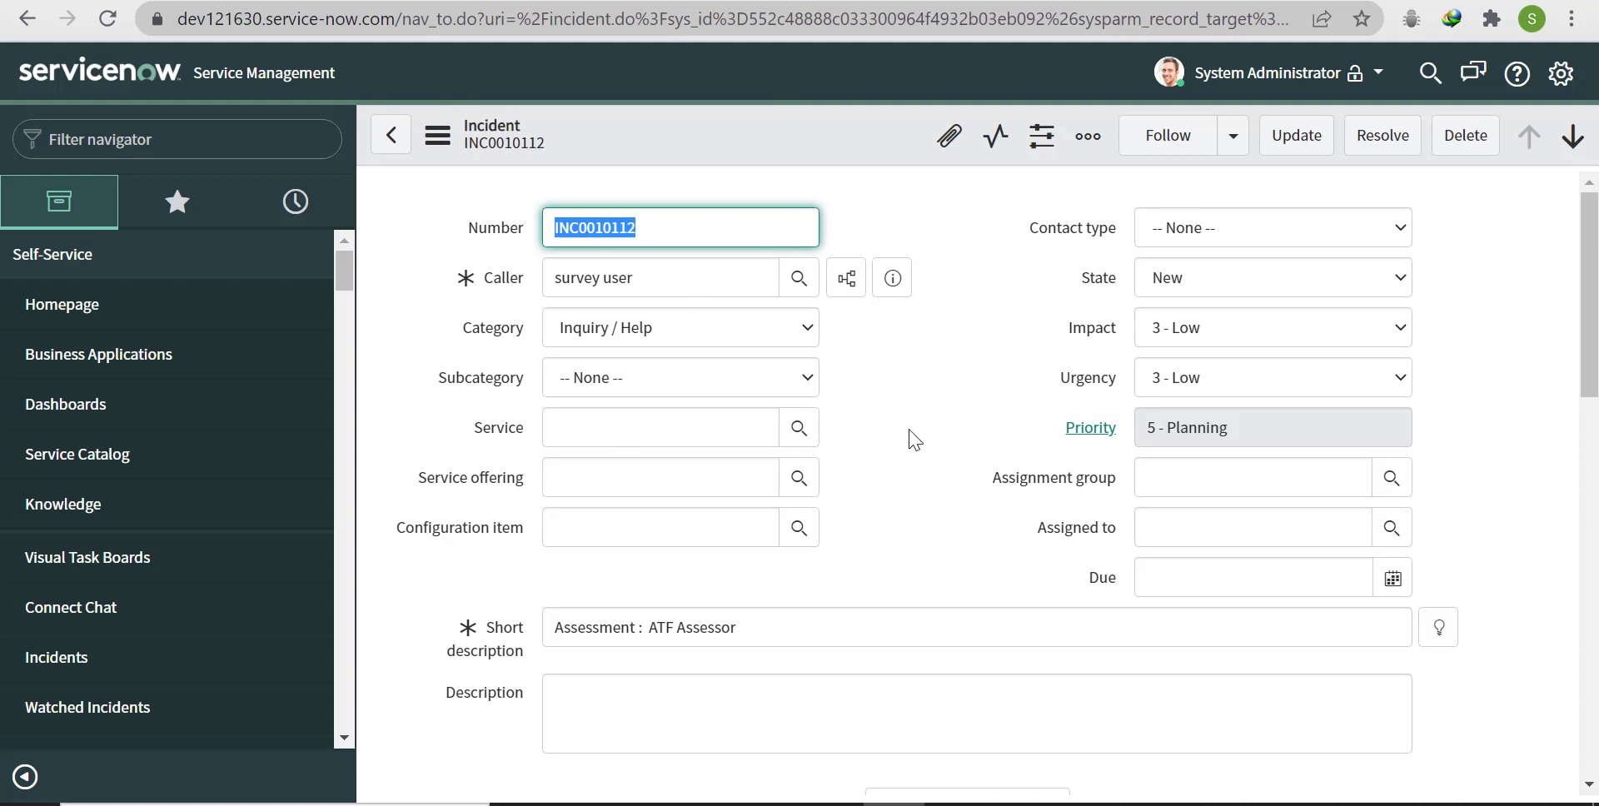
pyautogui.moveTo(846, 278)
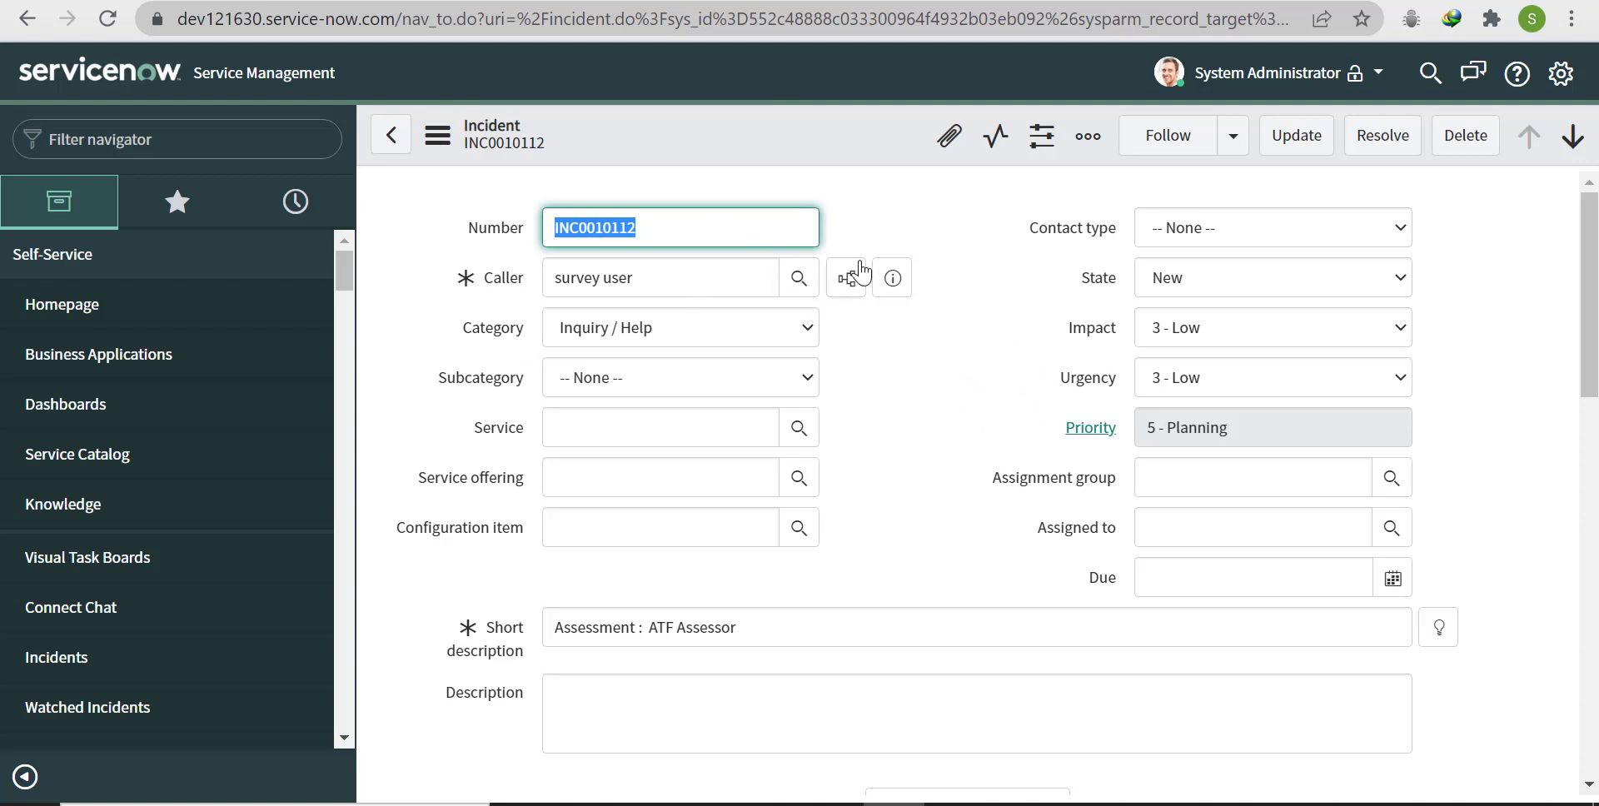
pyautogui.moveTo(891, 215)
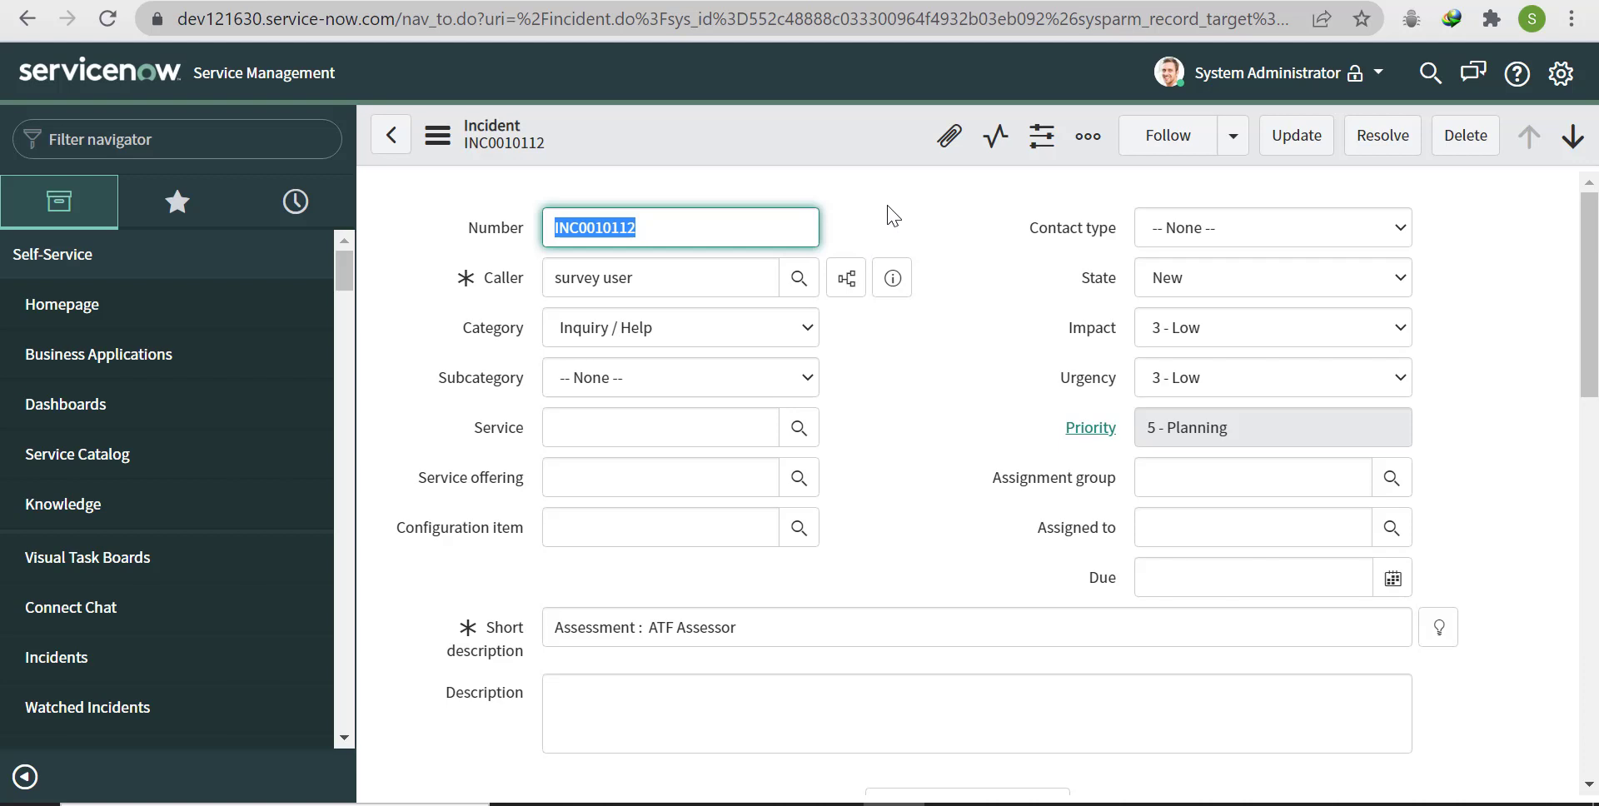
pyautogui.moveTo(1045, 573)
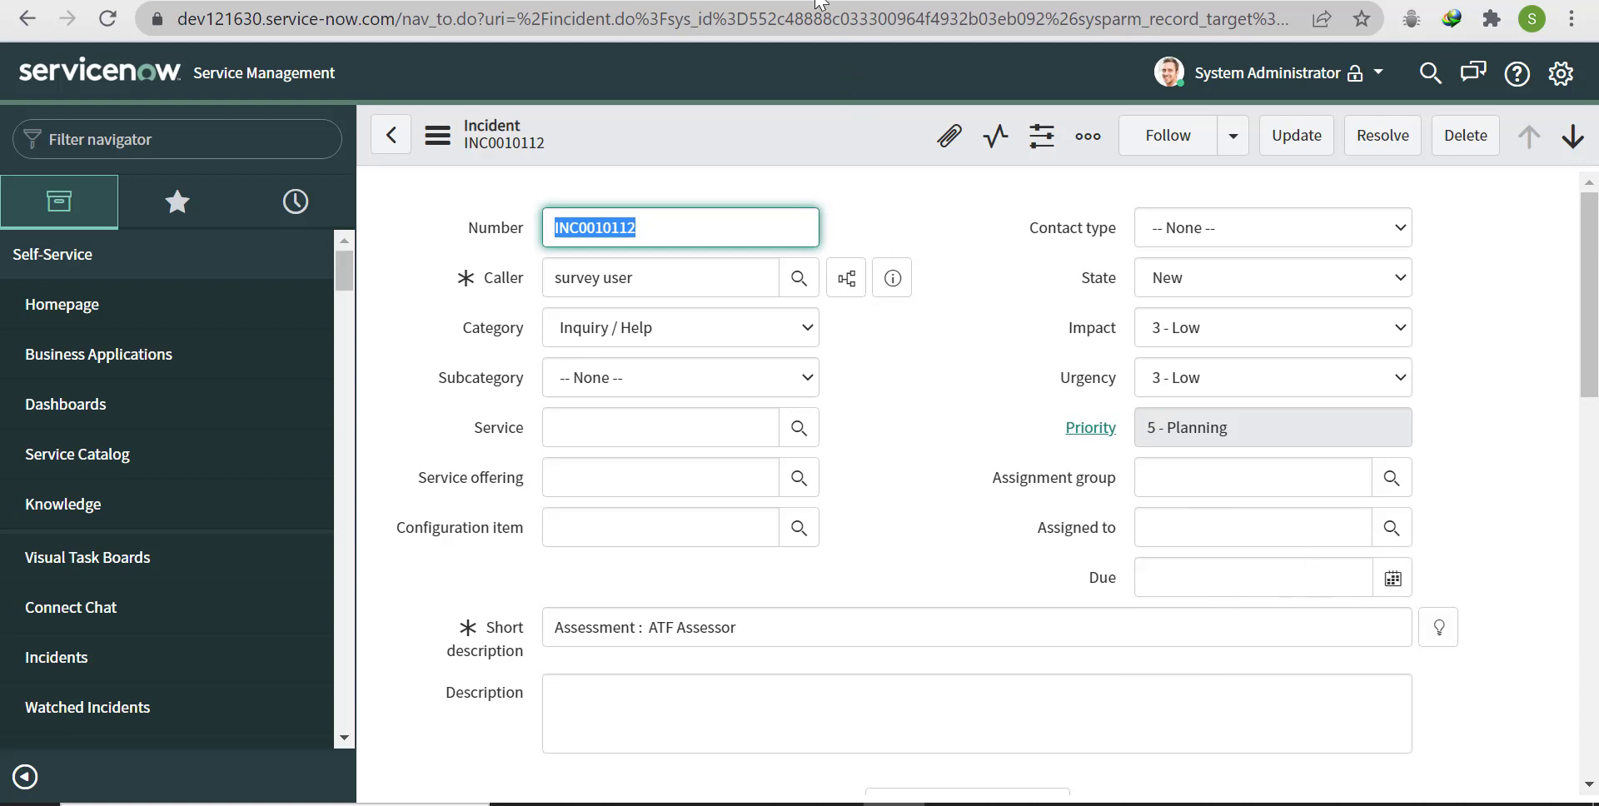
# Step: Go to System Definition > Business Rules, leaving the unsaved incident form
pyautogui.rightClick(509, 10)
pyautogui.write('b')
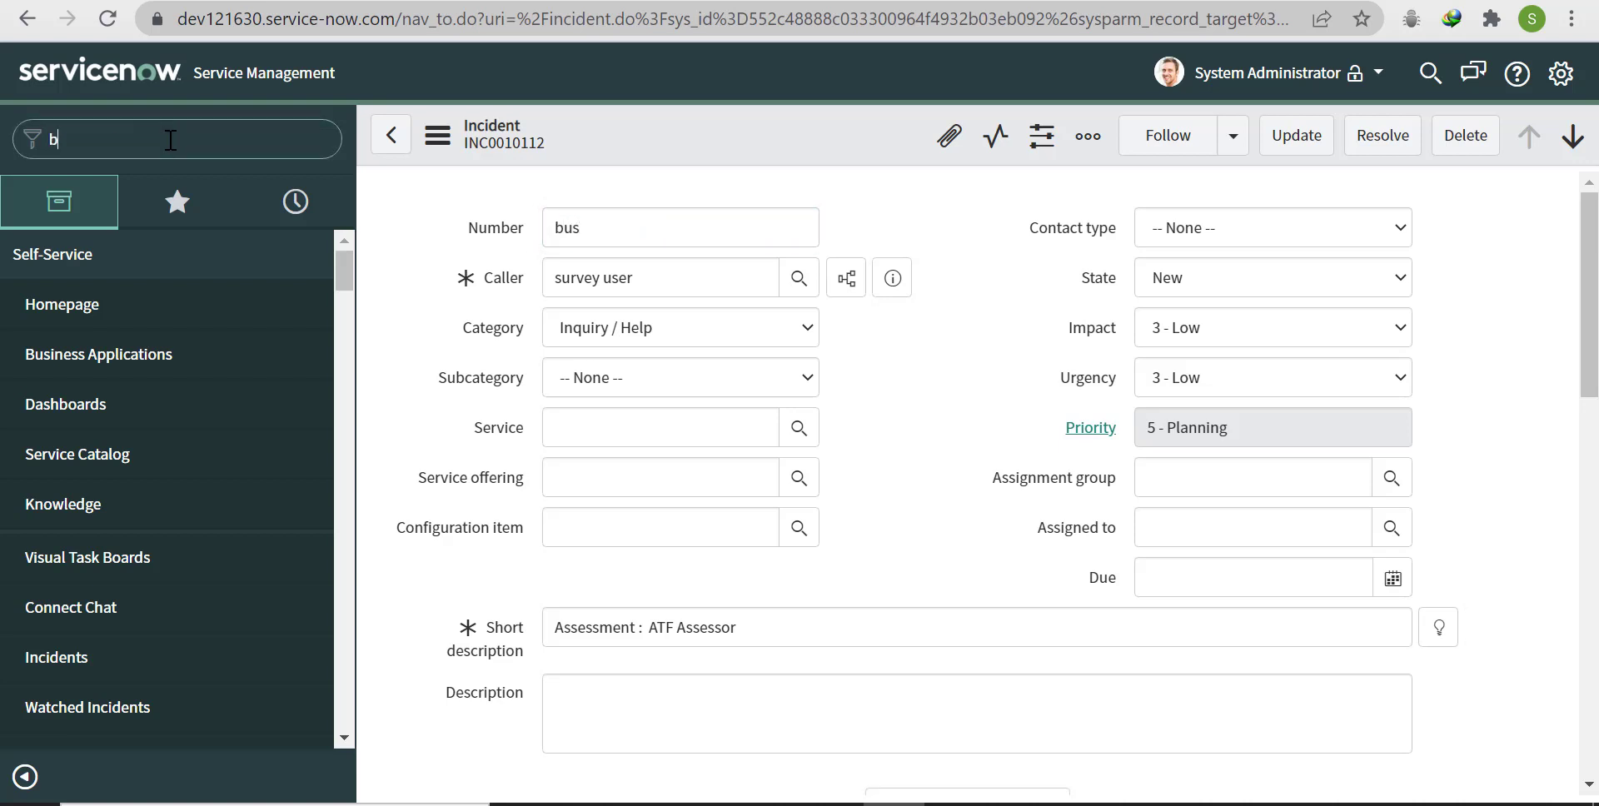
pyautogui.write('usiess')
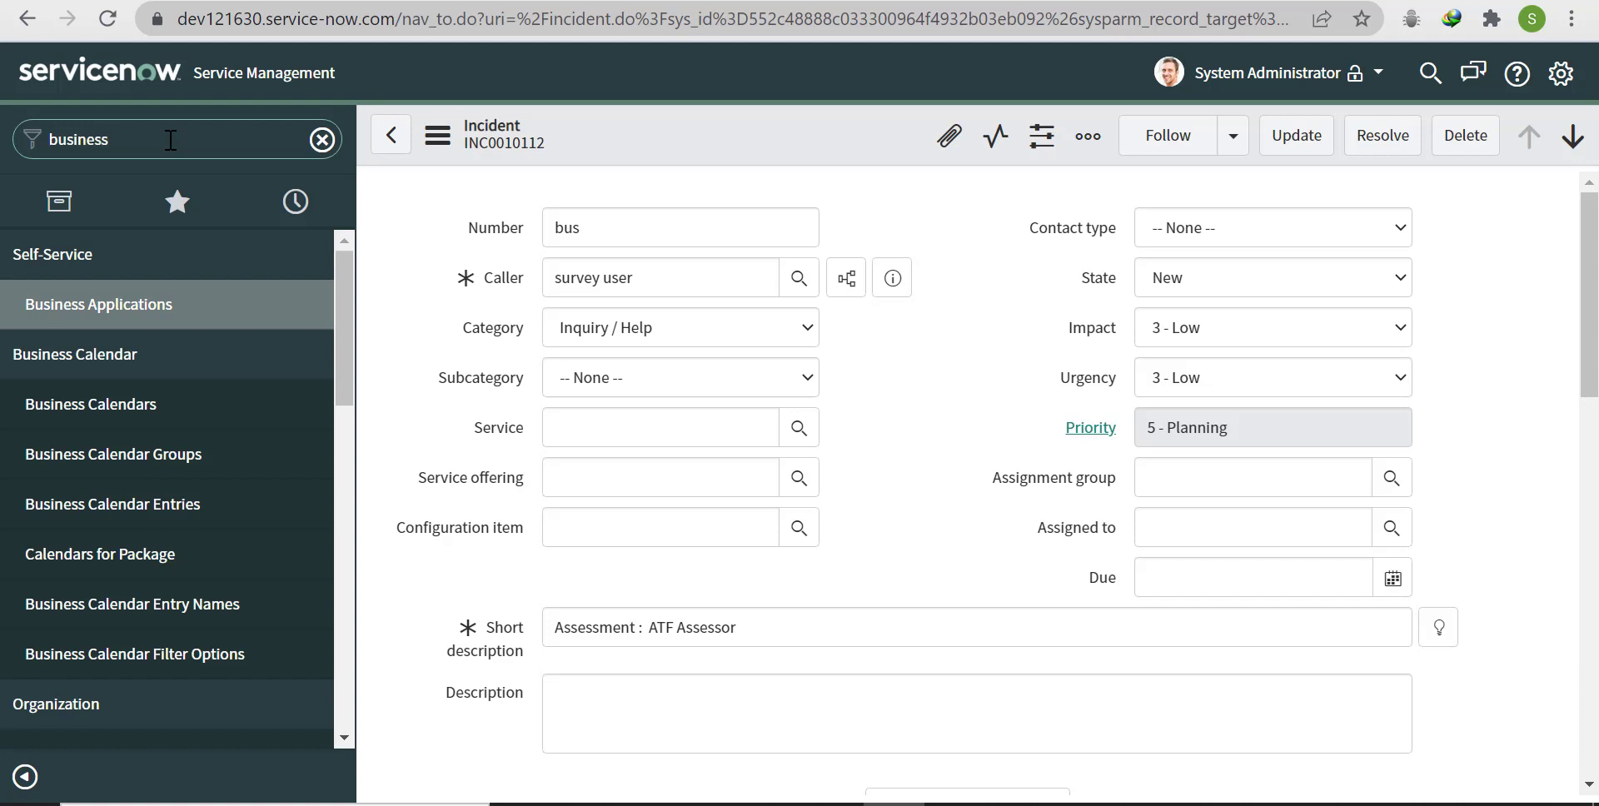
pyautogui.write('rule')
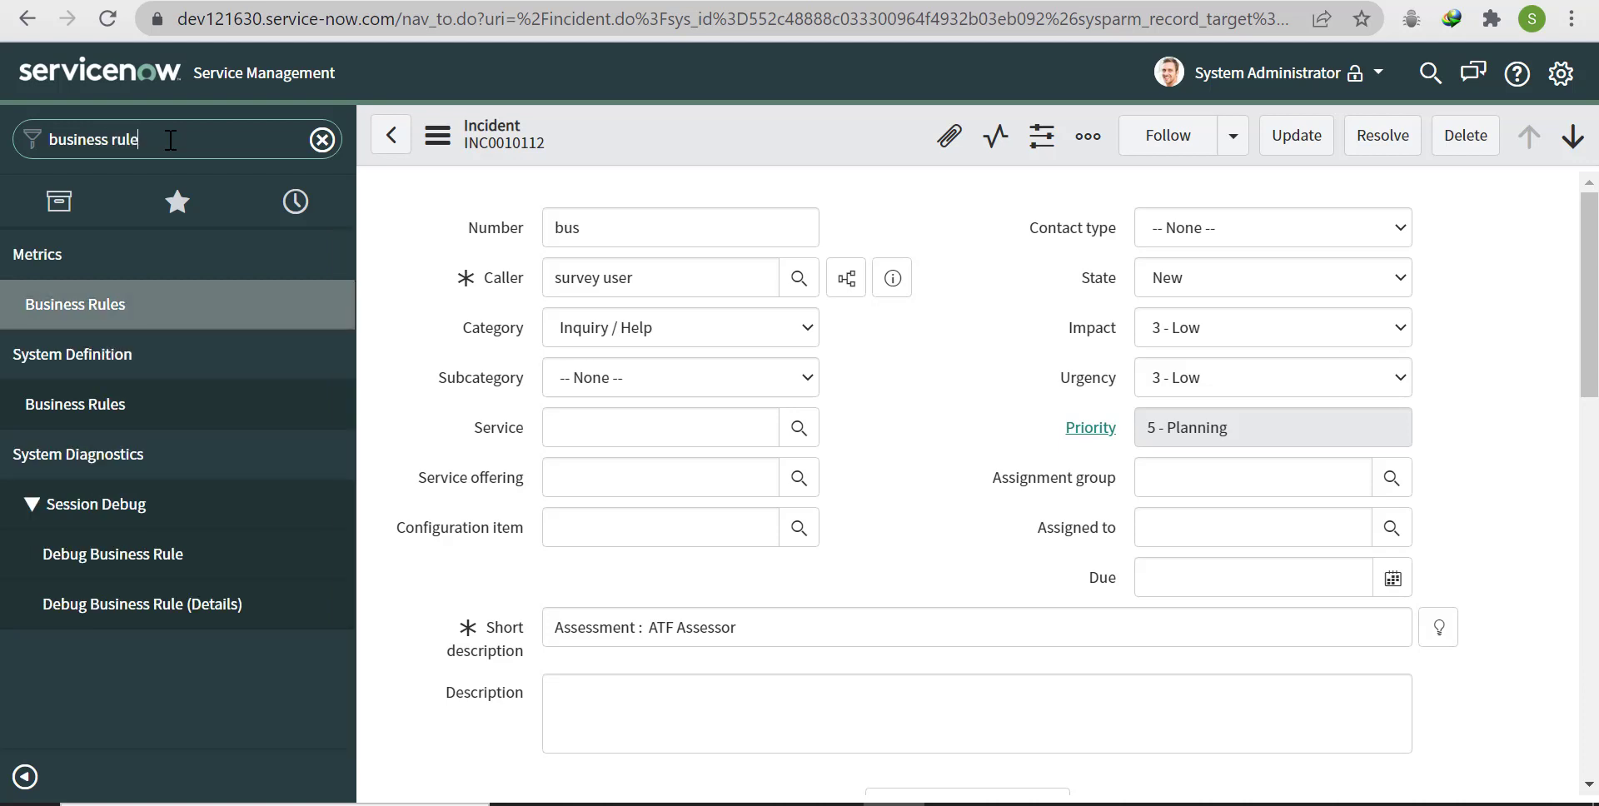
pyautogui.click(74, 404)
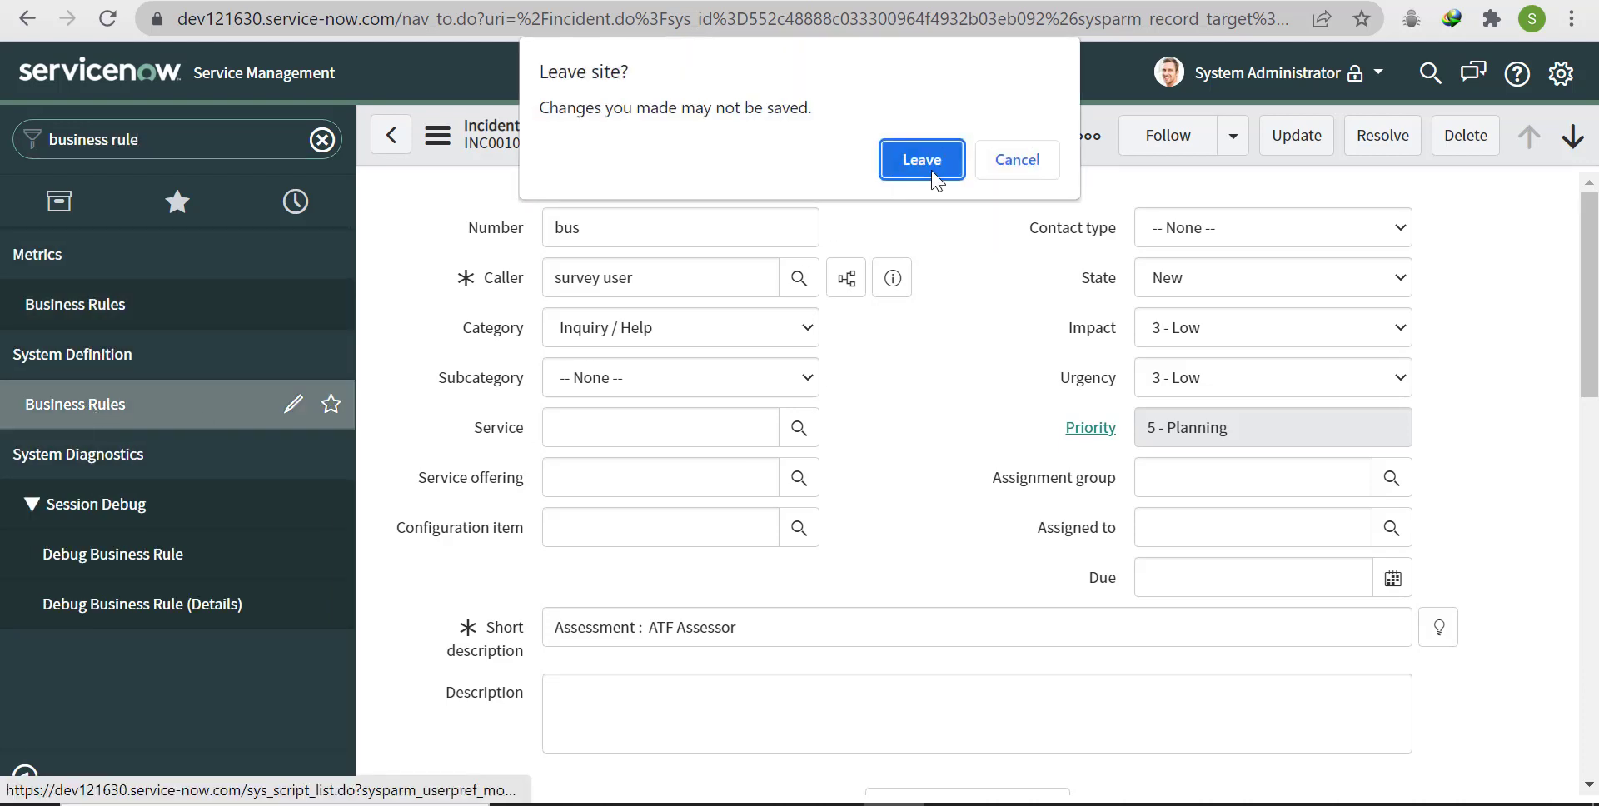
pyautogui.click(919, 159)
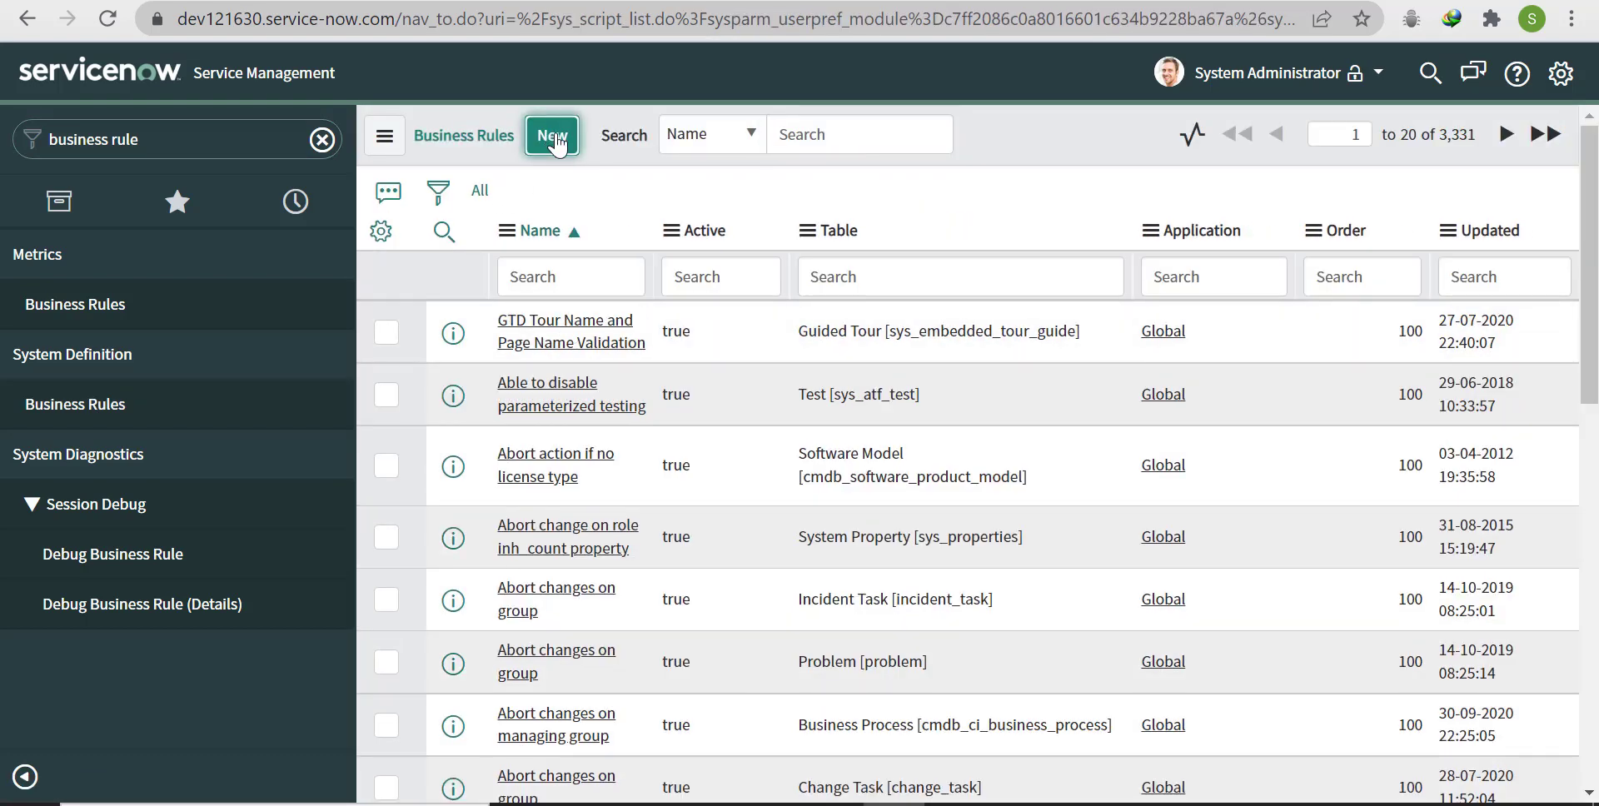
# Step: Create a business rule 'Adding business days' on Incident [incident] with Advanced enabled
pyautogui.click(552, 134)
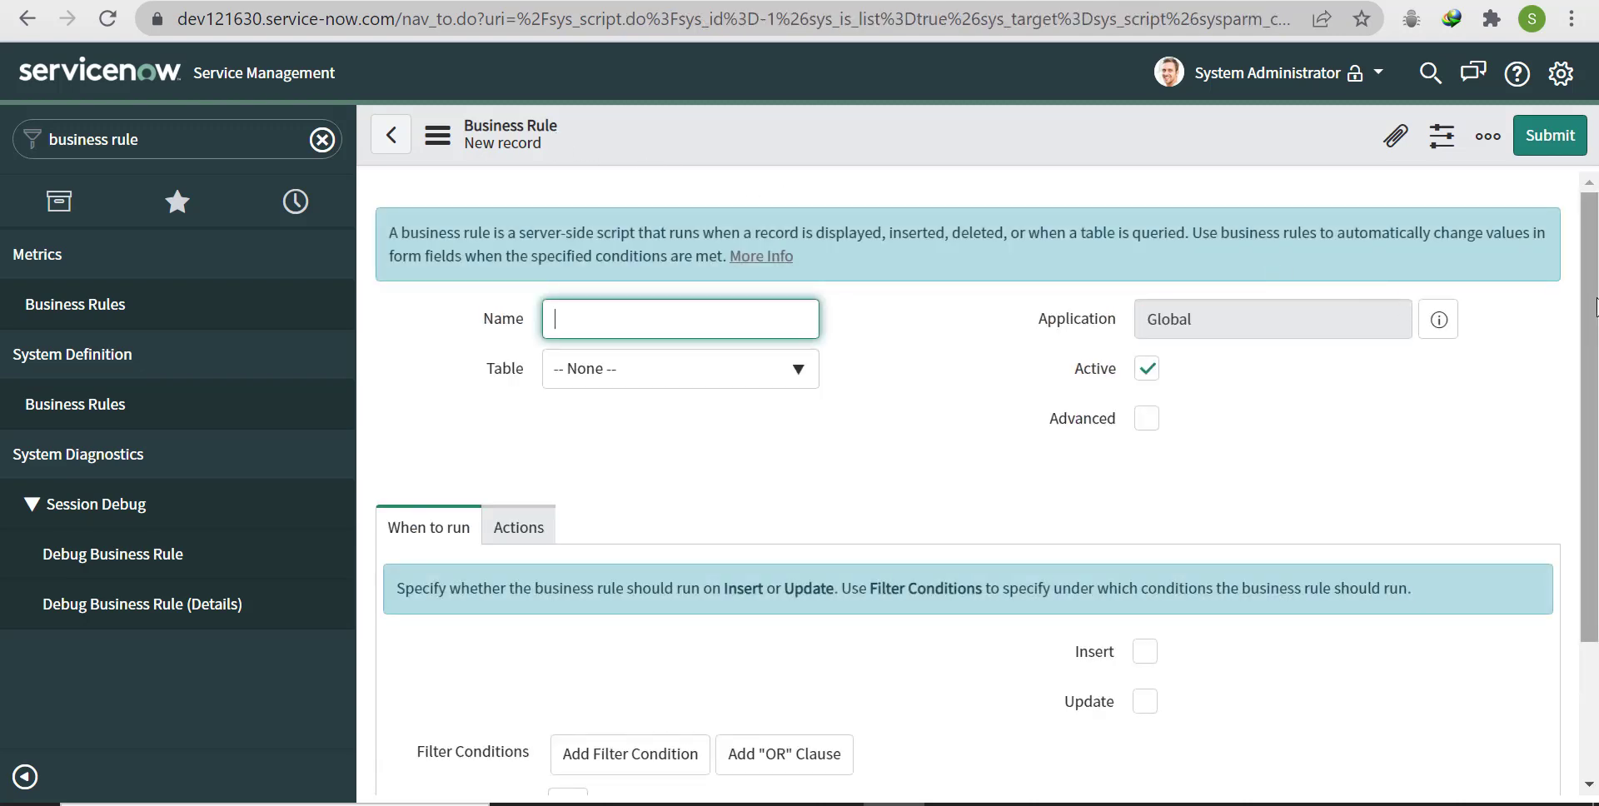
pyautogui.moveTo(660, 383)
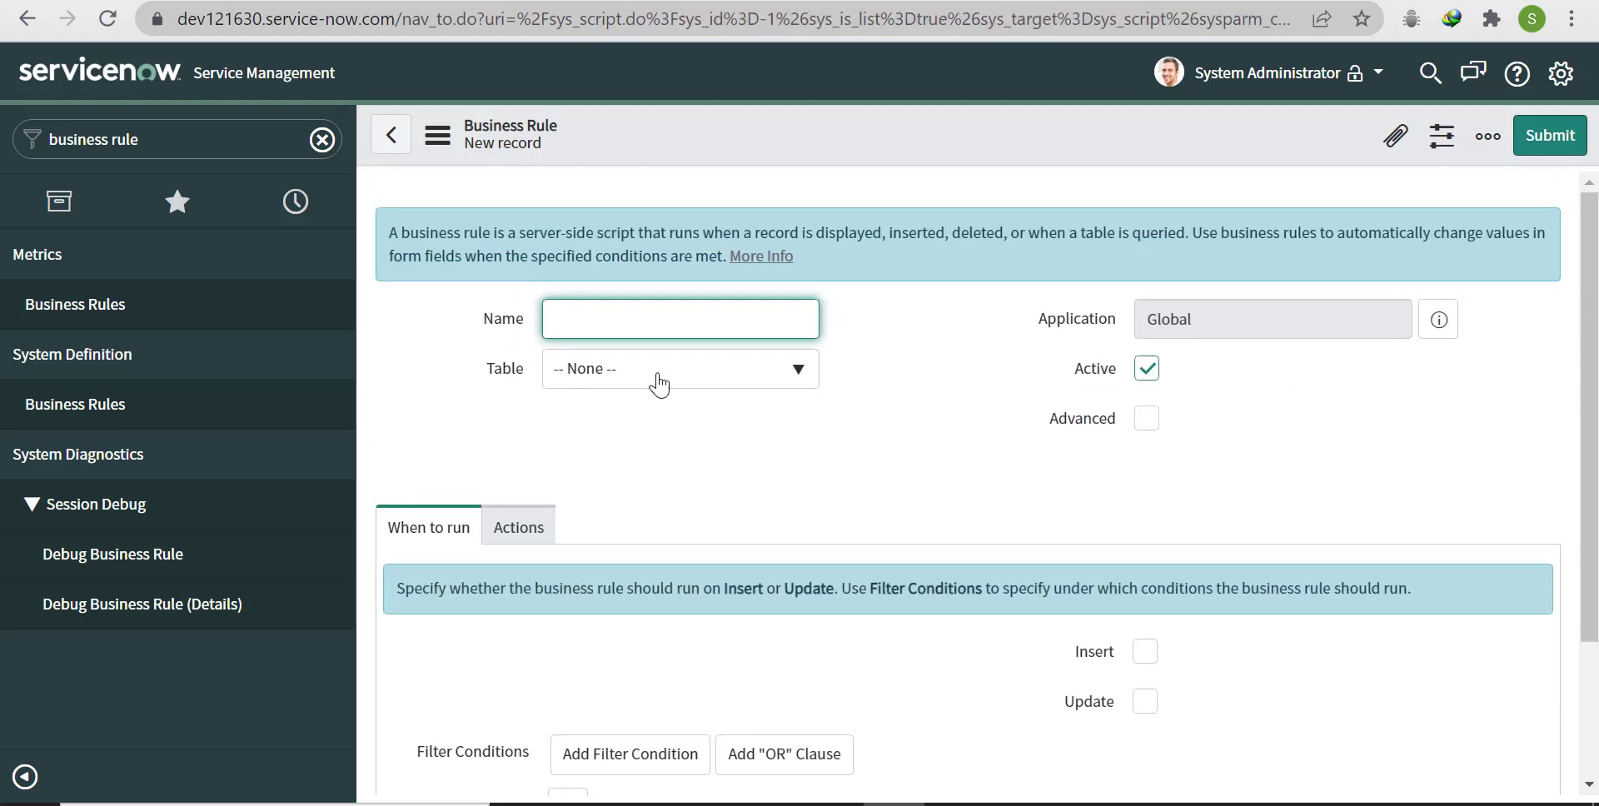
pyautogui.moveTo(671, 393)
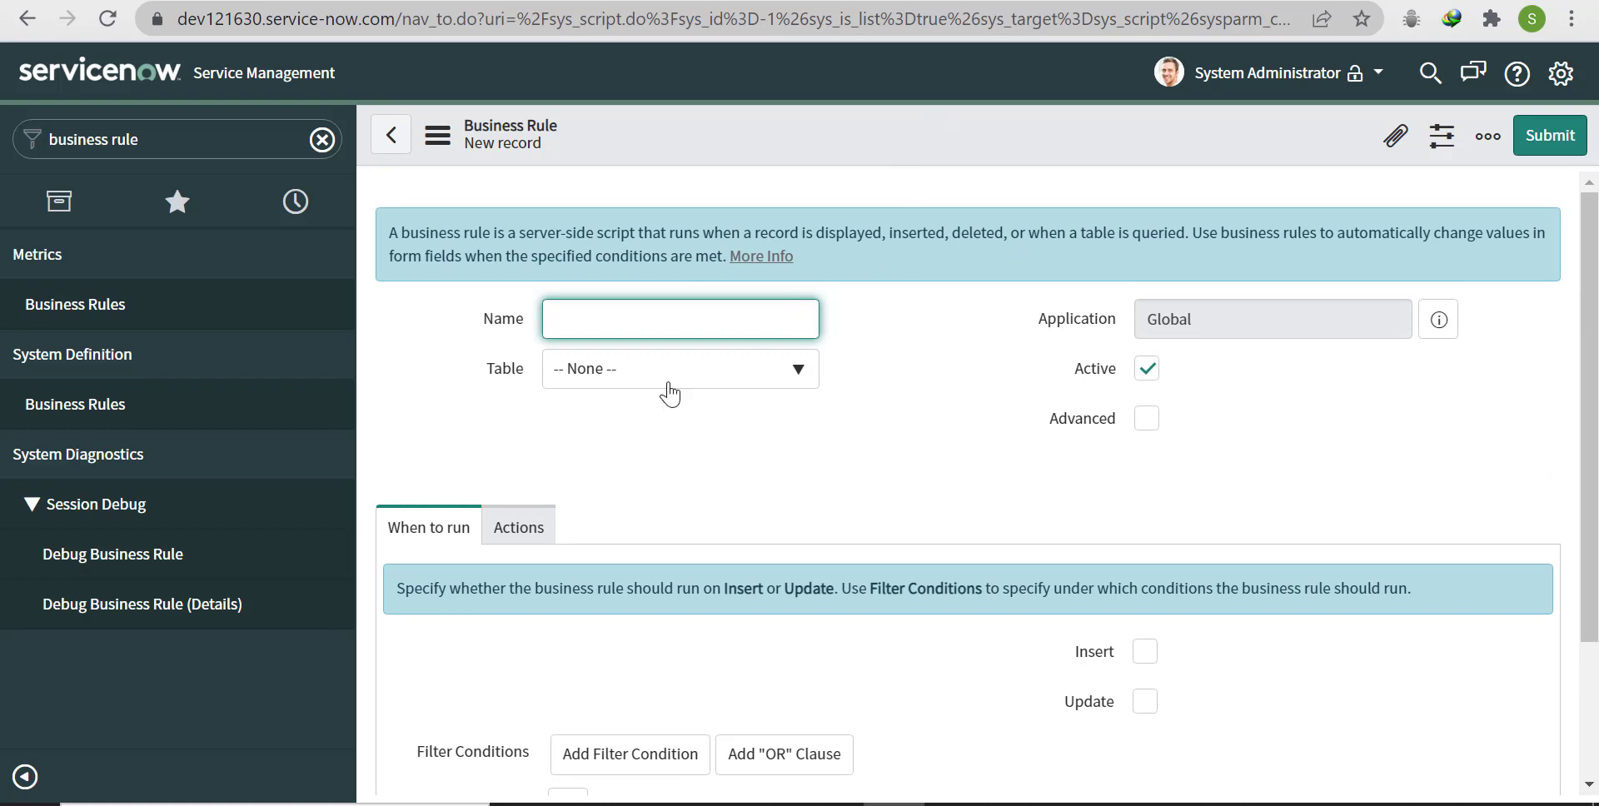
pyautogui.moveTo(964, 129)
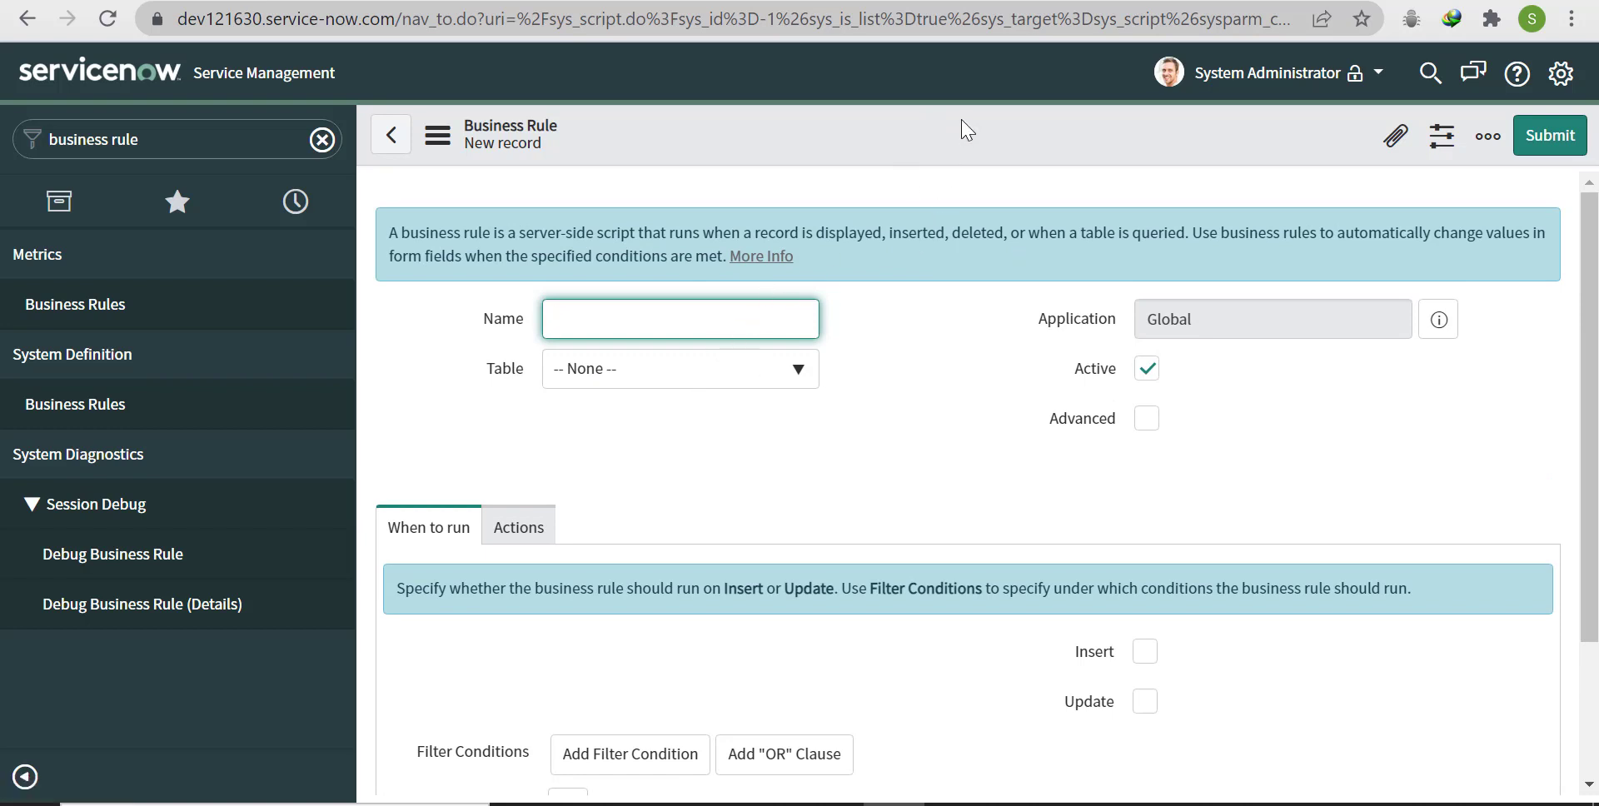
pyautogui.click(679, 319)
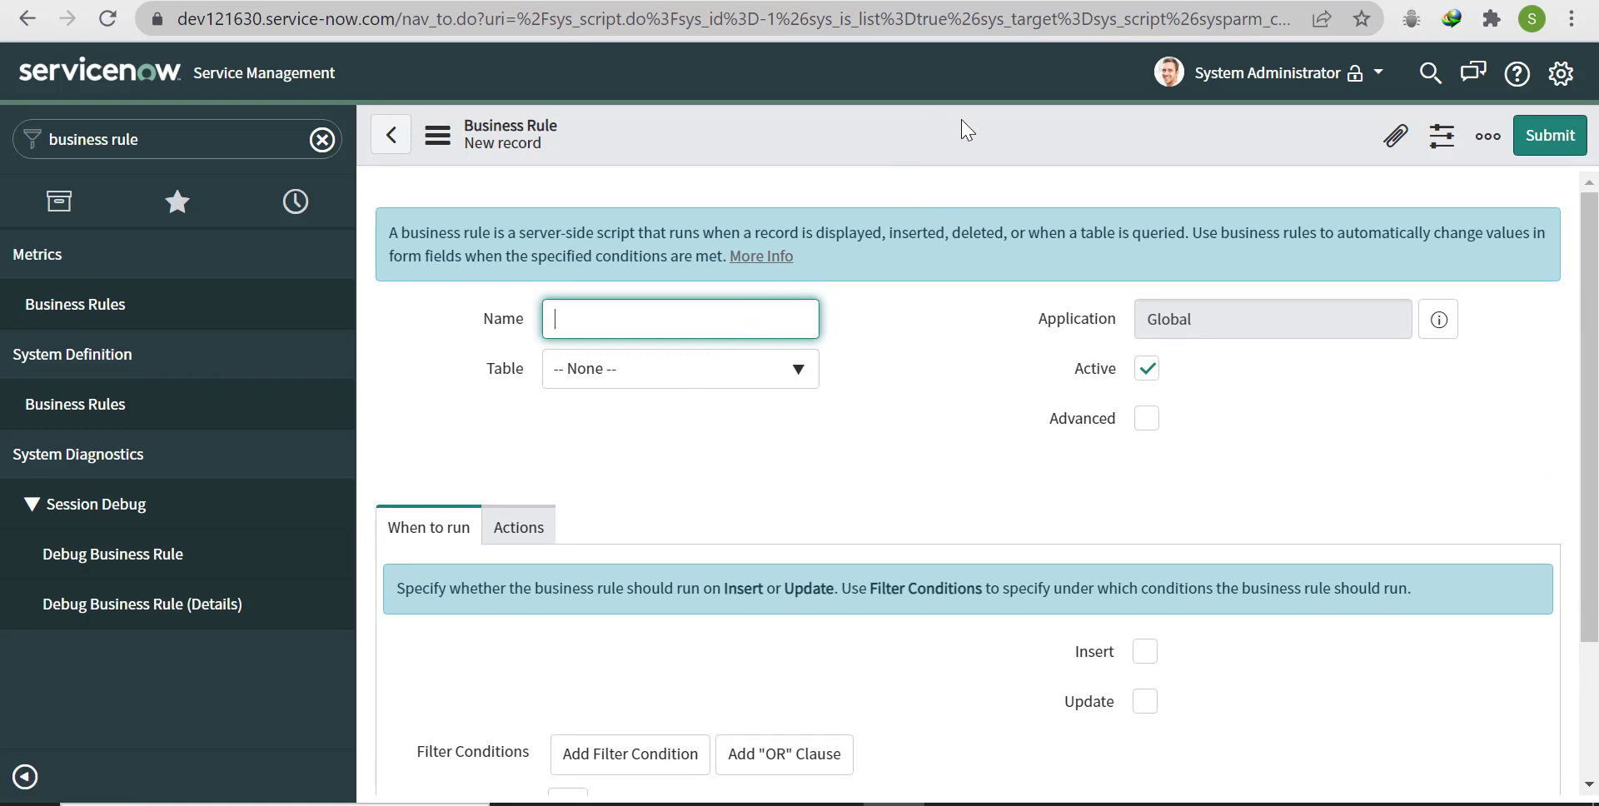
pyautogui.write('AD')
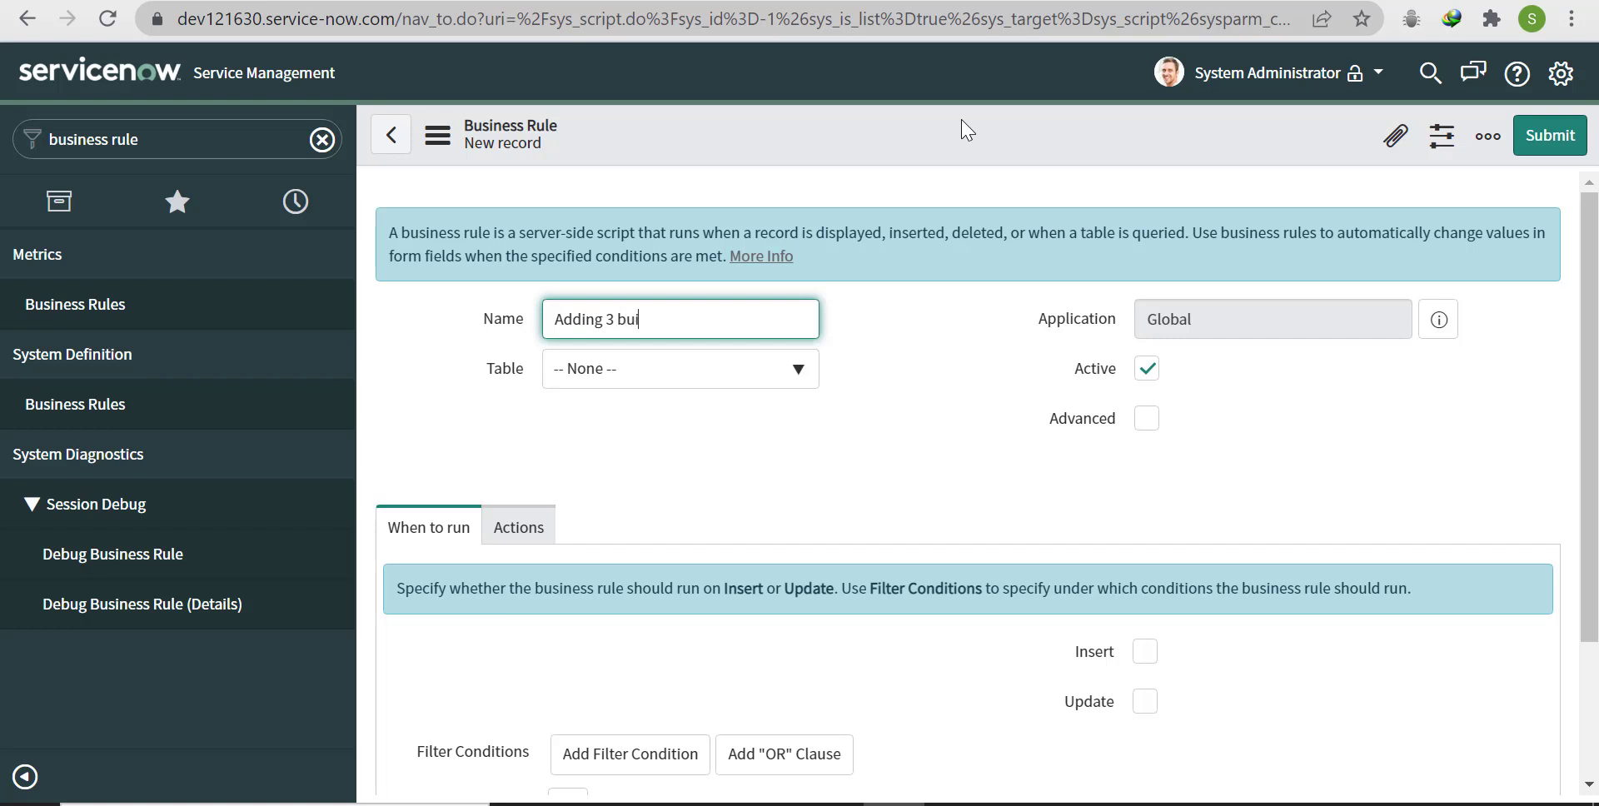
pyautogui.press('Backspace')
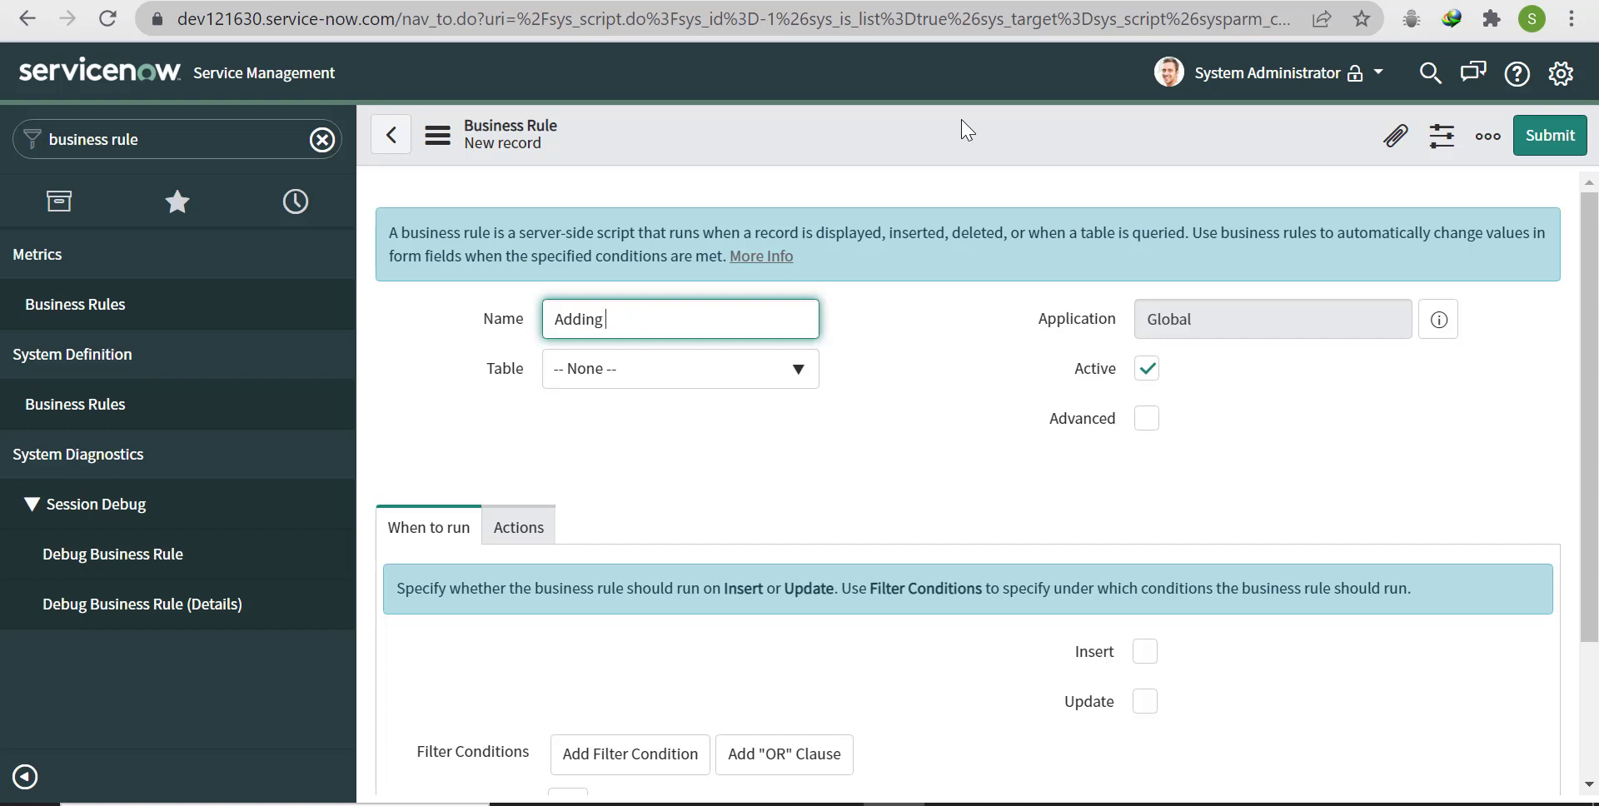
pyautogui.write('busine')
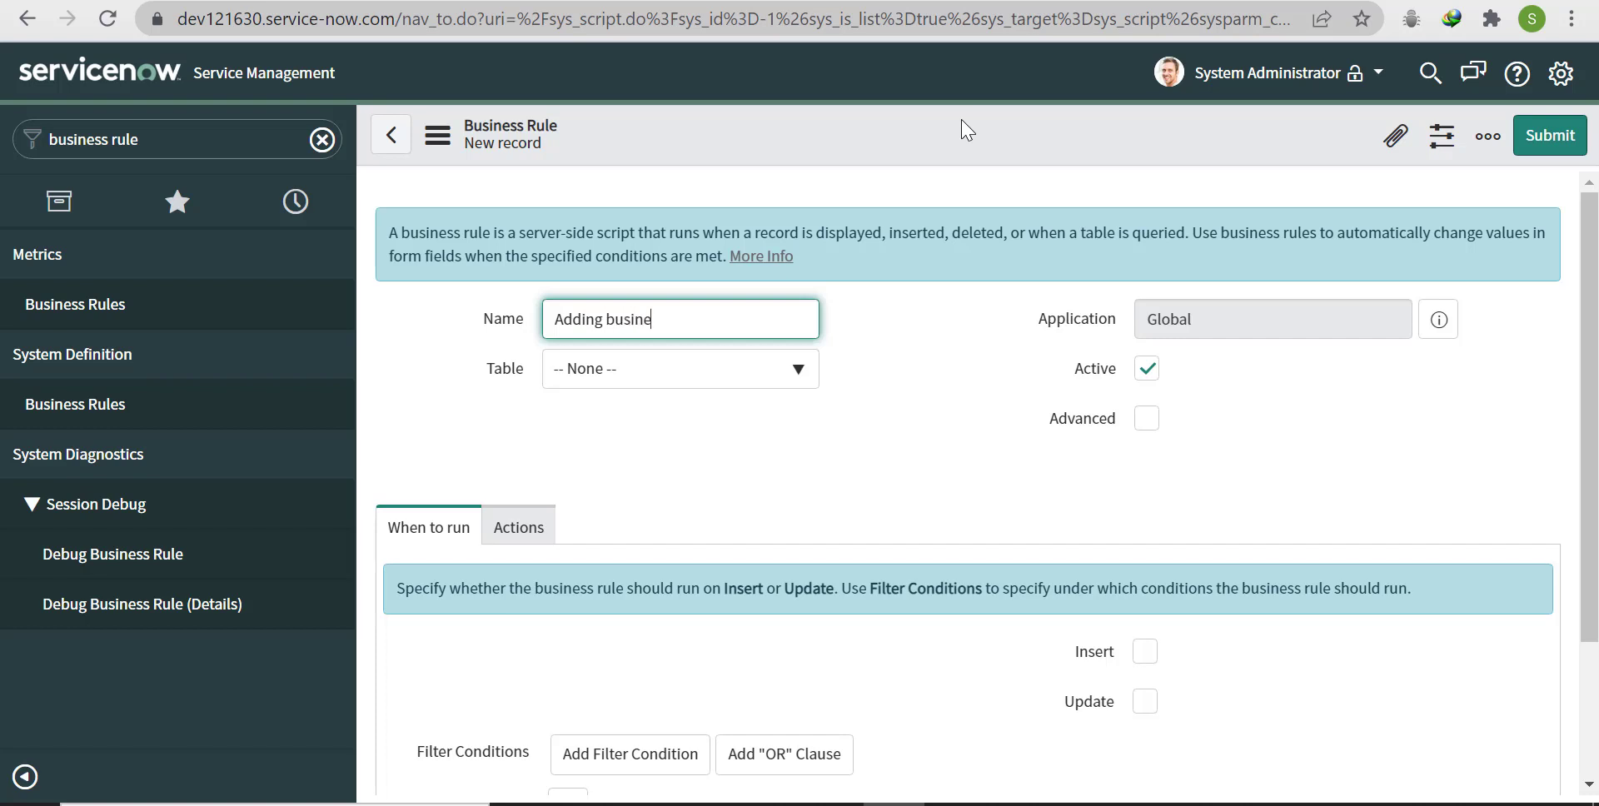
pyautogui.write('ss days')
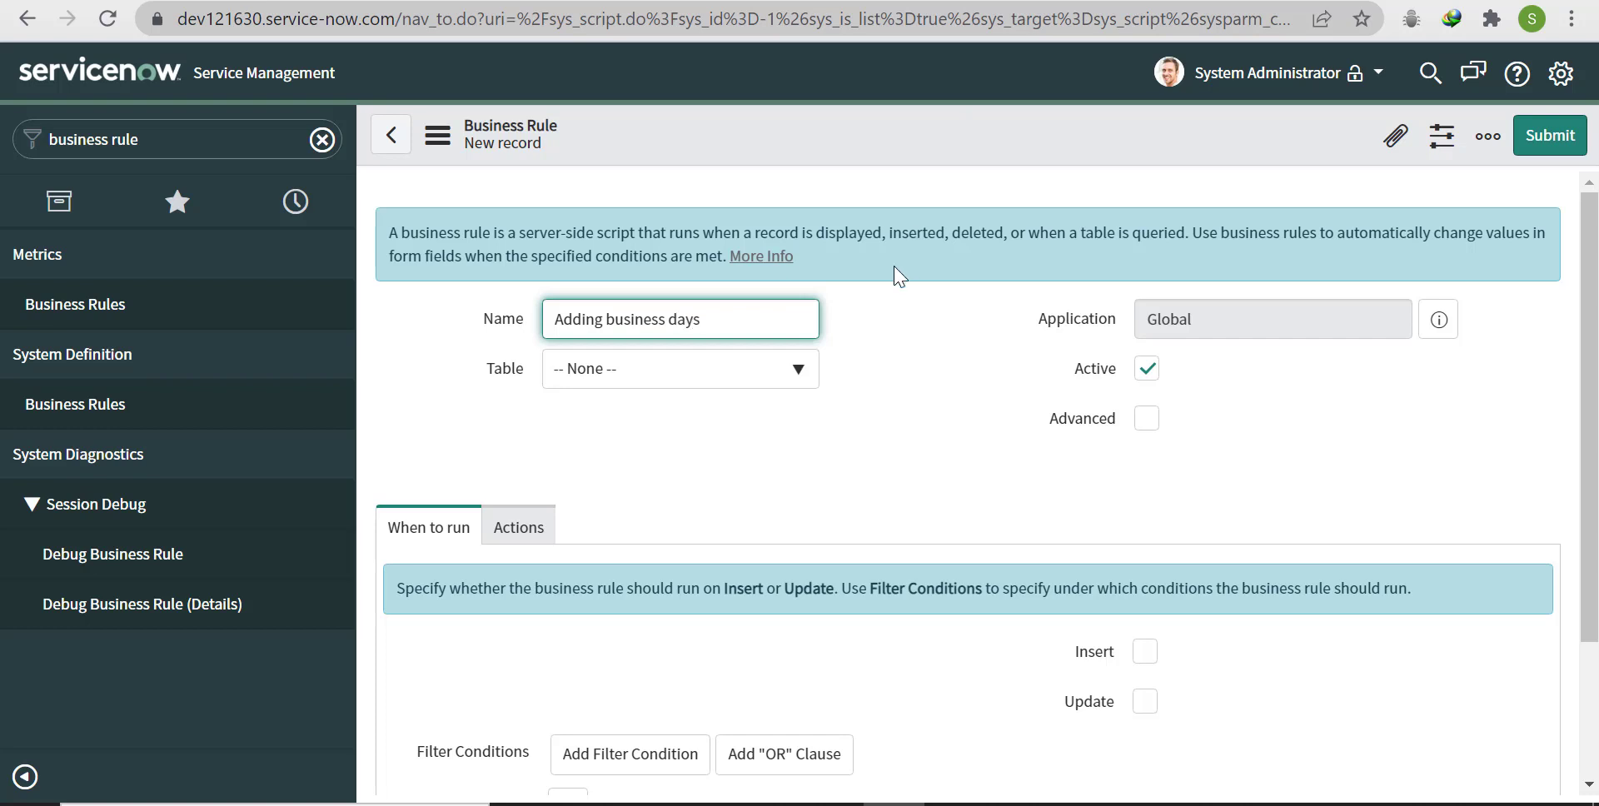
pyautogui.moveTo(763, 368)
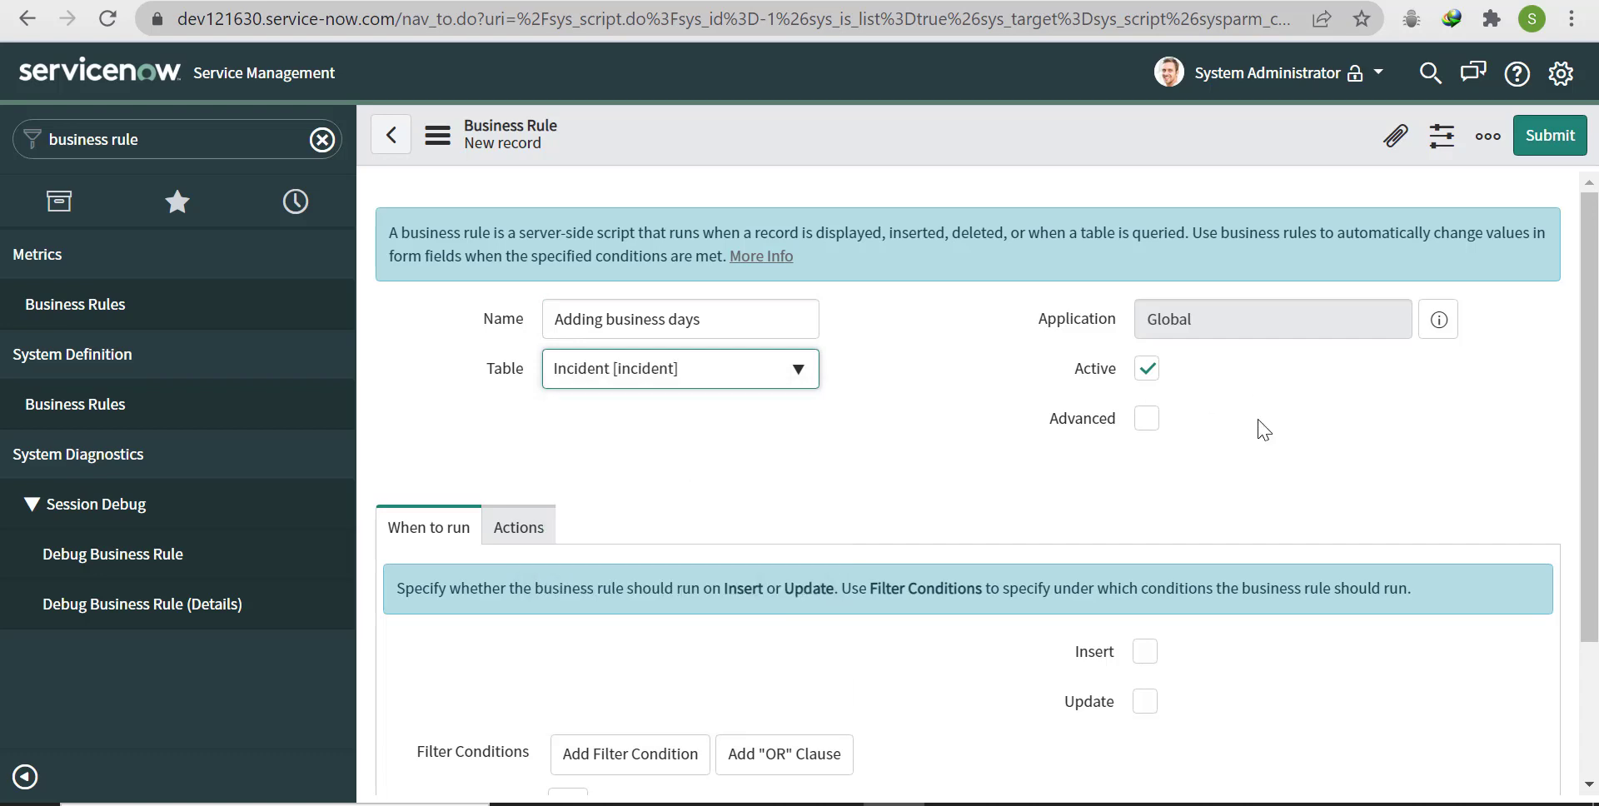
pyautogui.click(1145, 419)
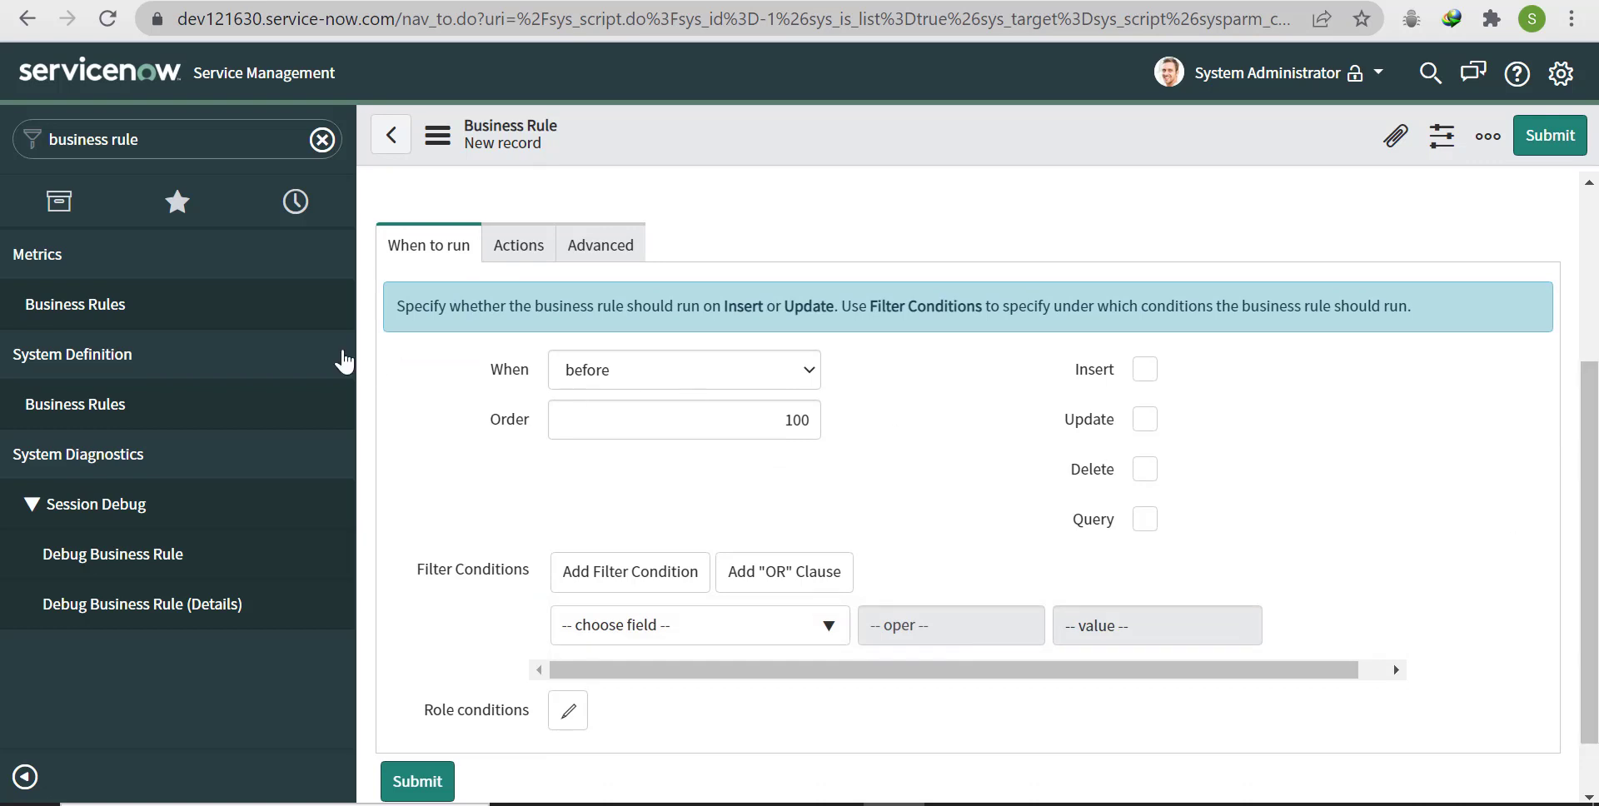
pyautogui.moveTo(1143, 369)
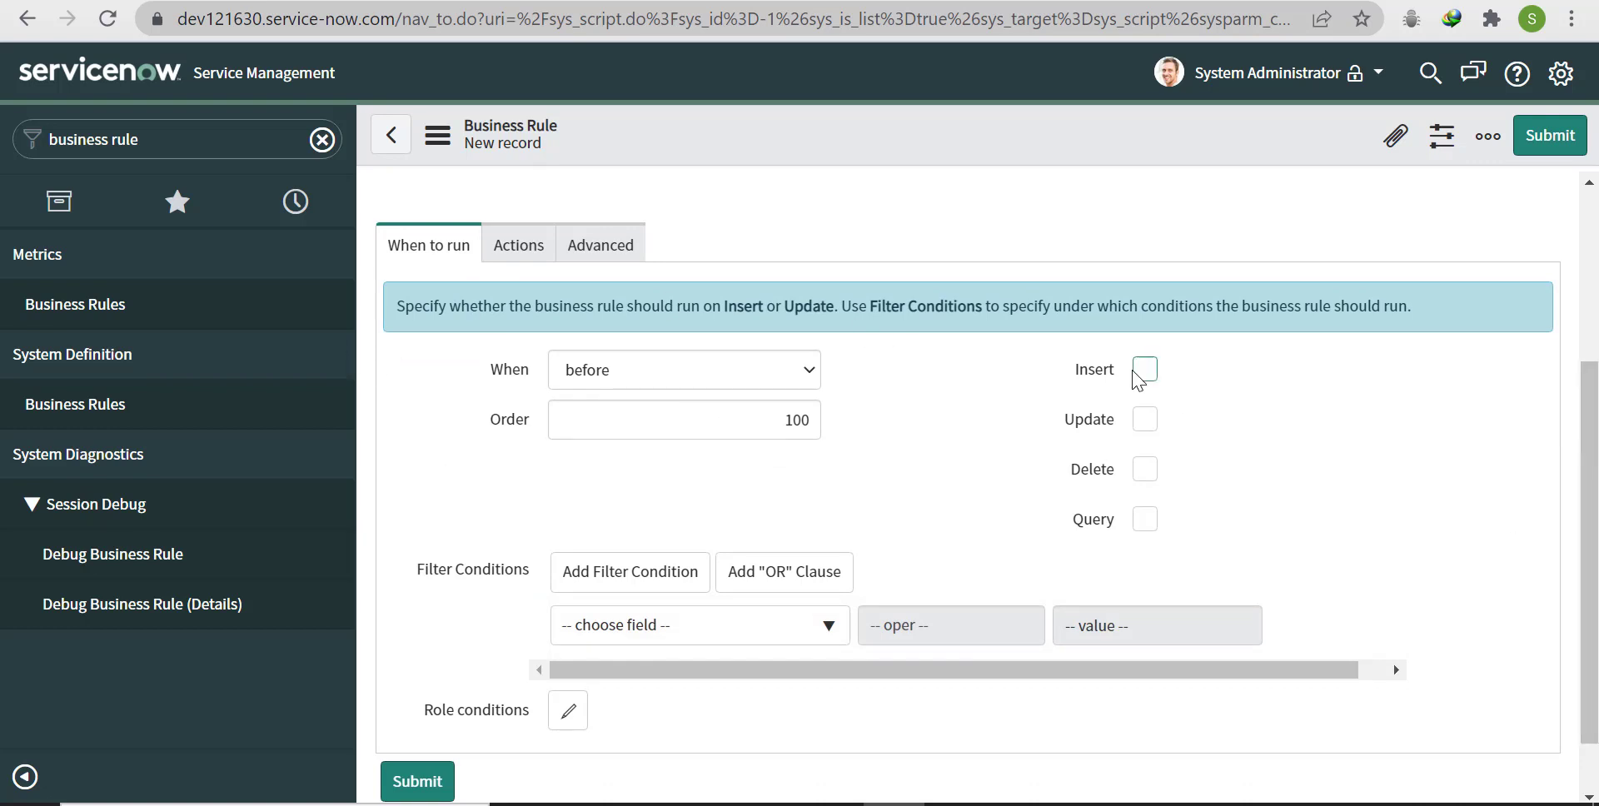
# Step: Make the rule run before Insert and show its Advanced script
pyautogui.click(1143, 369)
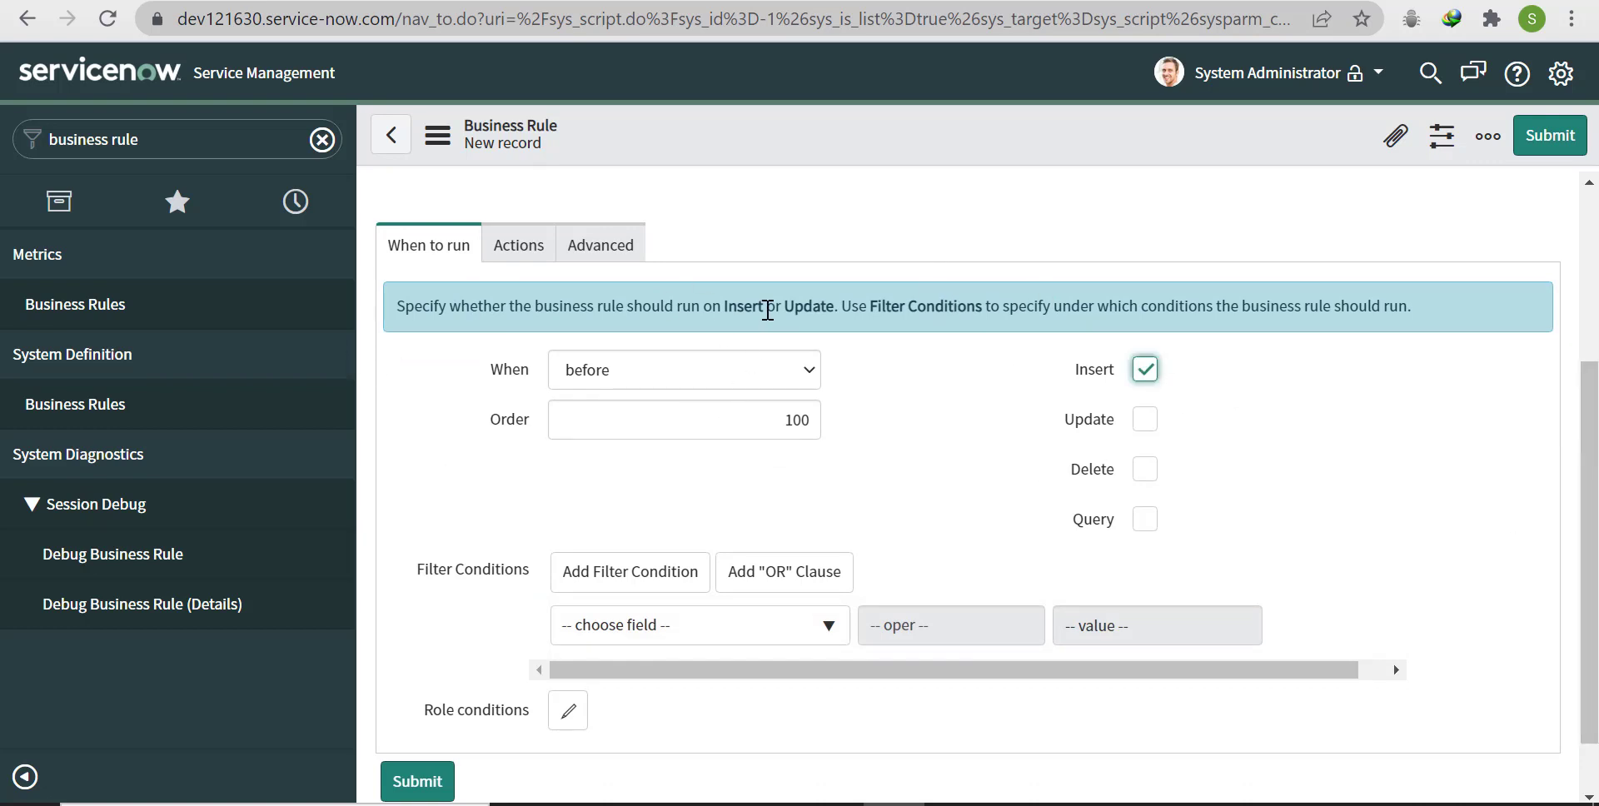
pyautogui.moveTo(631, 253)
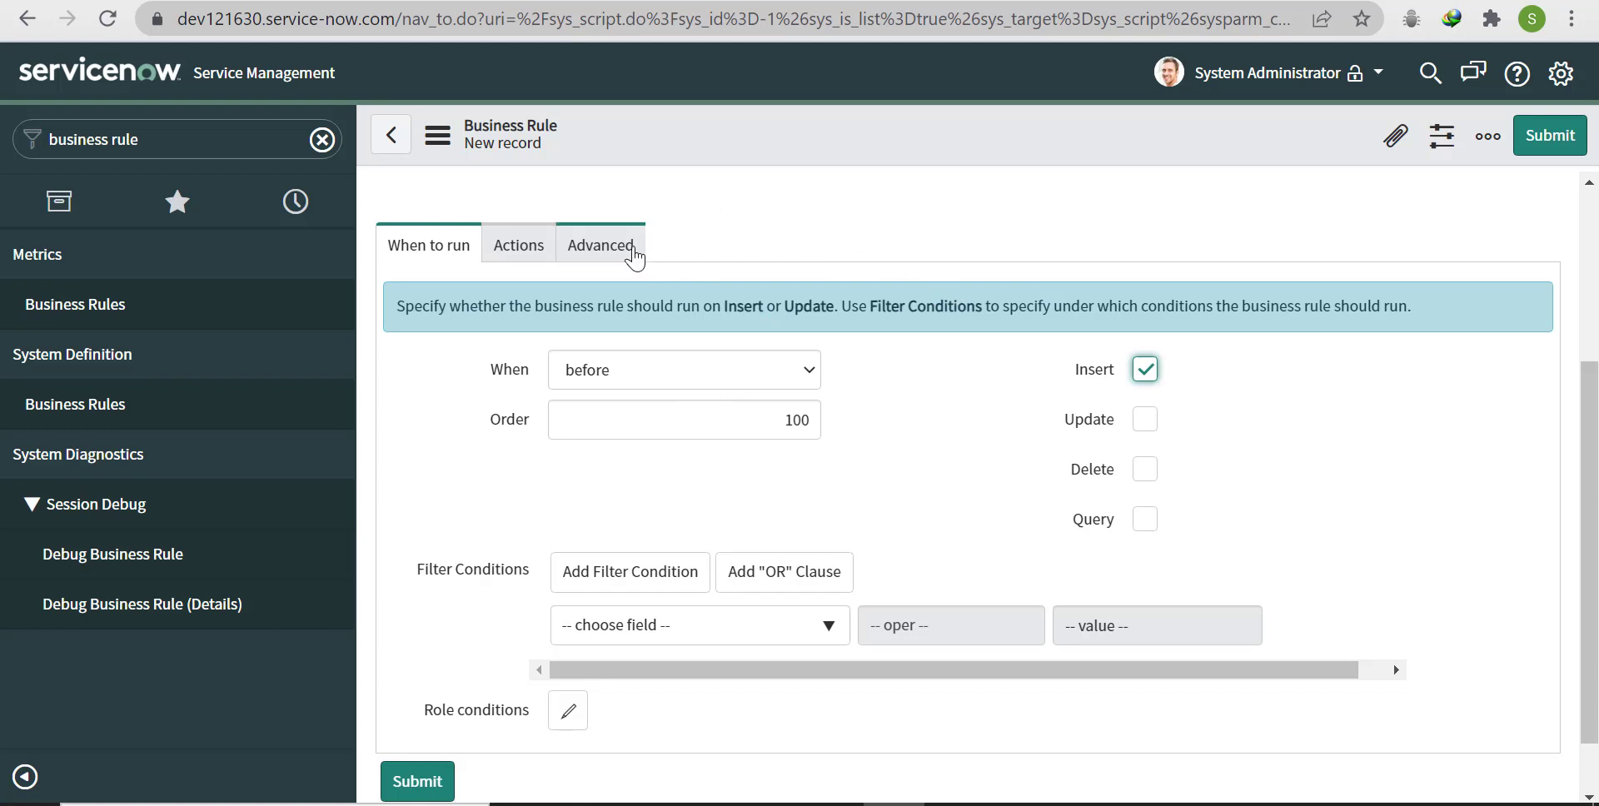
pyautogui.click(600, 245)
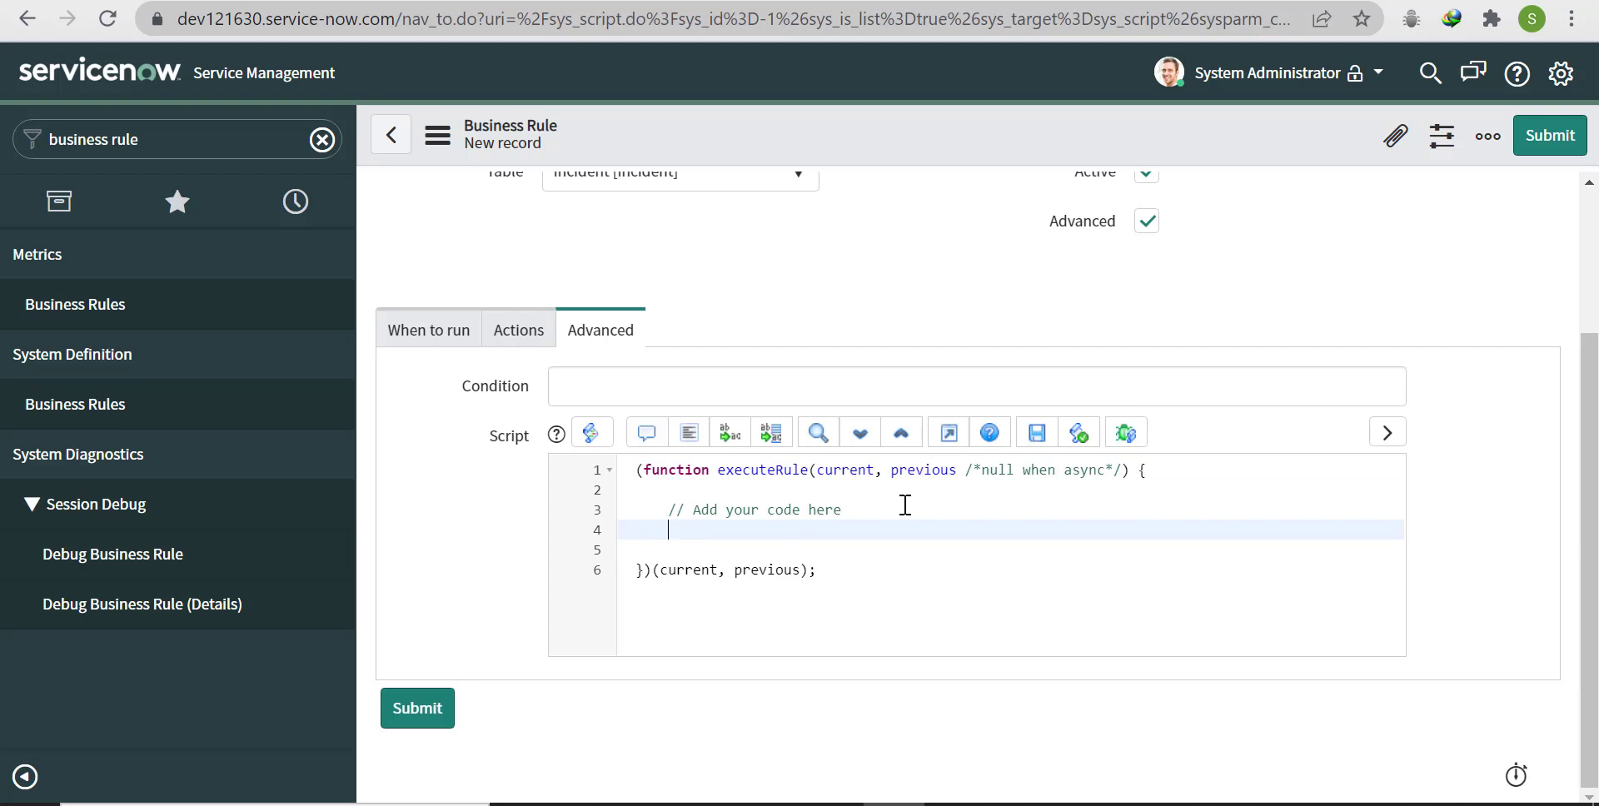
# Step: Write 'var days = 3;' and 'var created = new GlideDateTime(current.sys_created_on);' in the script
pyautogui.write('var days')
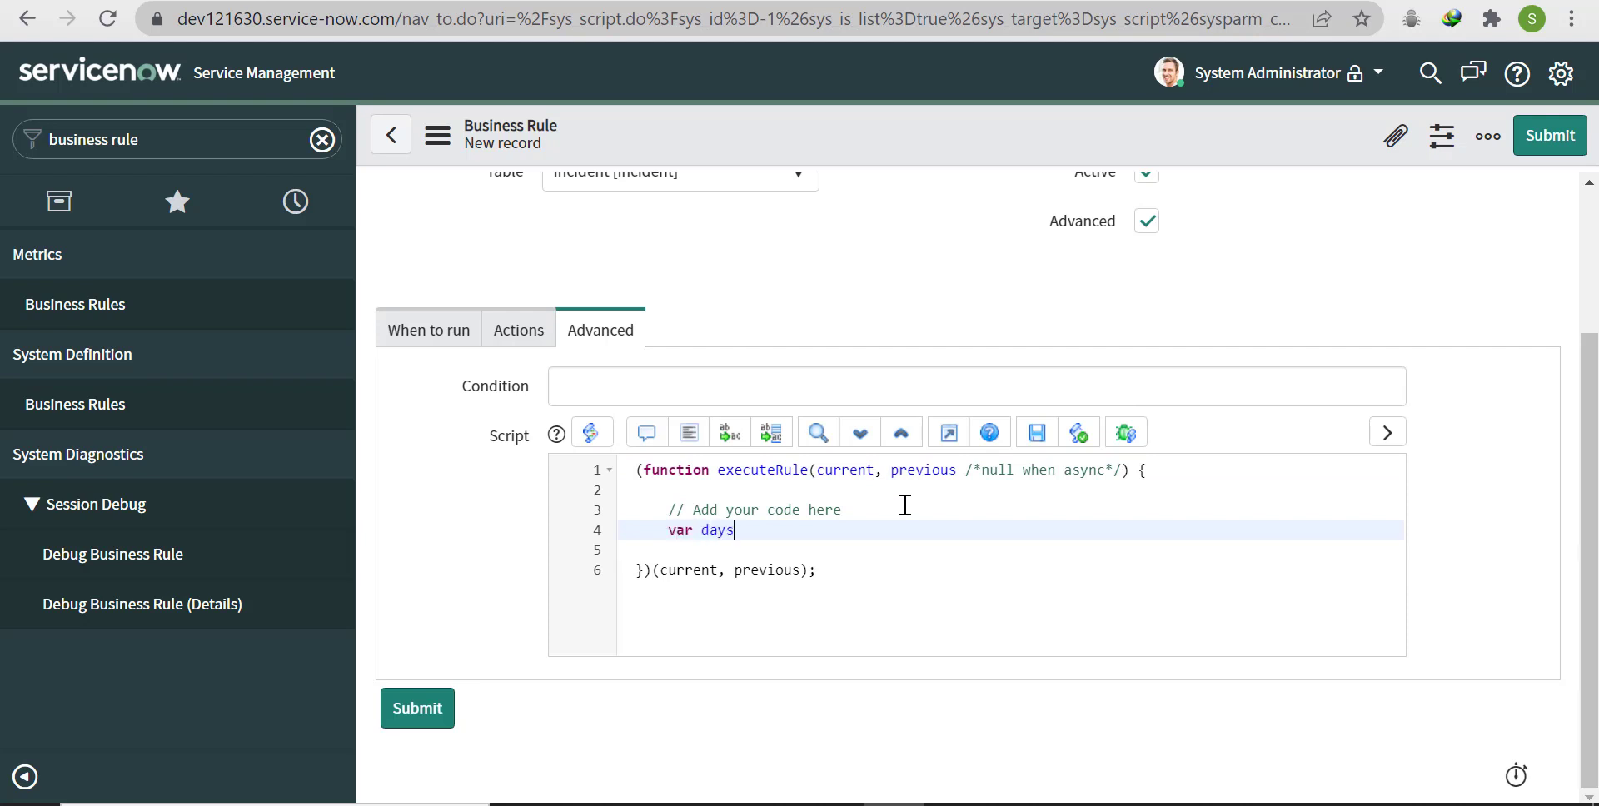
pyautogui.write('= 3;')
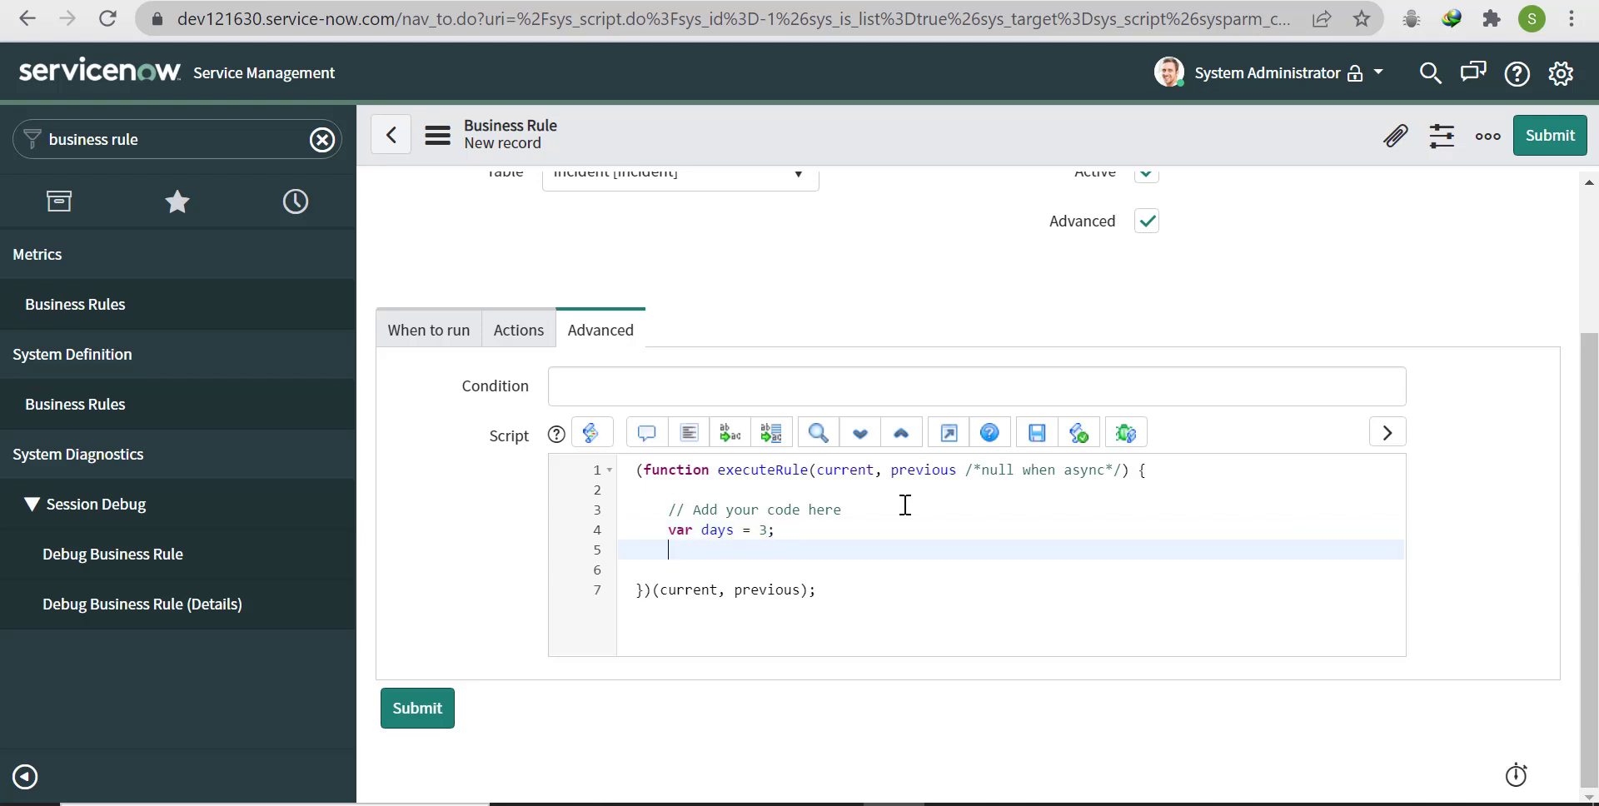
pyautogui.write('var')
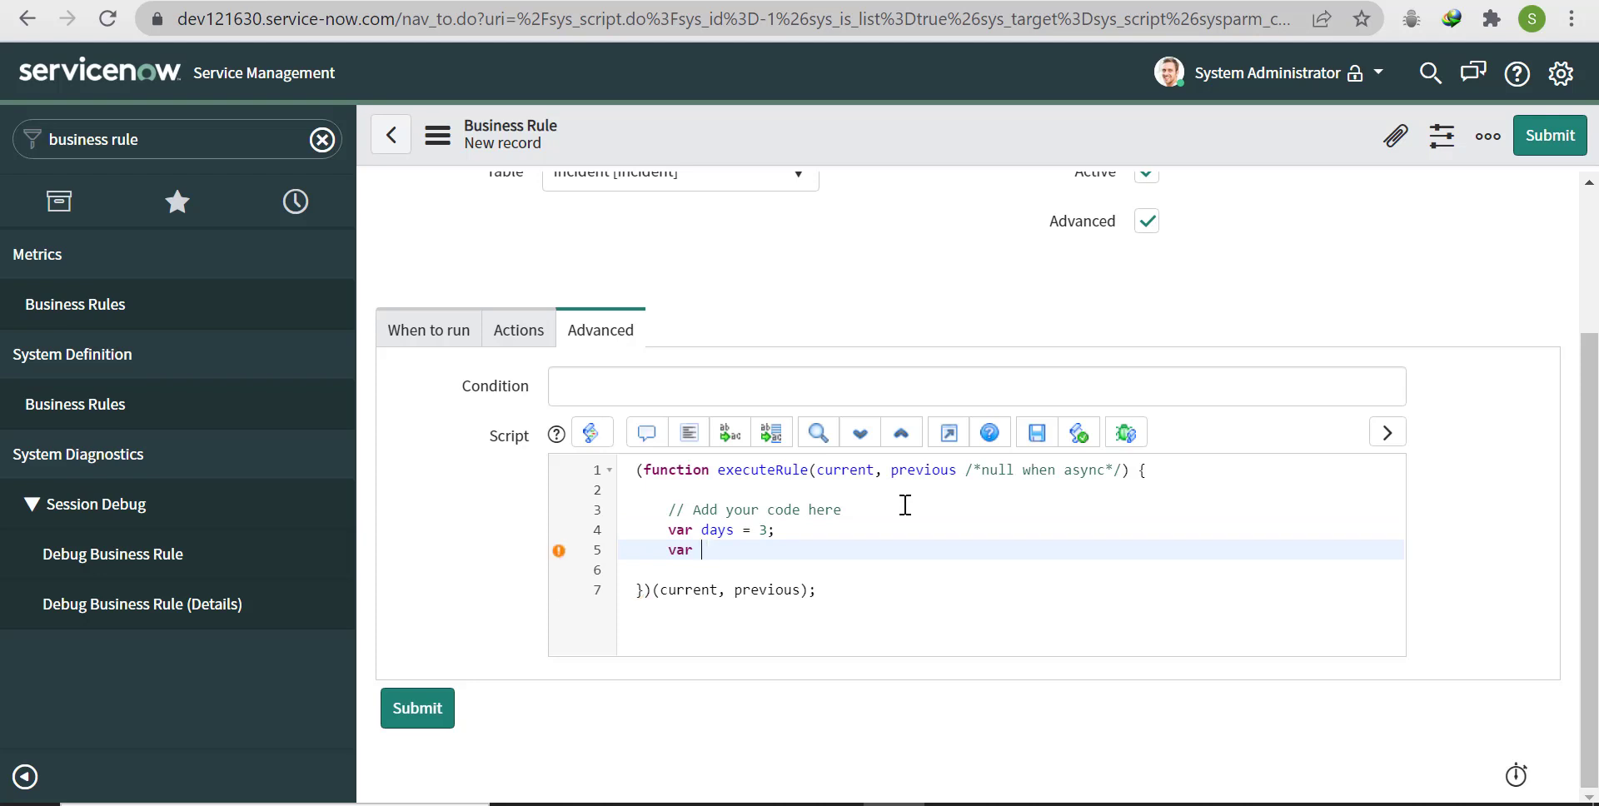
pyautogui.write('created')
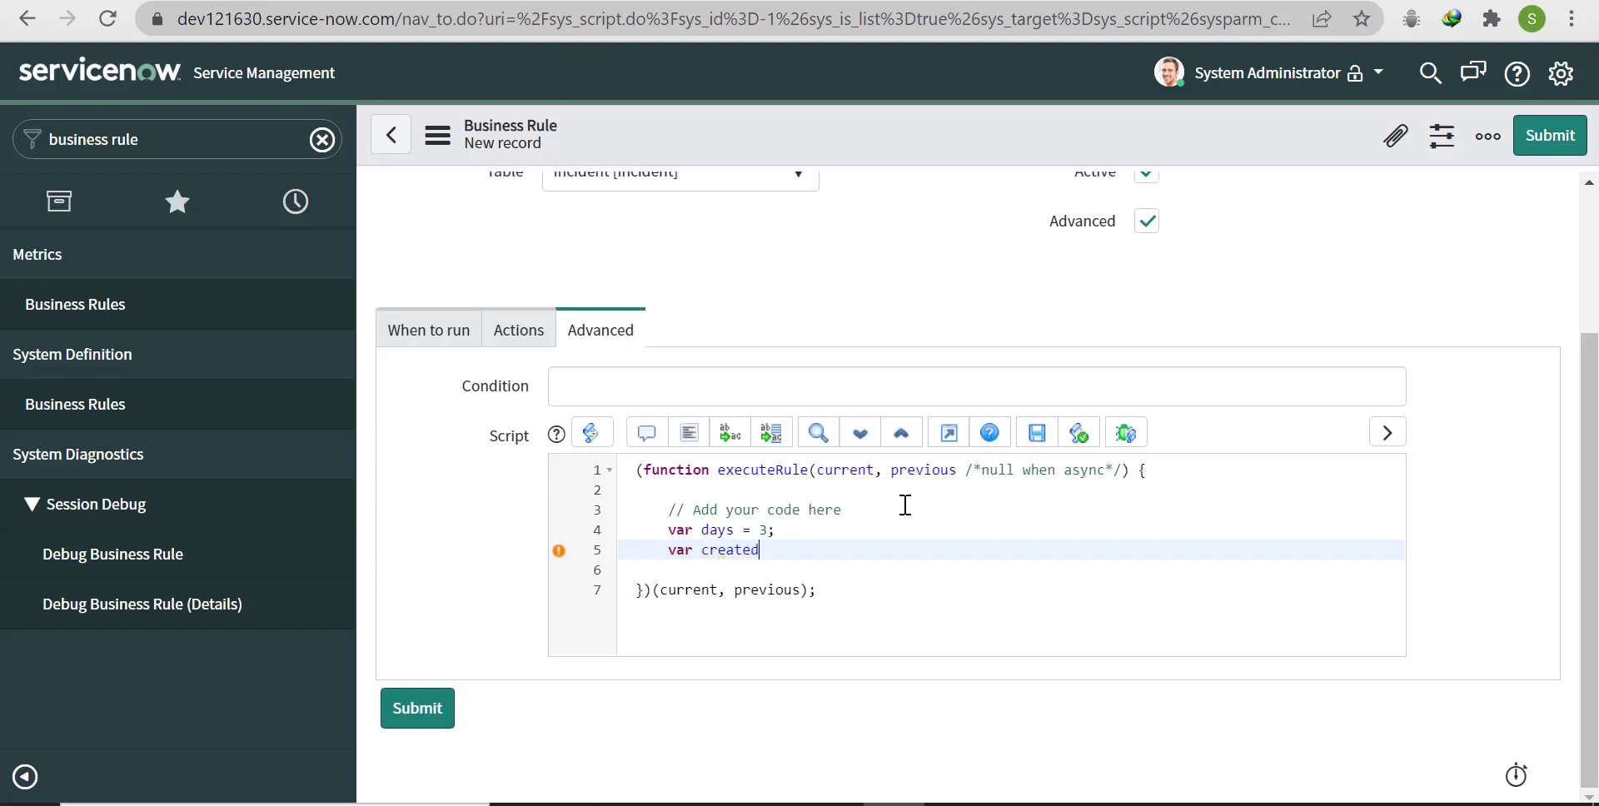
pyautogui.write('= new')
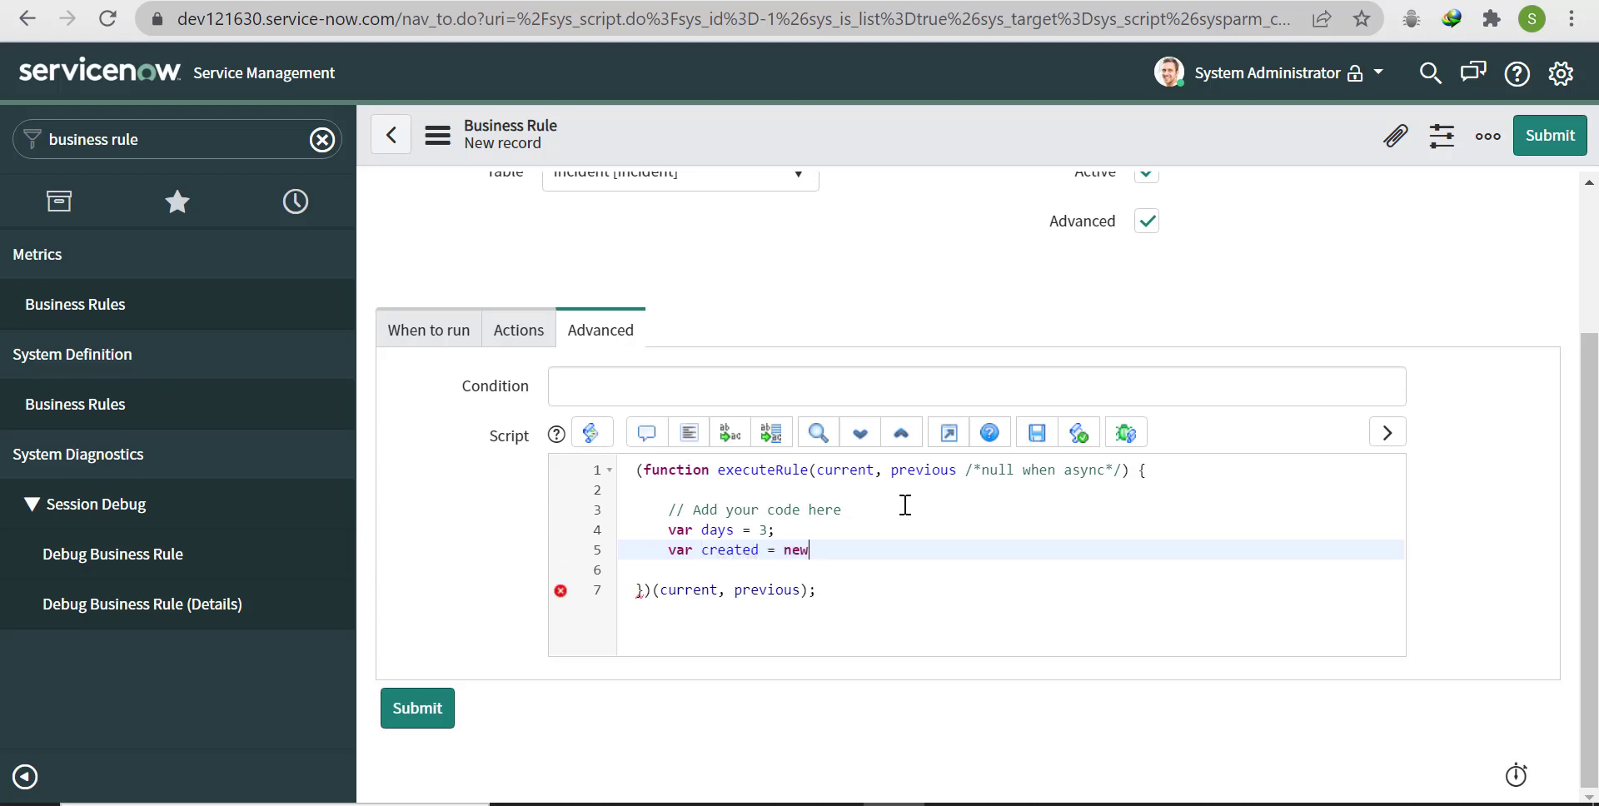
pyautogui.write('GlideDat')
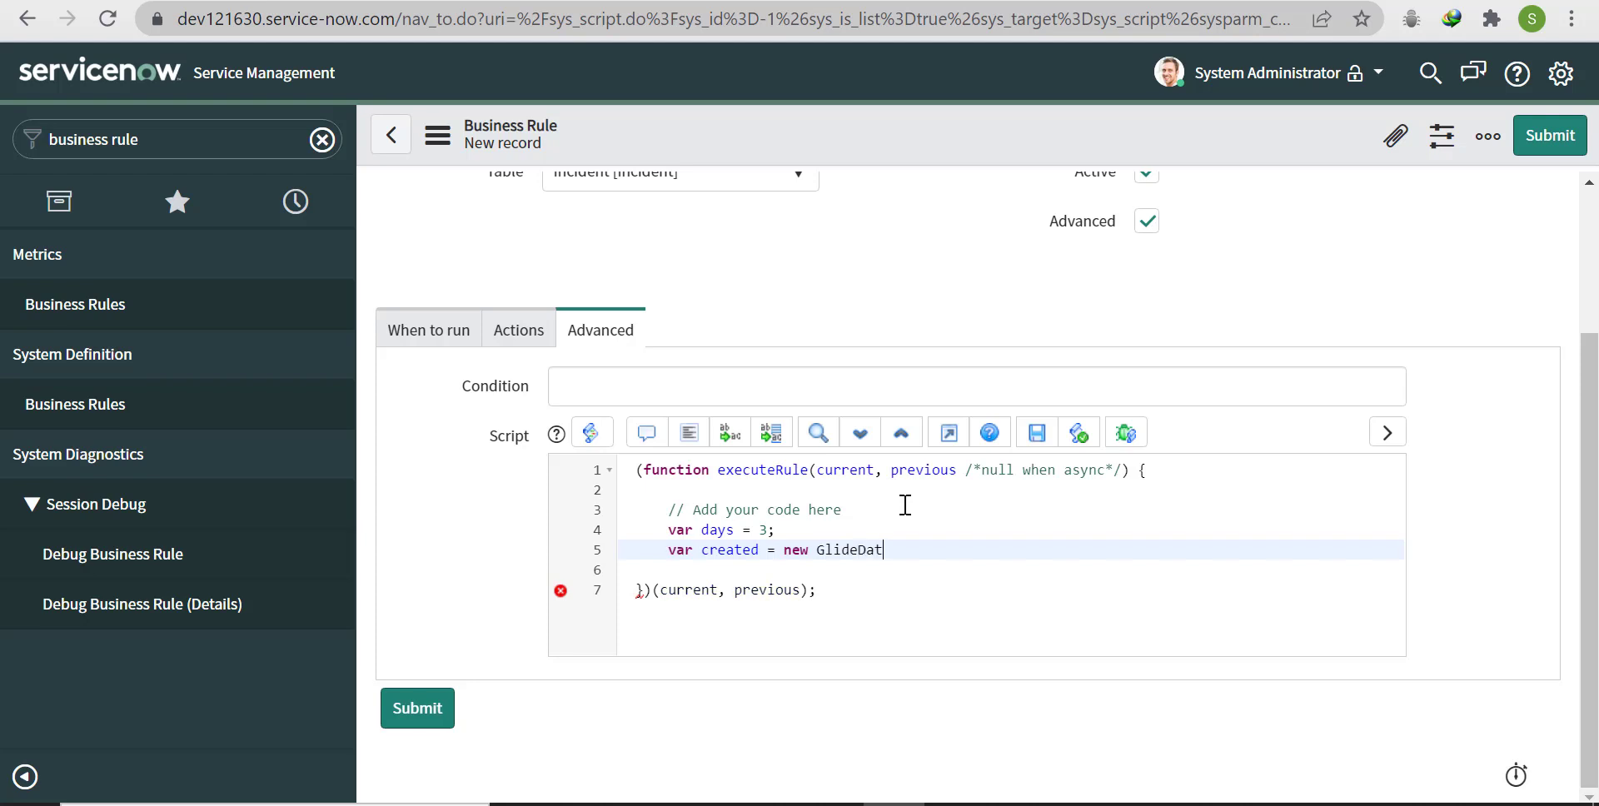
pyautogui.write('eTime')
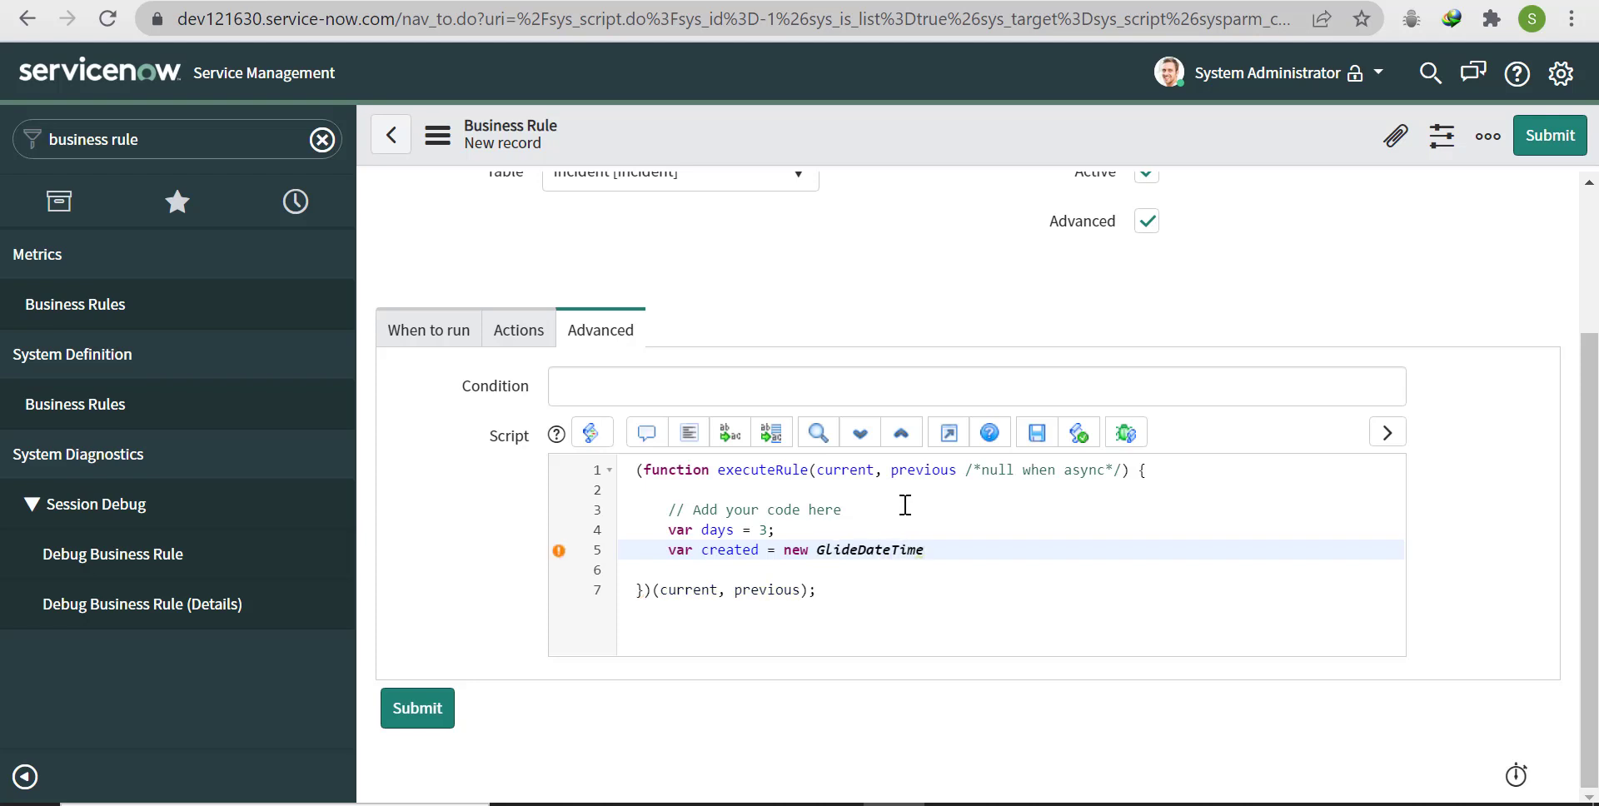
pyautogui.write('()')
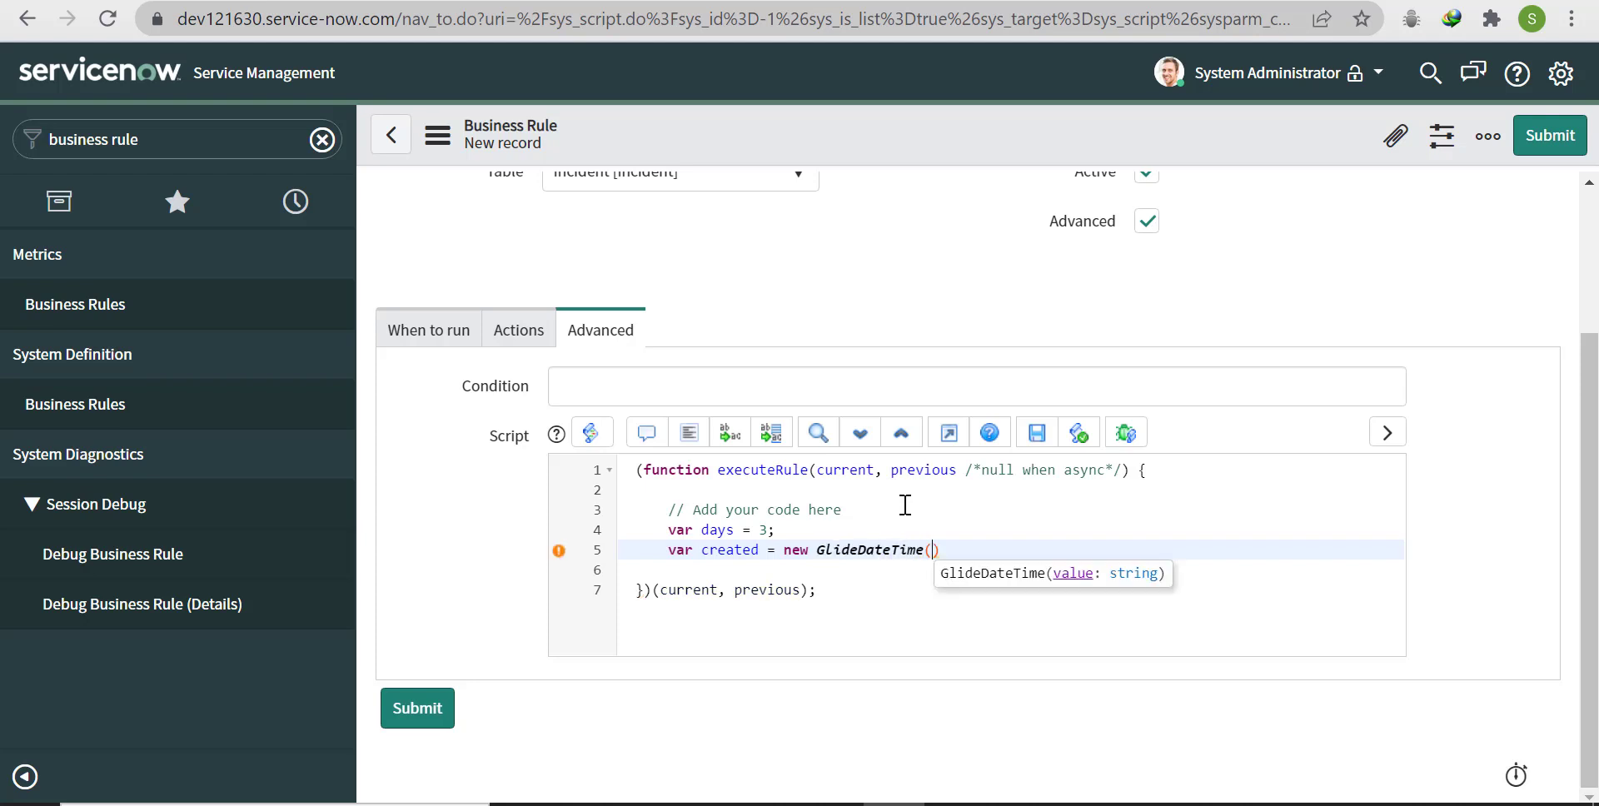
pyautogui.write('curren')
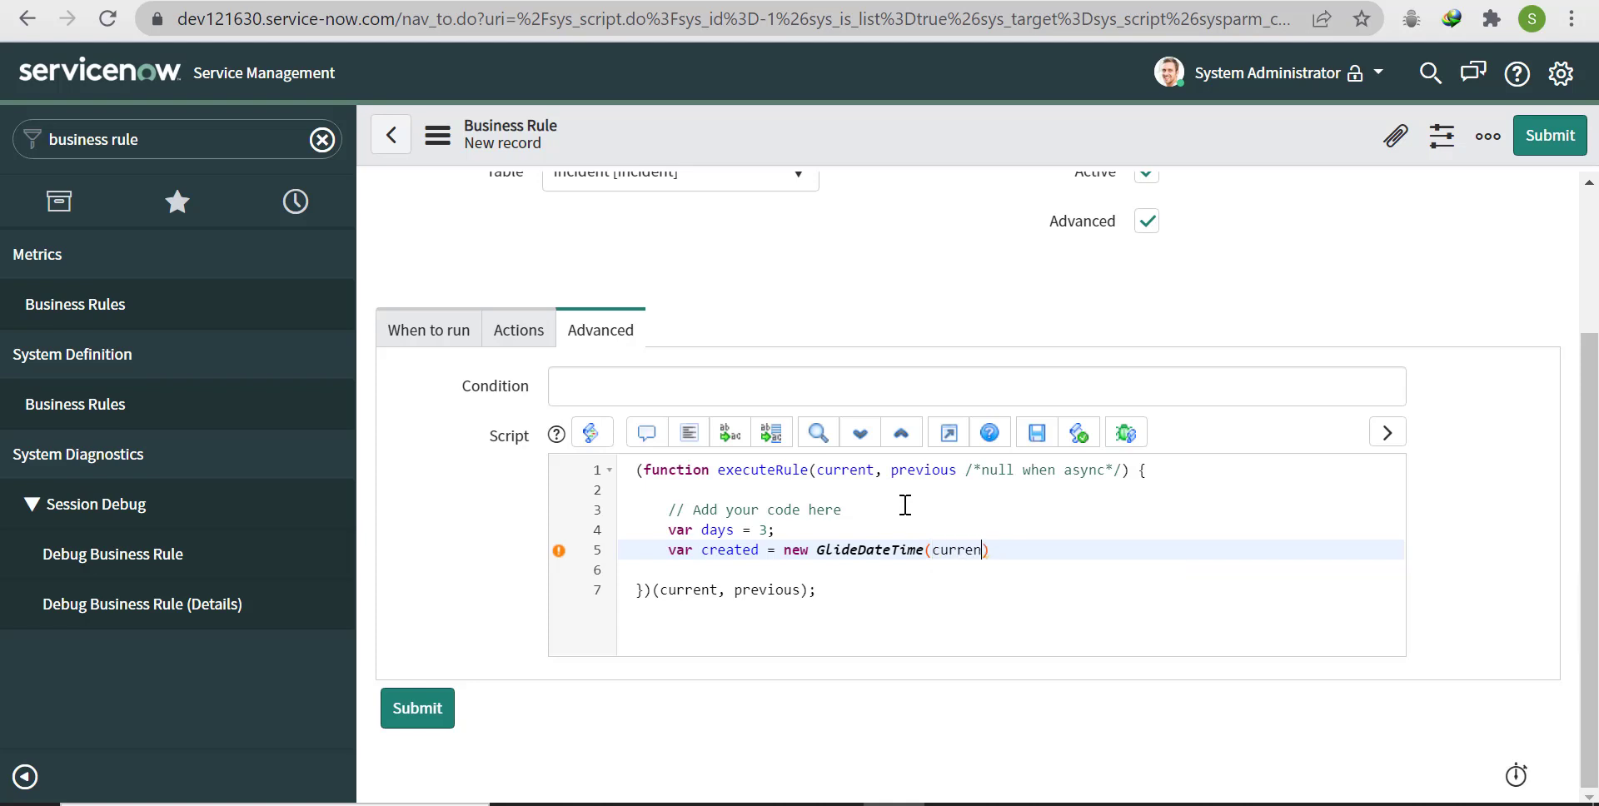
pyautogui.write('.sys_')
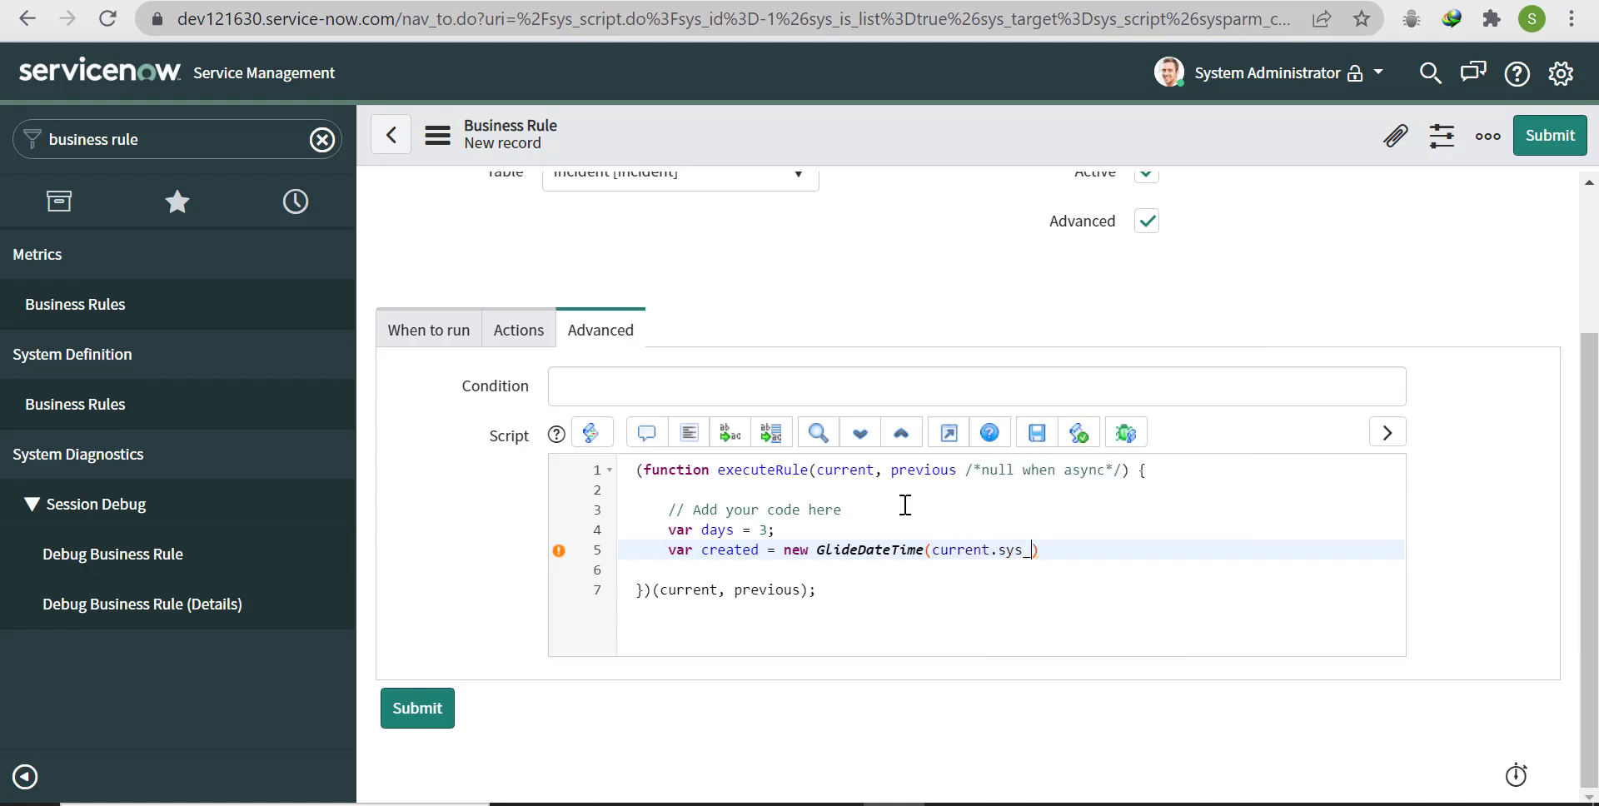
pyautogui.write('created')
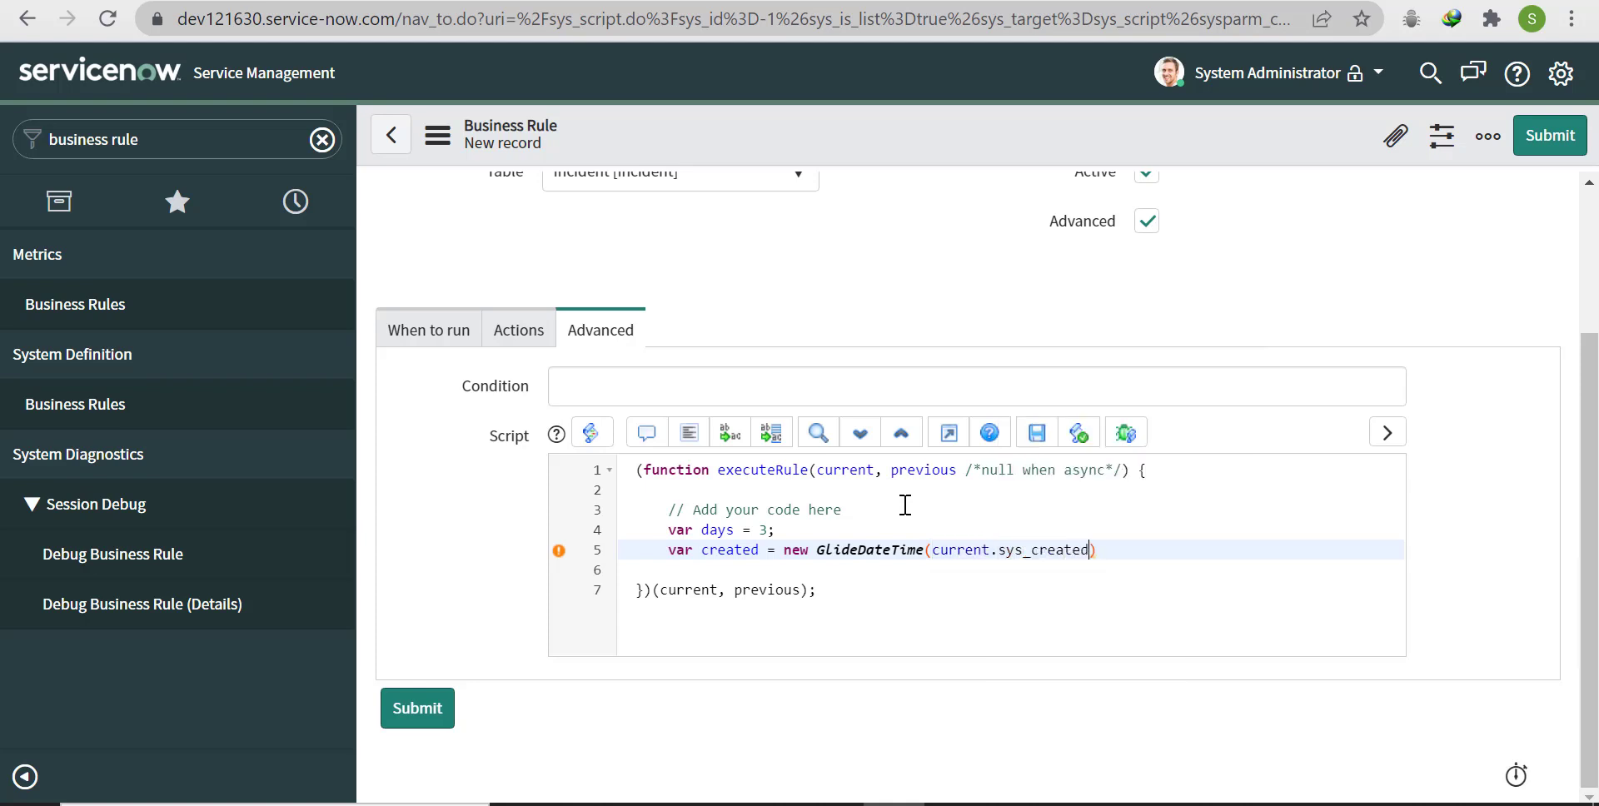
pyautogui.write('_on')
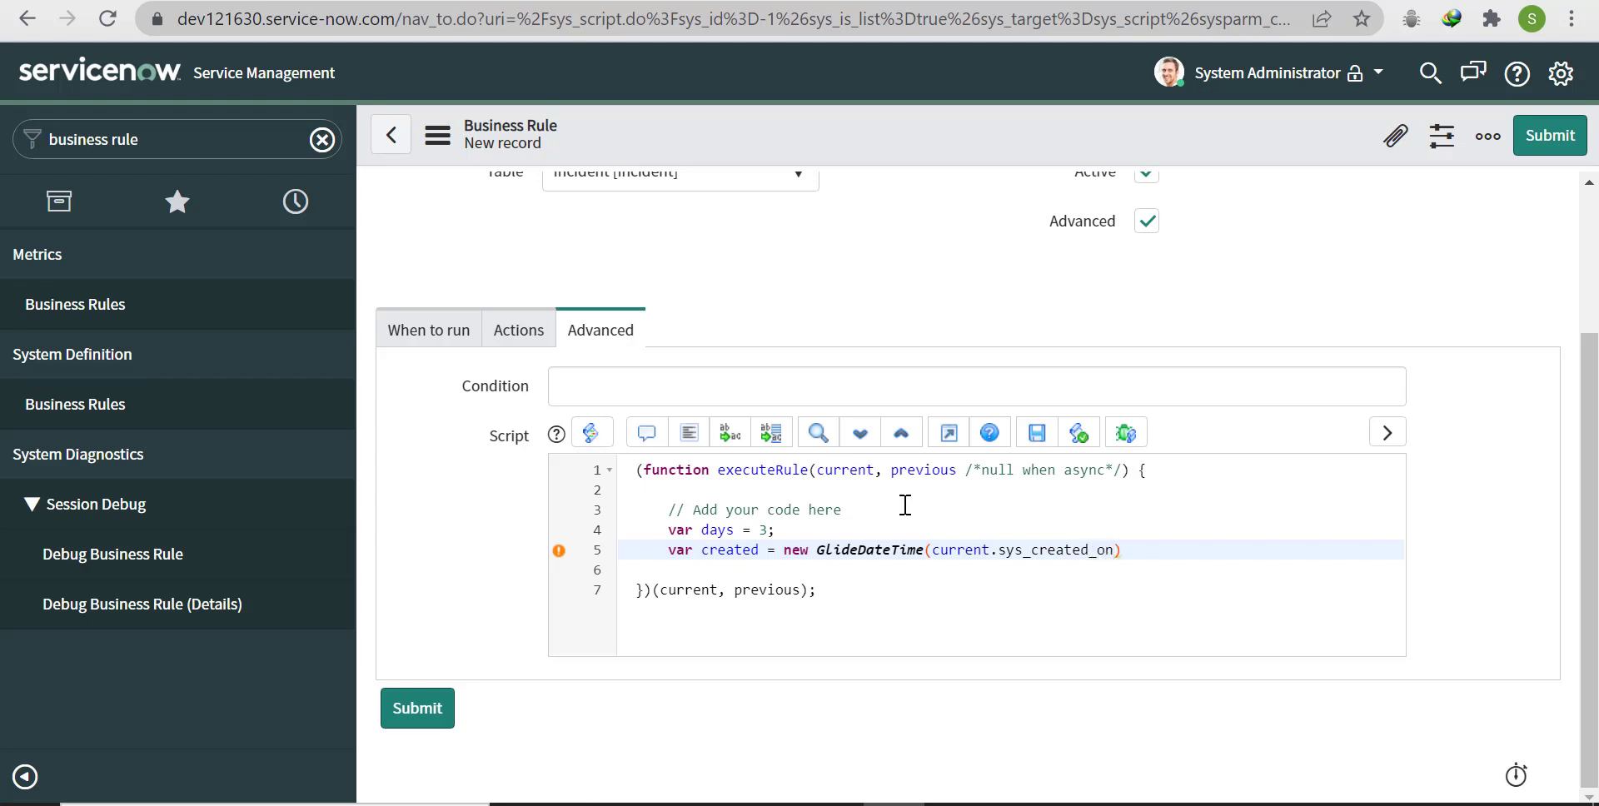
pyautogui.write("''")
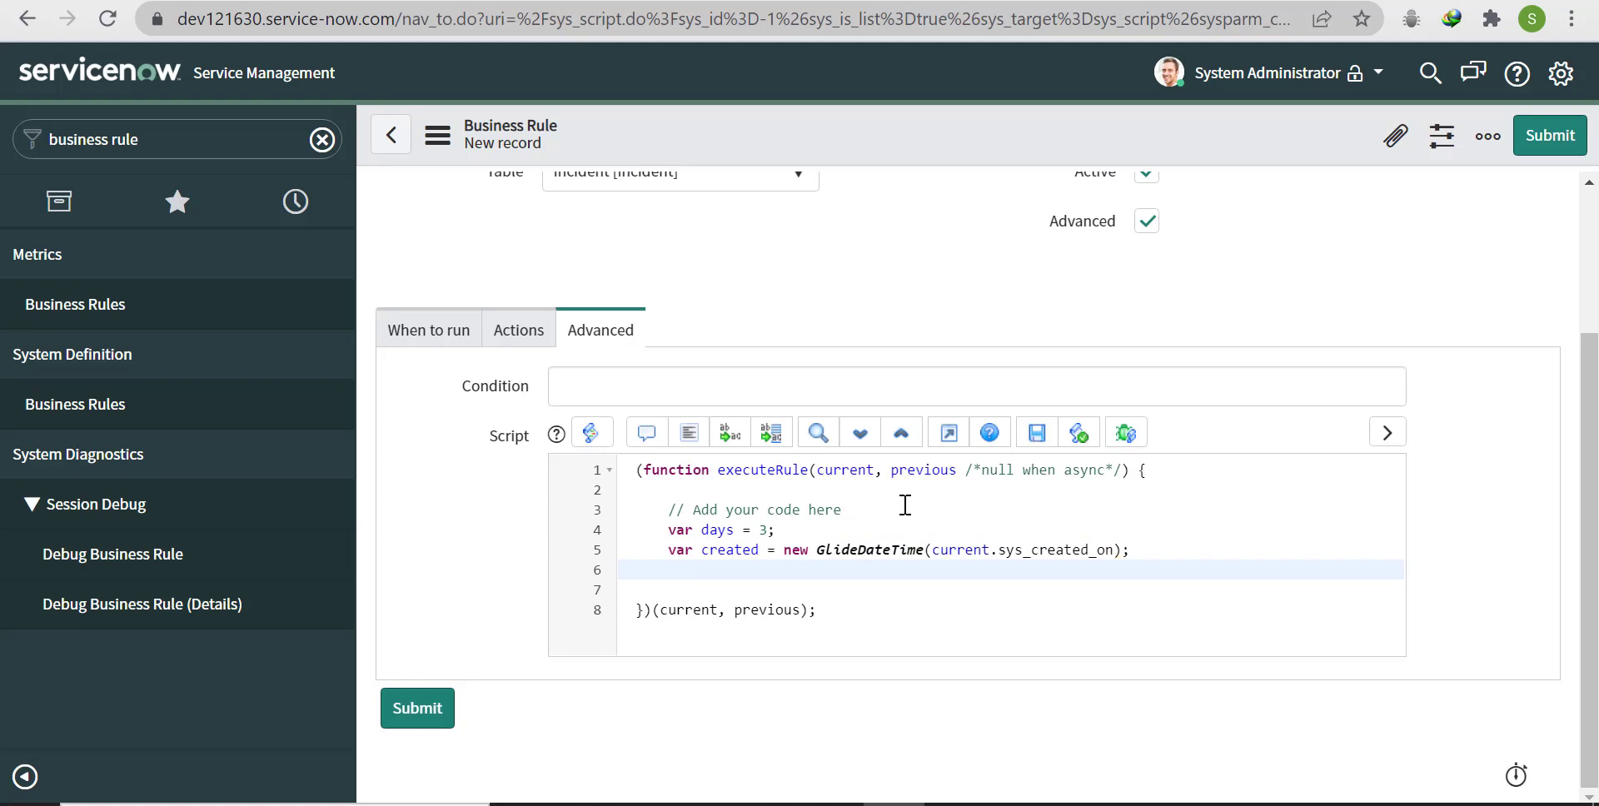
# Step: Add 'var duration = new GlideDuration(1000*60*60*8*days);' to the script
pyautogui.write('var')
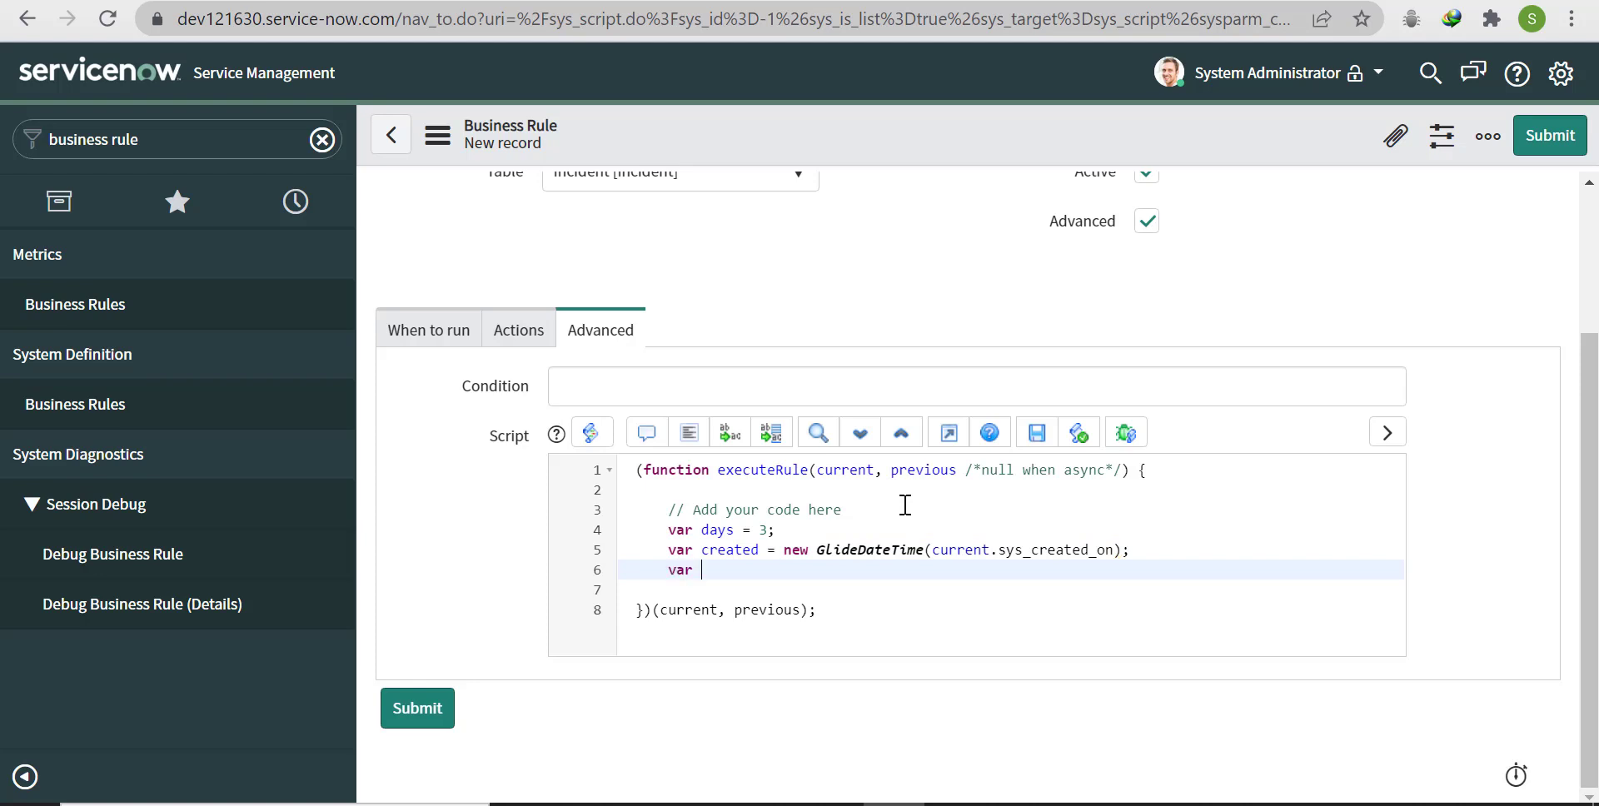
pyautogui.write('duration')
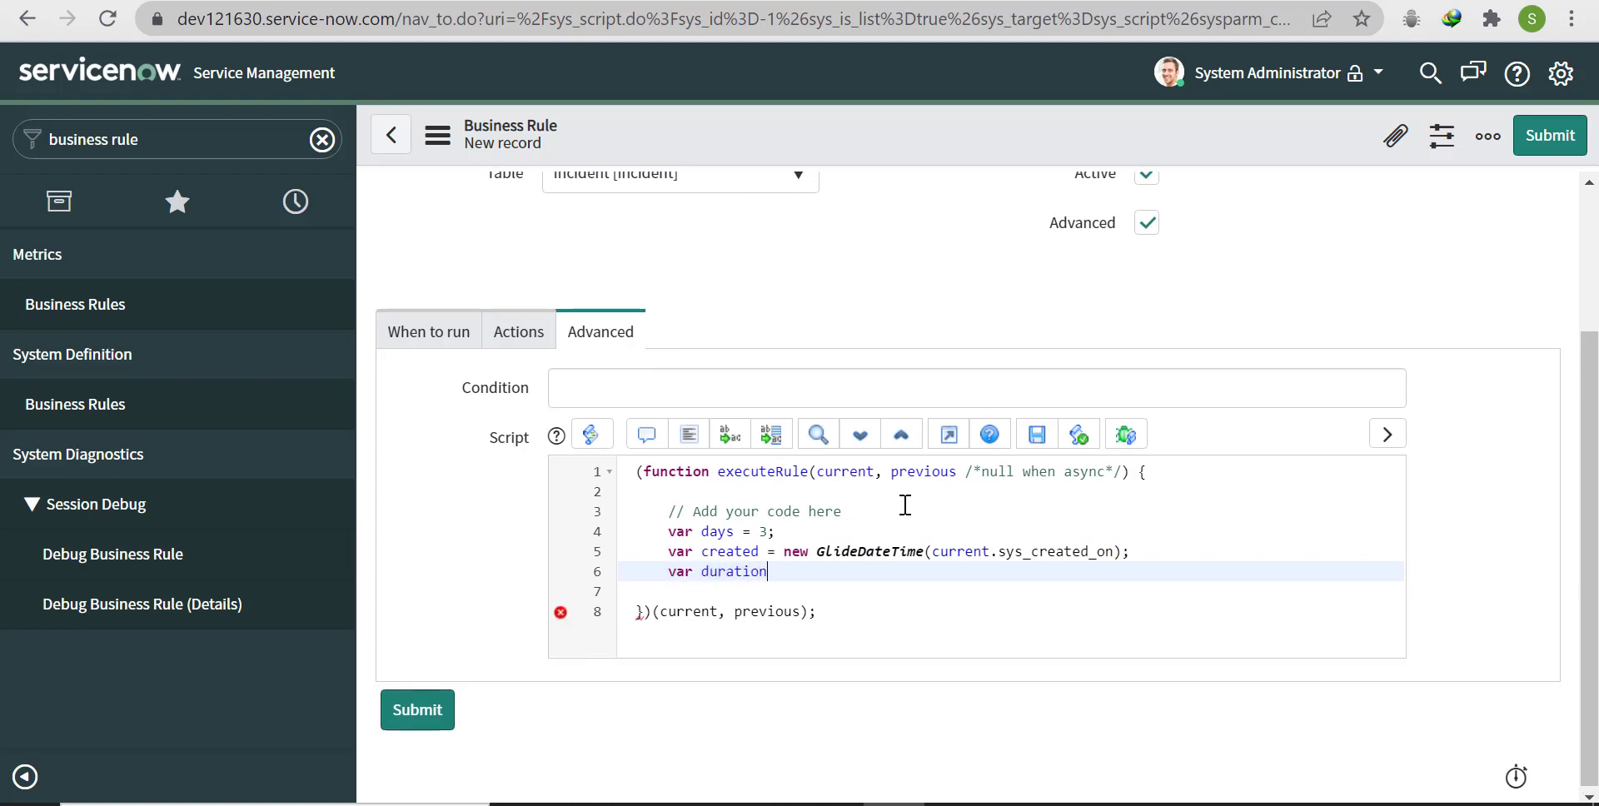
pyautogui.write('=')
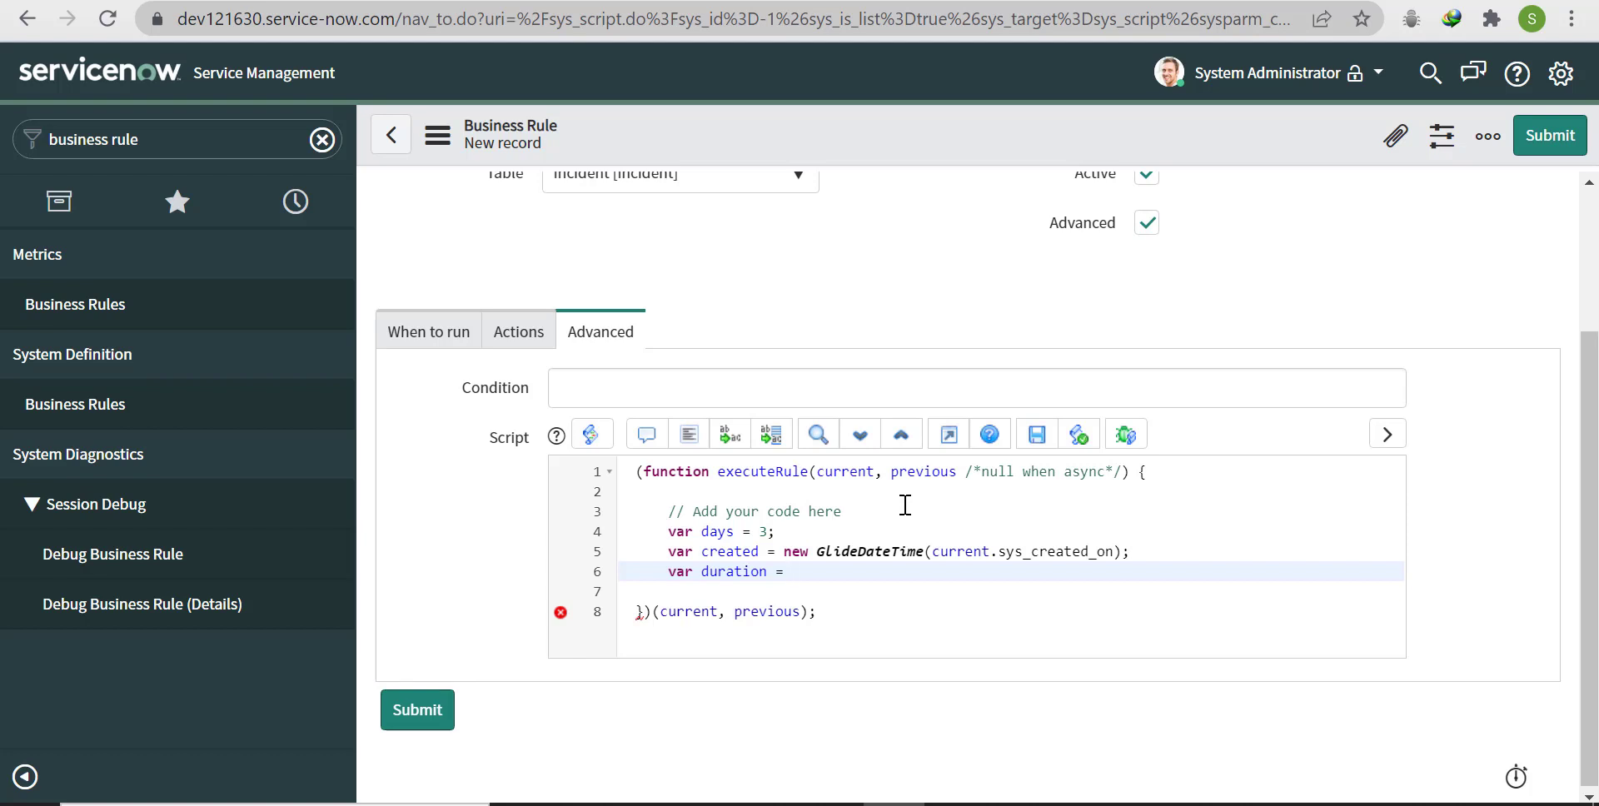
pyautogui.write('new')
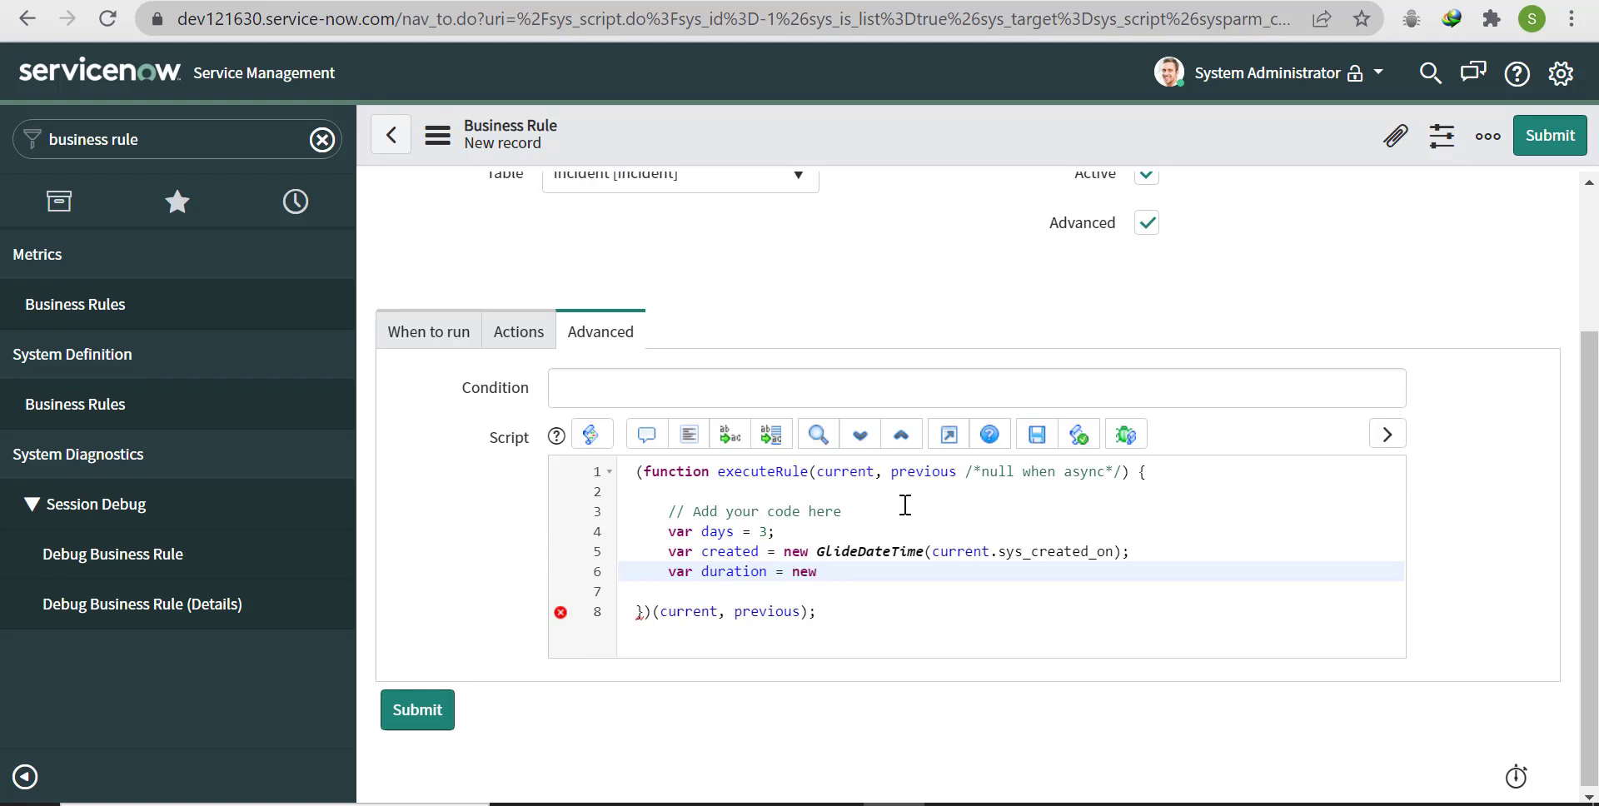
pyautogui.write('GlideDu')
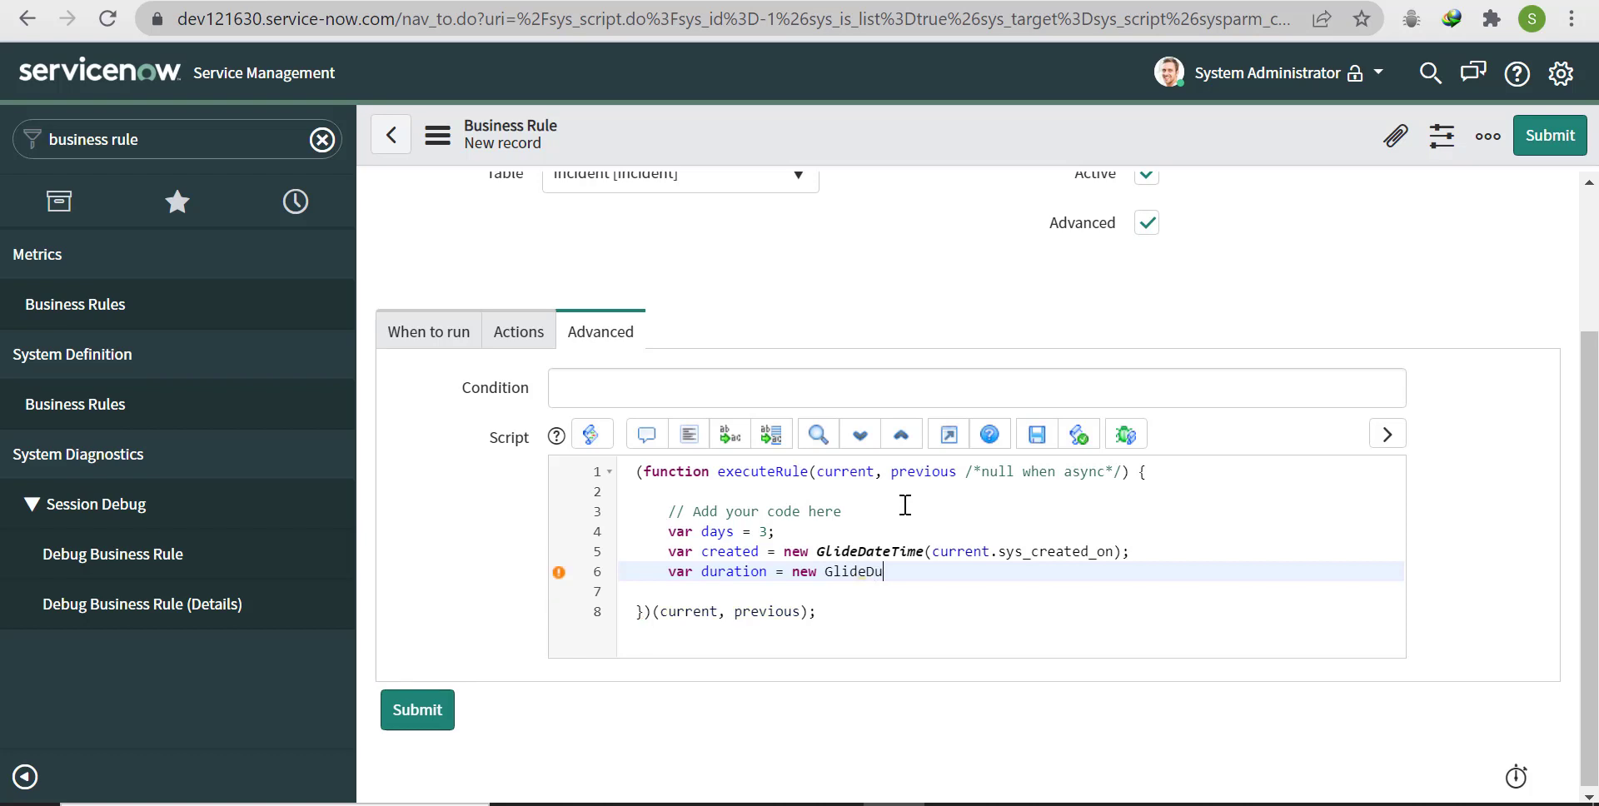
pyautogui.write('ration')
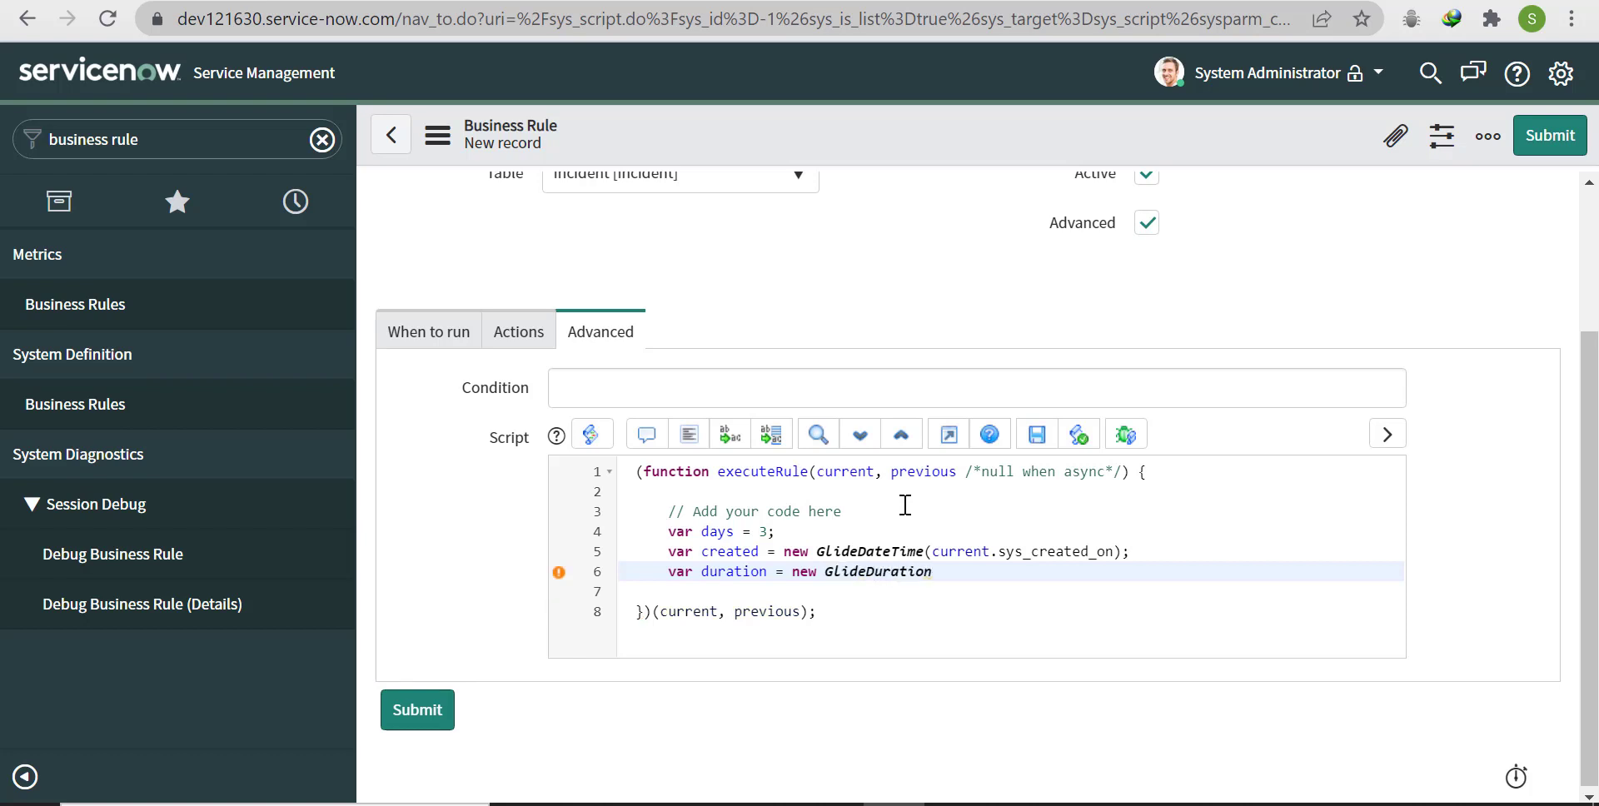
pyautogui.write('()')
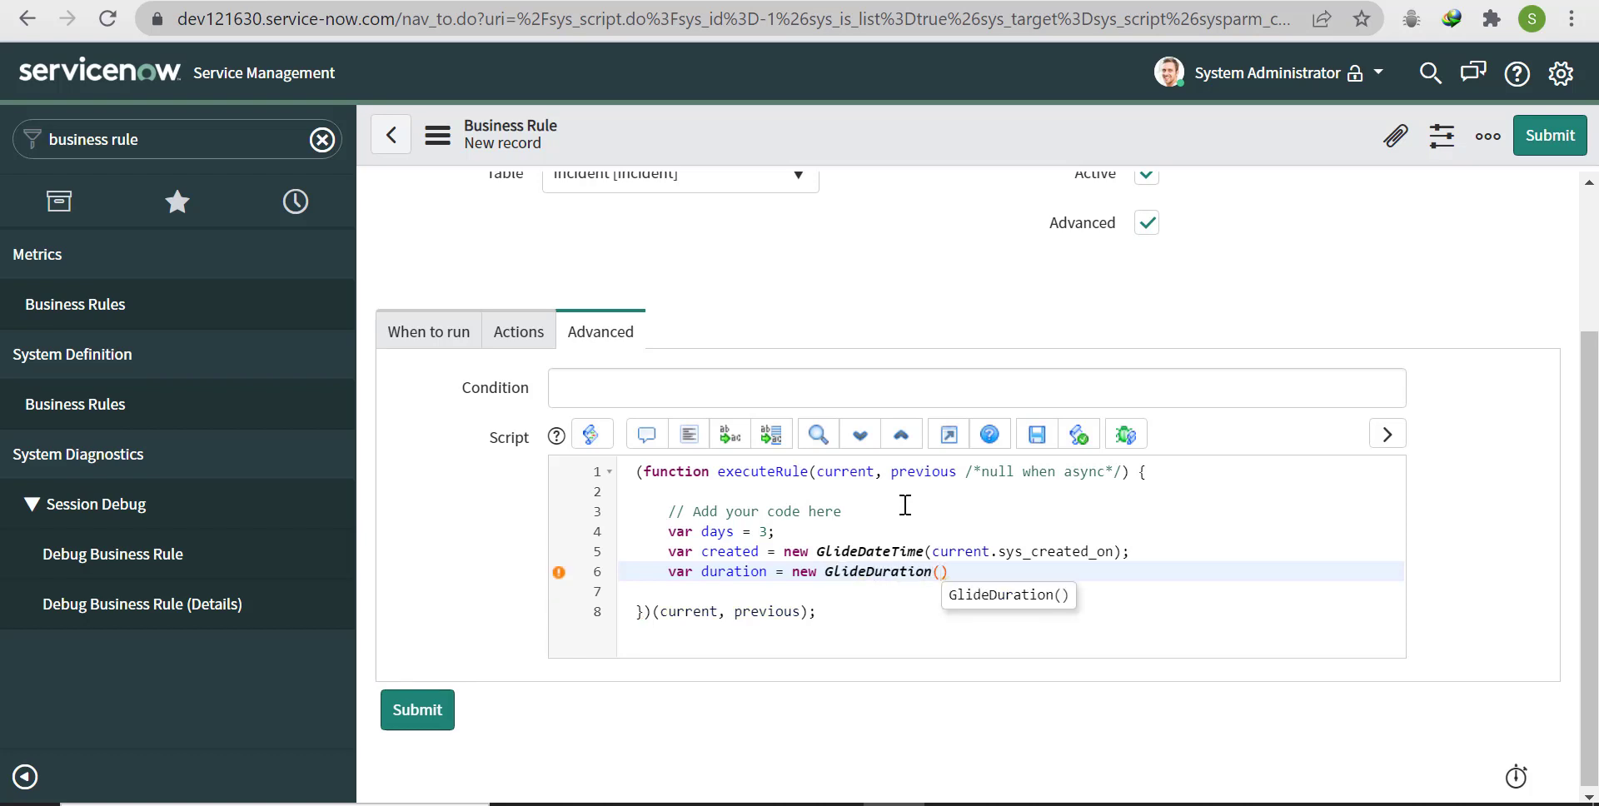
pyautogui.write('1000')
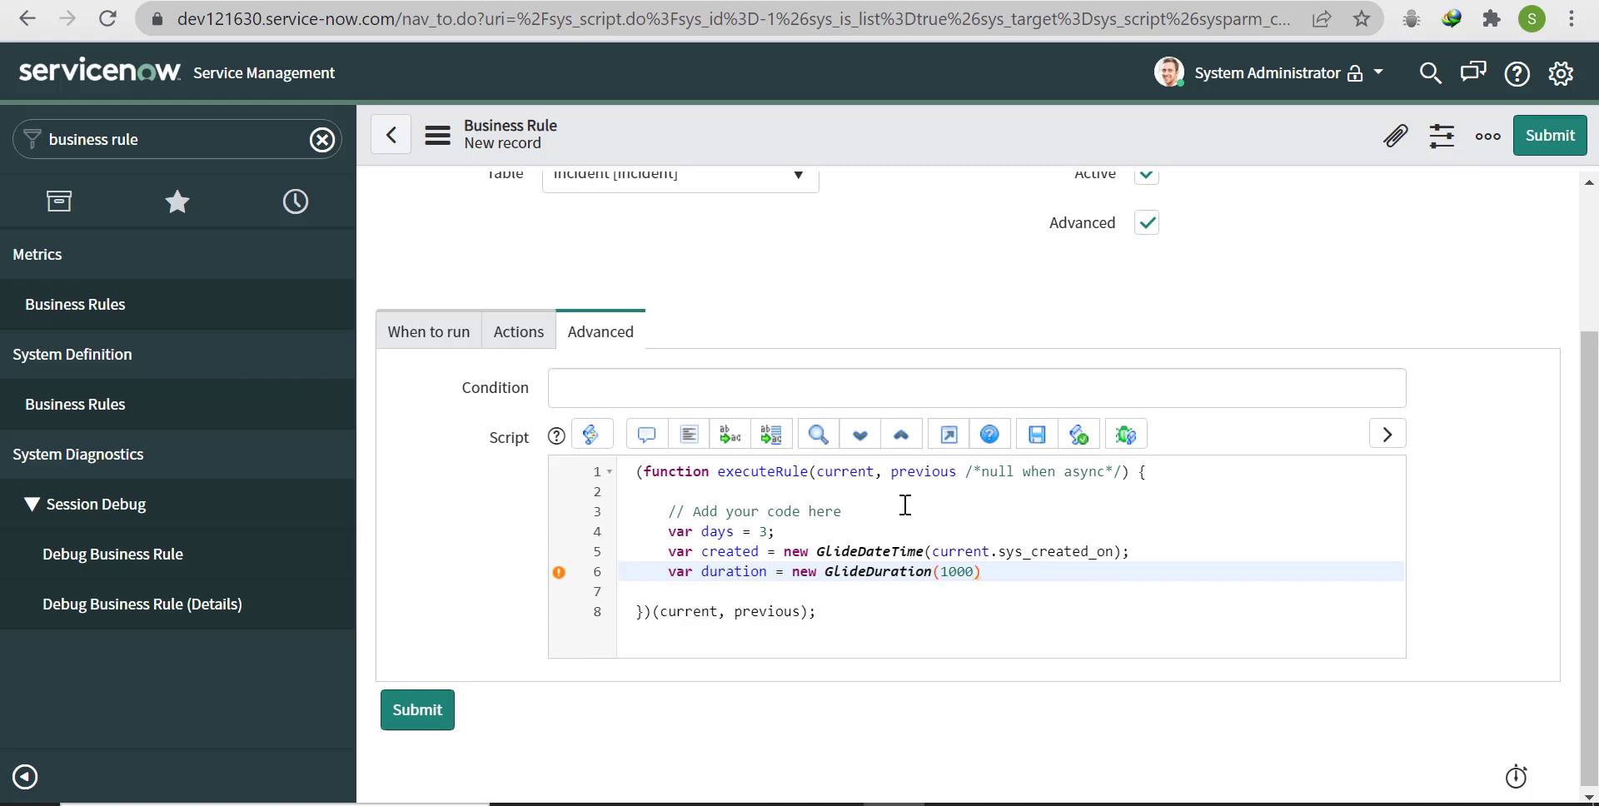
pyautogui.write('*')
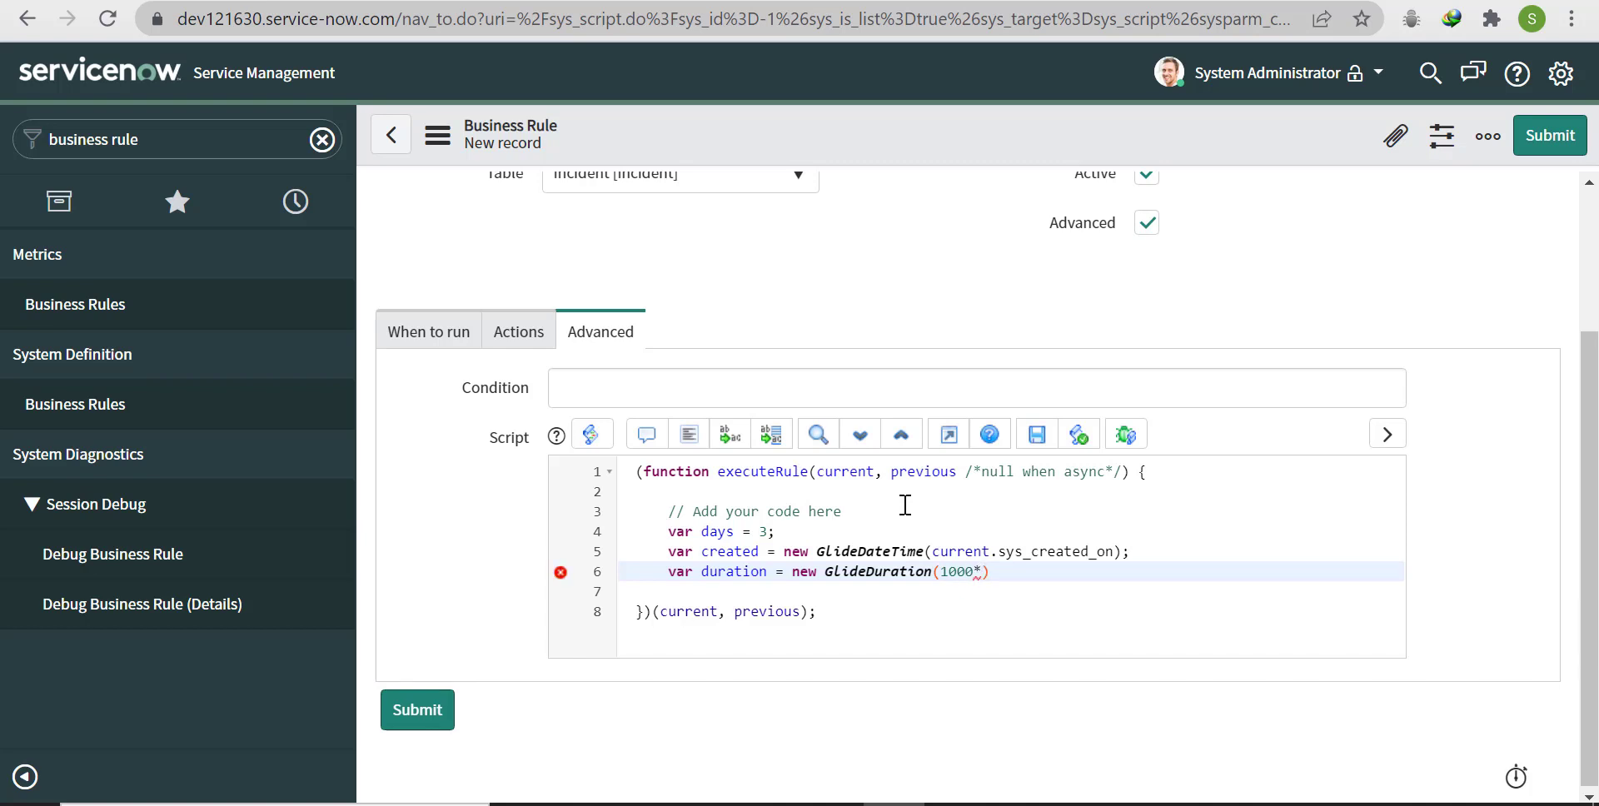
pyautogui.write('60')
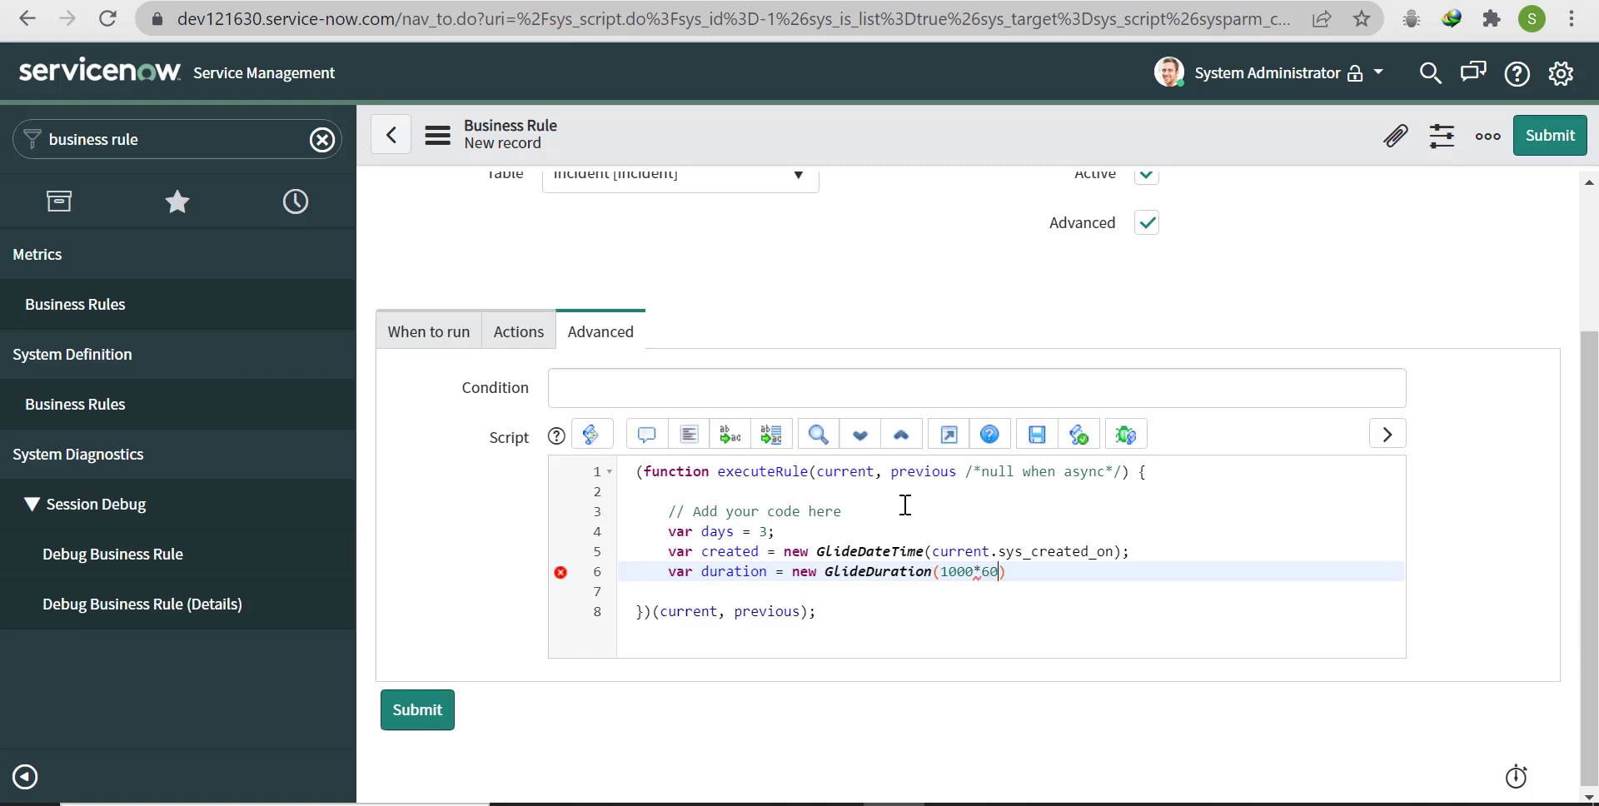
pyautogui.write('*60')
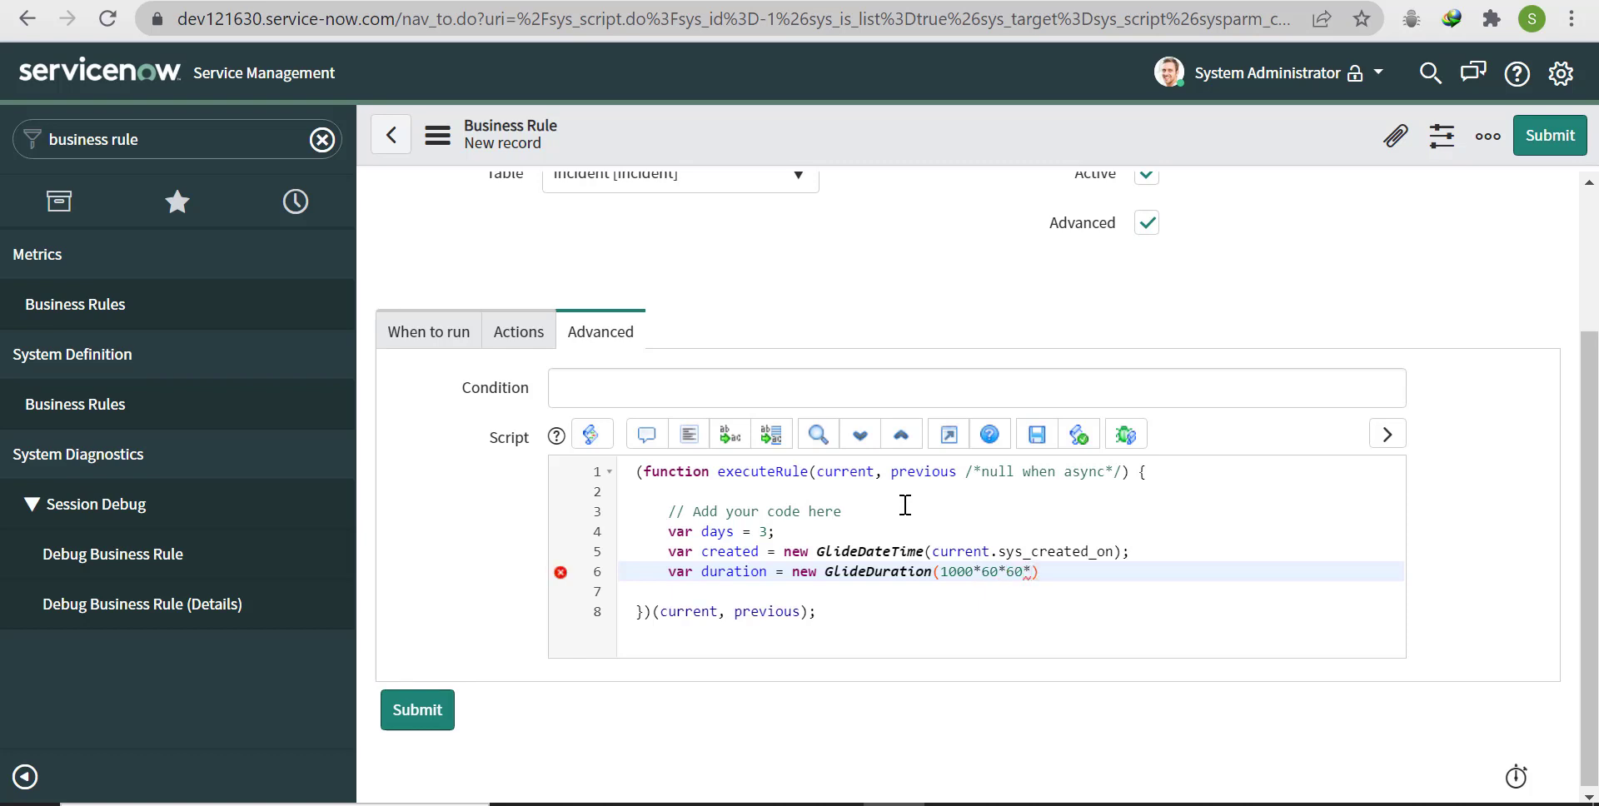
pyautogui.write('*')
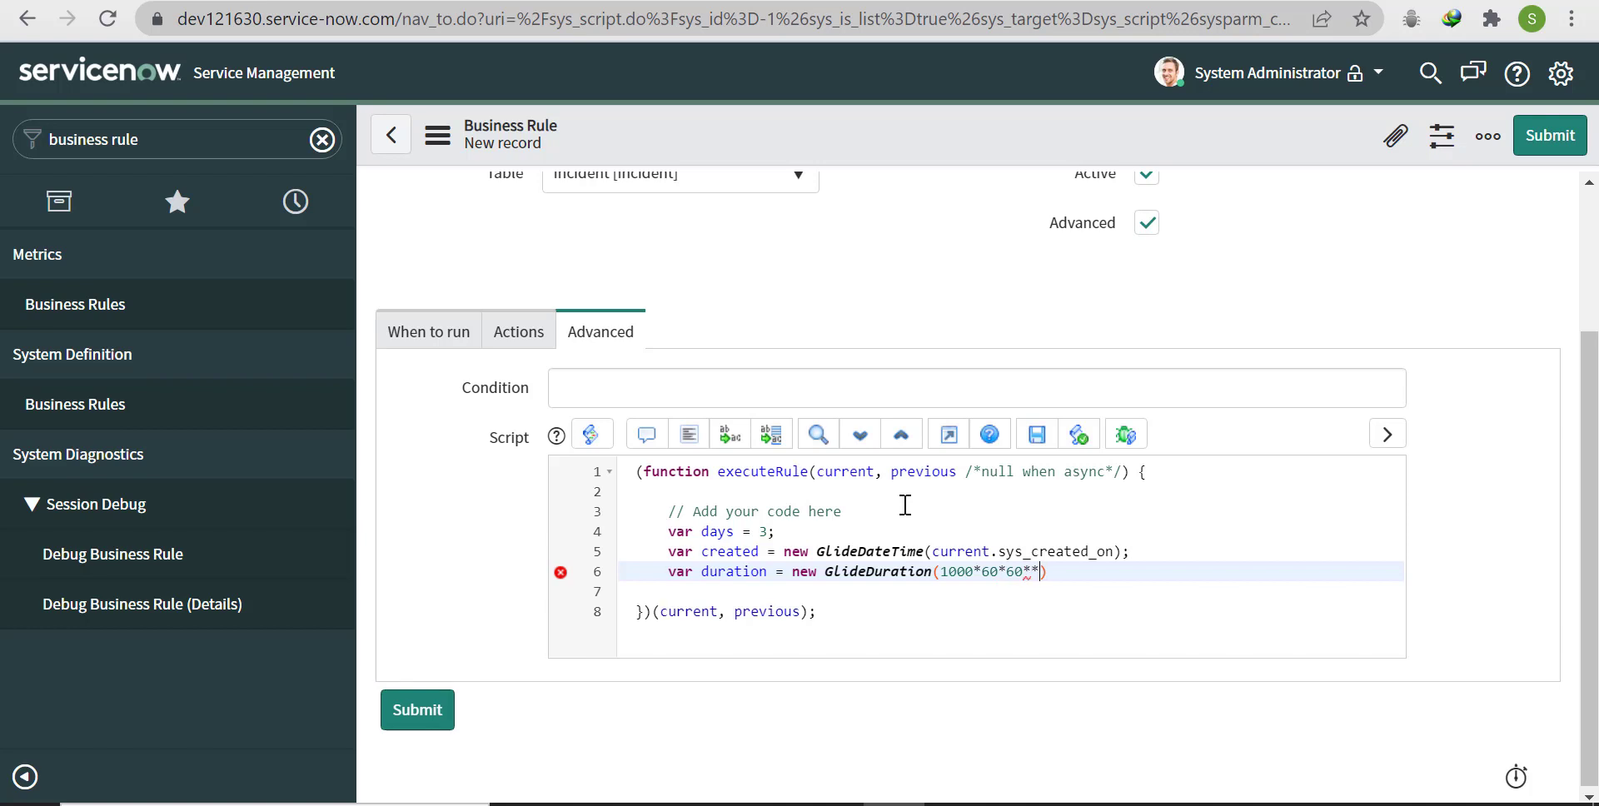
pyautogui.press('Backspace')
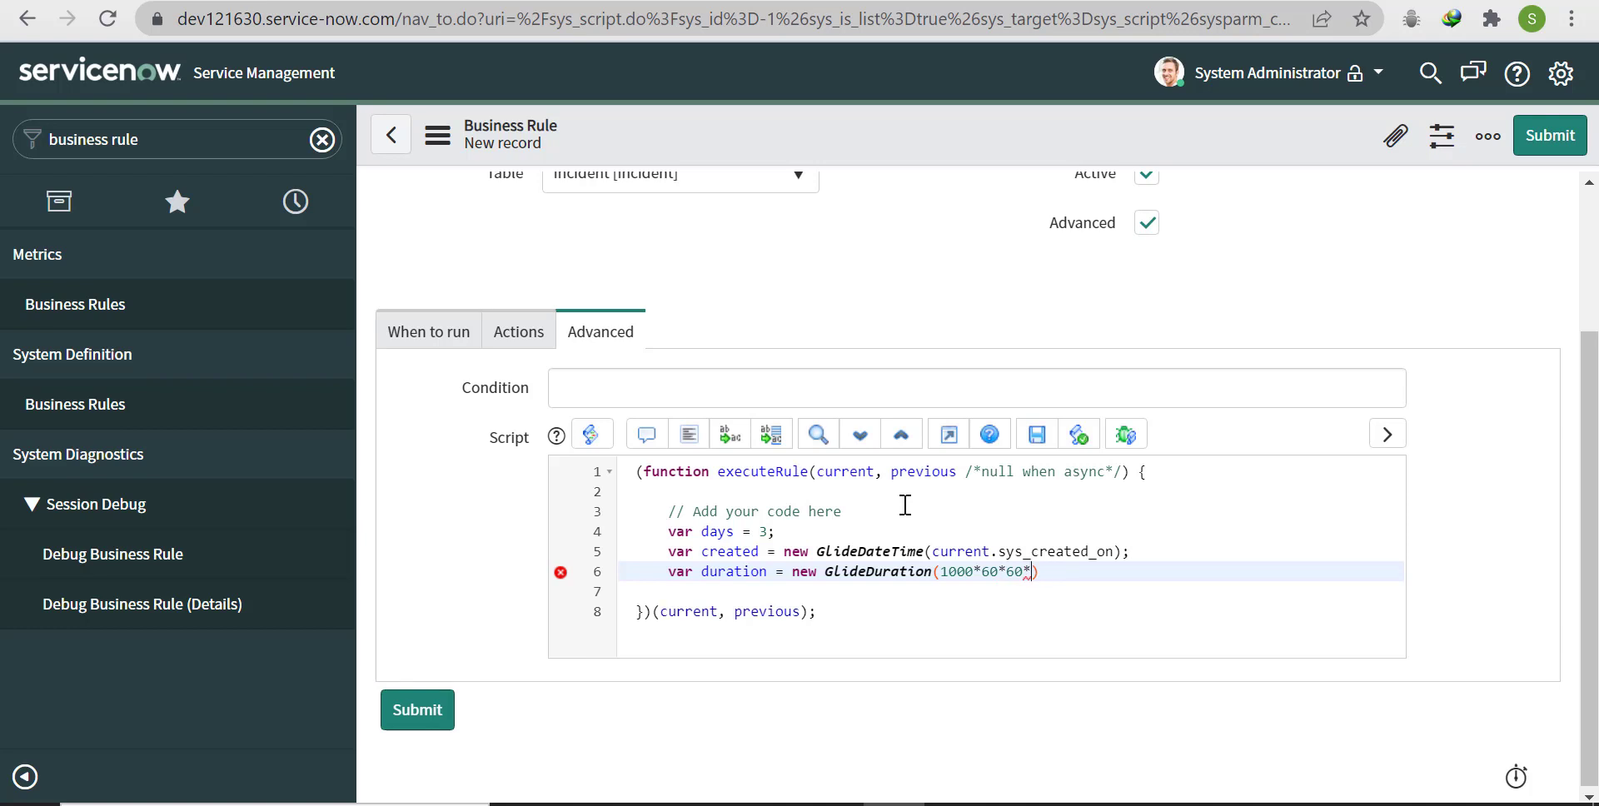
pyautogui.write('8')
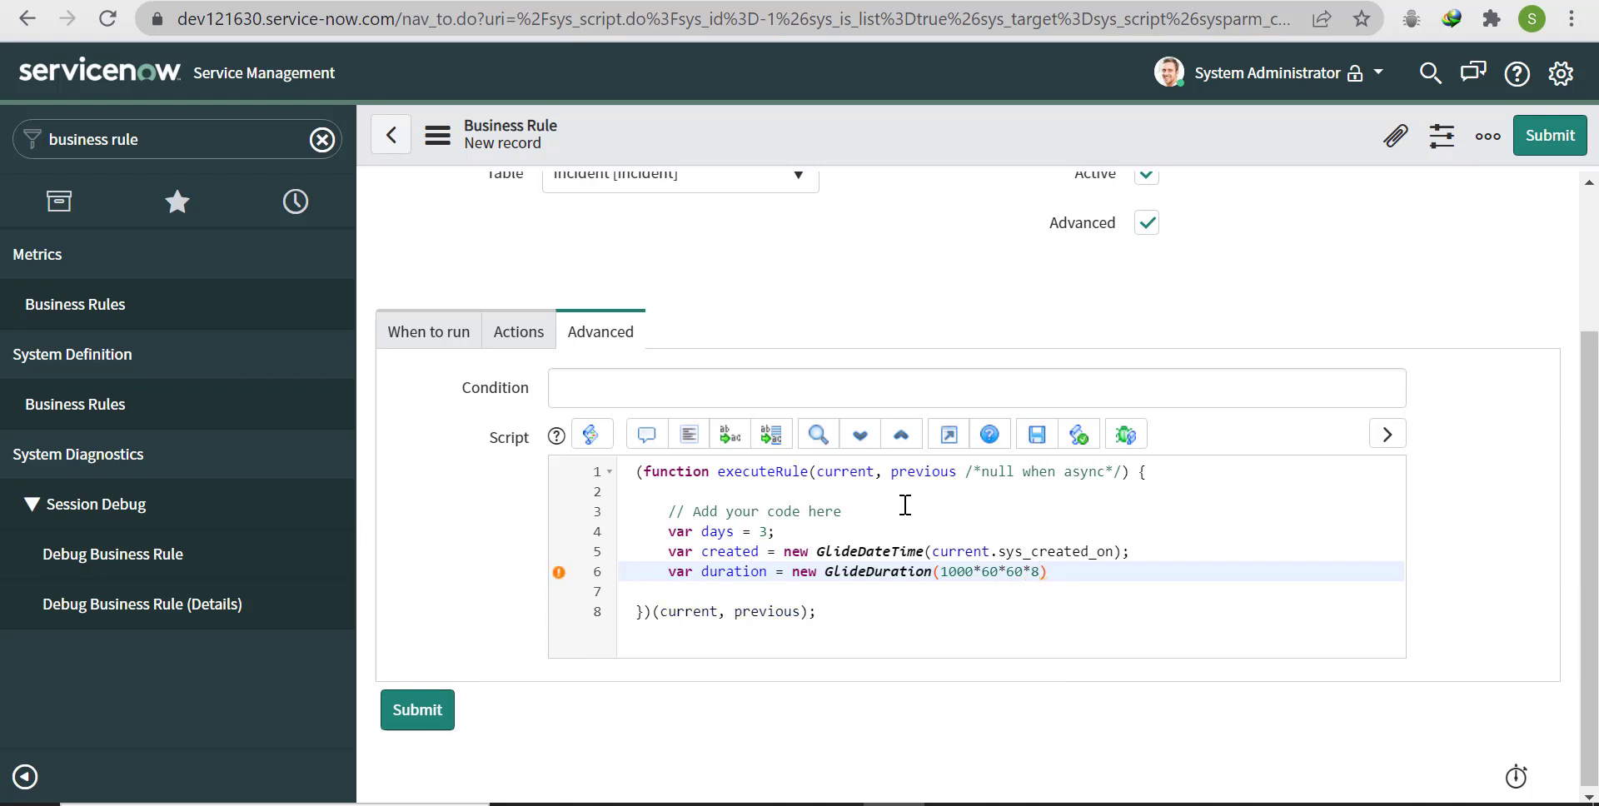
pyautogui.write('*day')
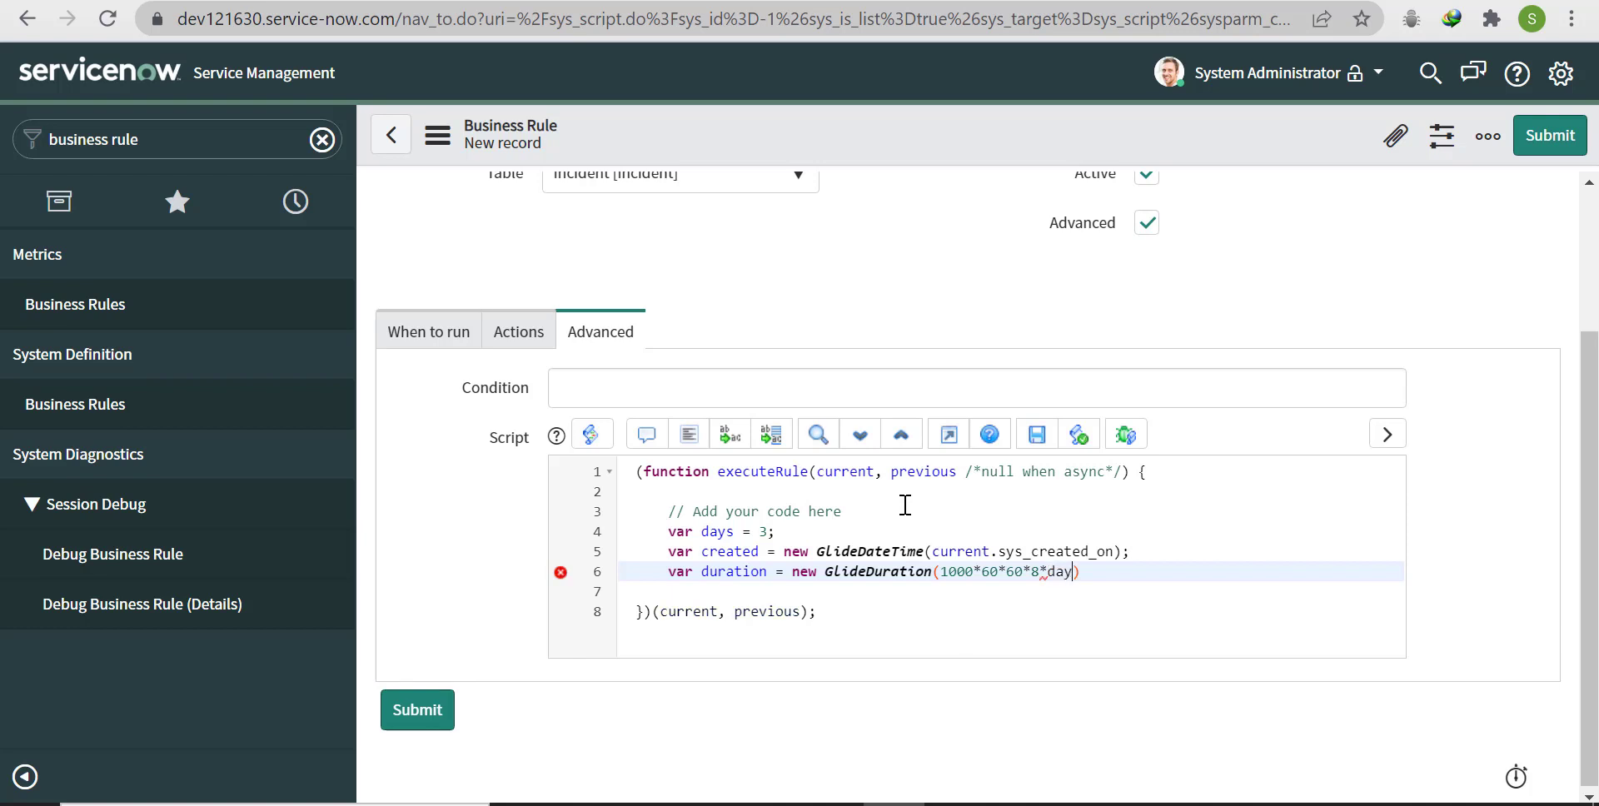
pyautogui.write('s);')
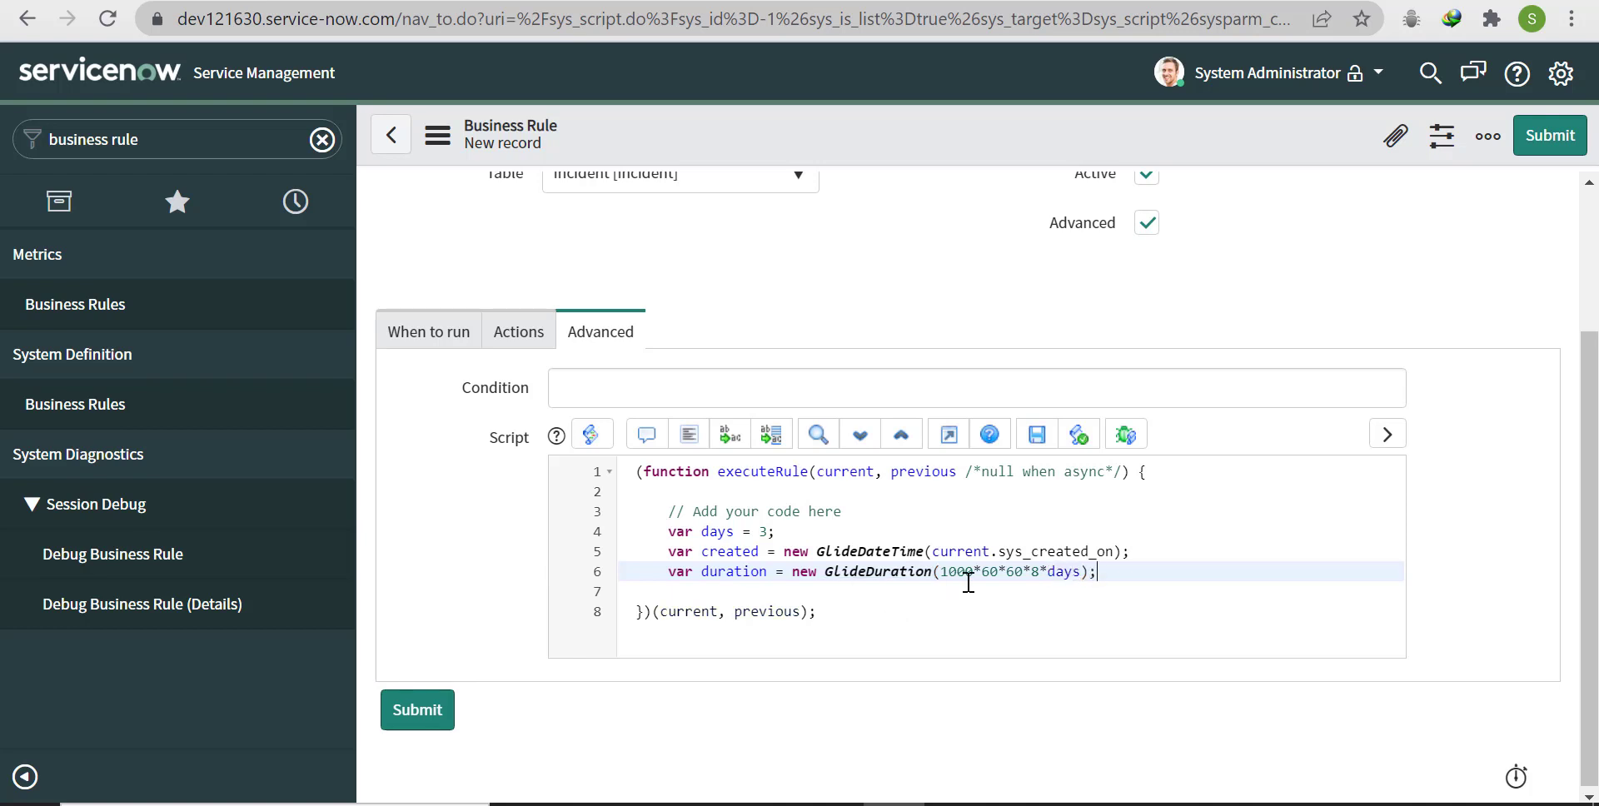
pyautogui.moveTo(980, 596)
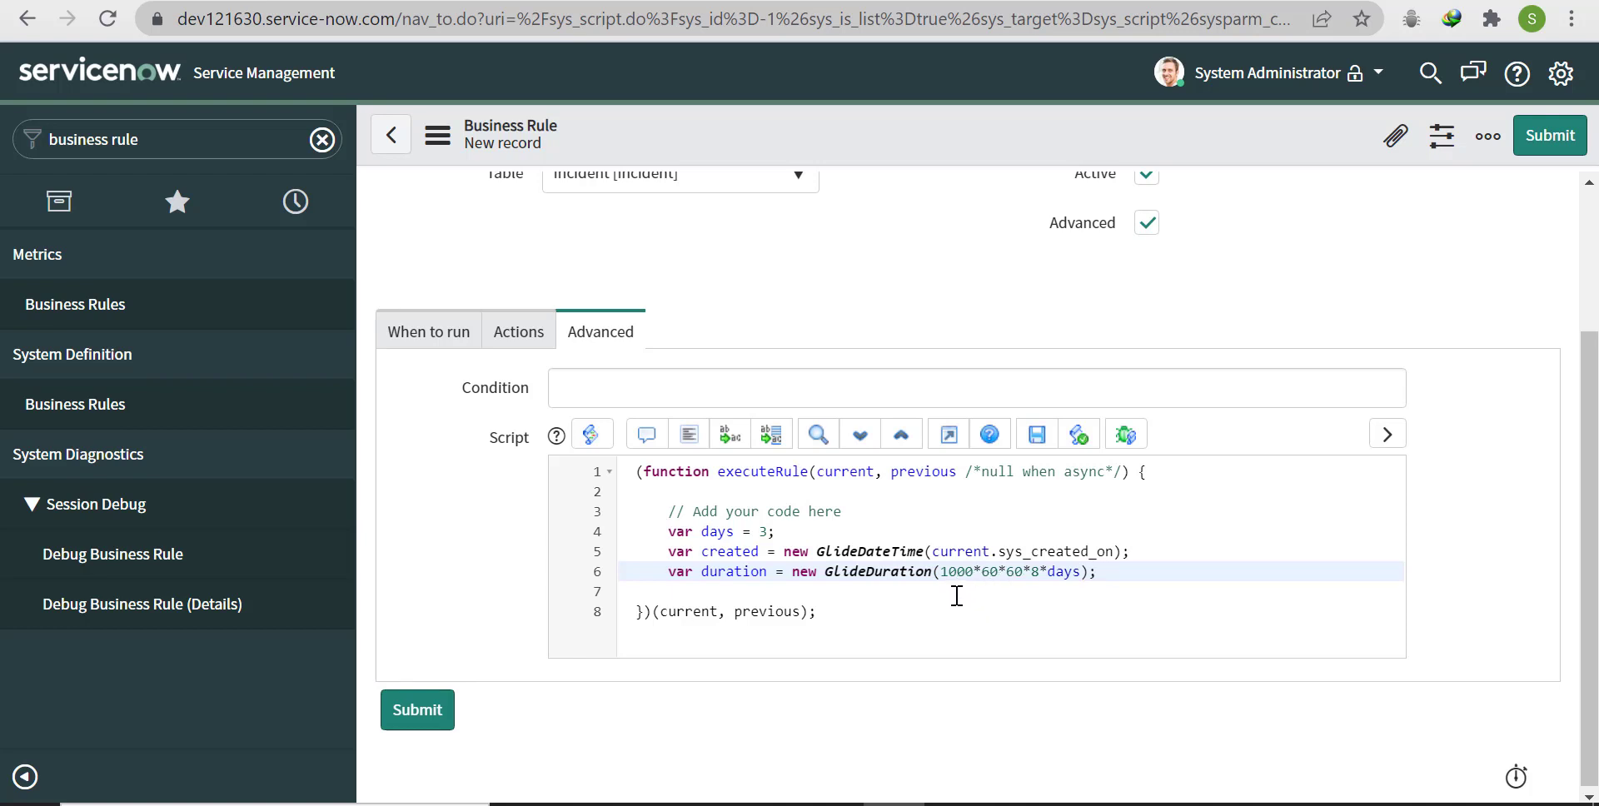
pyautogui.moveTo(976, 583)
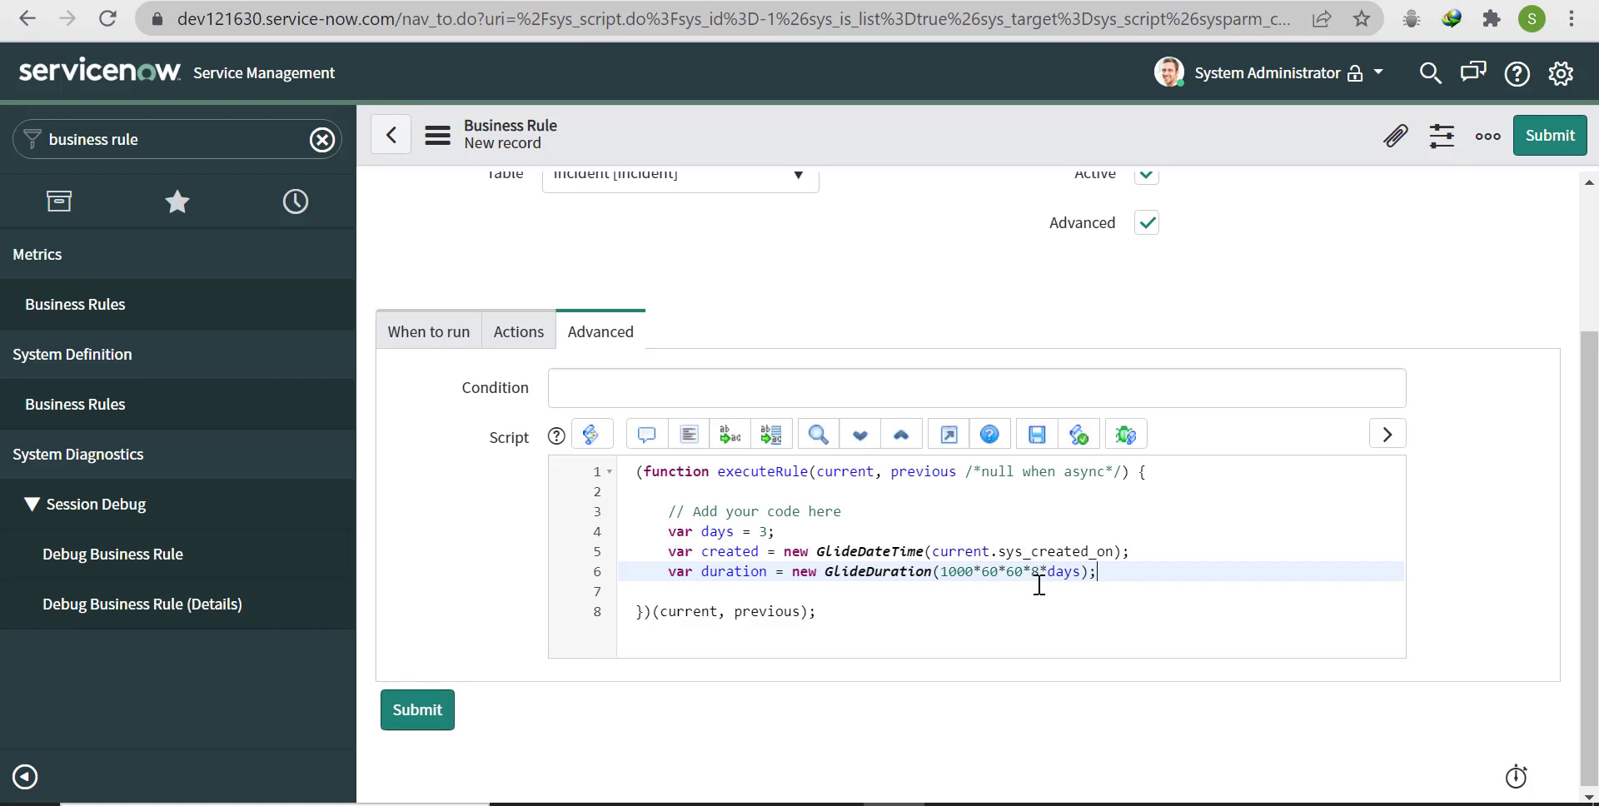
pyautogui.moveTo(1055, 583)
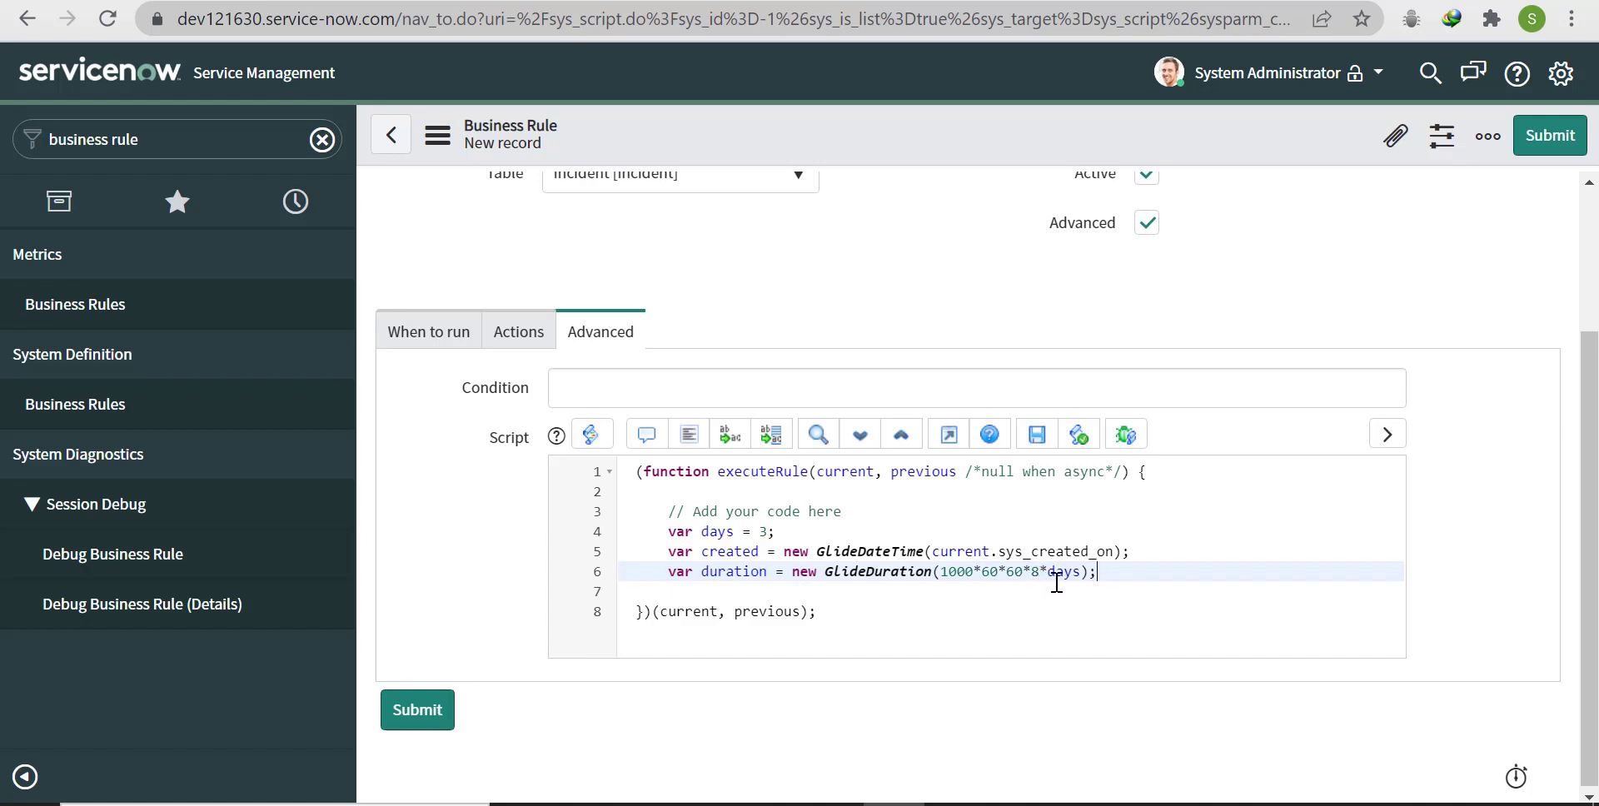
pyautogui.moveTo(1042, 593)
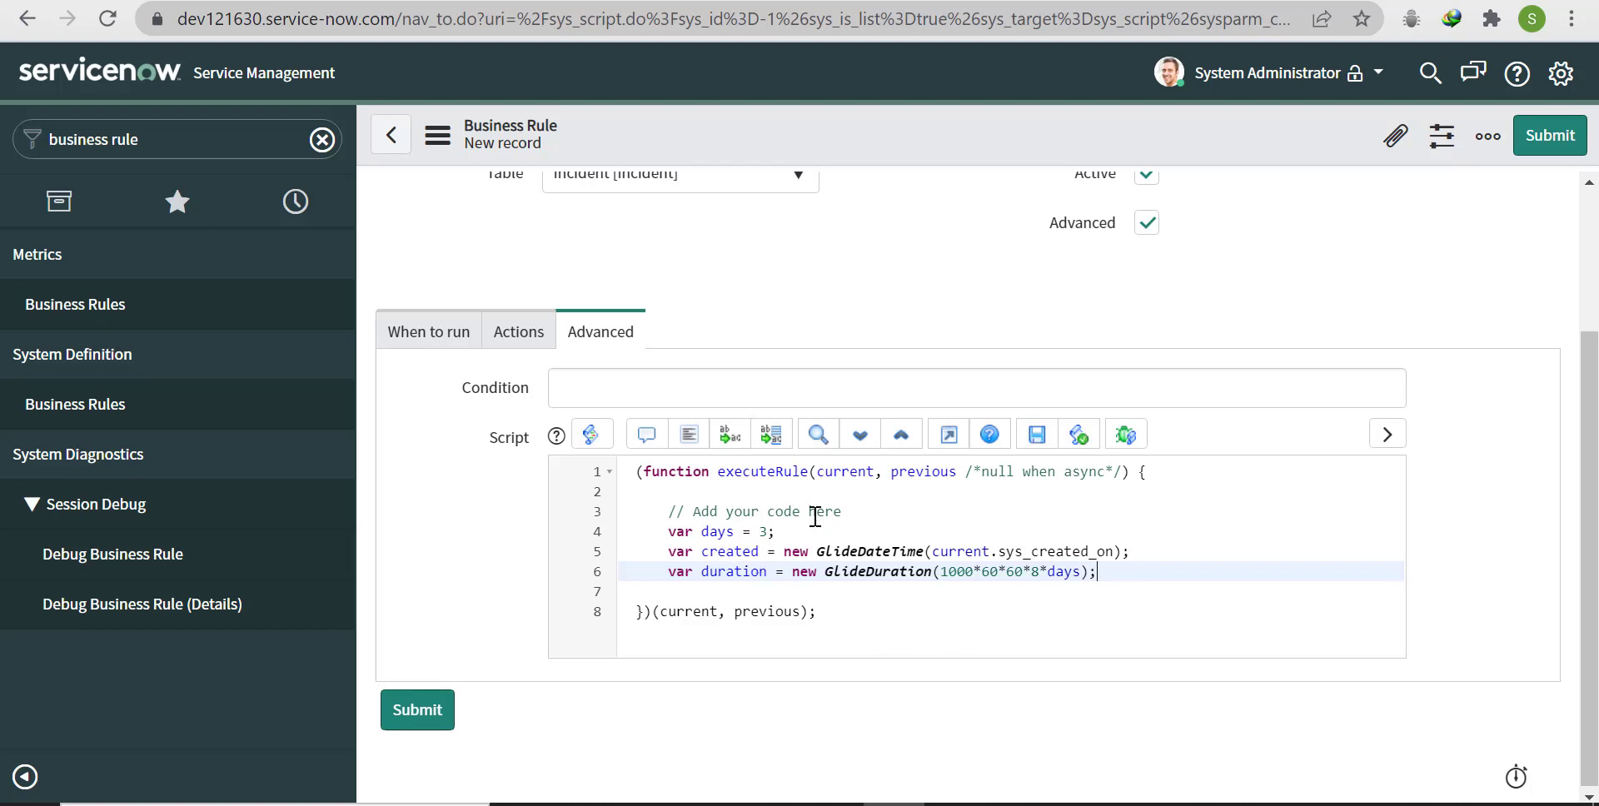
pyautogui.moveTo(1199, 523)
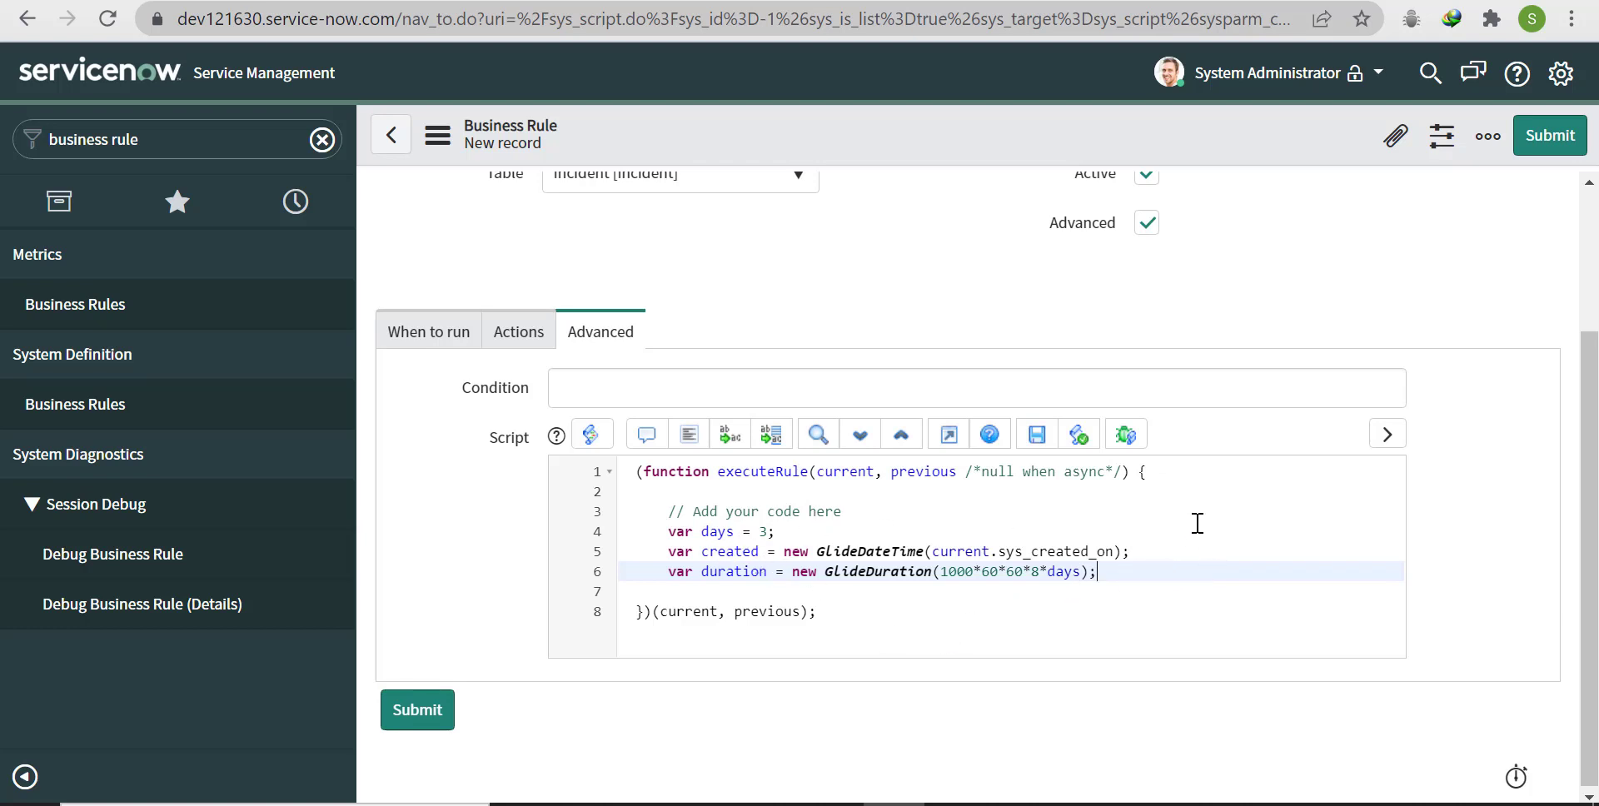
# Step: Add 'var schedule = new GlideSchedule();' below the duration line
pyautogui.press('enter')
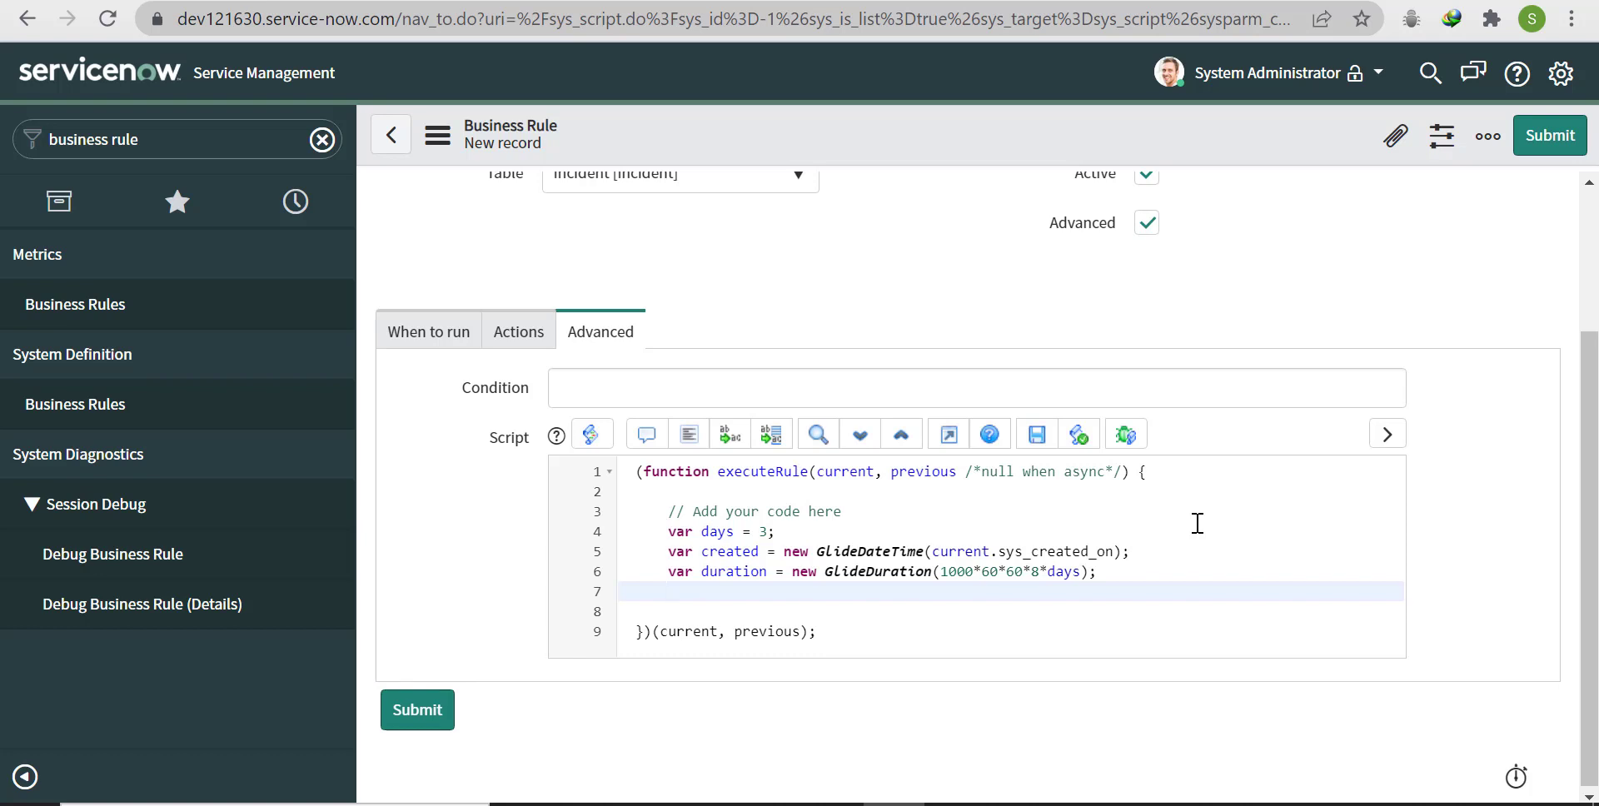
pyautogui.write('var sched')
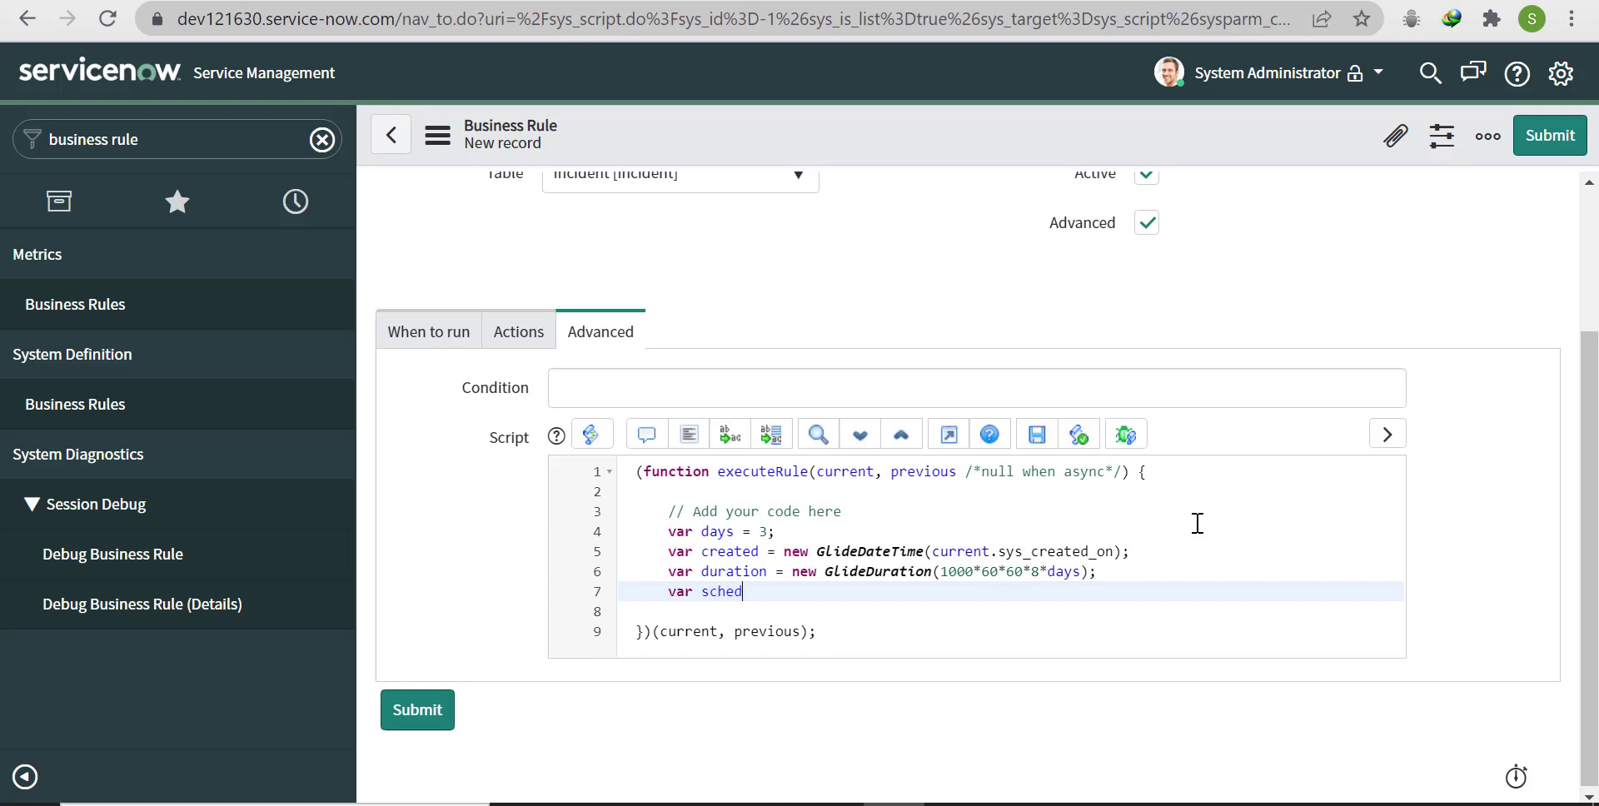
pyautogui.write('ule =')
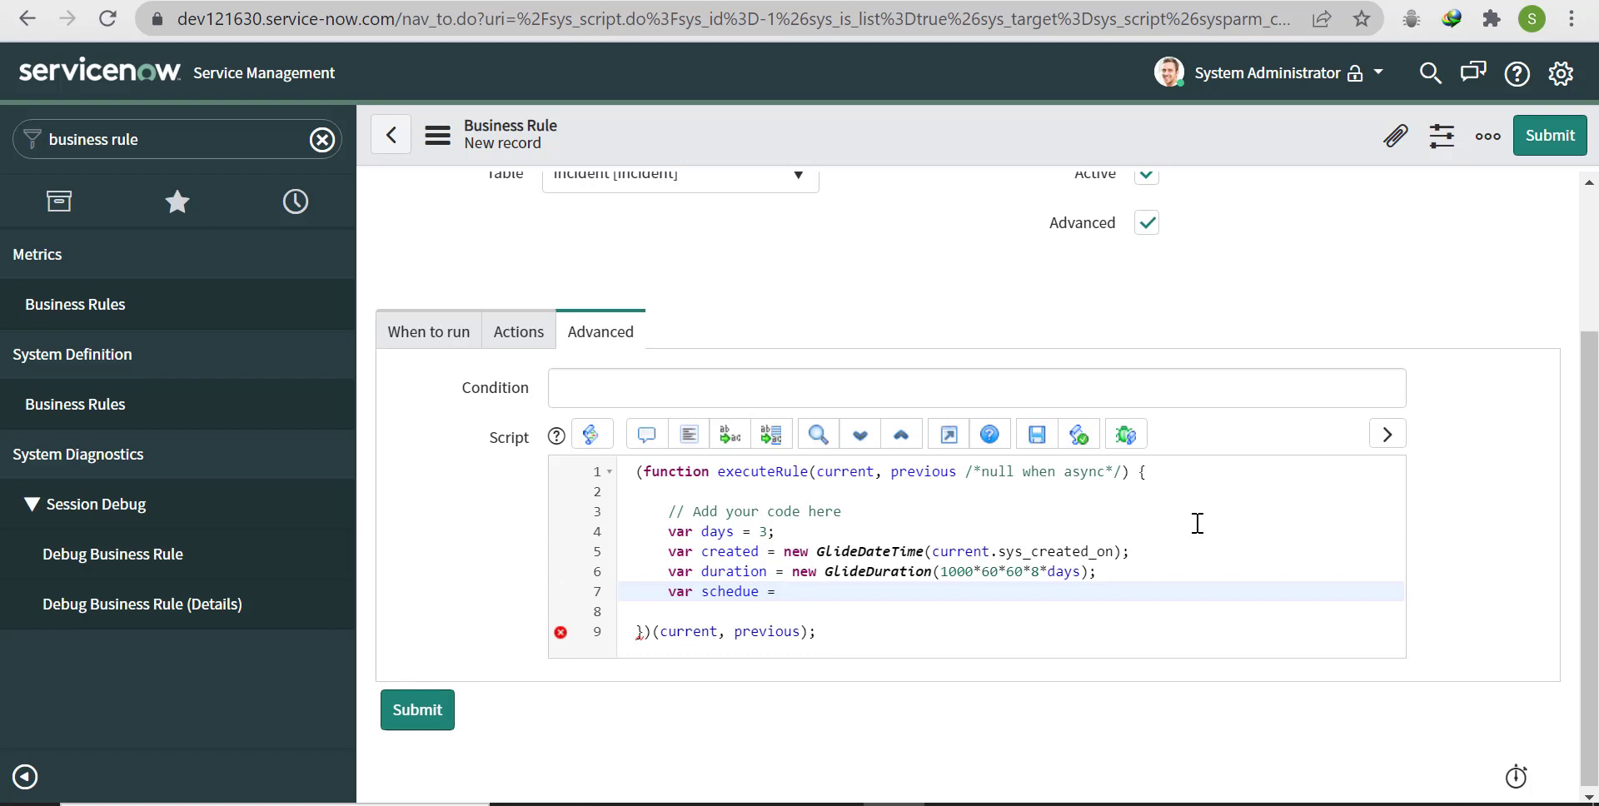
pyautogui.write('new GlideSched')
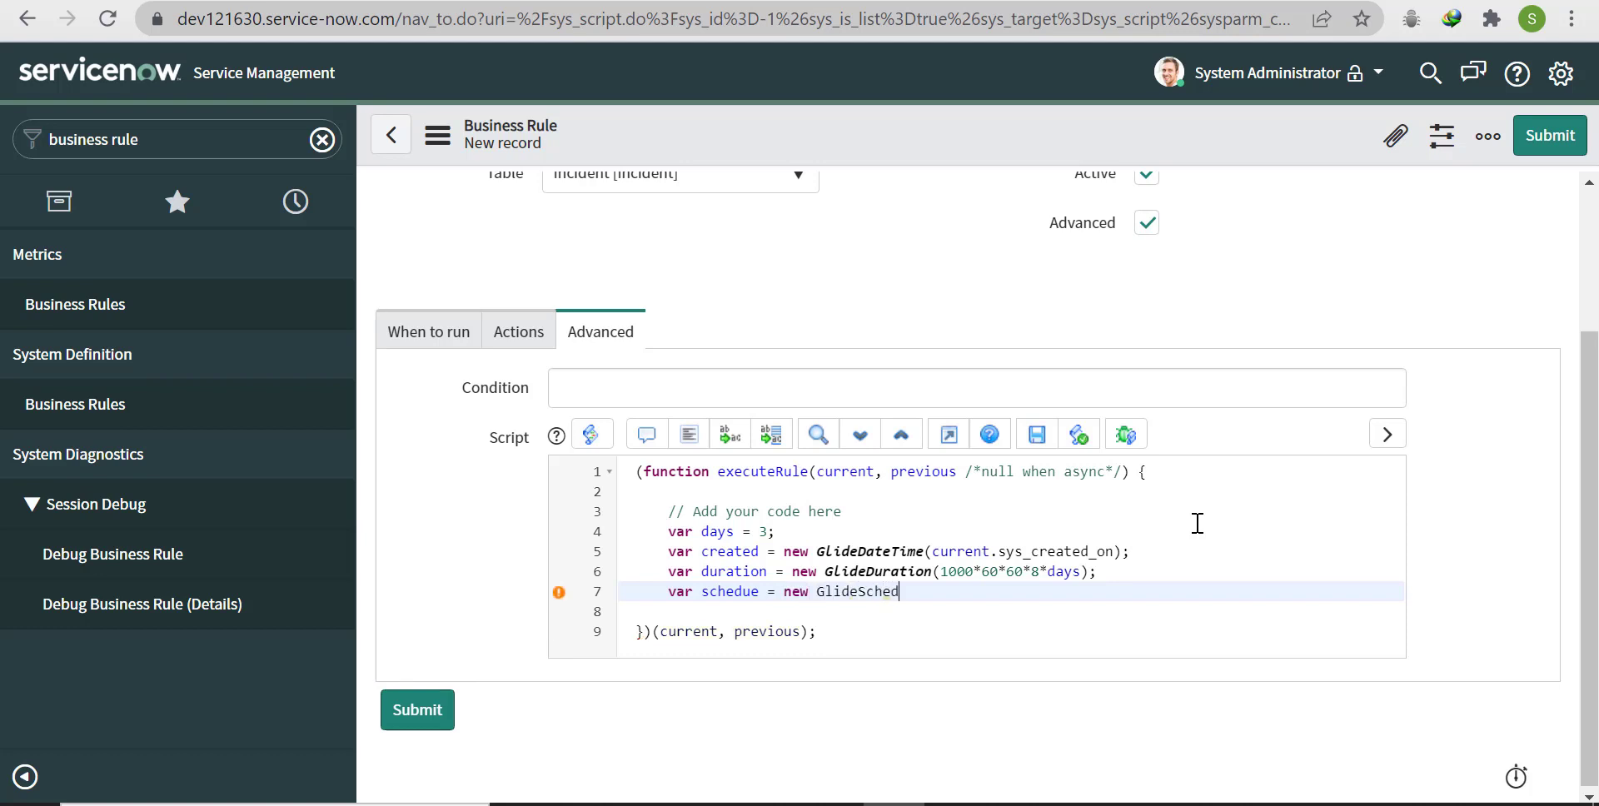
pyautogui.write('ule')
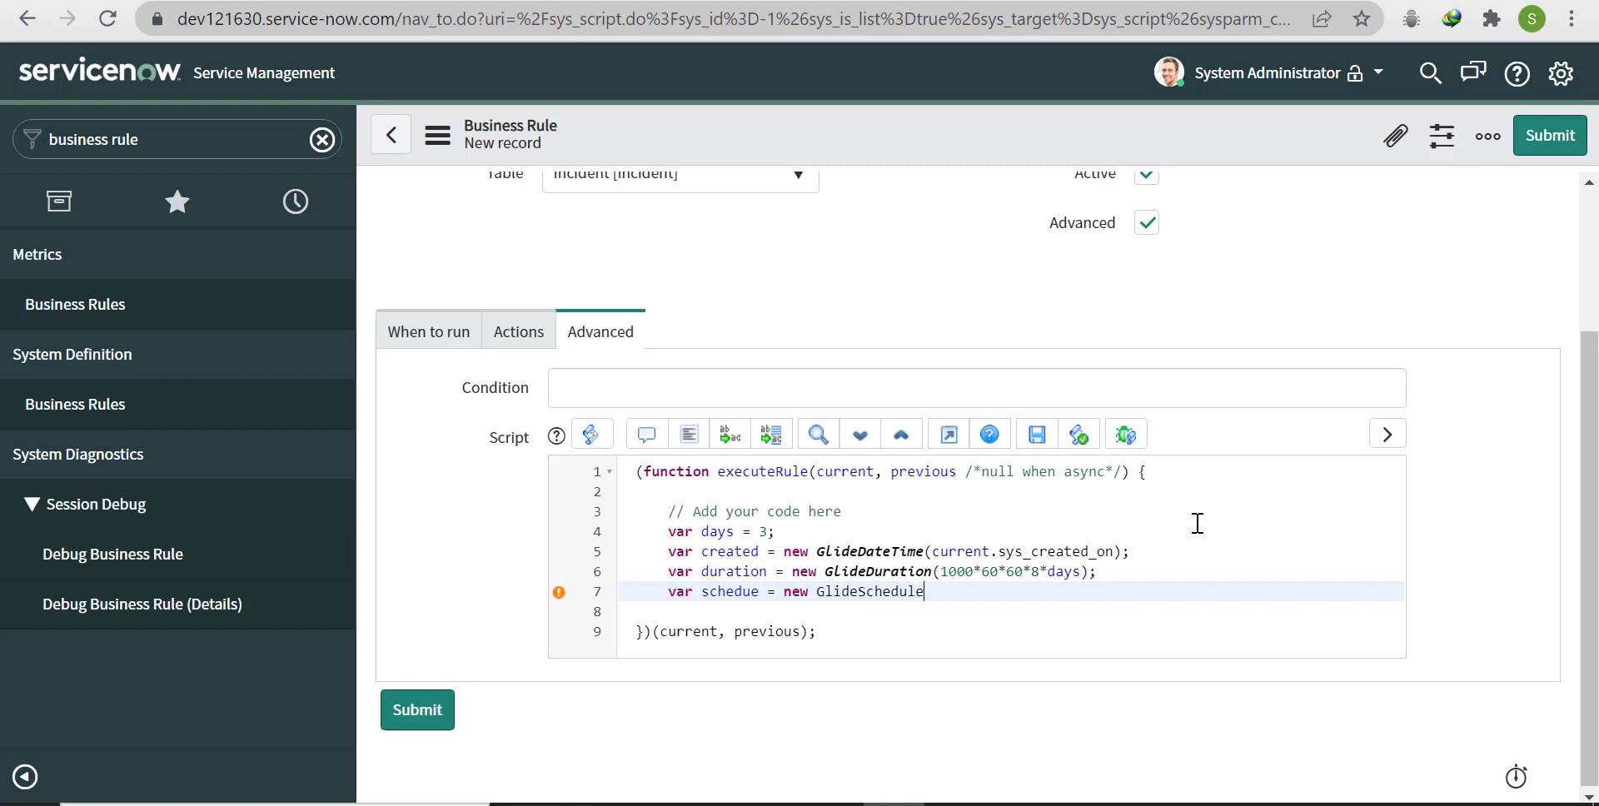
pyautogui.write('()')
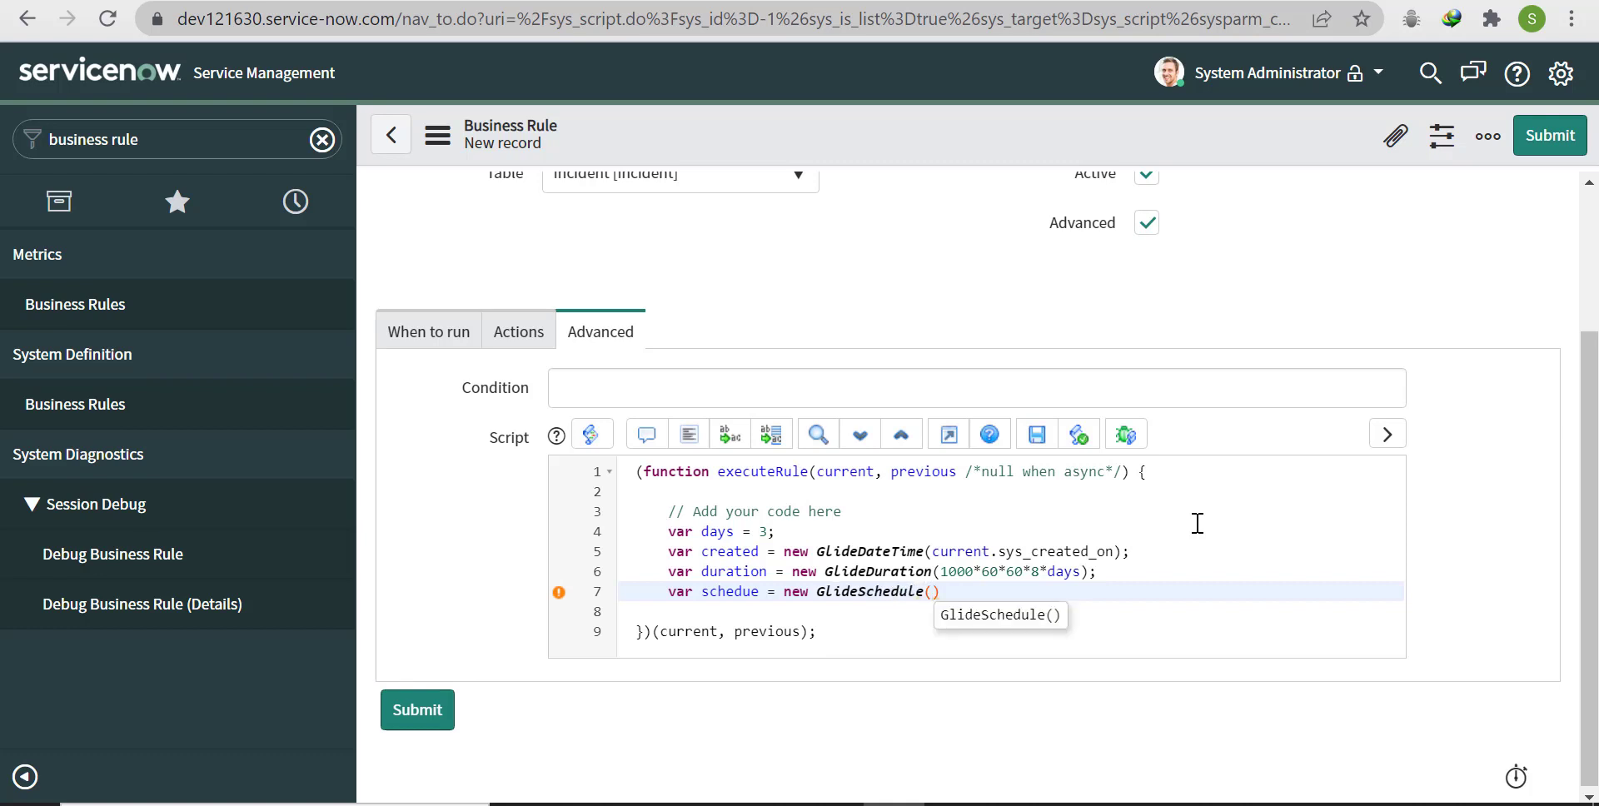
pyautogui.write(';')
pyautogui.click(178, 139)
pyautogui.write('schedule')
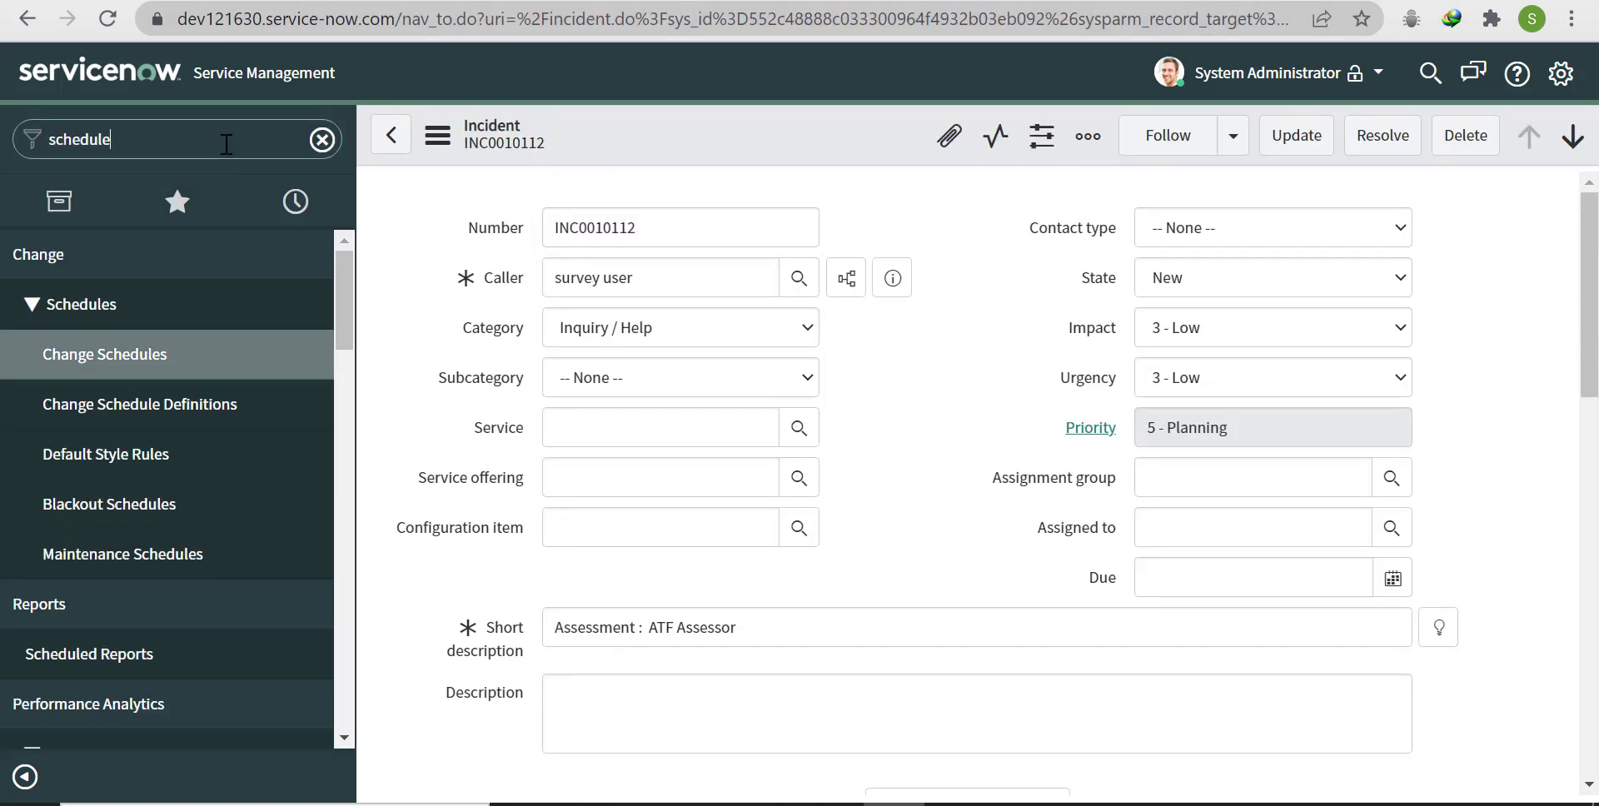
# Step: Scroll to System Scheduler's Schedules list and open the '8-5 weekdays' schedule record
pyautogui.scroll(-3)
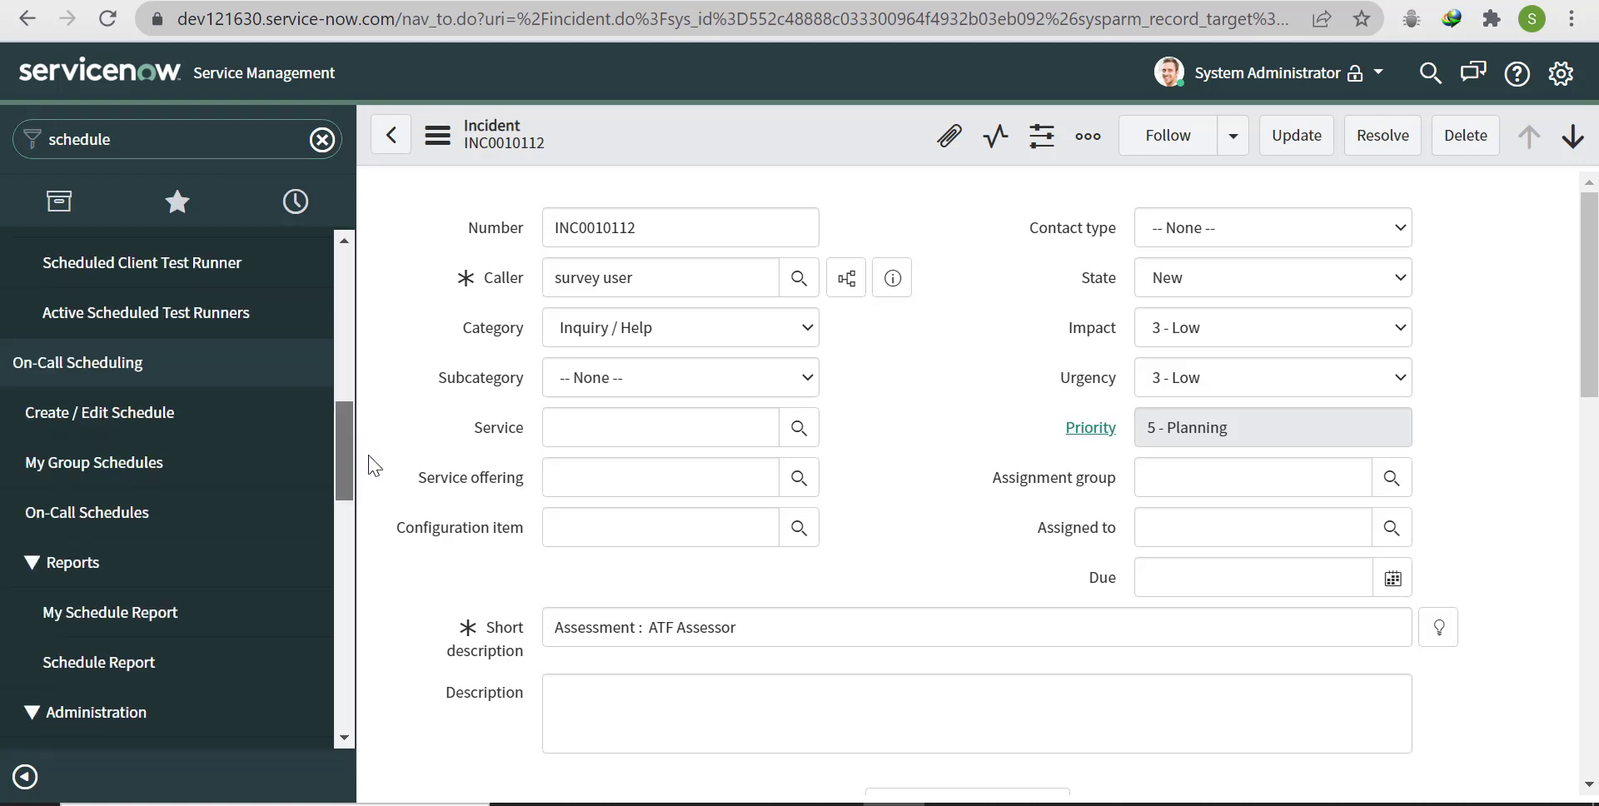
pyautogui.scroll(-3)
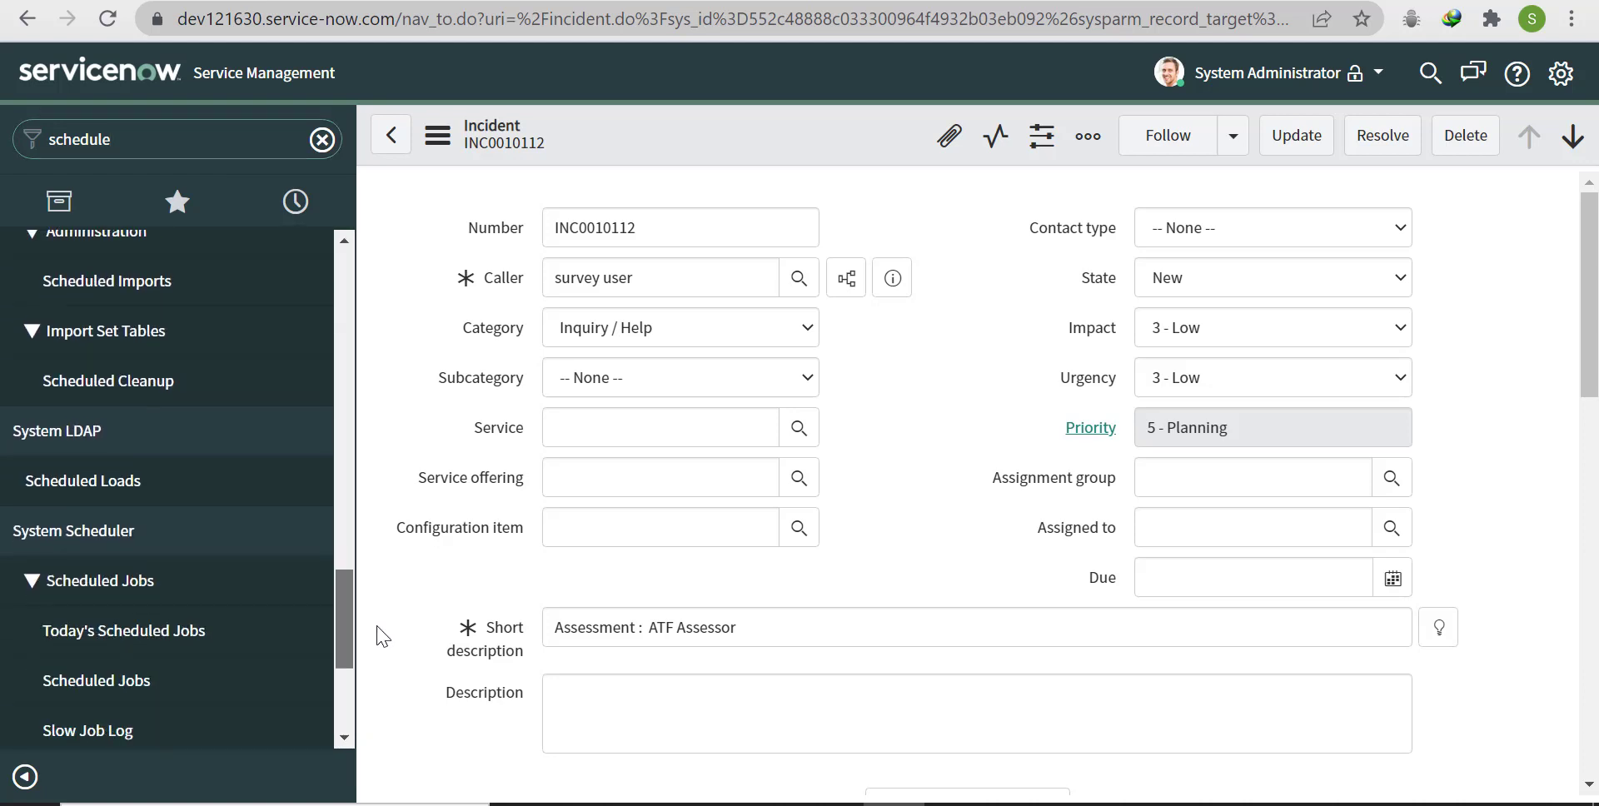
pyautogui.scroll(-3)
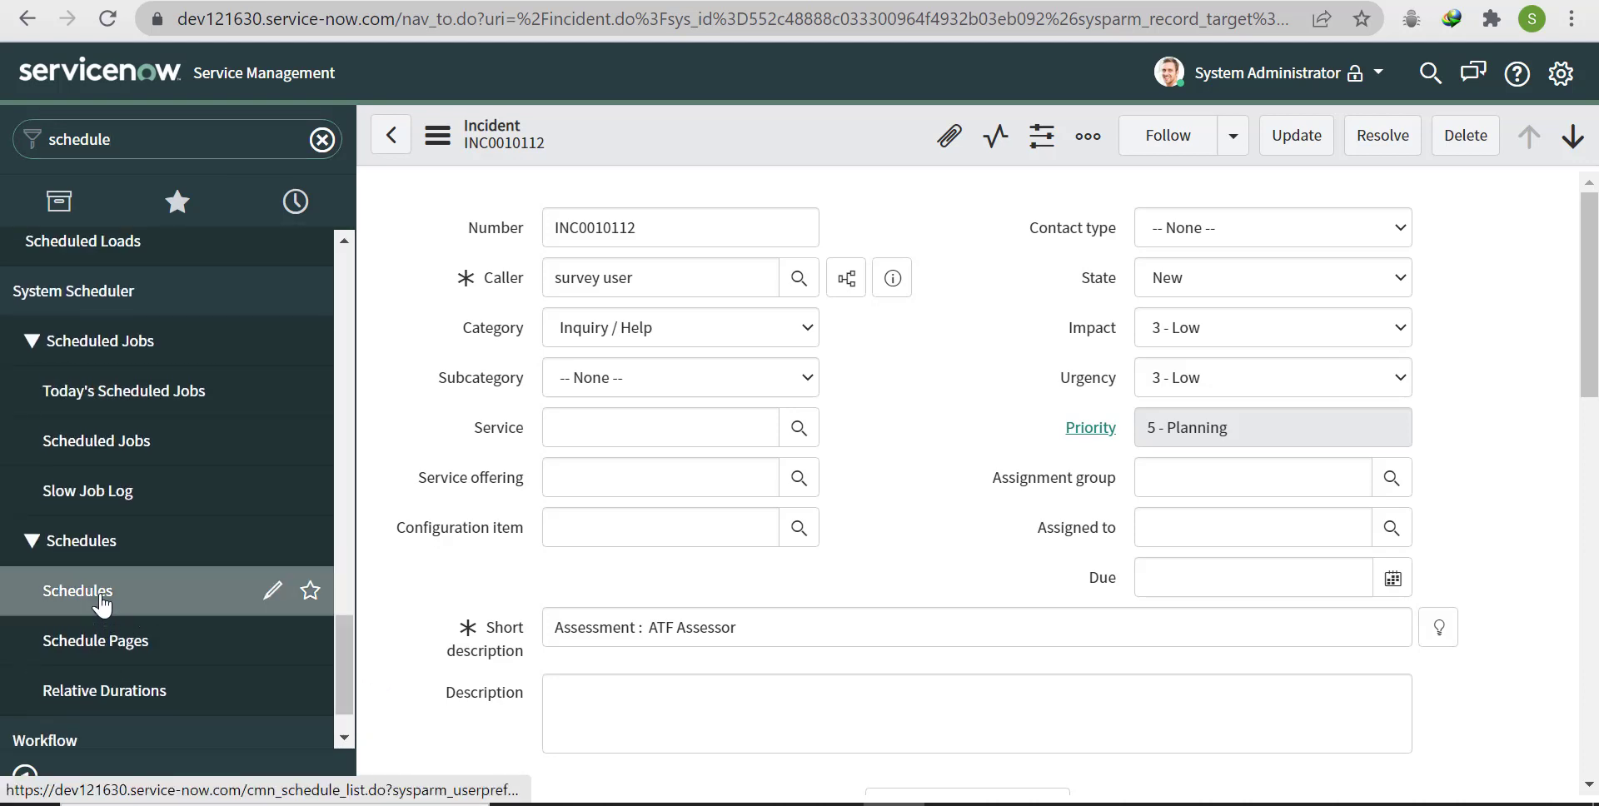
pyautogui.click(77, 592)
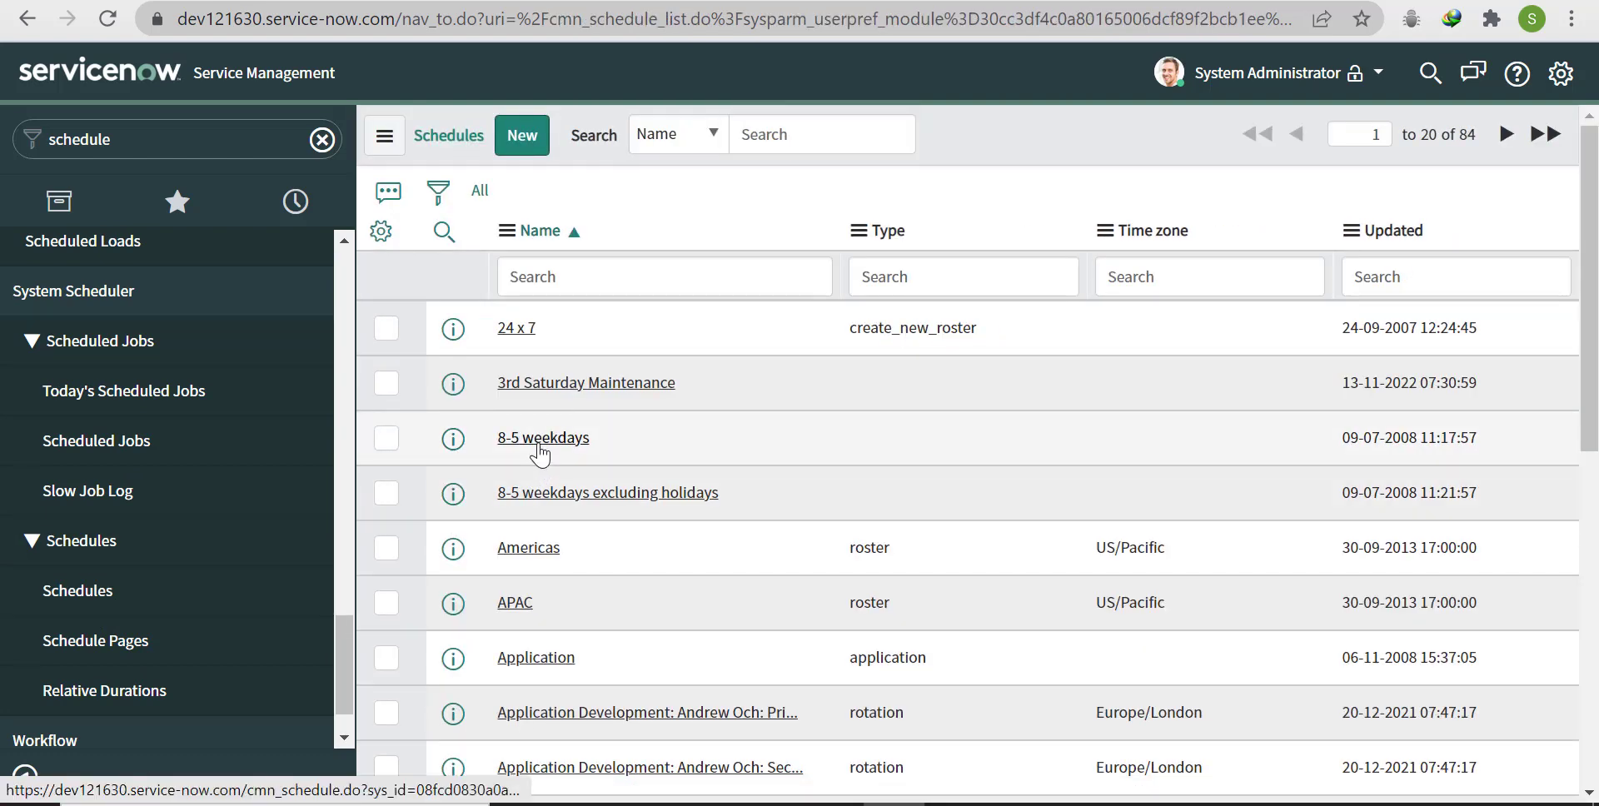
pyautogui.click(542, 437)
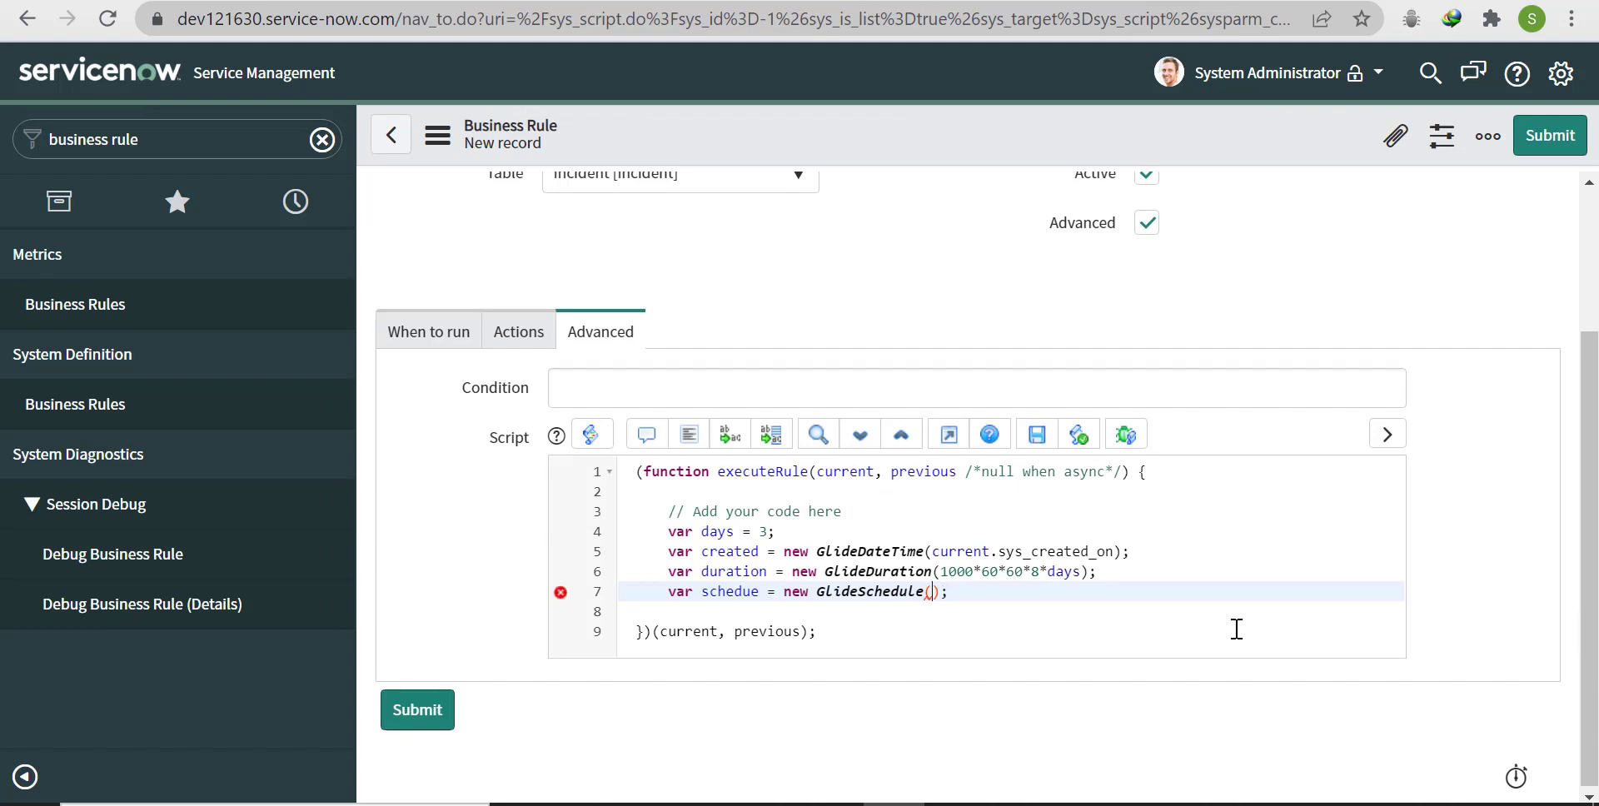
# Step: Pass sys_id '08fcd0830a0a0b2600079f56b1adb9ae' into new GlideSchedule() and begin the next var statement
pyautogui.write("'")
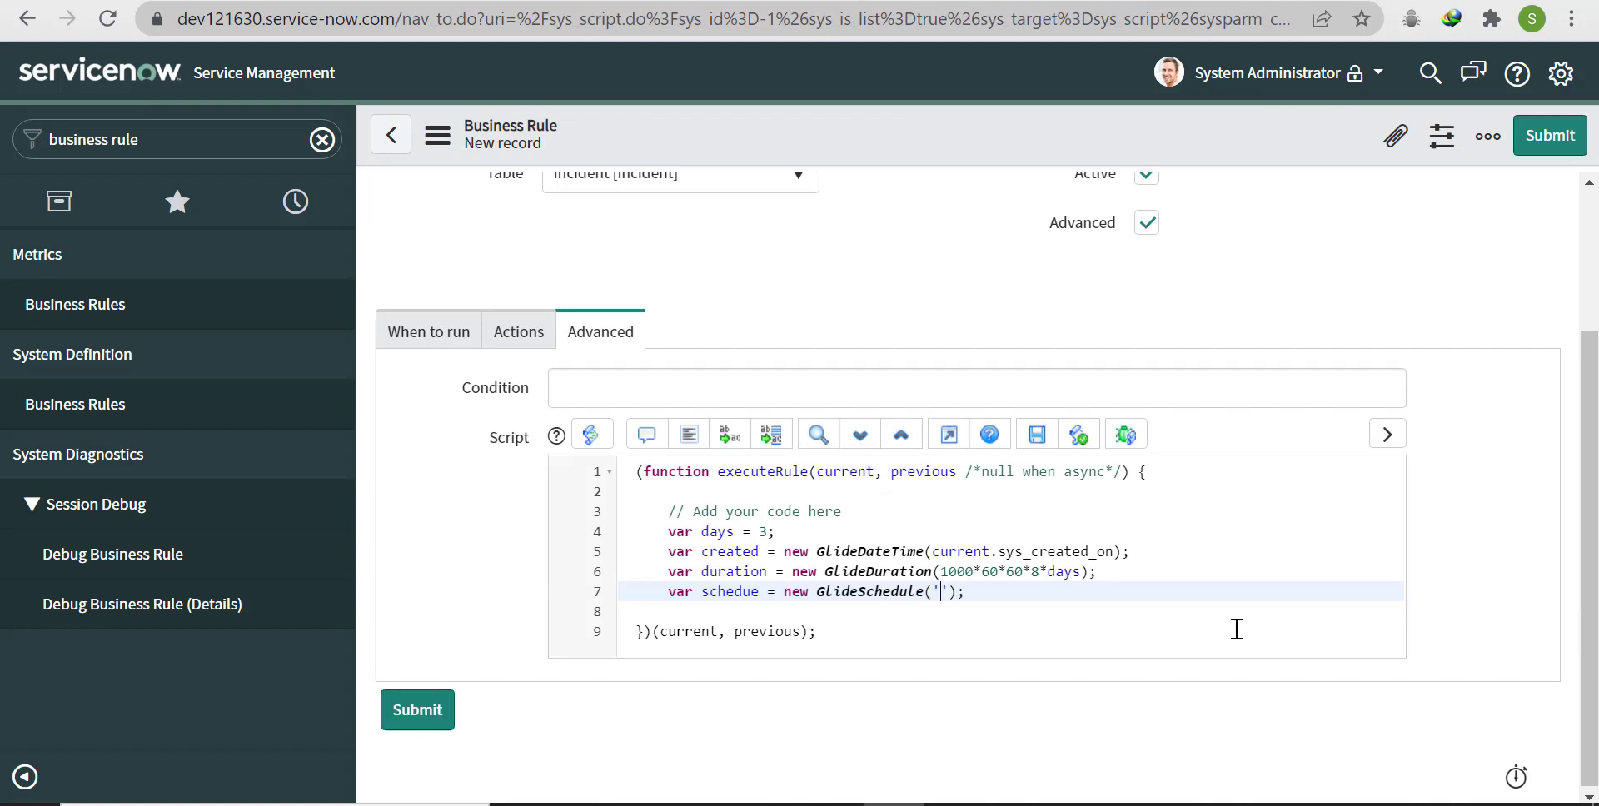
pyautogui.write('08fcd0830a0a0b2600079f56b1adb9ae')
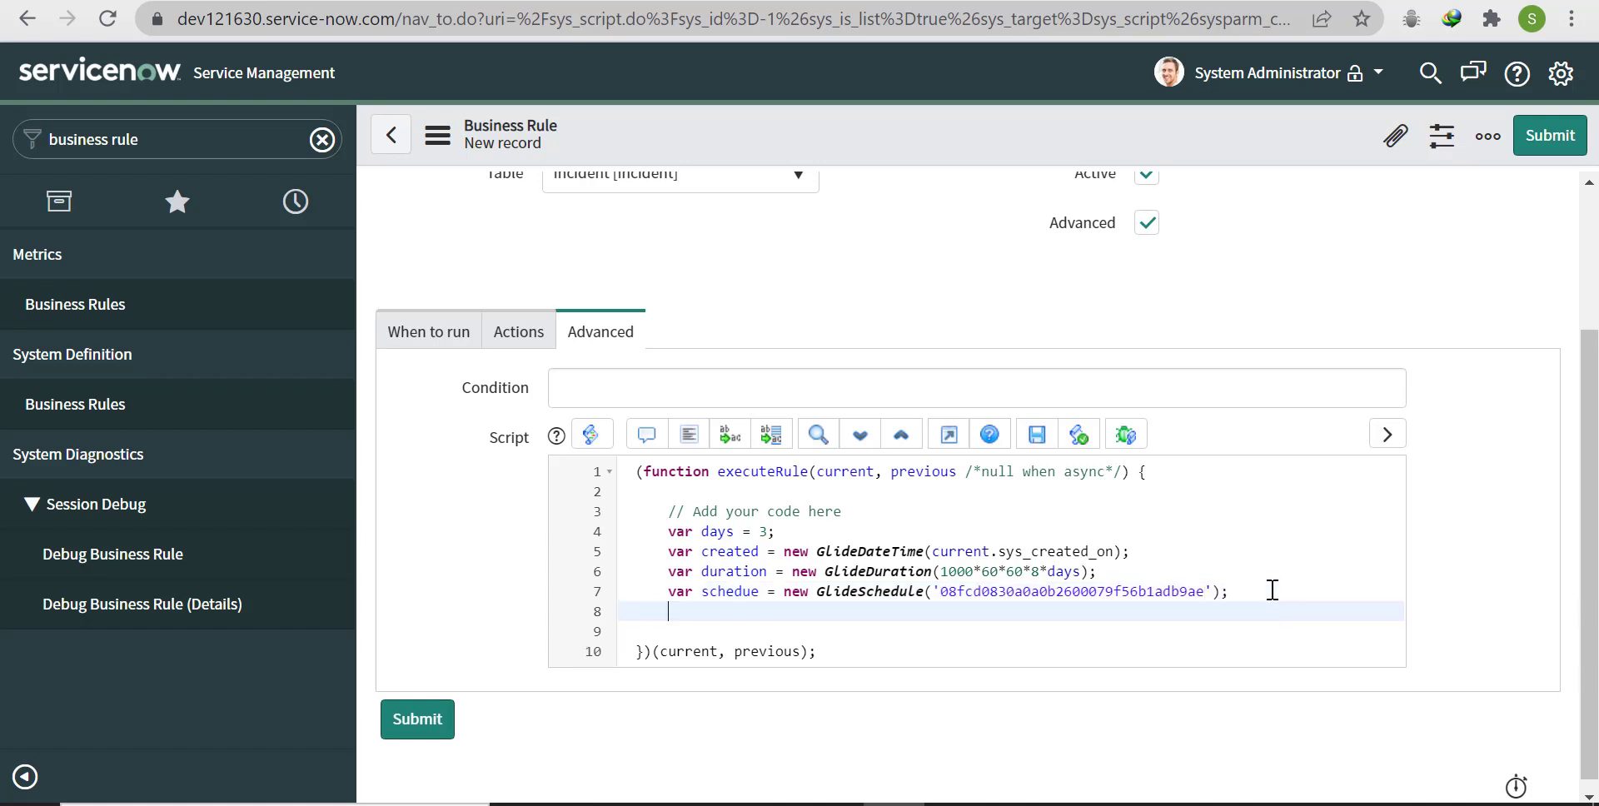
pyautogui.moveTo(668, 611)
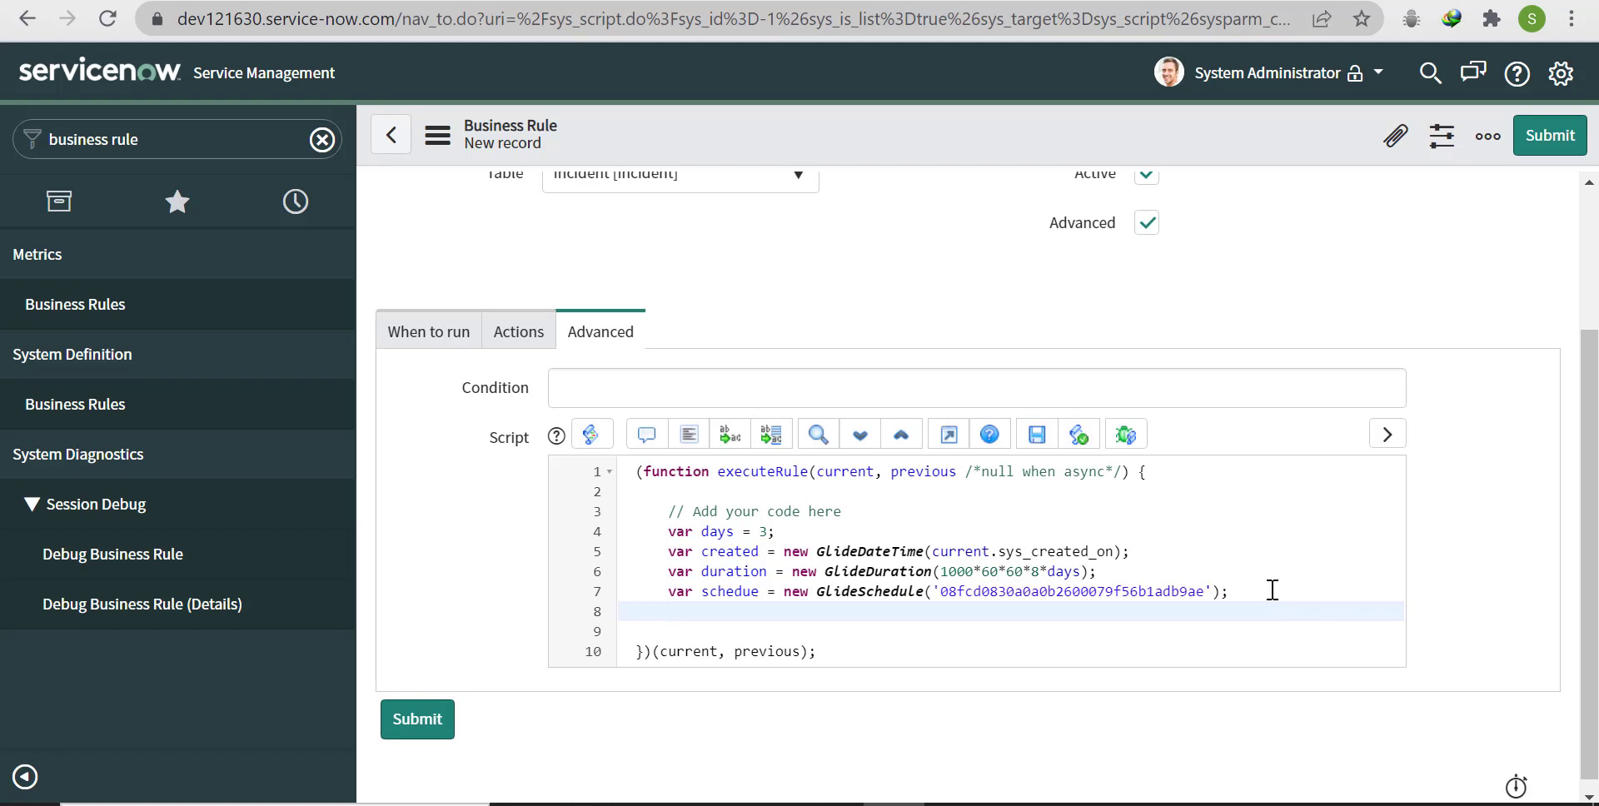
pyautogui.write('var')
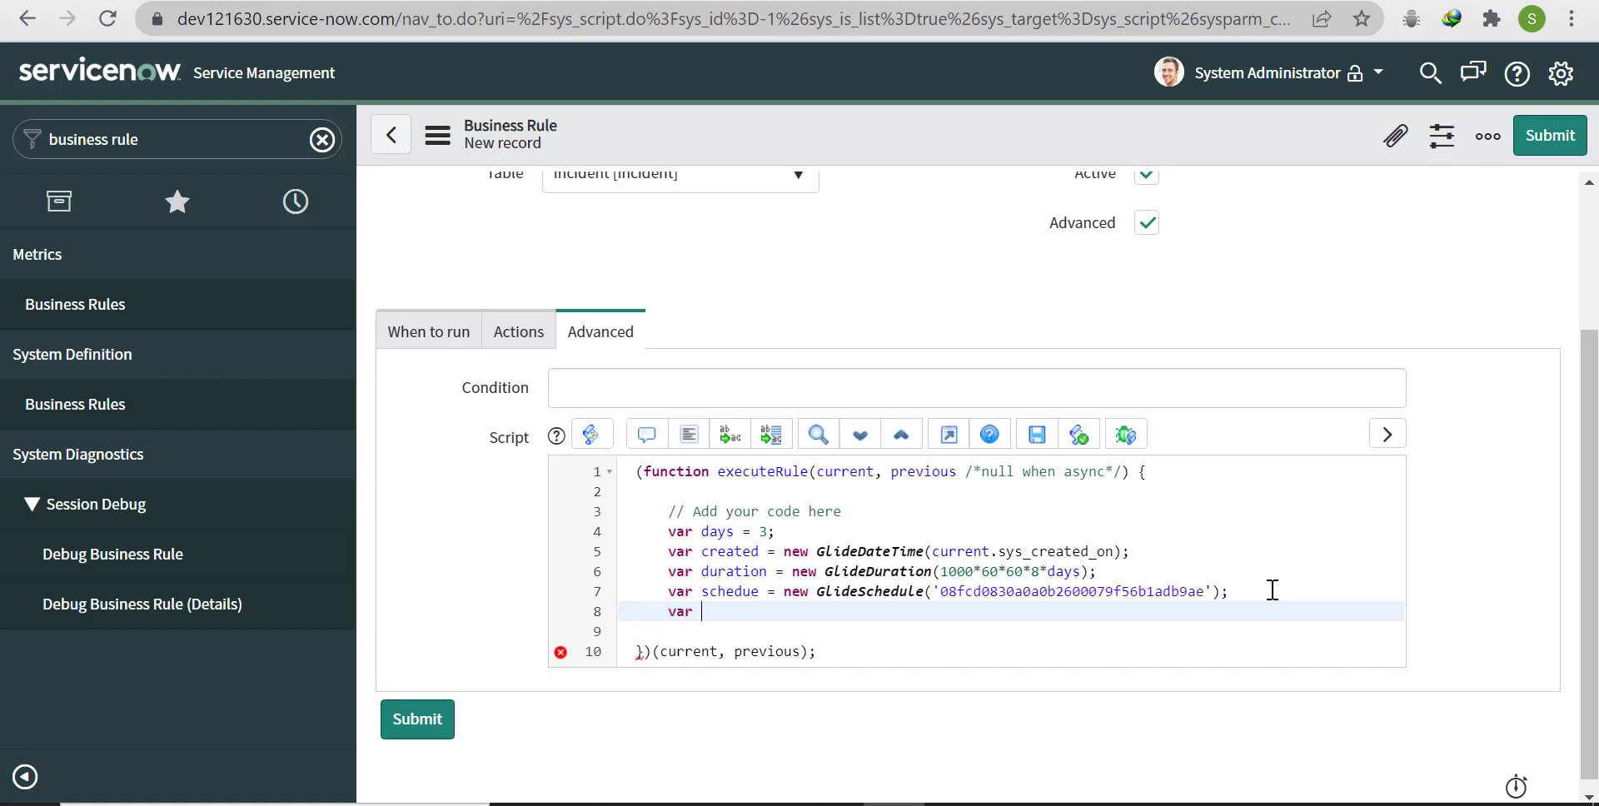
# Step: Write var dueDate = schedule.add(created, duration) on the new script line
pyautogui.write('dueDate')
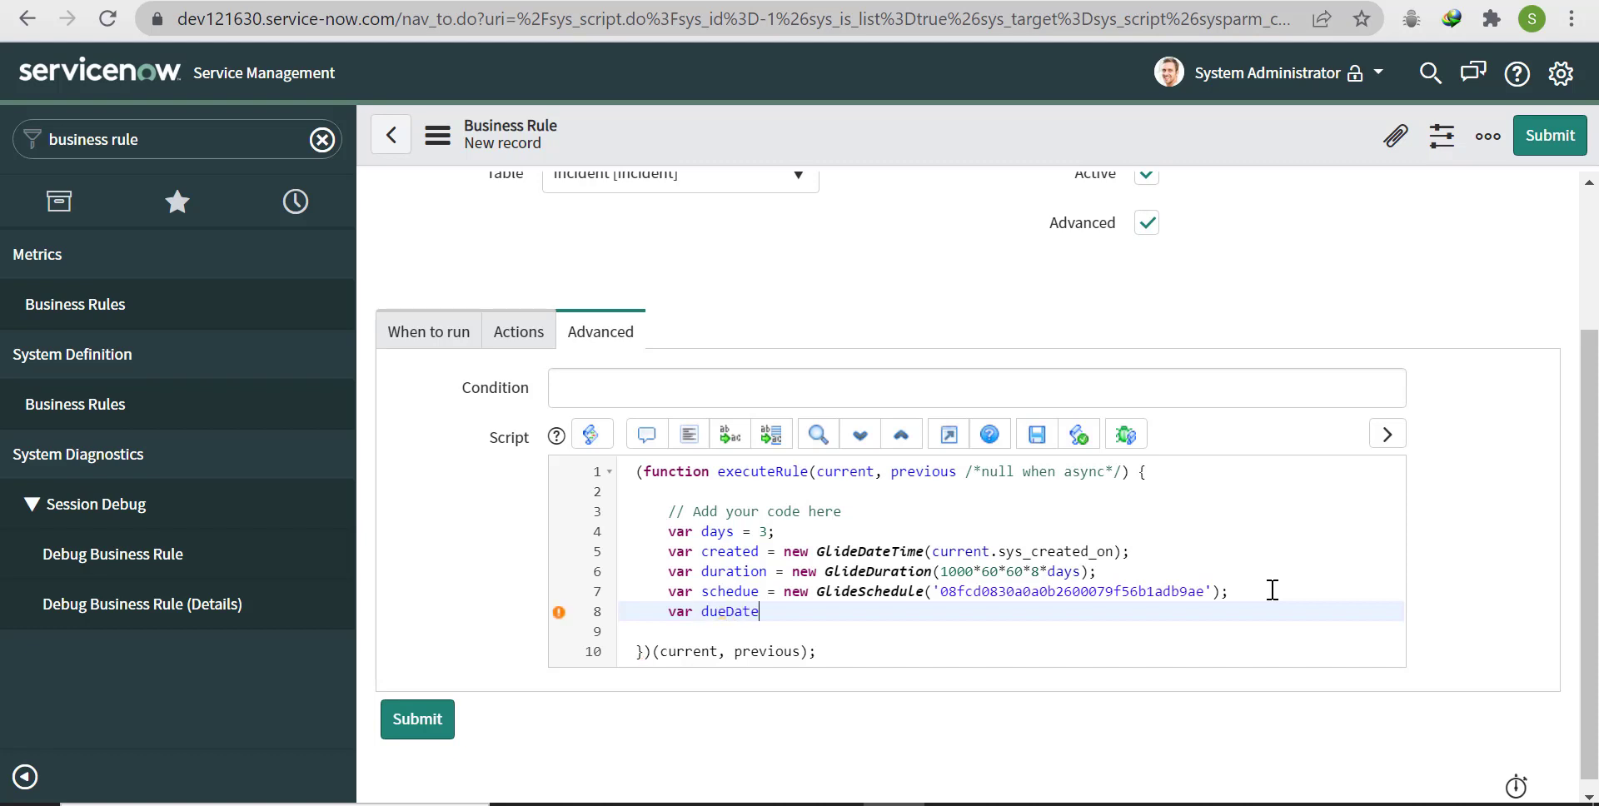
pyautogui.write('=')
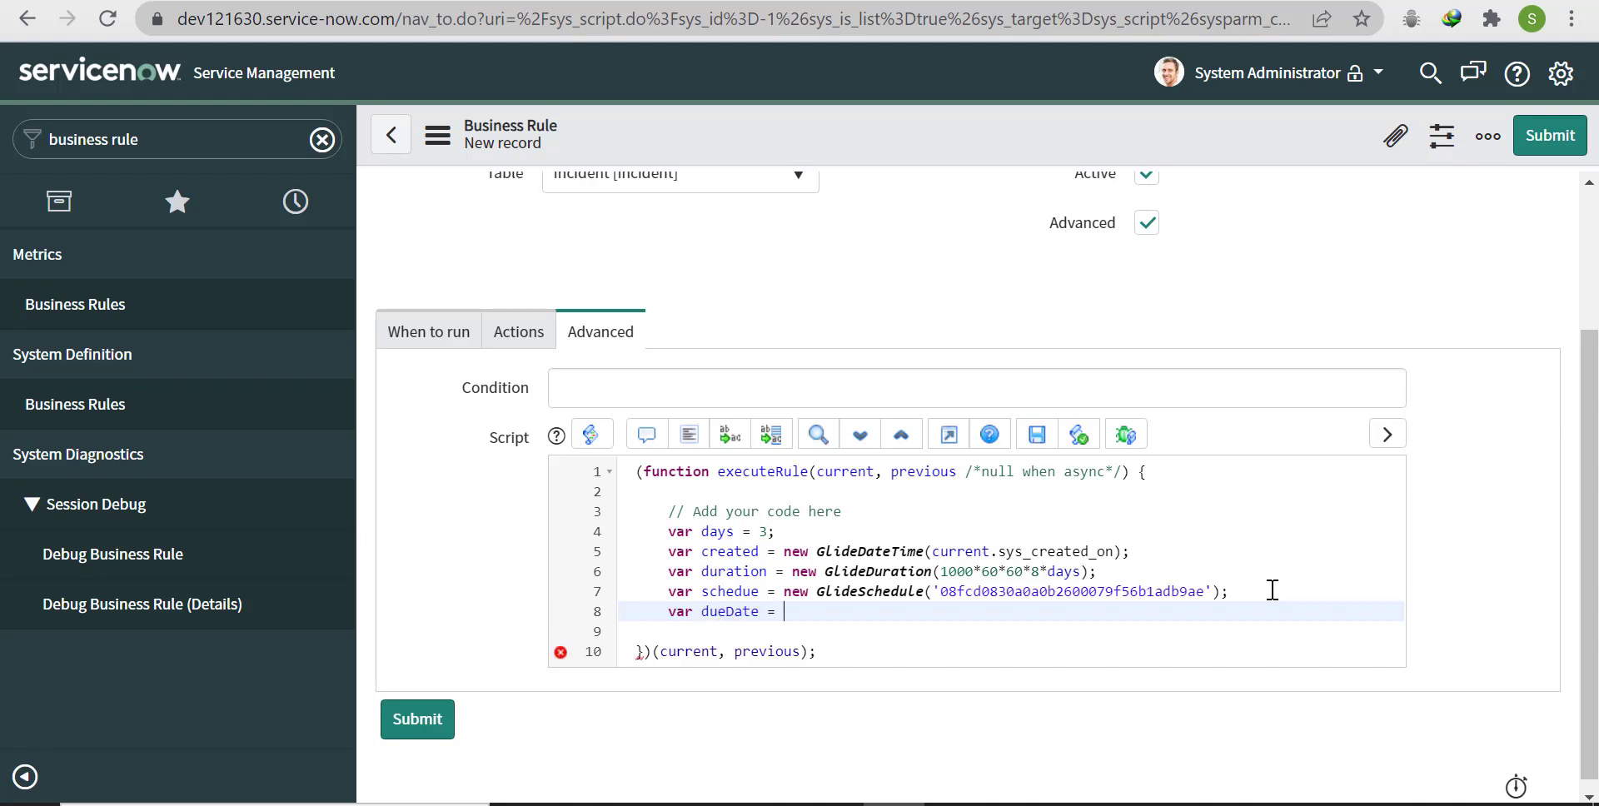
pyautogui.write('schedule')
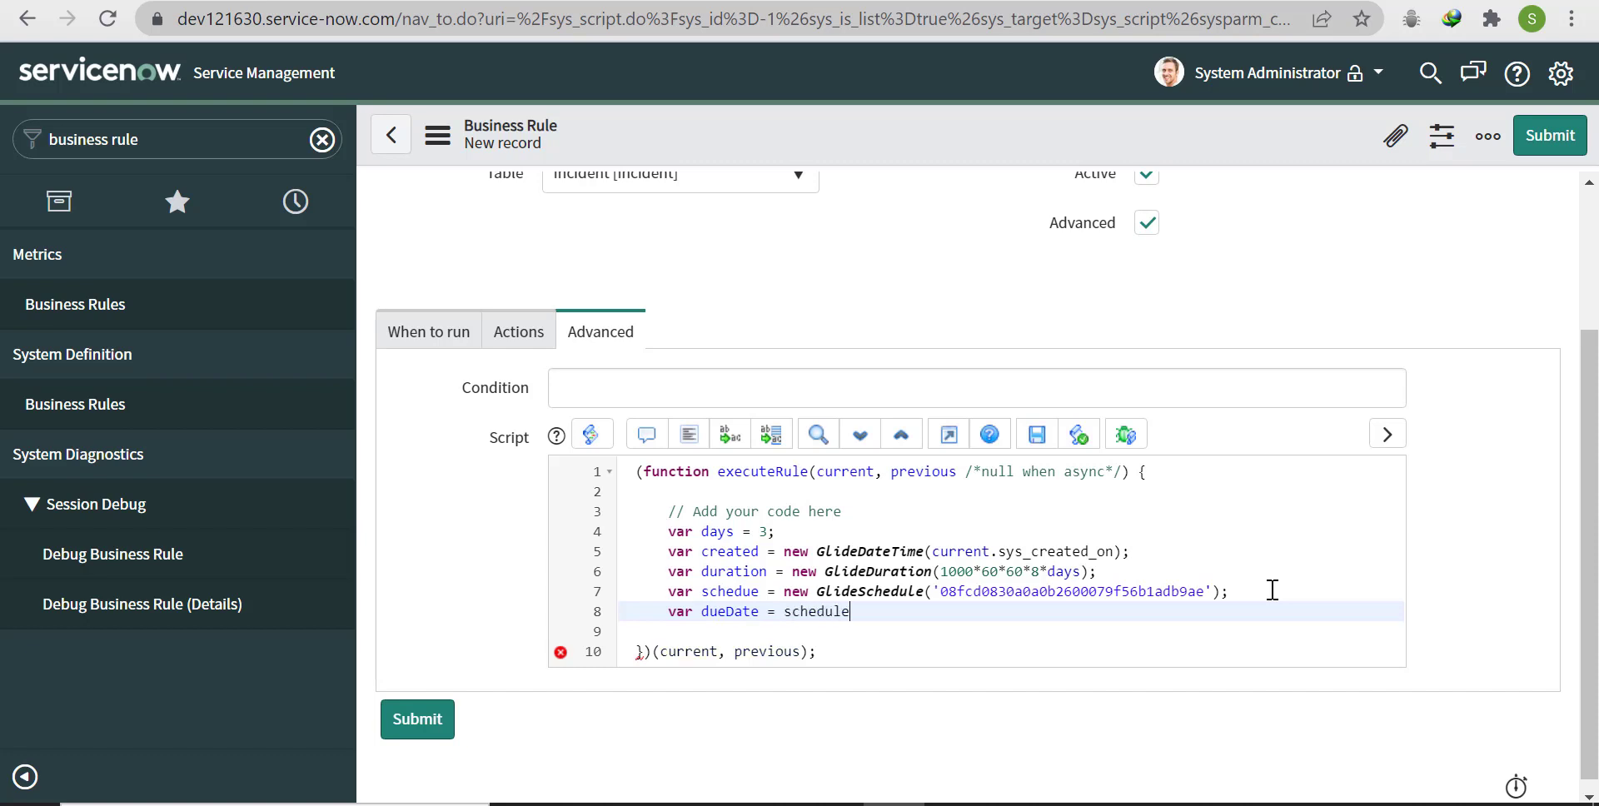
pyautogui.write('.ad')
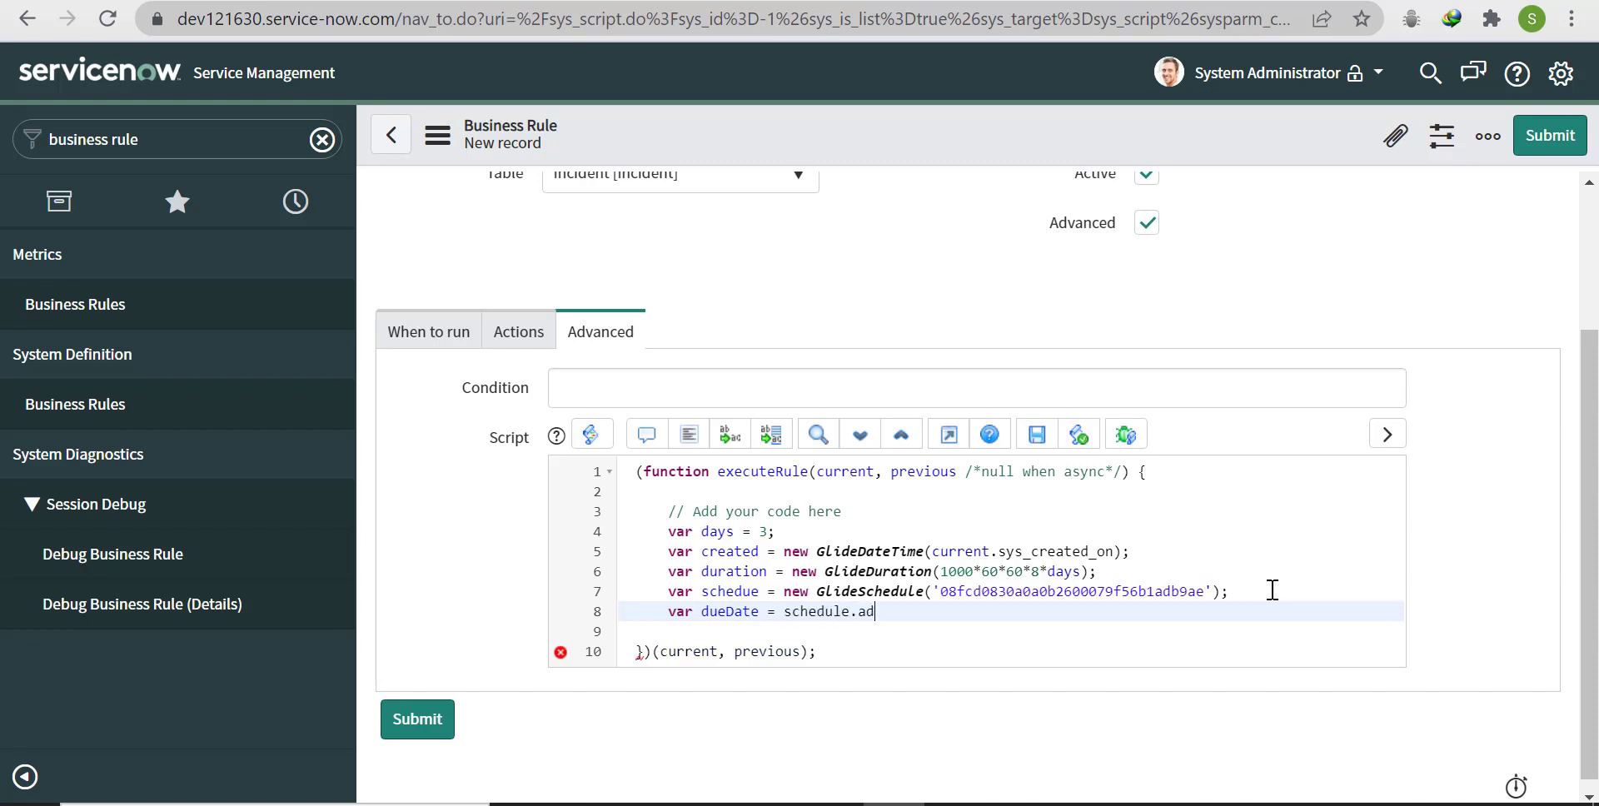
pyautogui.write('d()')
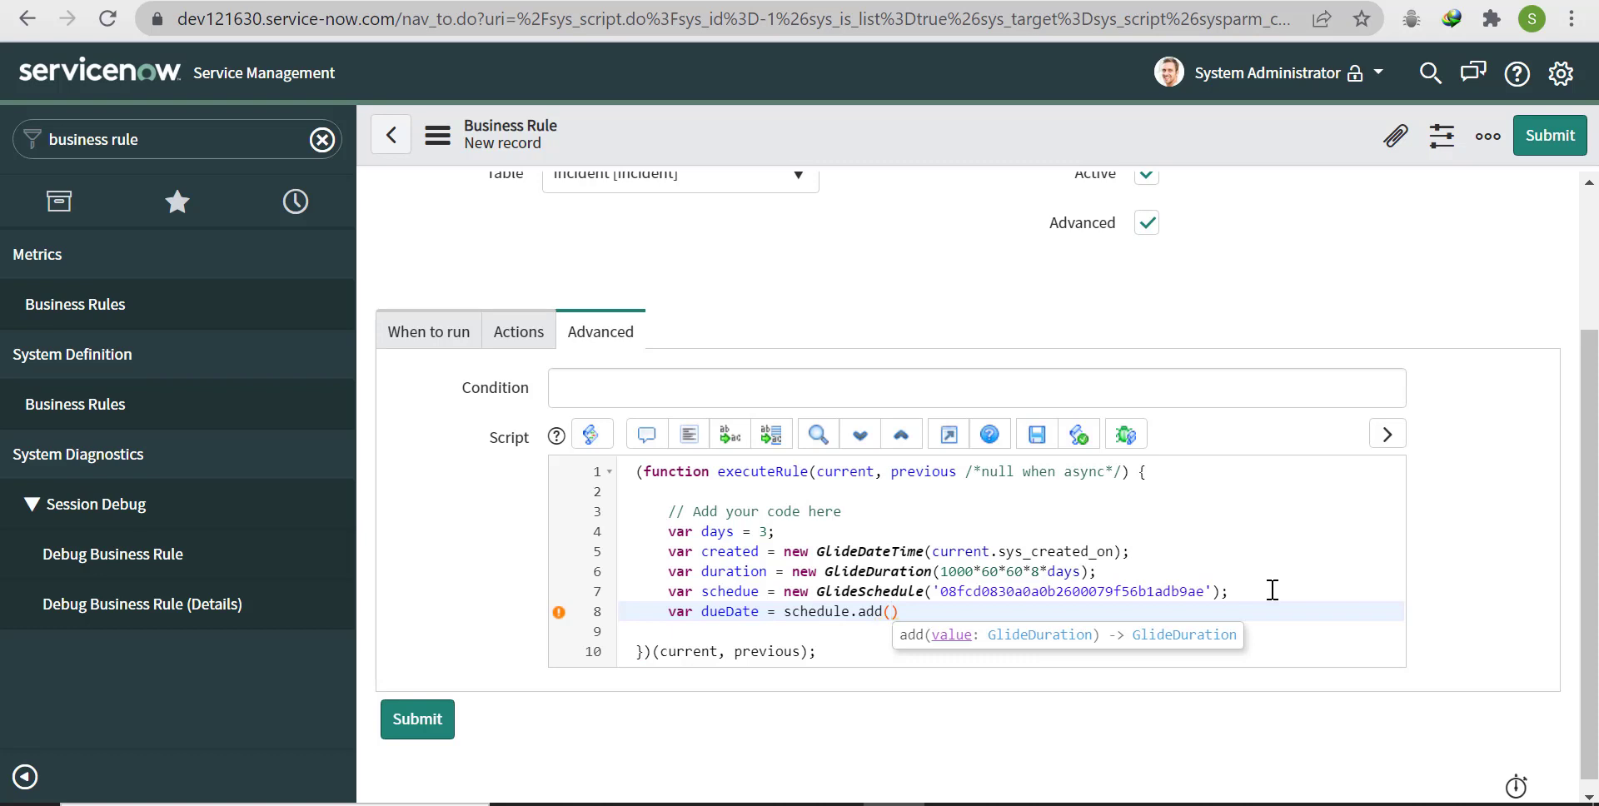
pyautogui.write('creted')
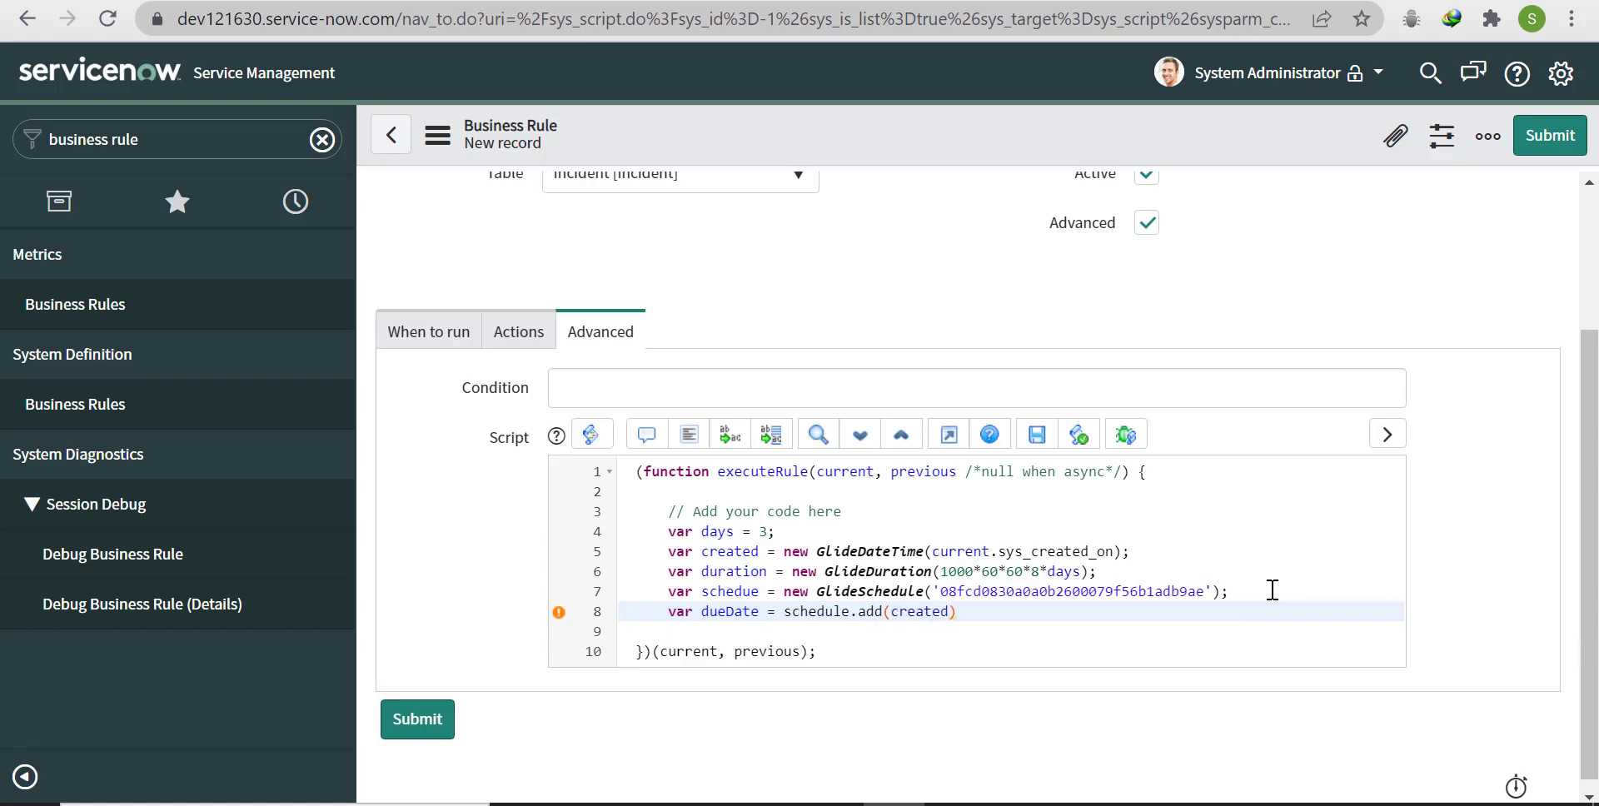
pyautogui.write(',)')
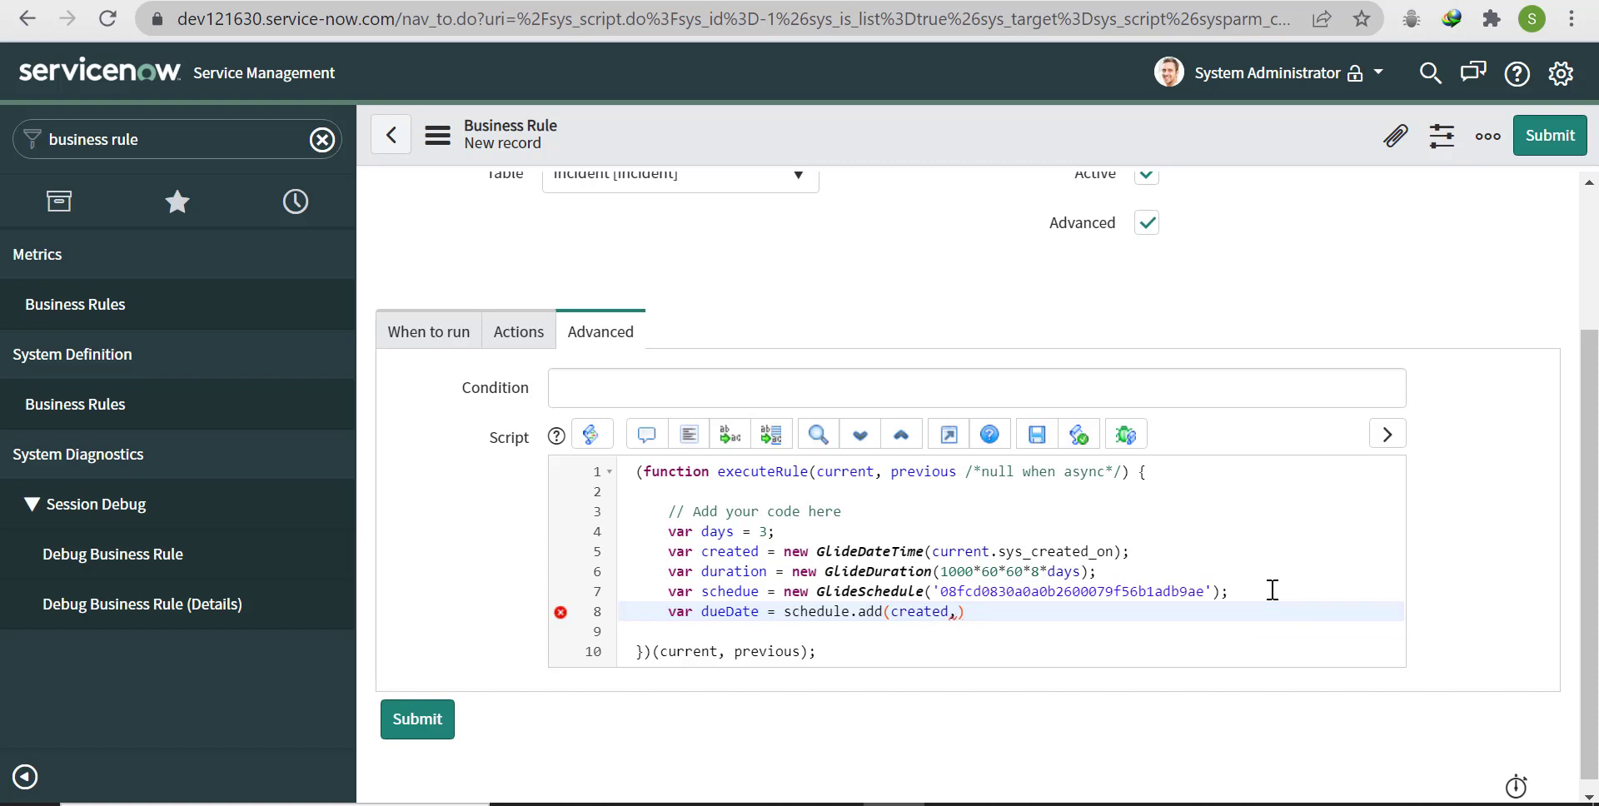
pyautogui.write('duration')
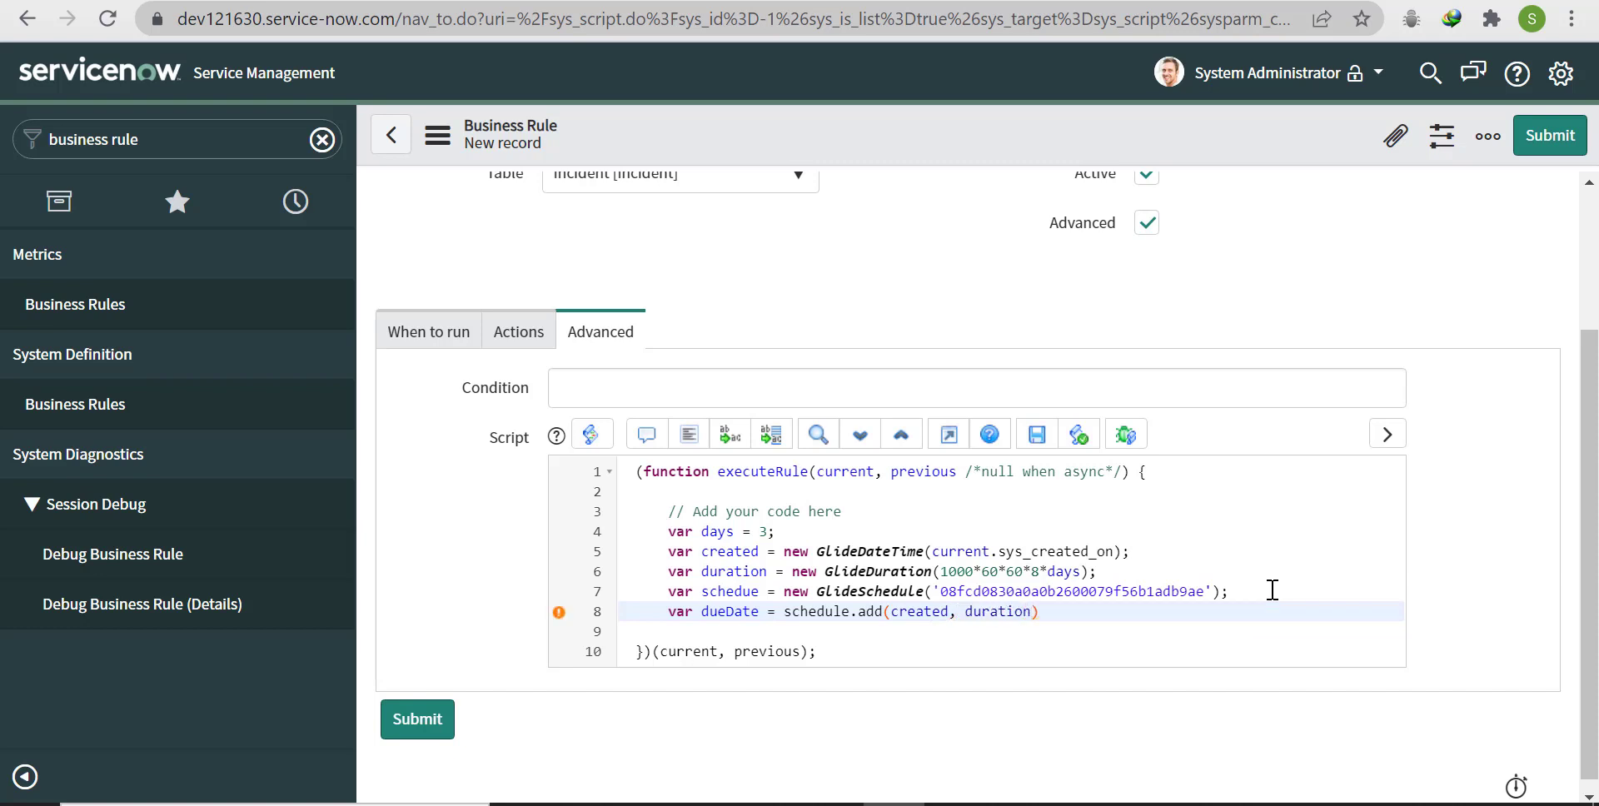
# Step: Add current.u_due = dueDate; to the script, then go to incident.list
pyautogui.press('Return')
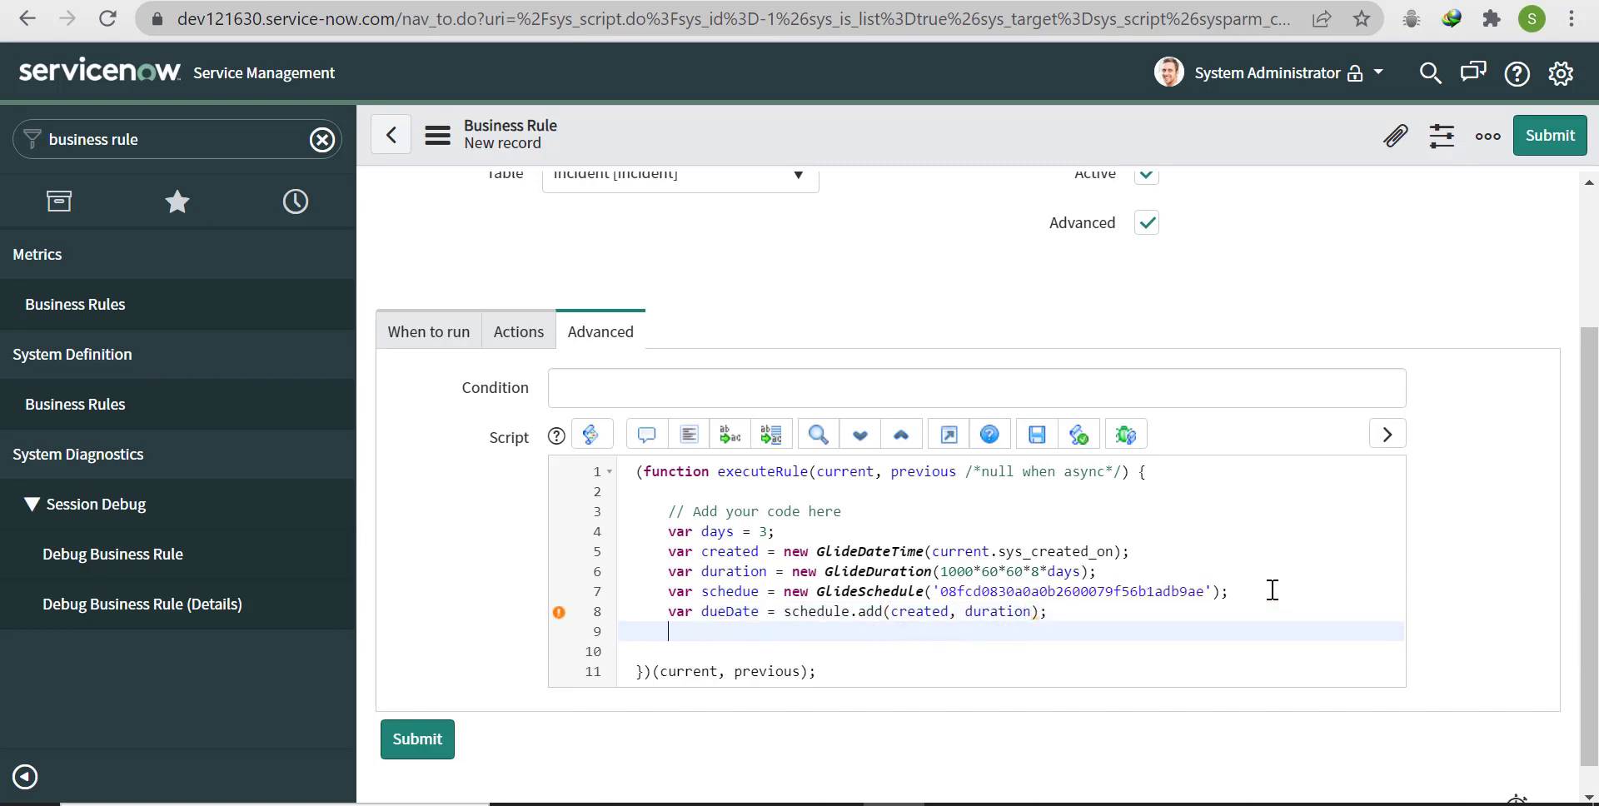
pyautogui.write('curr')
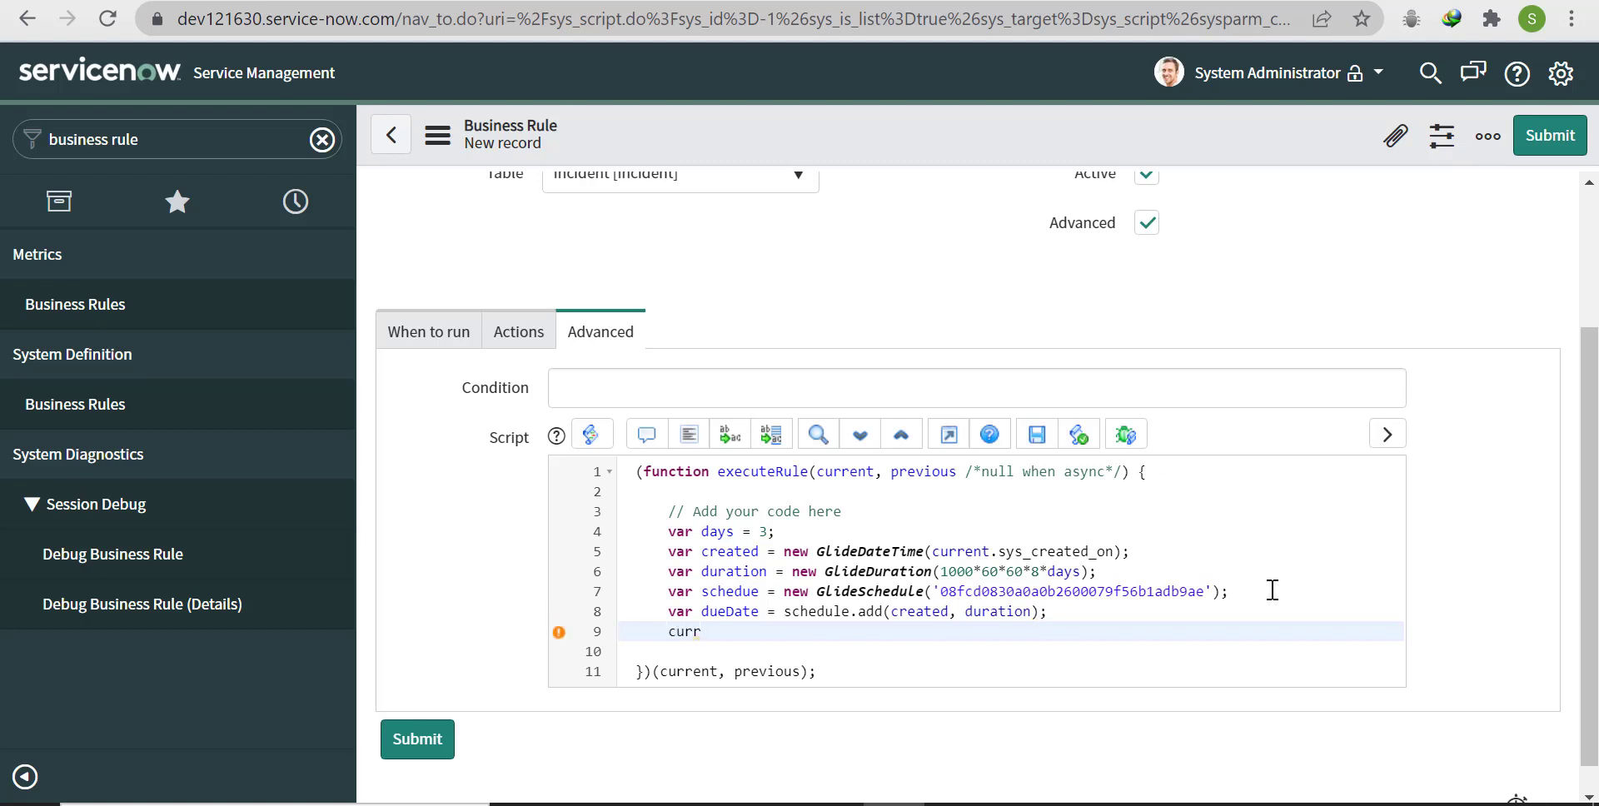
pyautogui.write('ent')
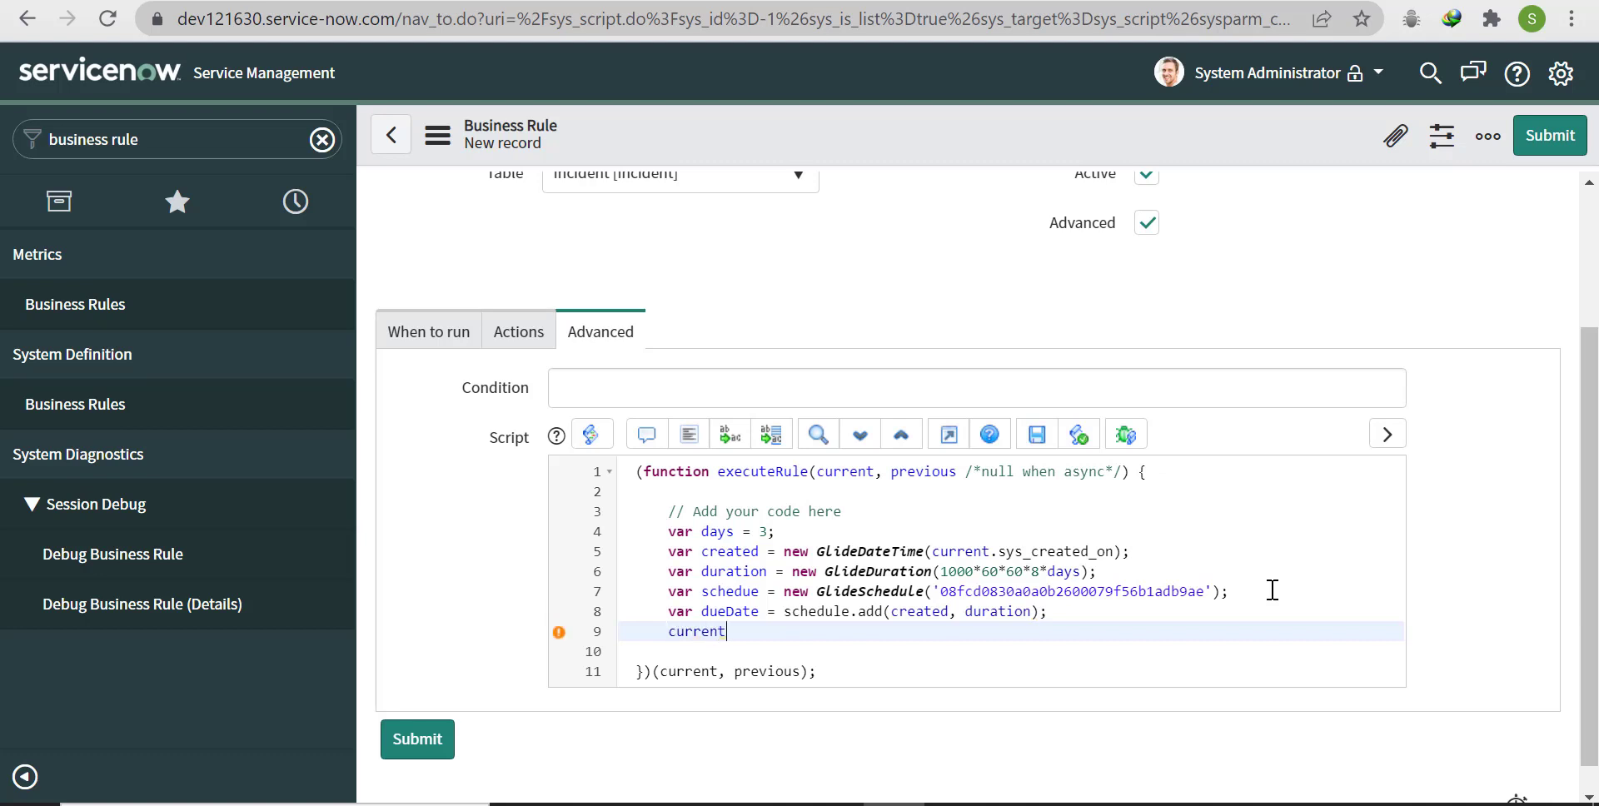
pyautogui.write('.')
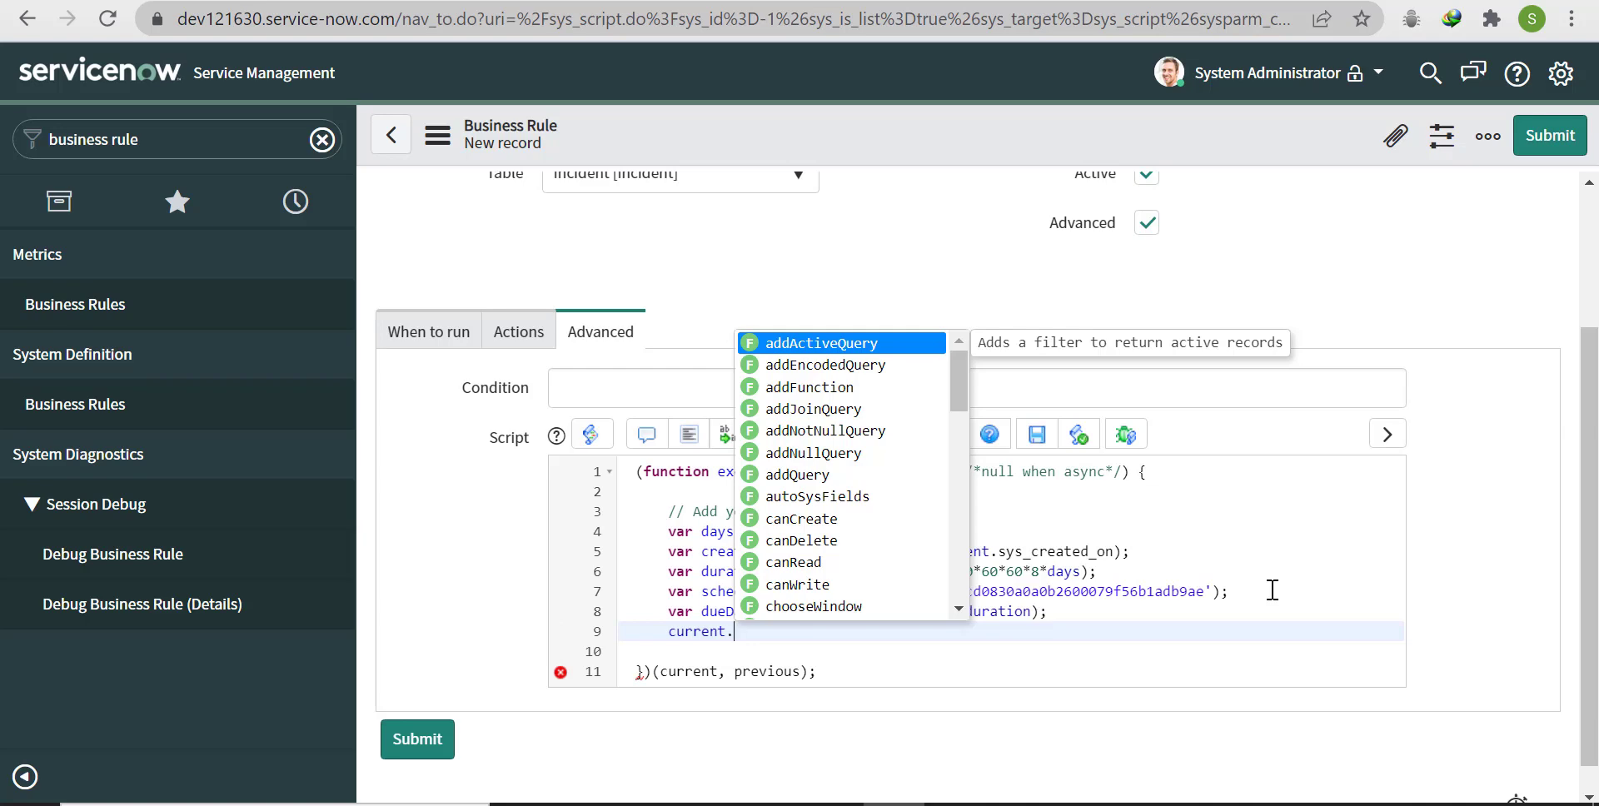
pyautogui.write('u_due')
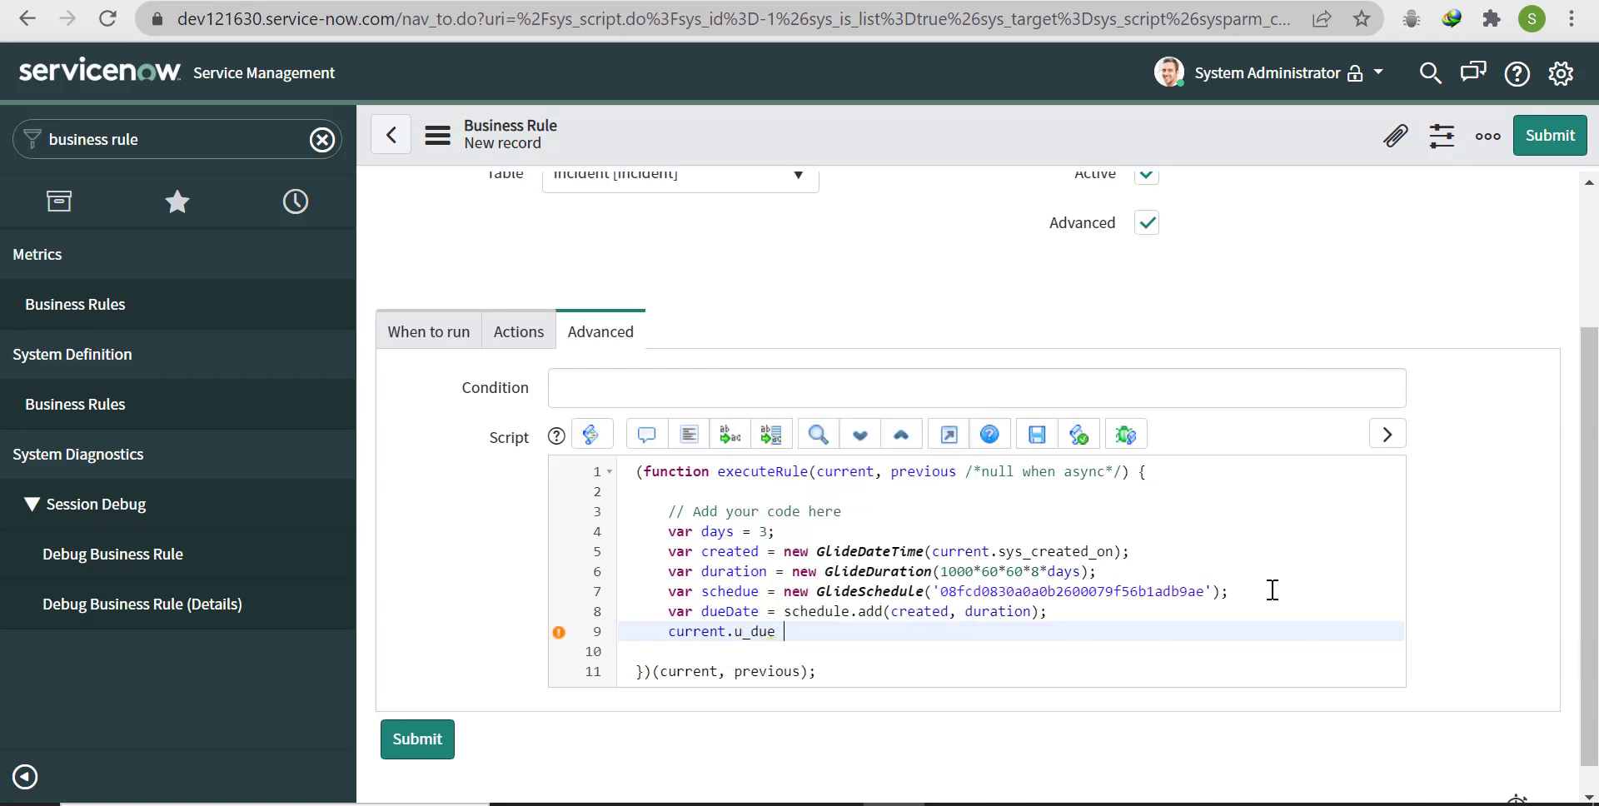
pyautogui.write('=')
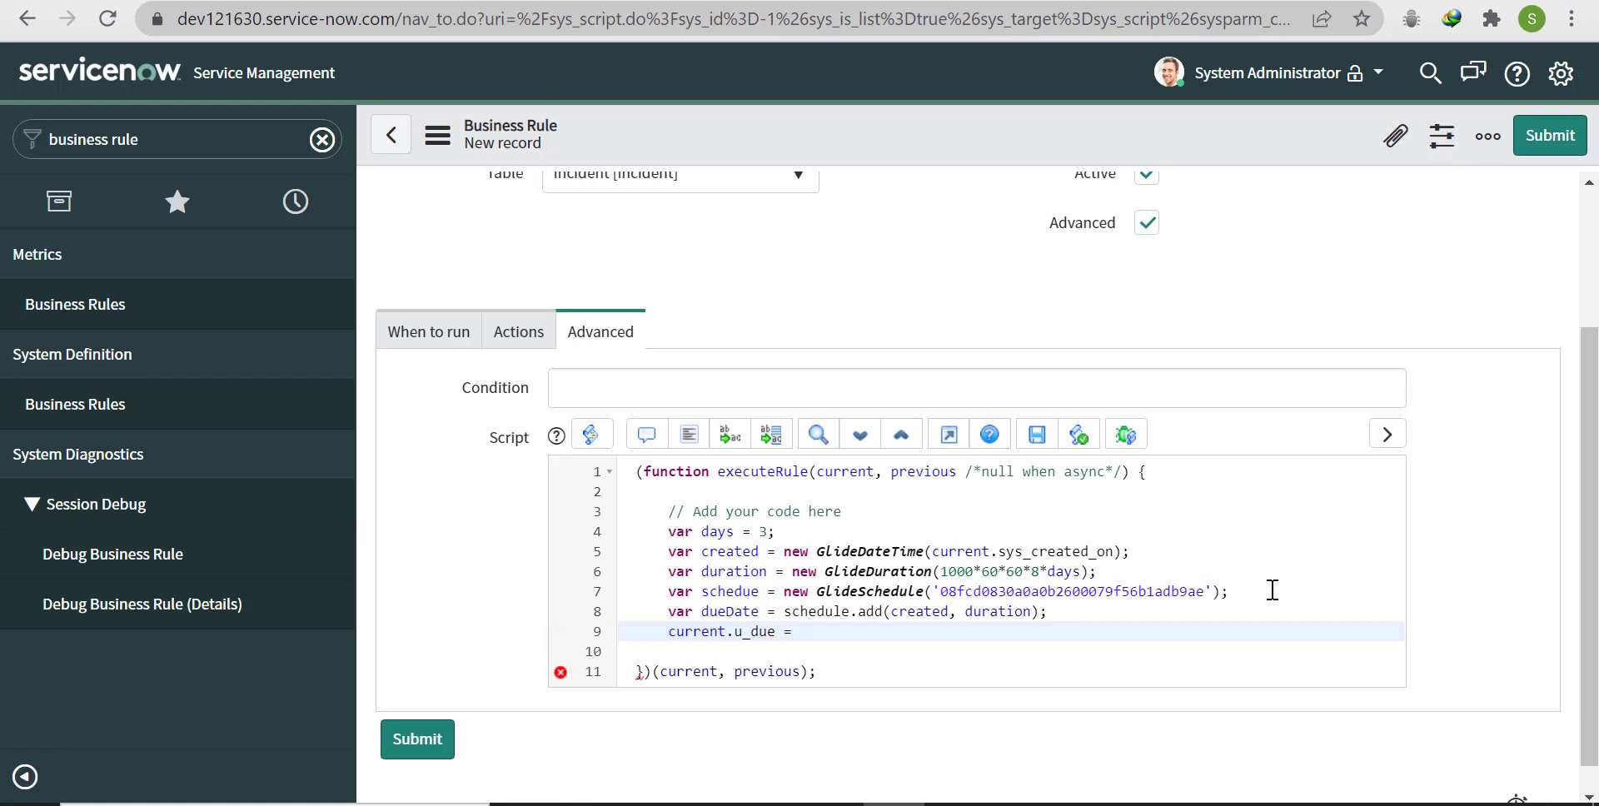
pyautogui.write('dueDat')
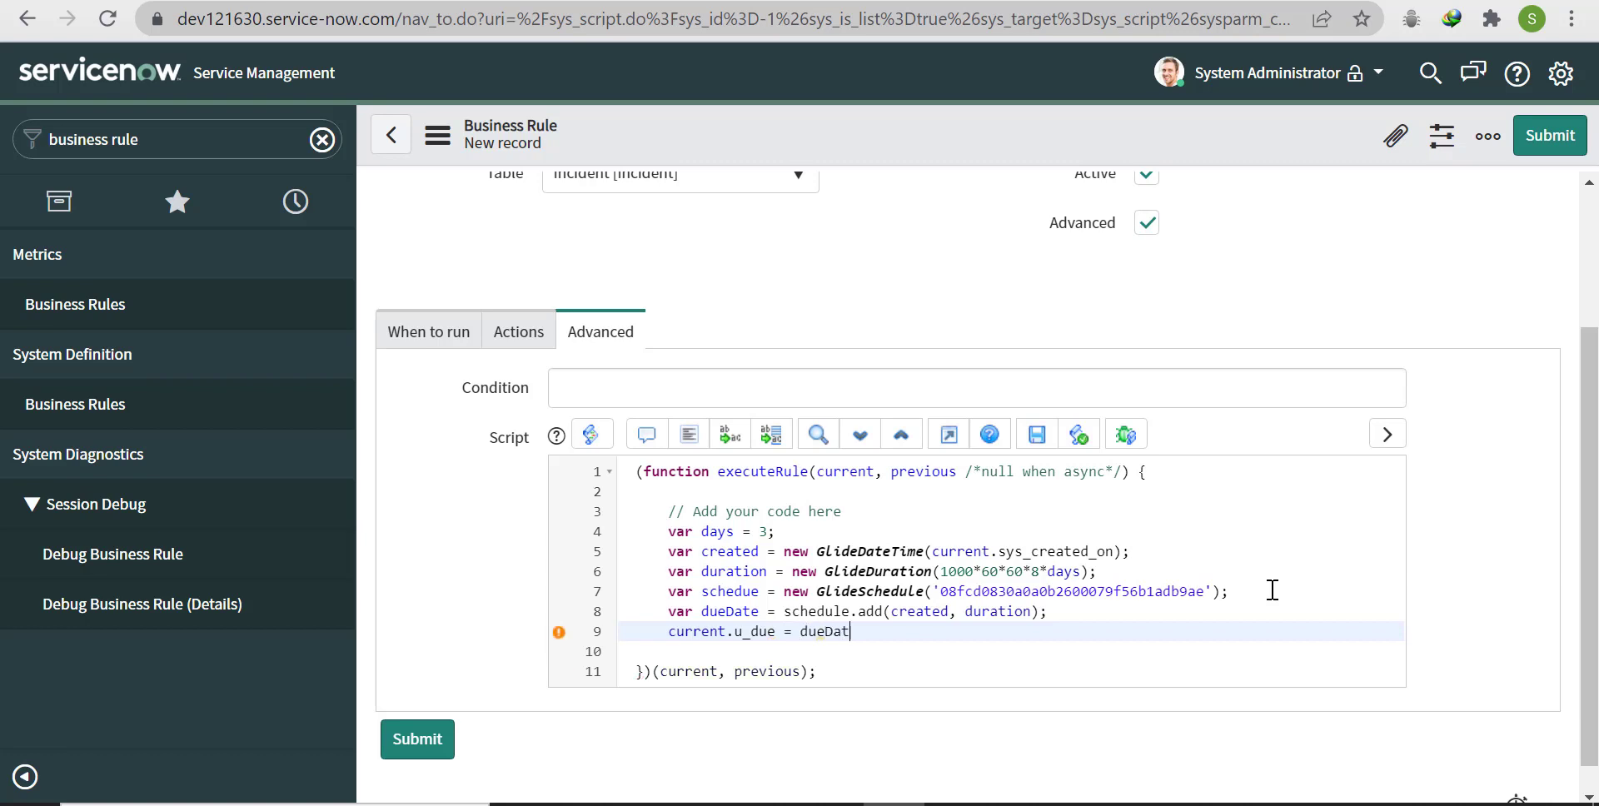
pyautogui.write('e;')
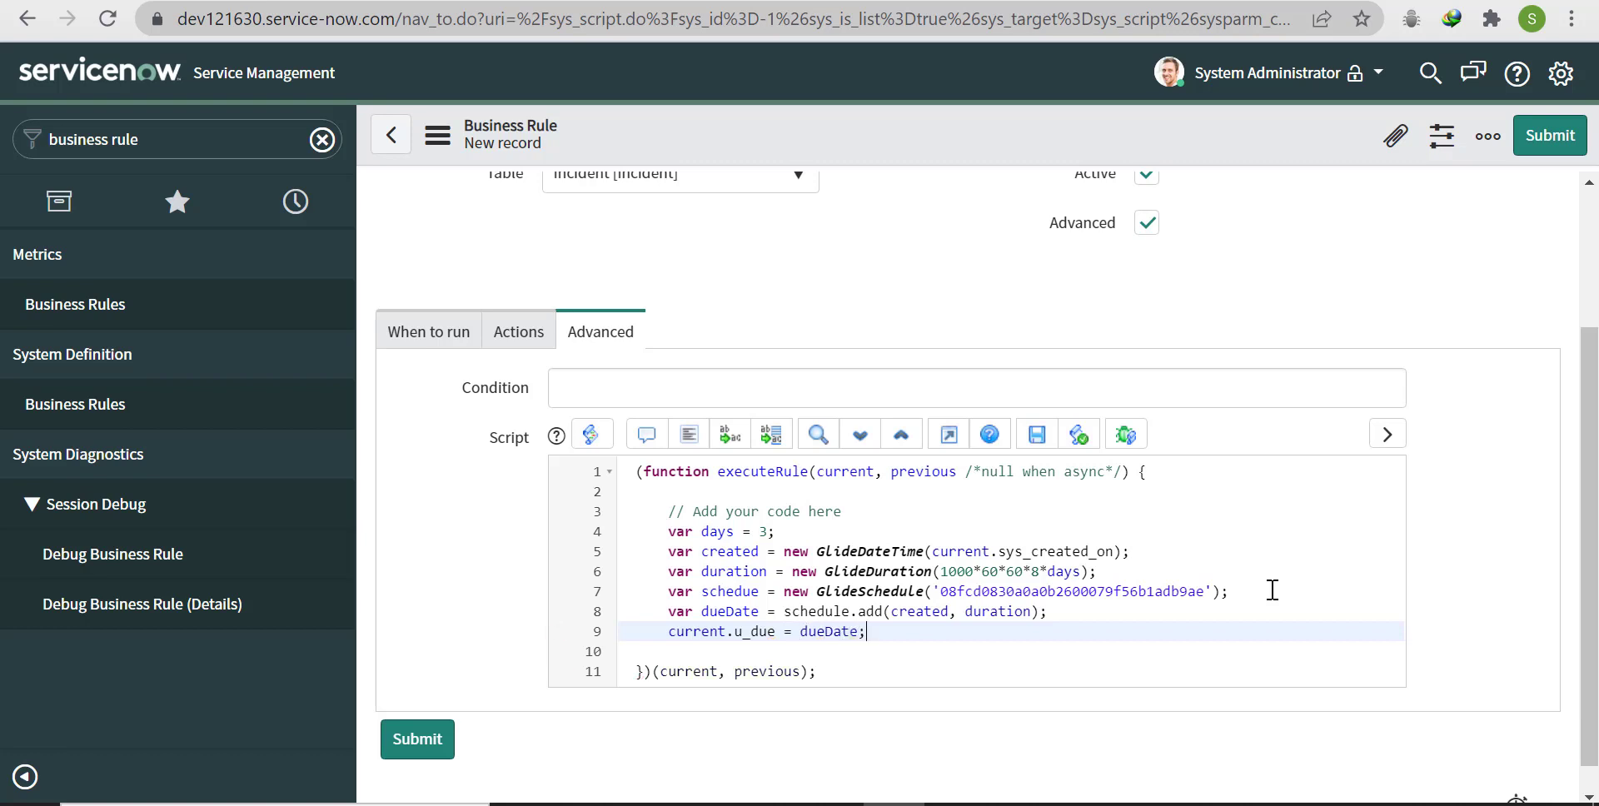
pyautogui.click(1486, 136)
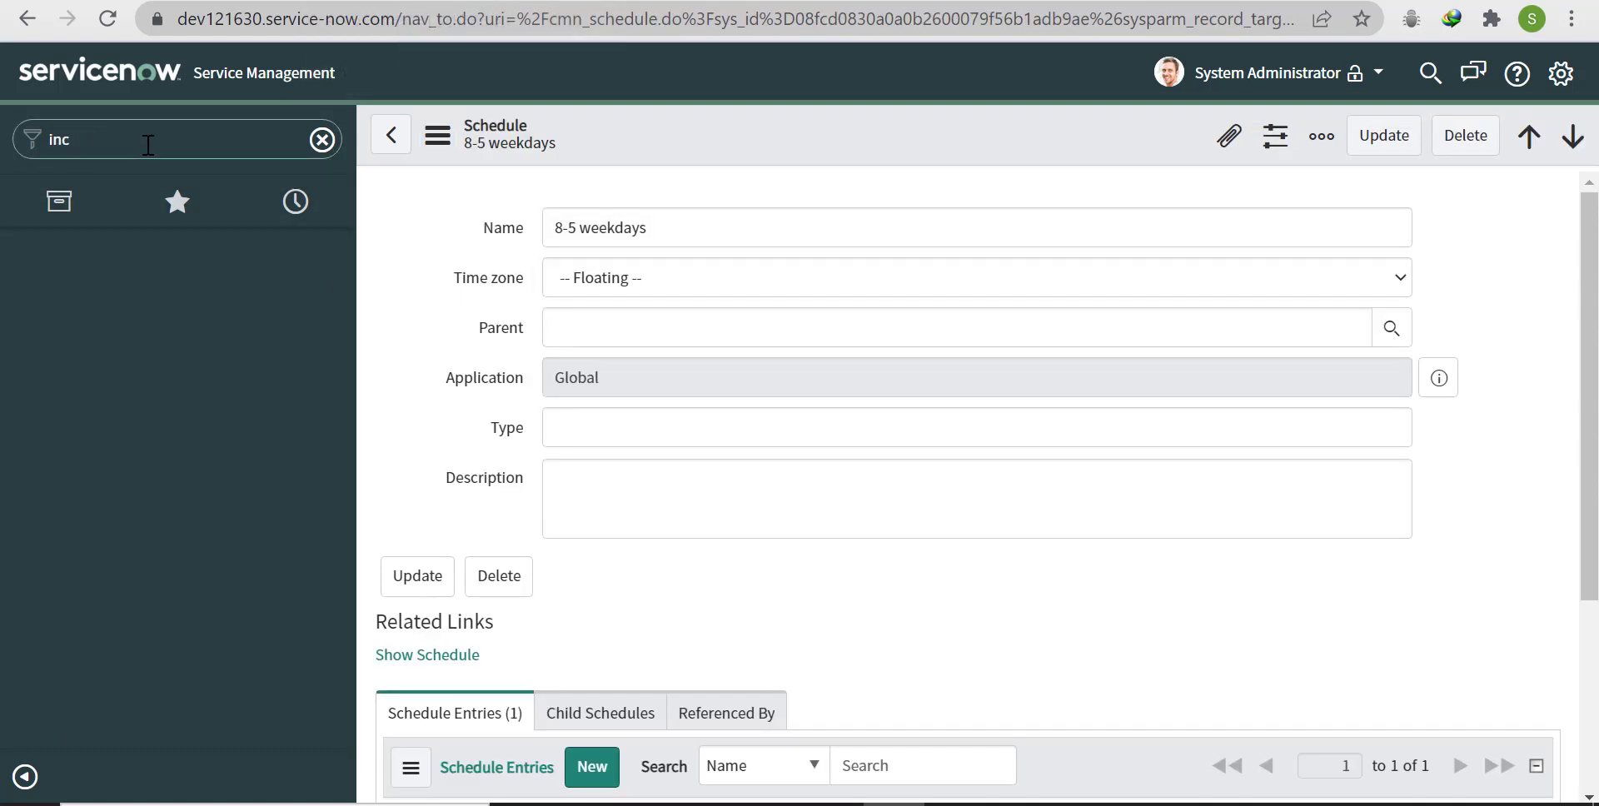
pyautogui.write('incident.list')
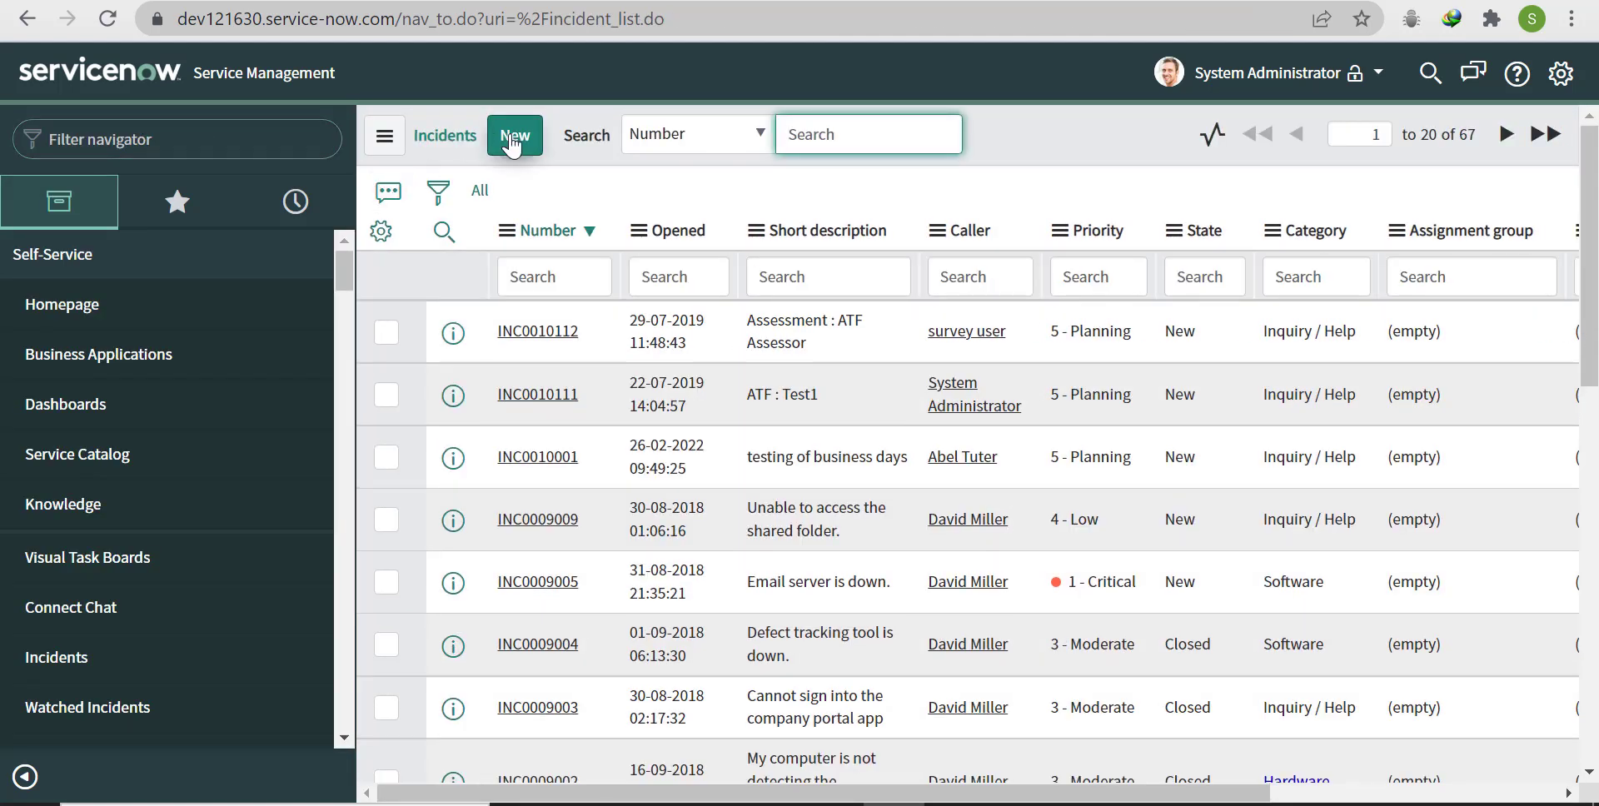
# Step: Create and save incident INC0010002 with caller Abel Tuter and short description 'test'
pyautogui.click(515, 135)
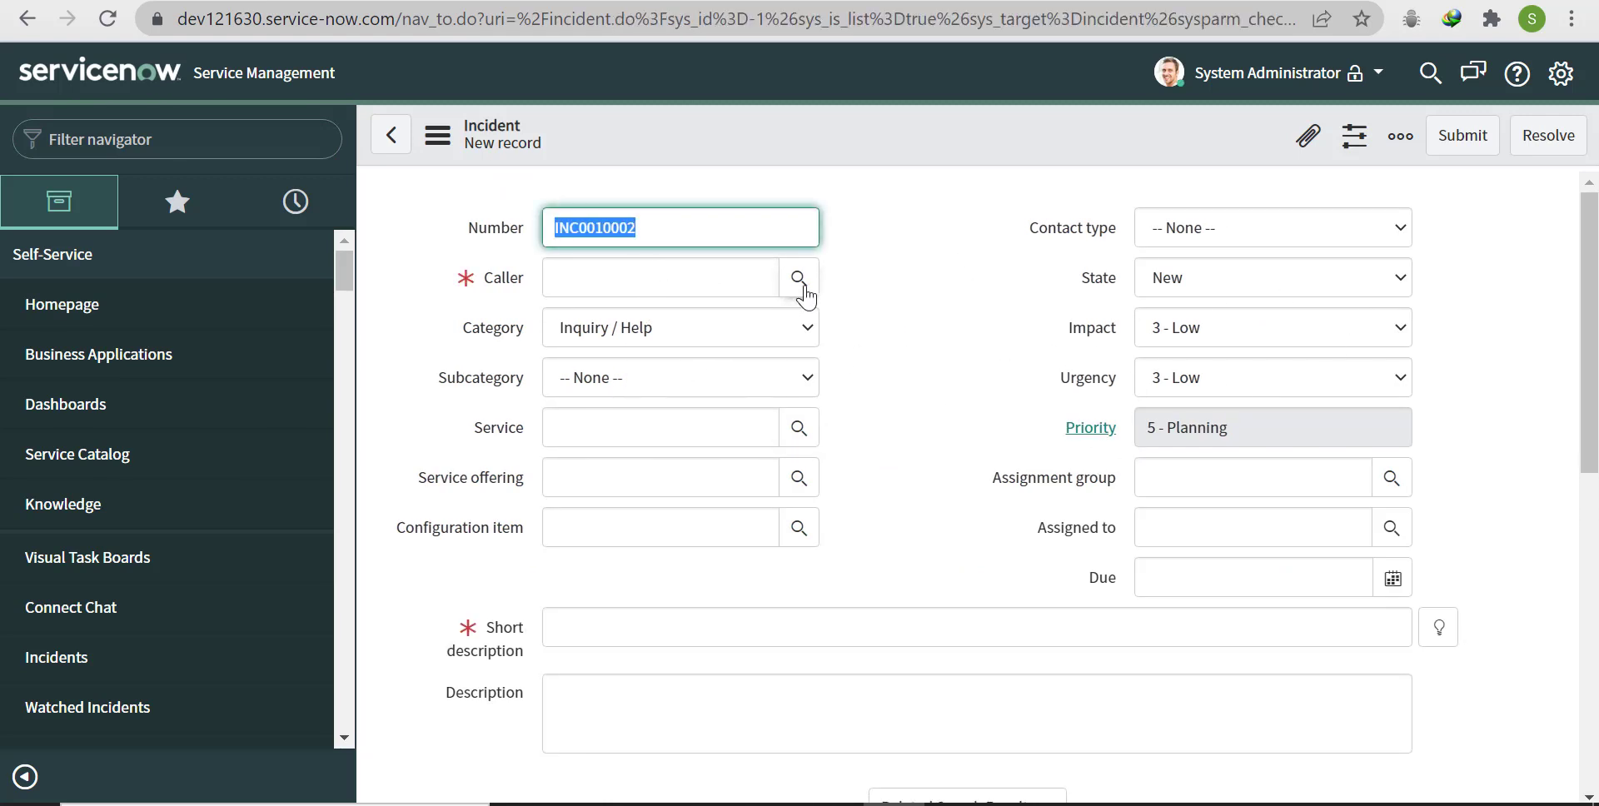
pyautogui.click(799, 277)
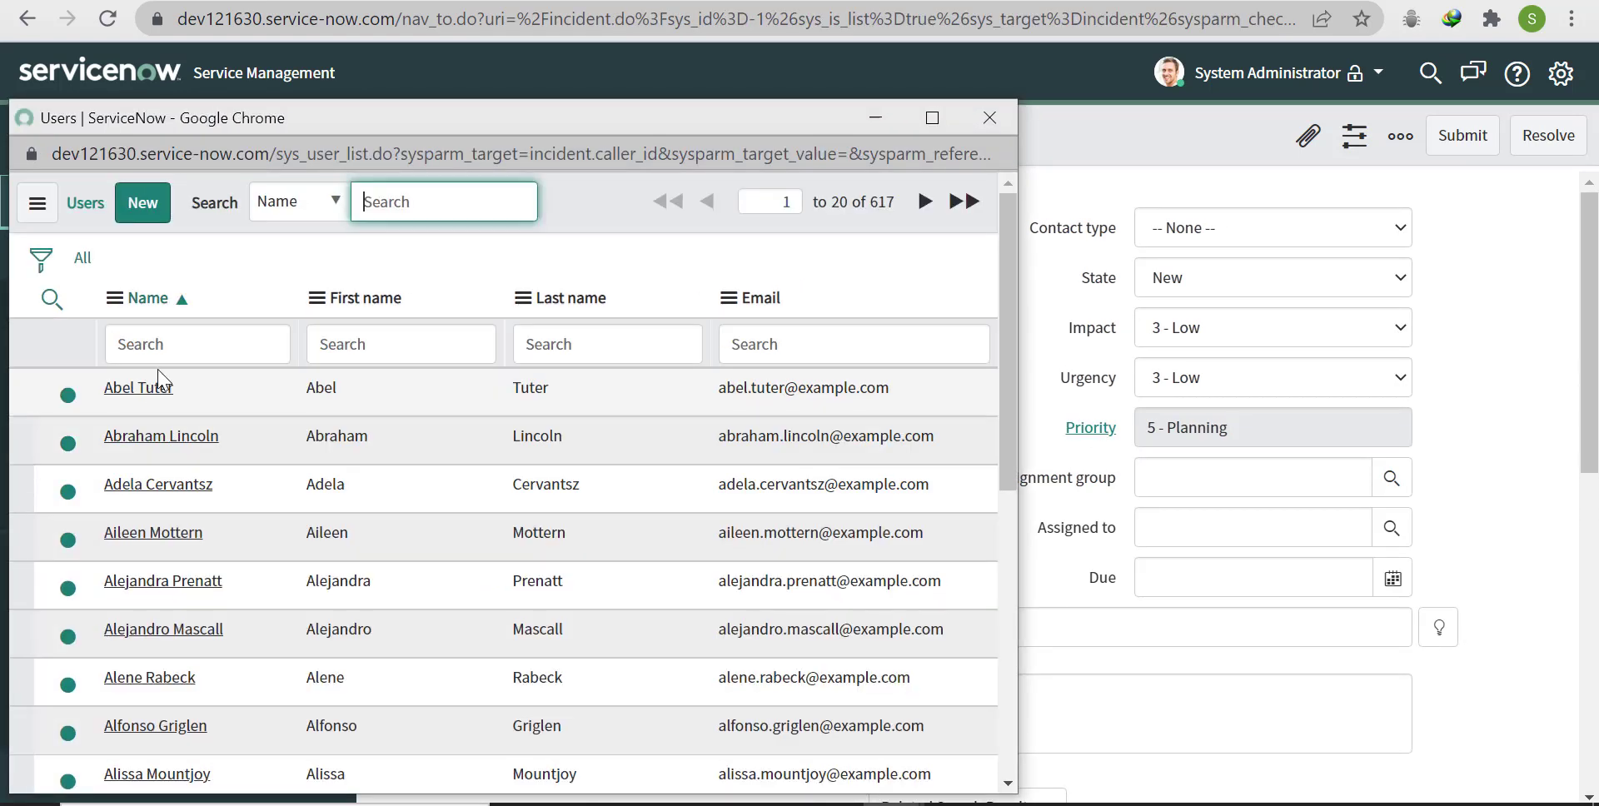
pyautogui.click(136, 387)
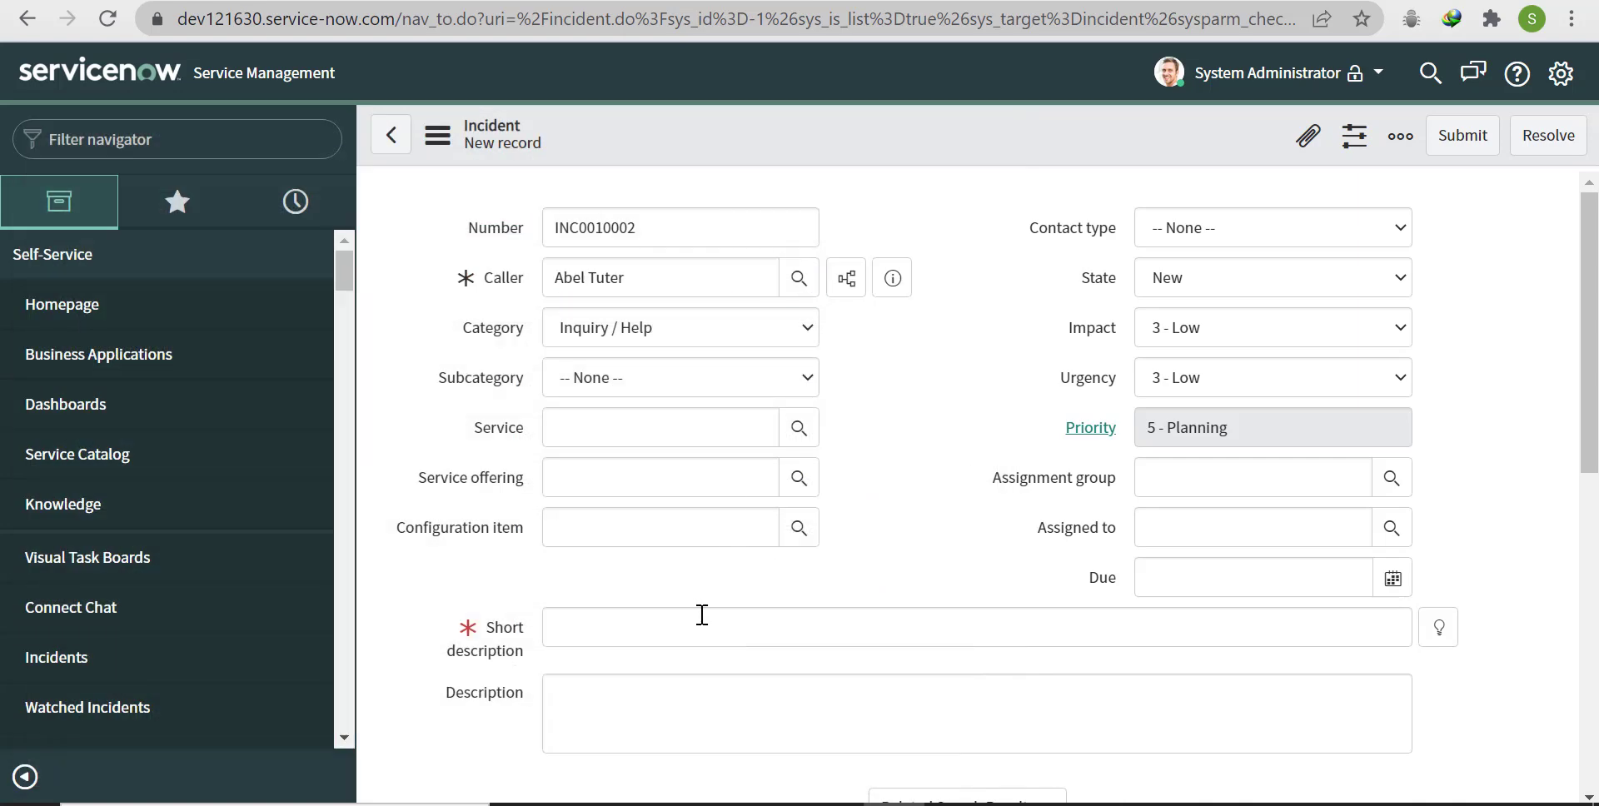
pyautogui.write('test')
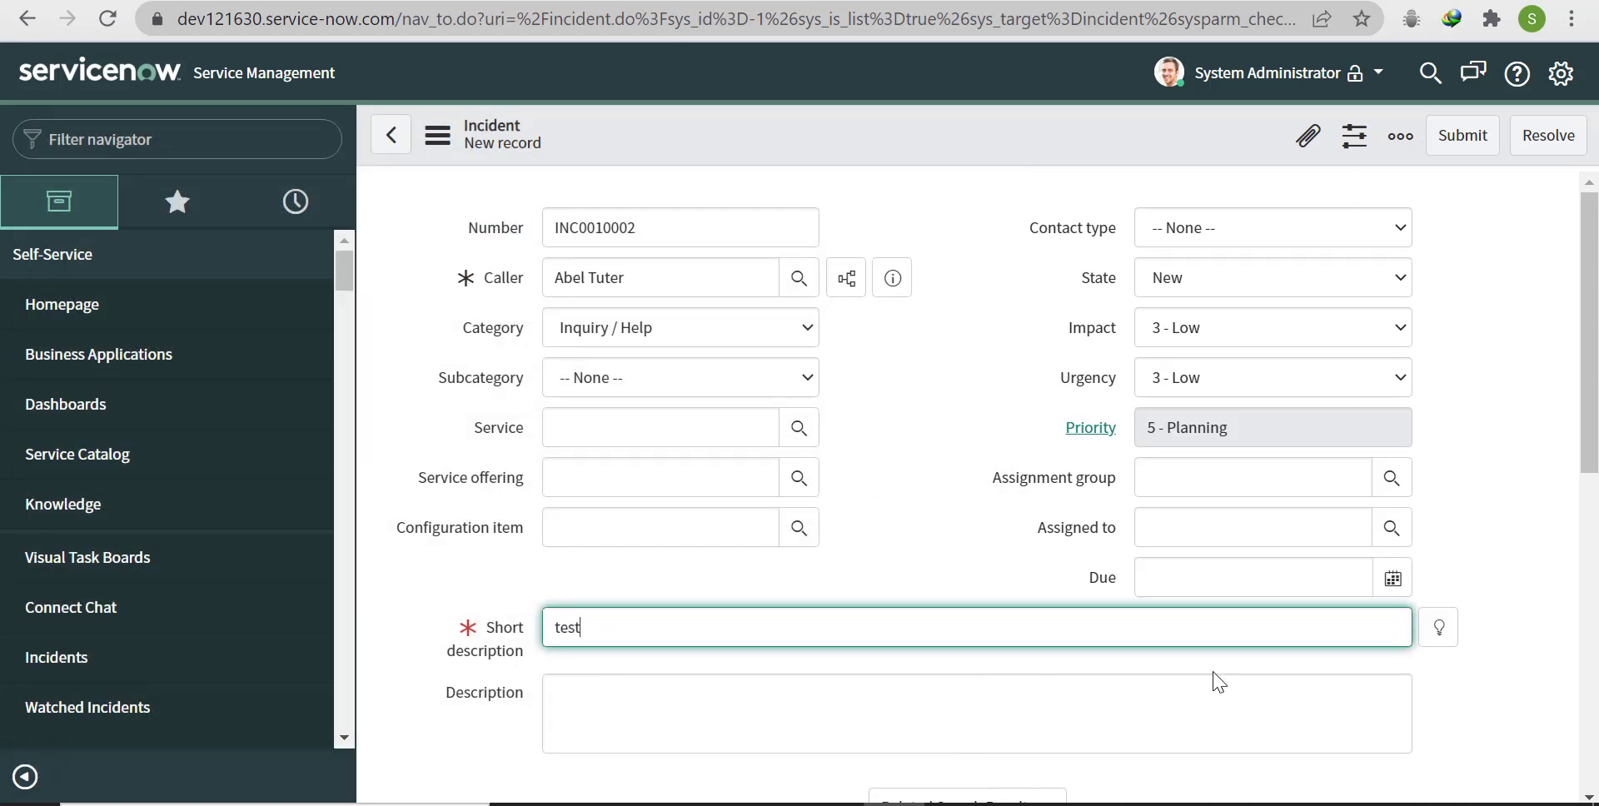
pyautogui.moveTo(1099, 605)
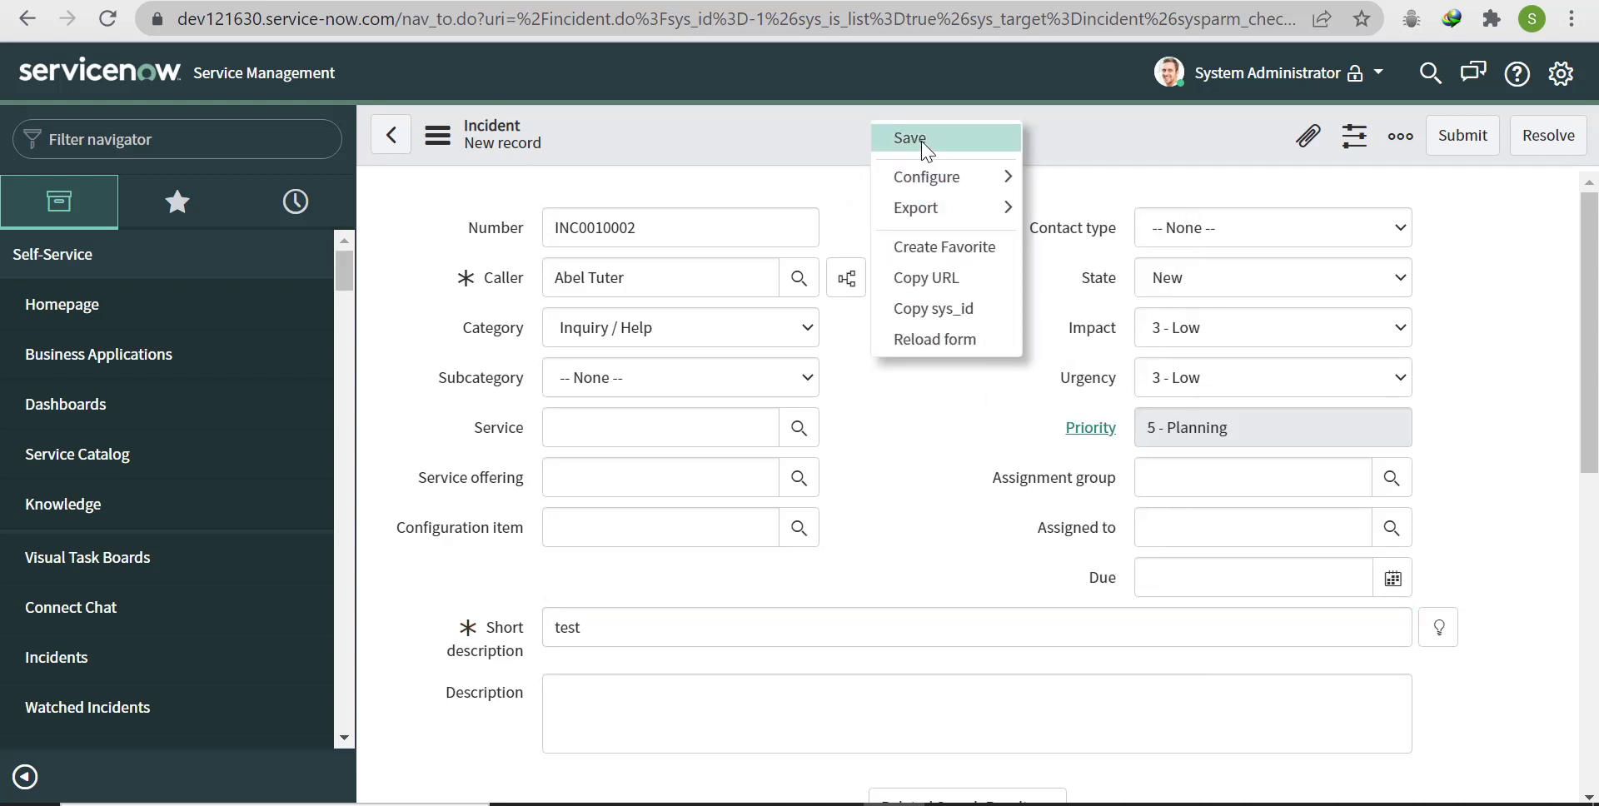
pyautogui.click(908, 138)
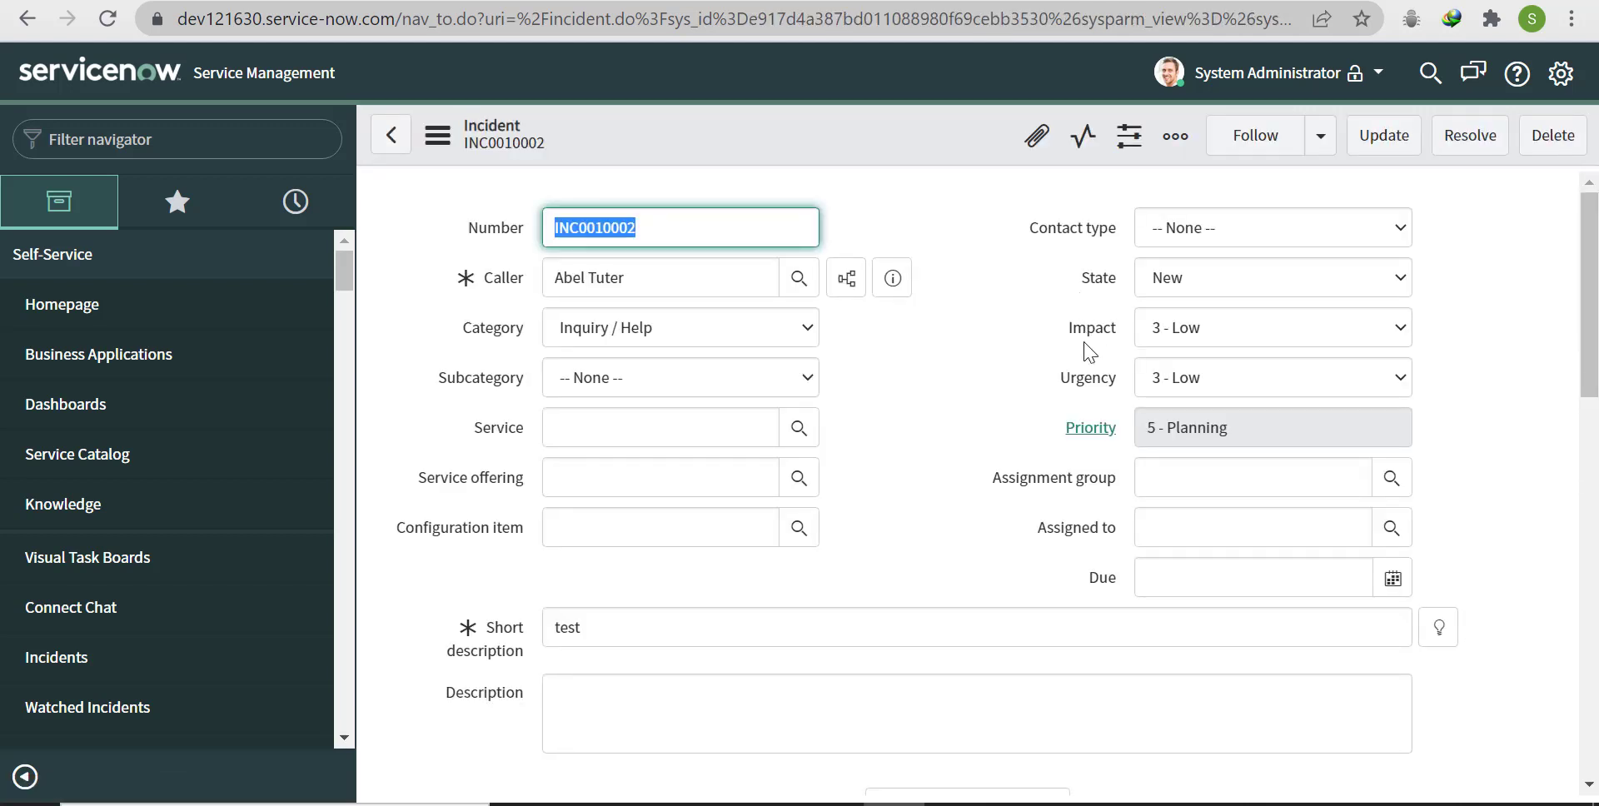
pyautogui.moveTo(1106, 592)
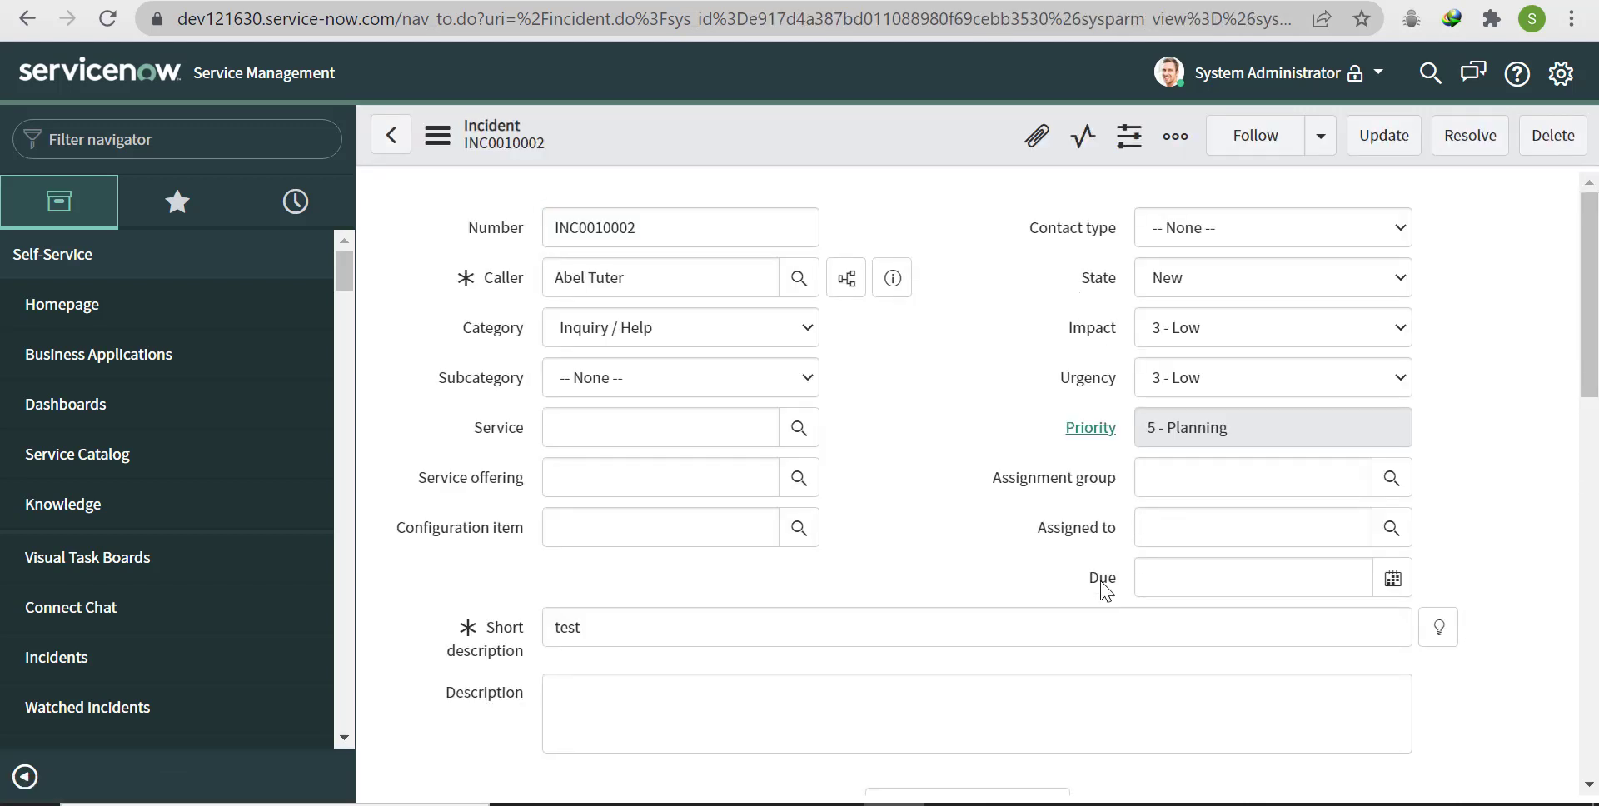
# Step: Confirm the Due field is u_due, review the business rule script, and save the rule
pyautogui.rightClick(1102, 578)
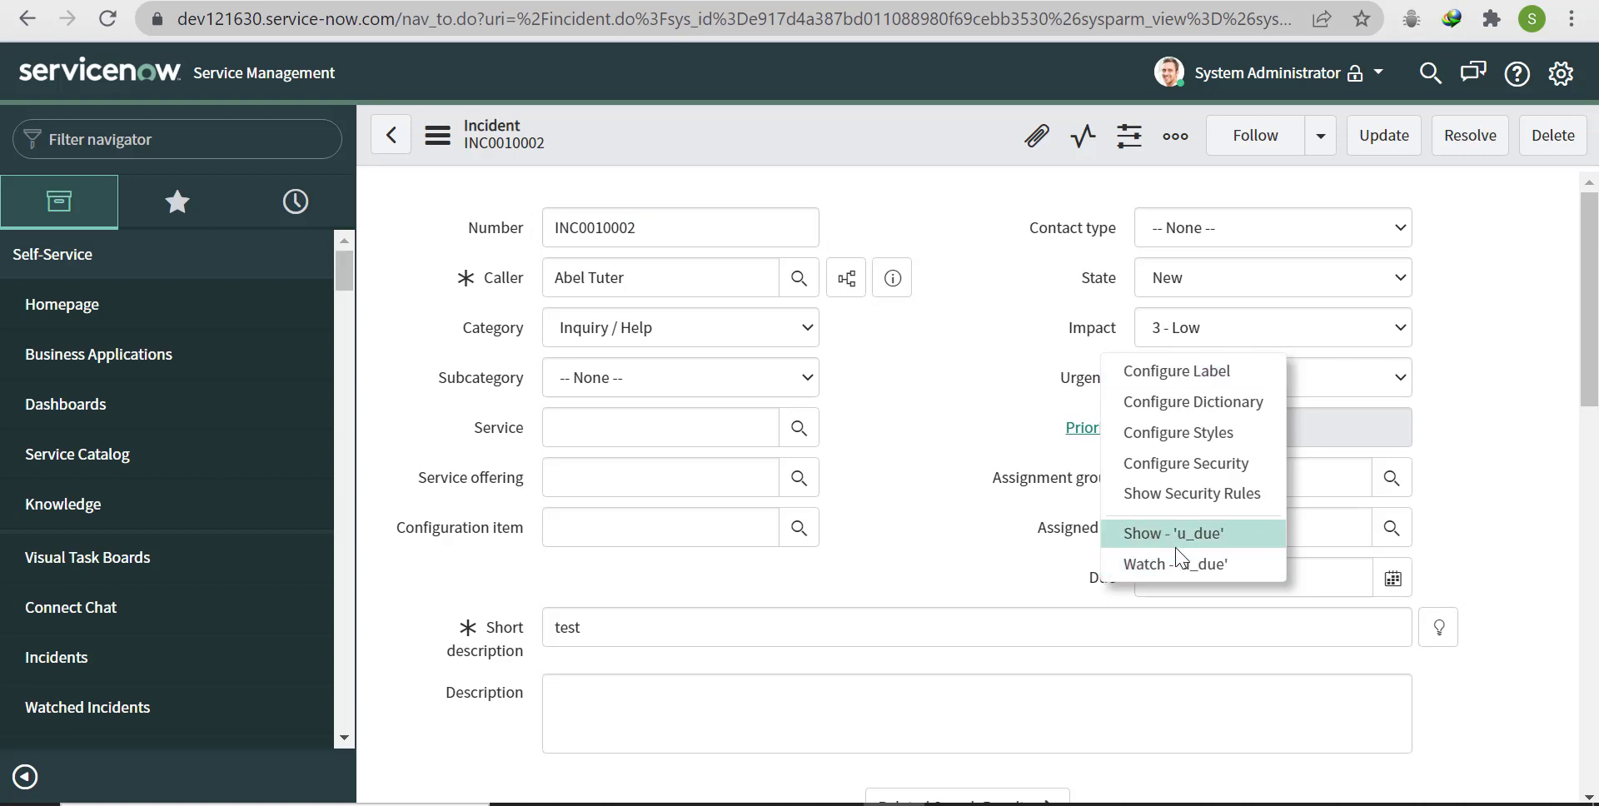
pyautogui.moveTo(1175, 564)
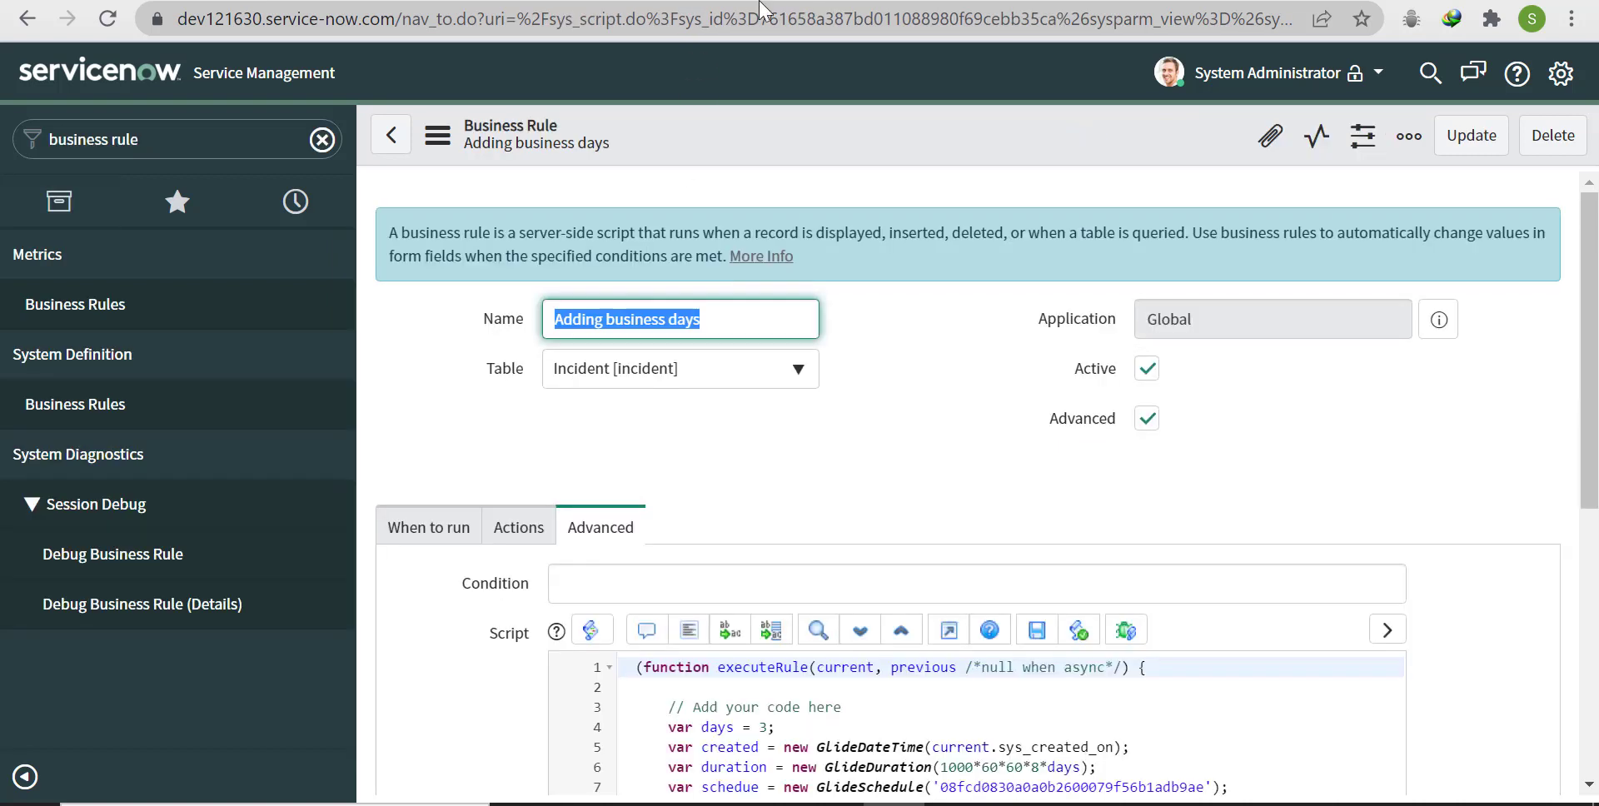
pyautogui.scroll(-3)
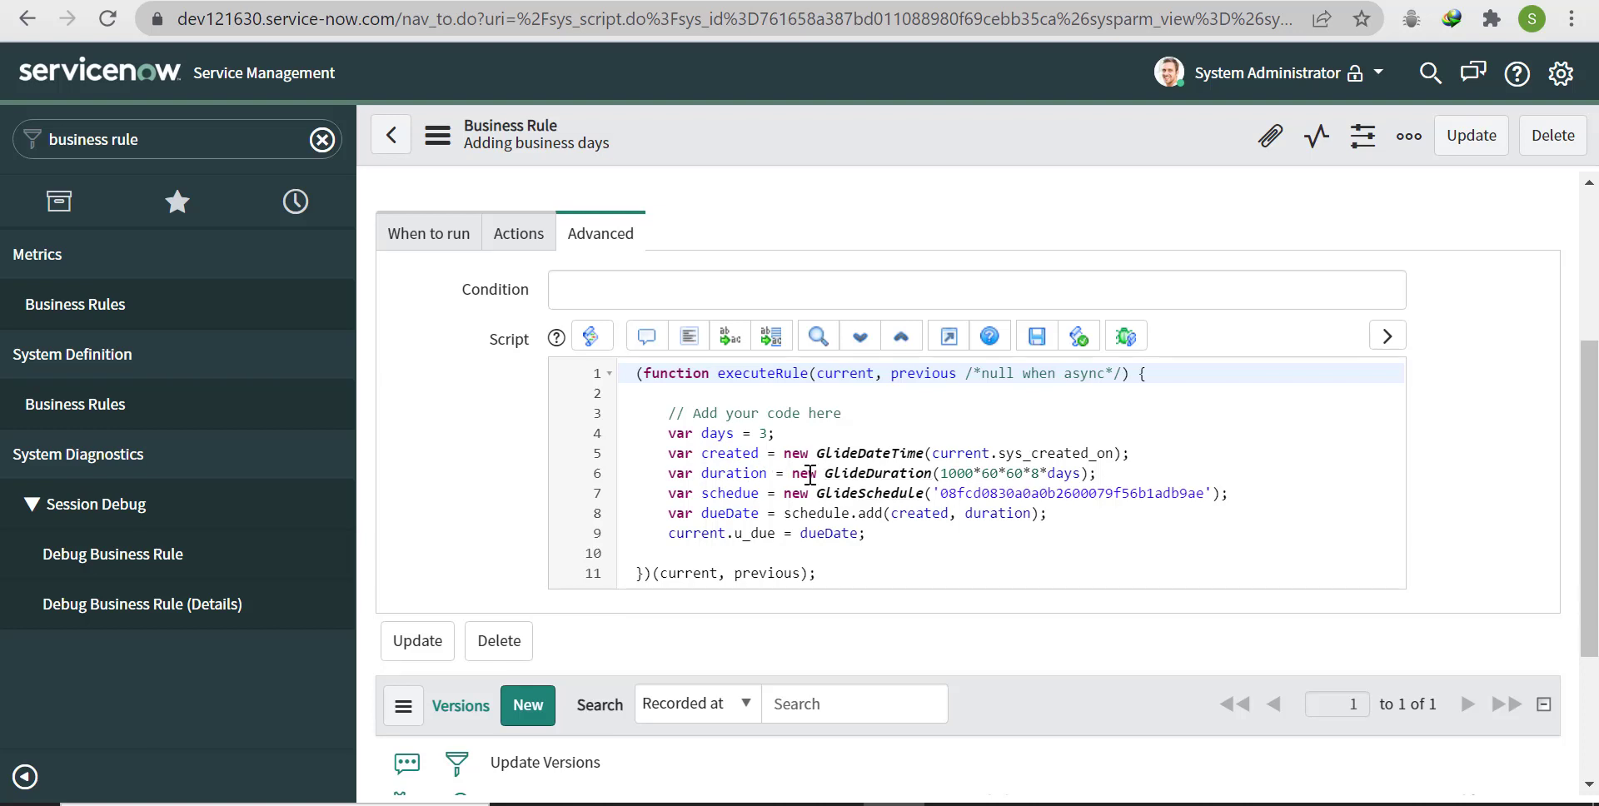
pyautogui.moveTo(686, 492)
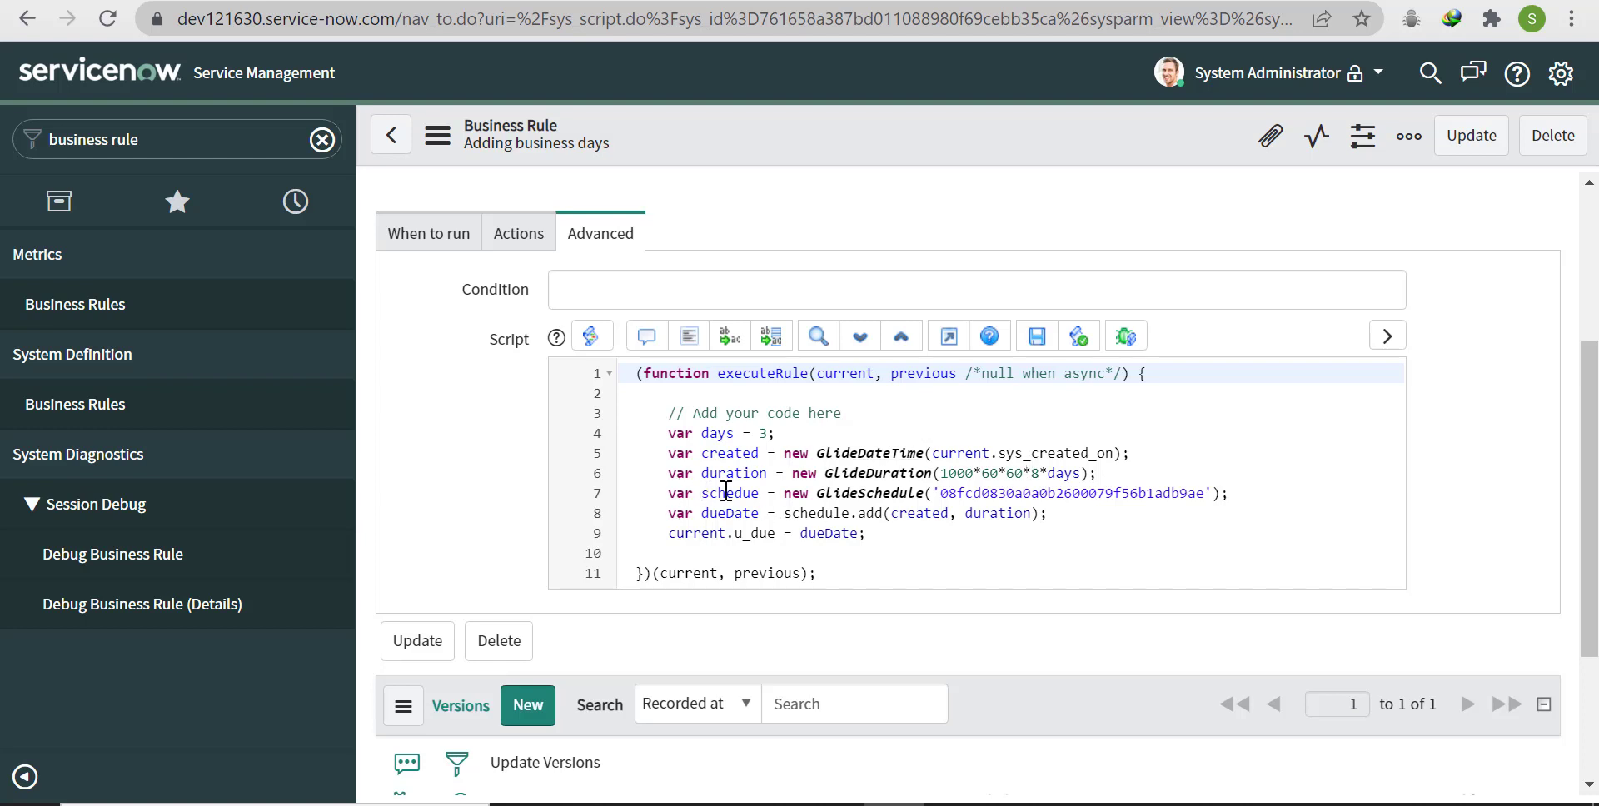
pyautogui.moveTo(1127, 510)
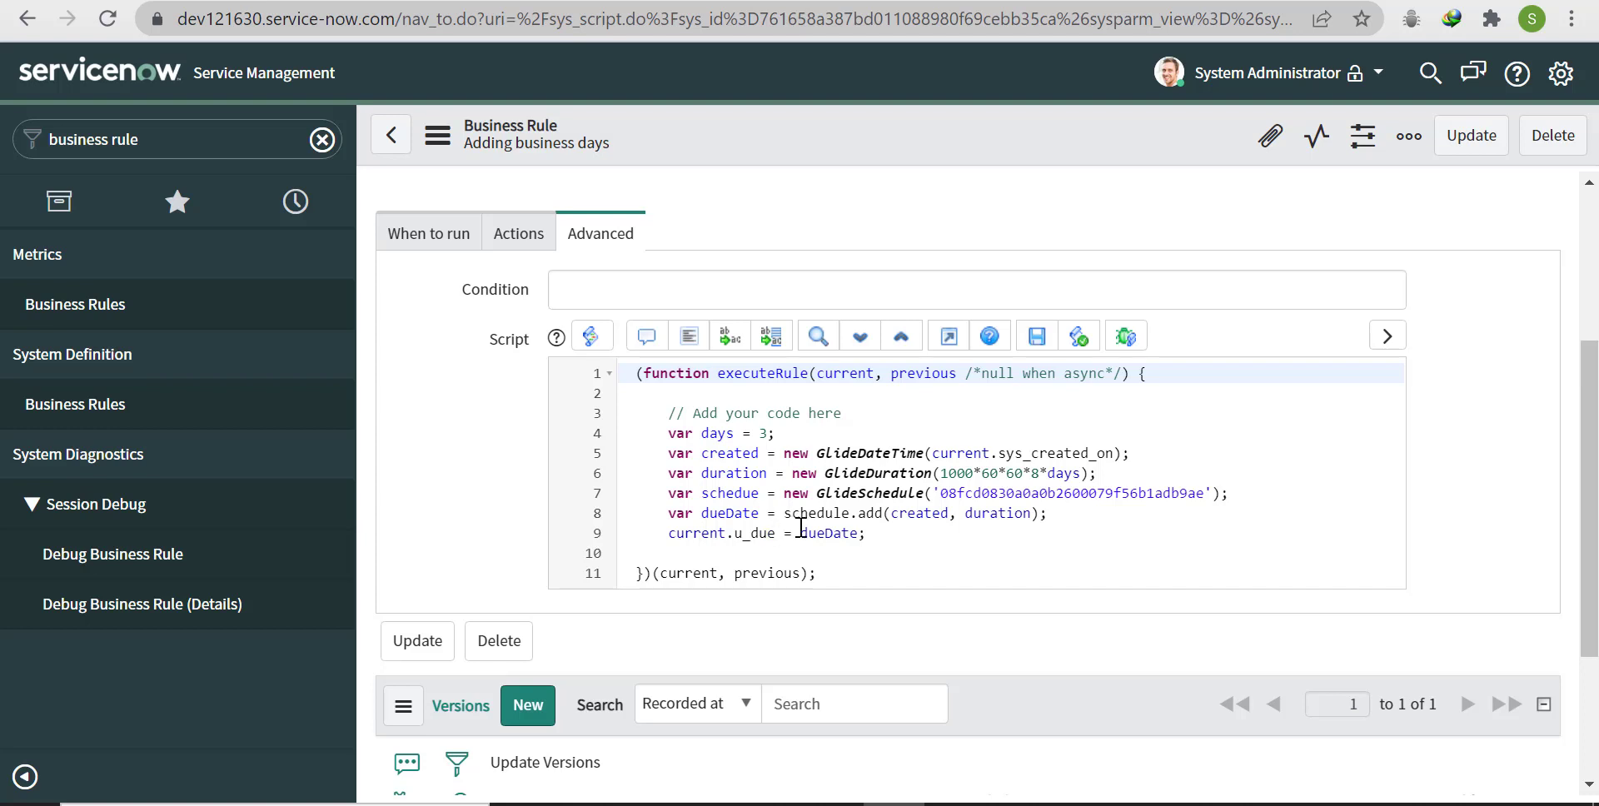
pyautogui.moveTo(745, 493)
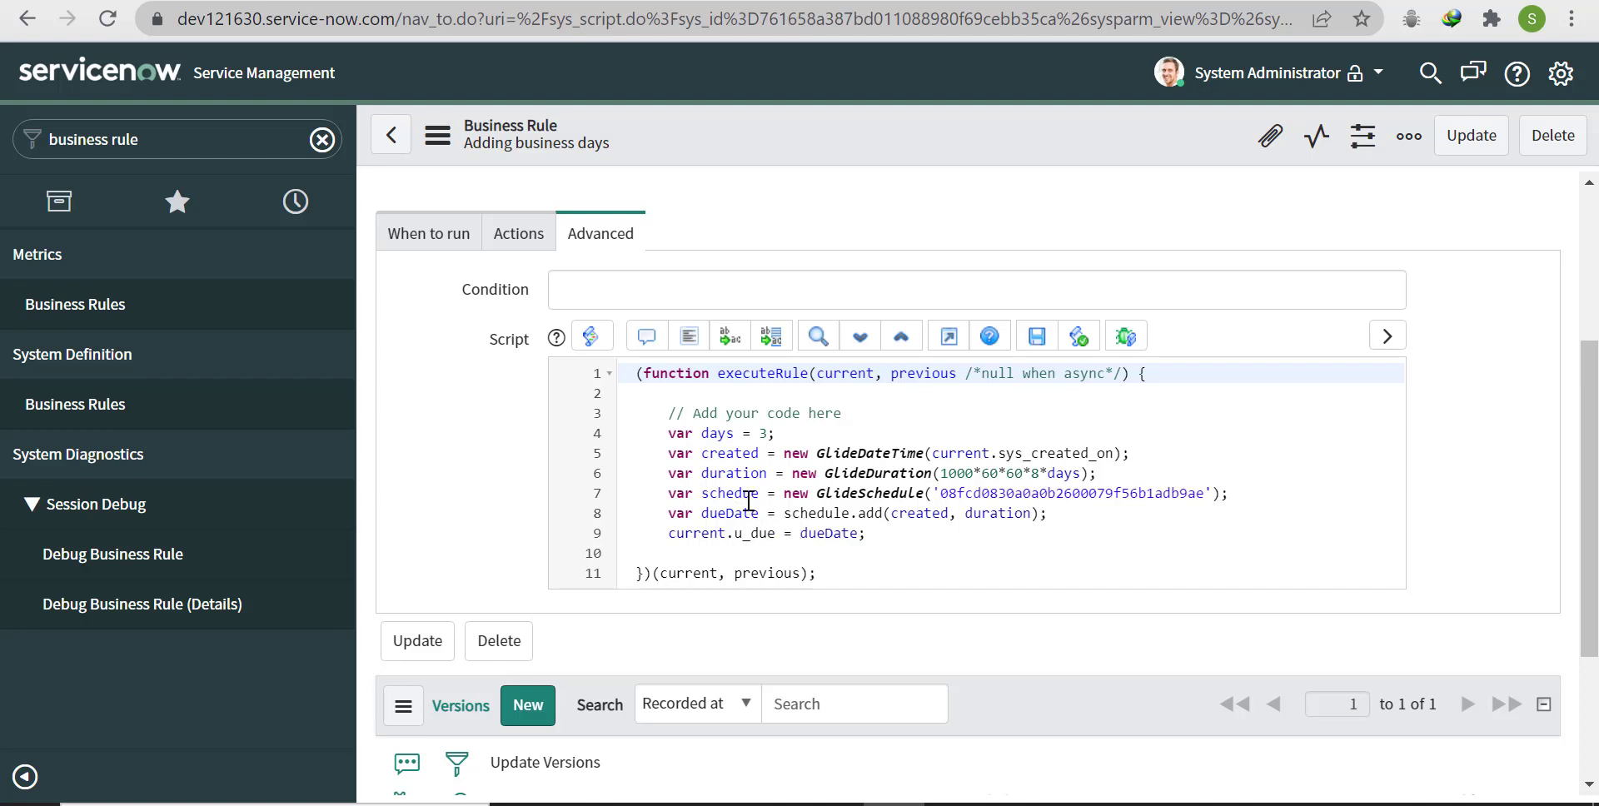
pyautogui.click(729, 492)
pyautogui.write('u')
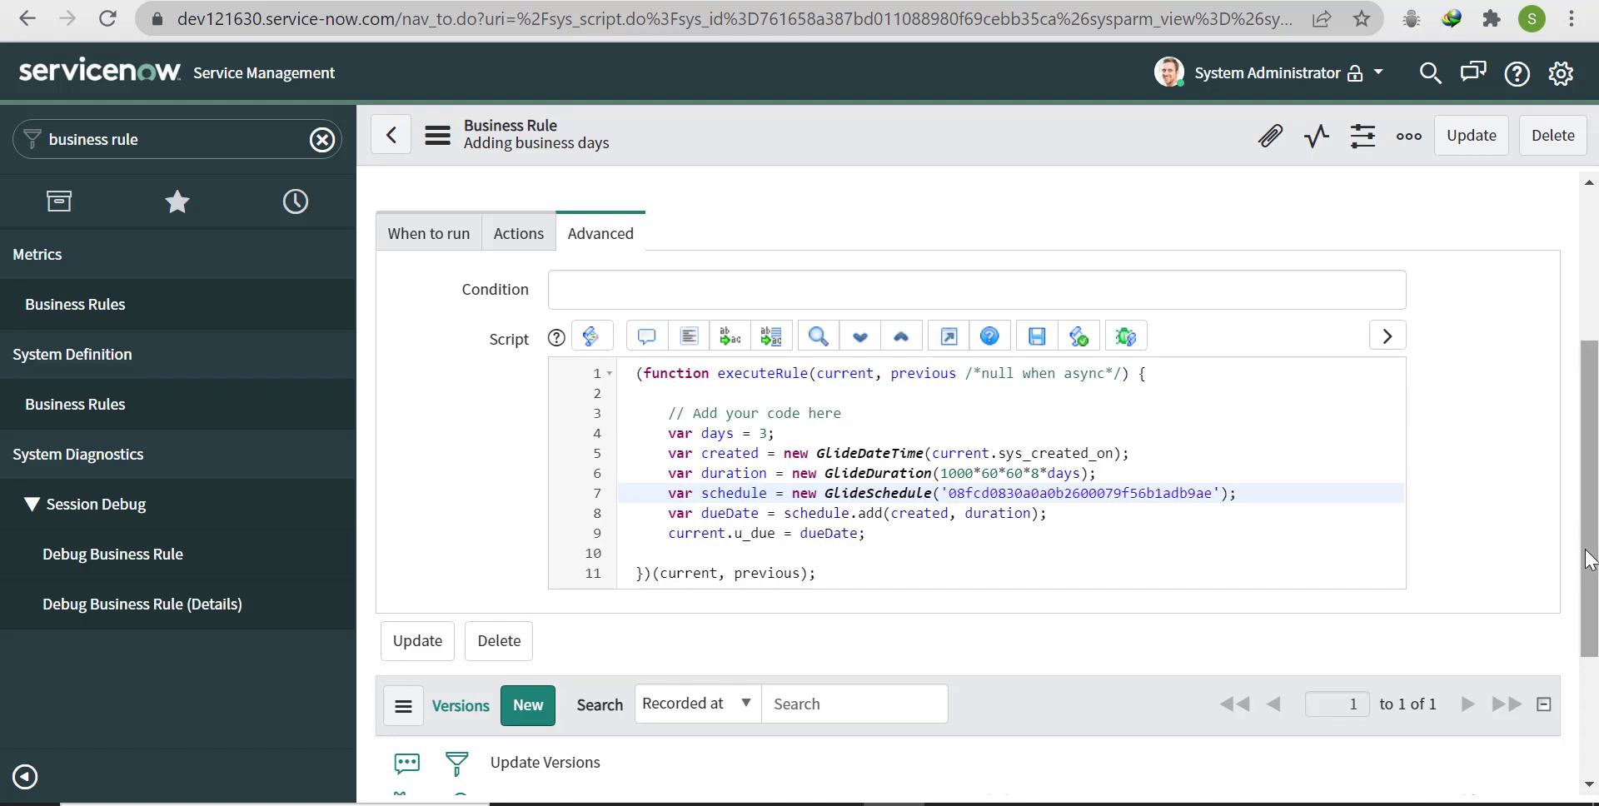
pyautogui.click(1408, 135)
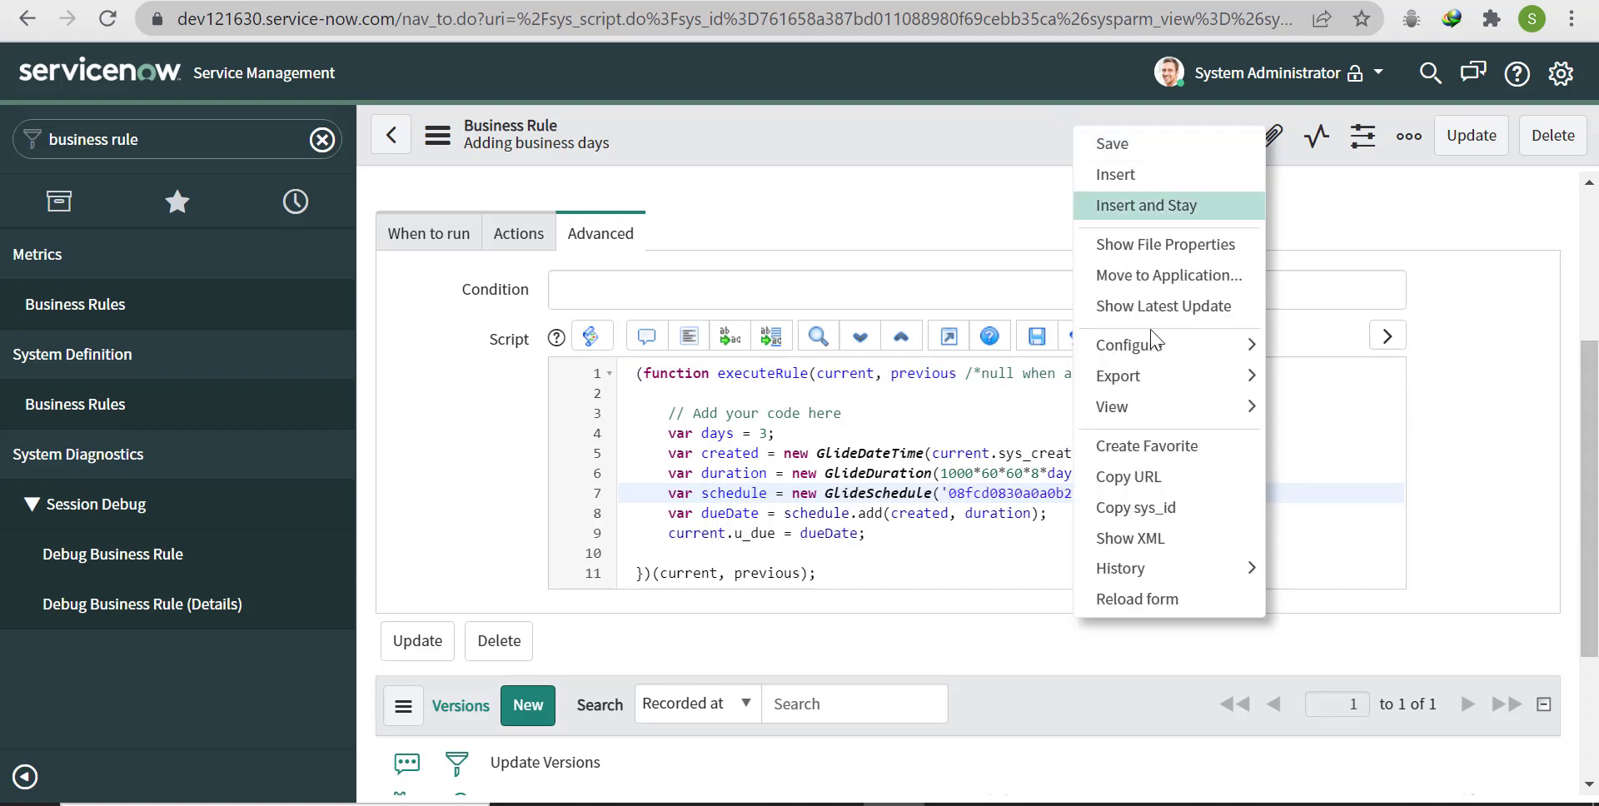
pyautogui.moveTo(1170, 142)
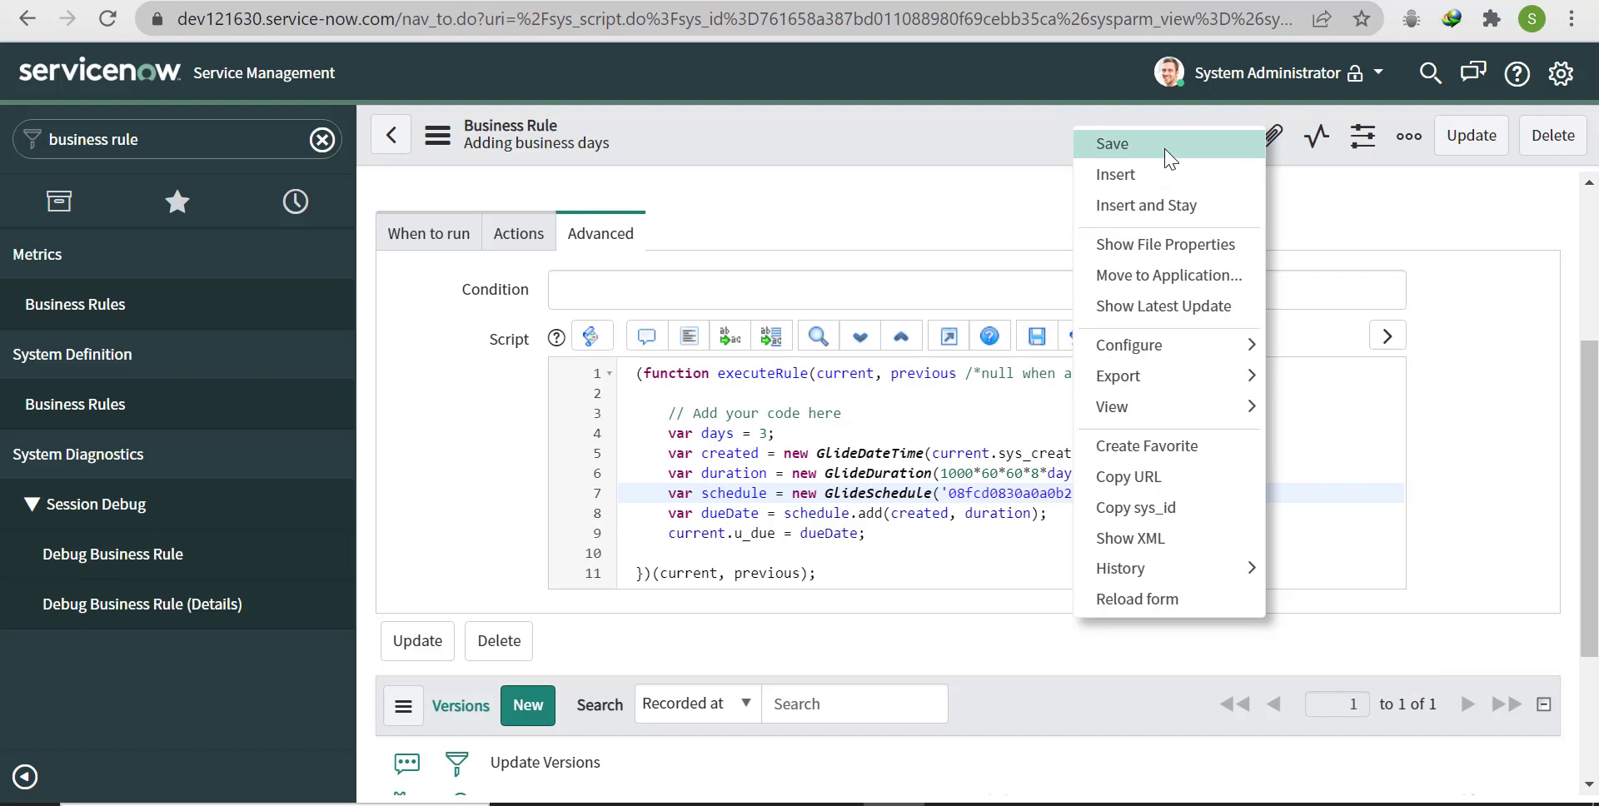
pyautogui.click(1112, 144)
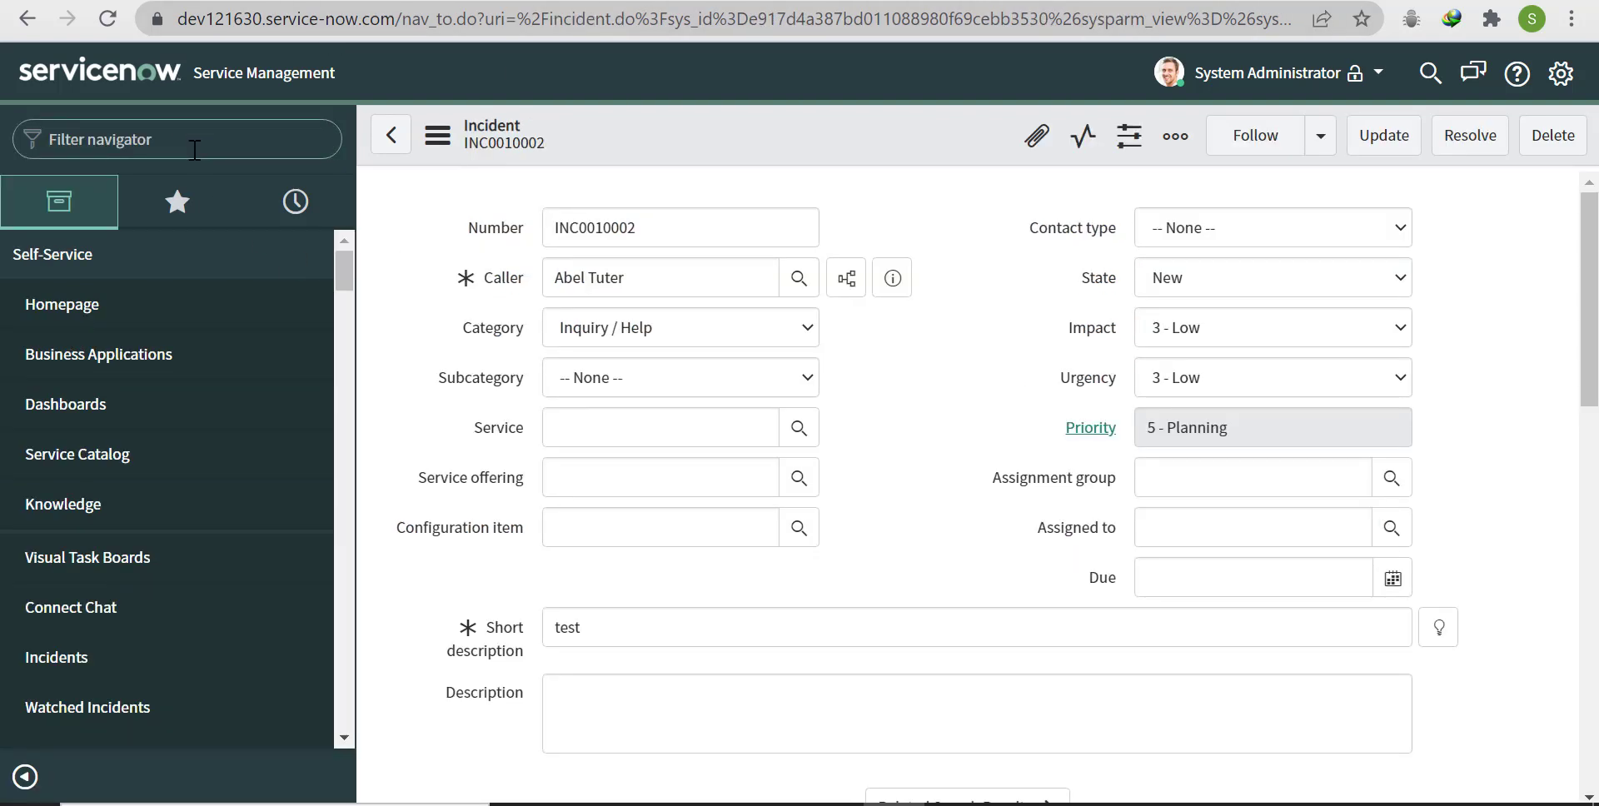
# Step: Via incident.do, log an incident for Abraham Lincoln described 'testing 1' and save
pyautogui.write('incidt')
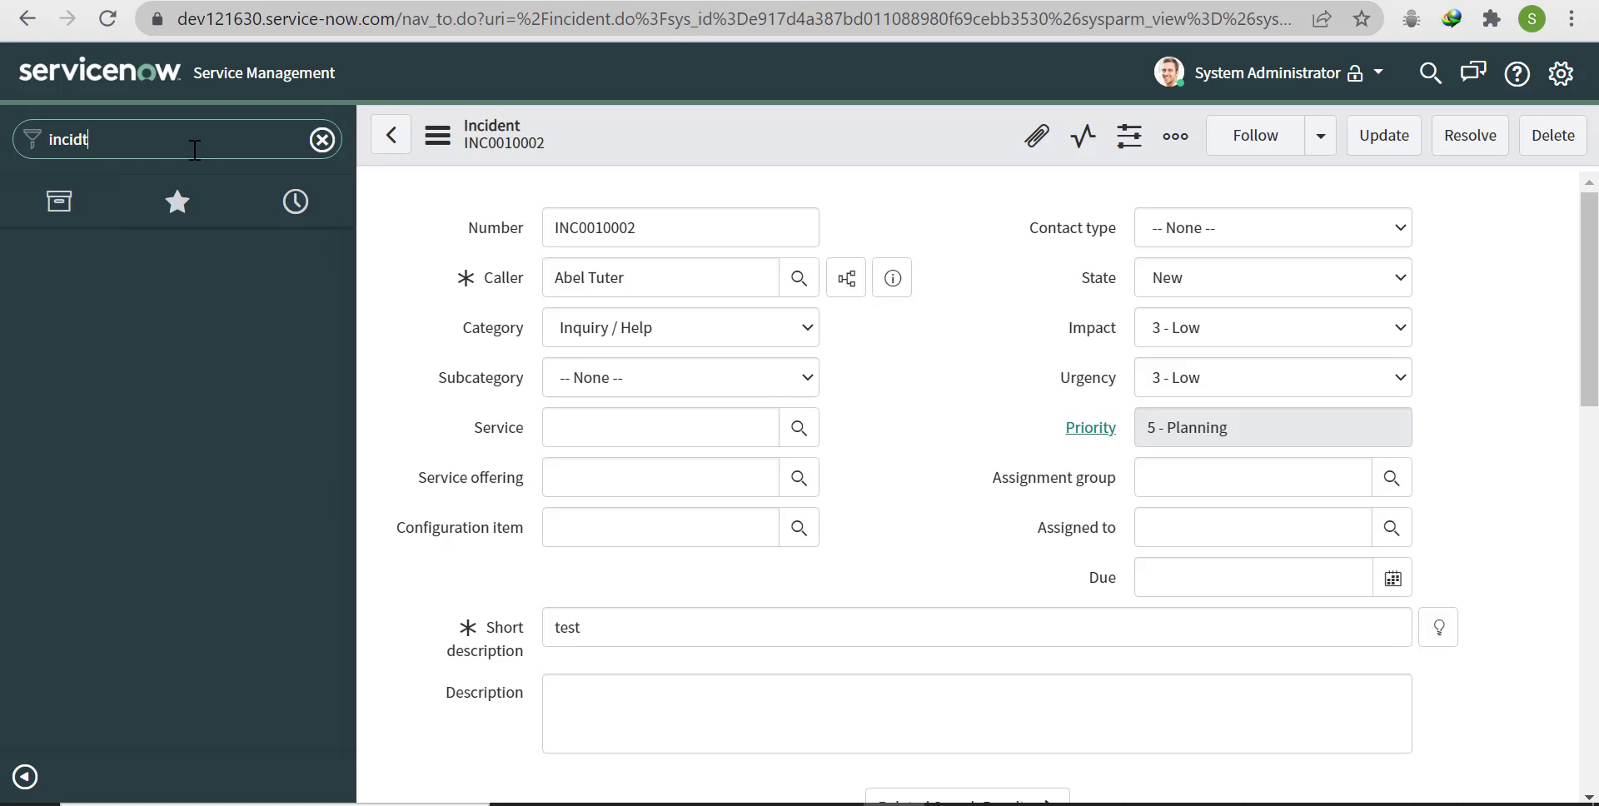
pyautogui.write('incident.d')
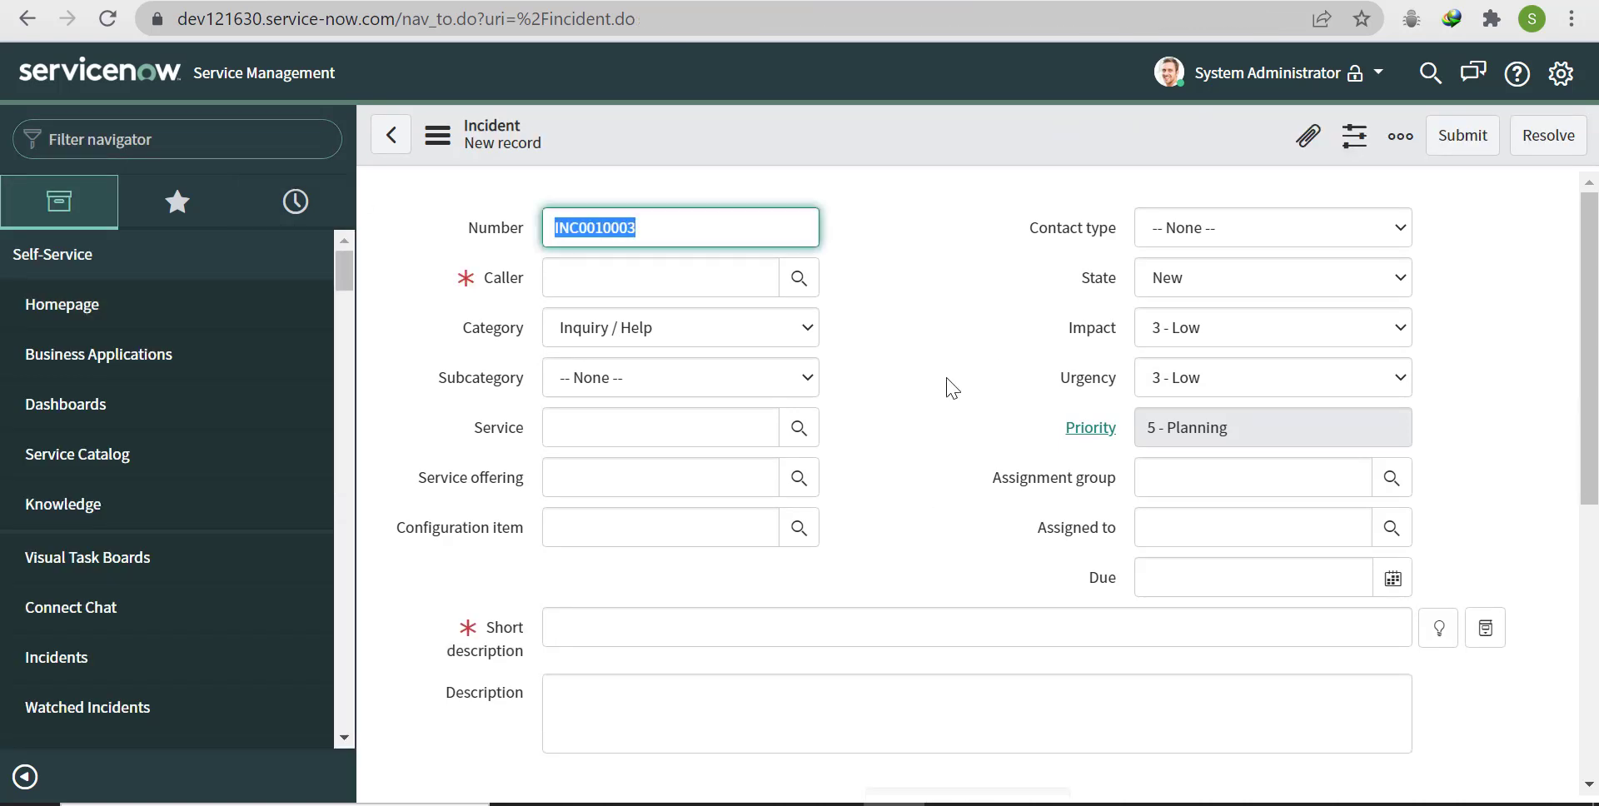
pyautogui.click(799, 277)
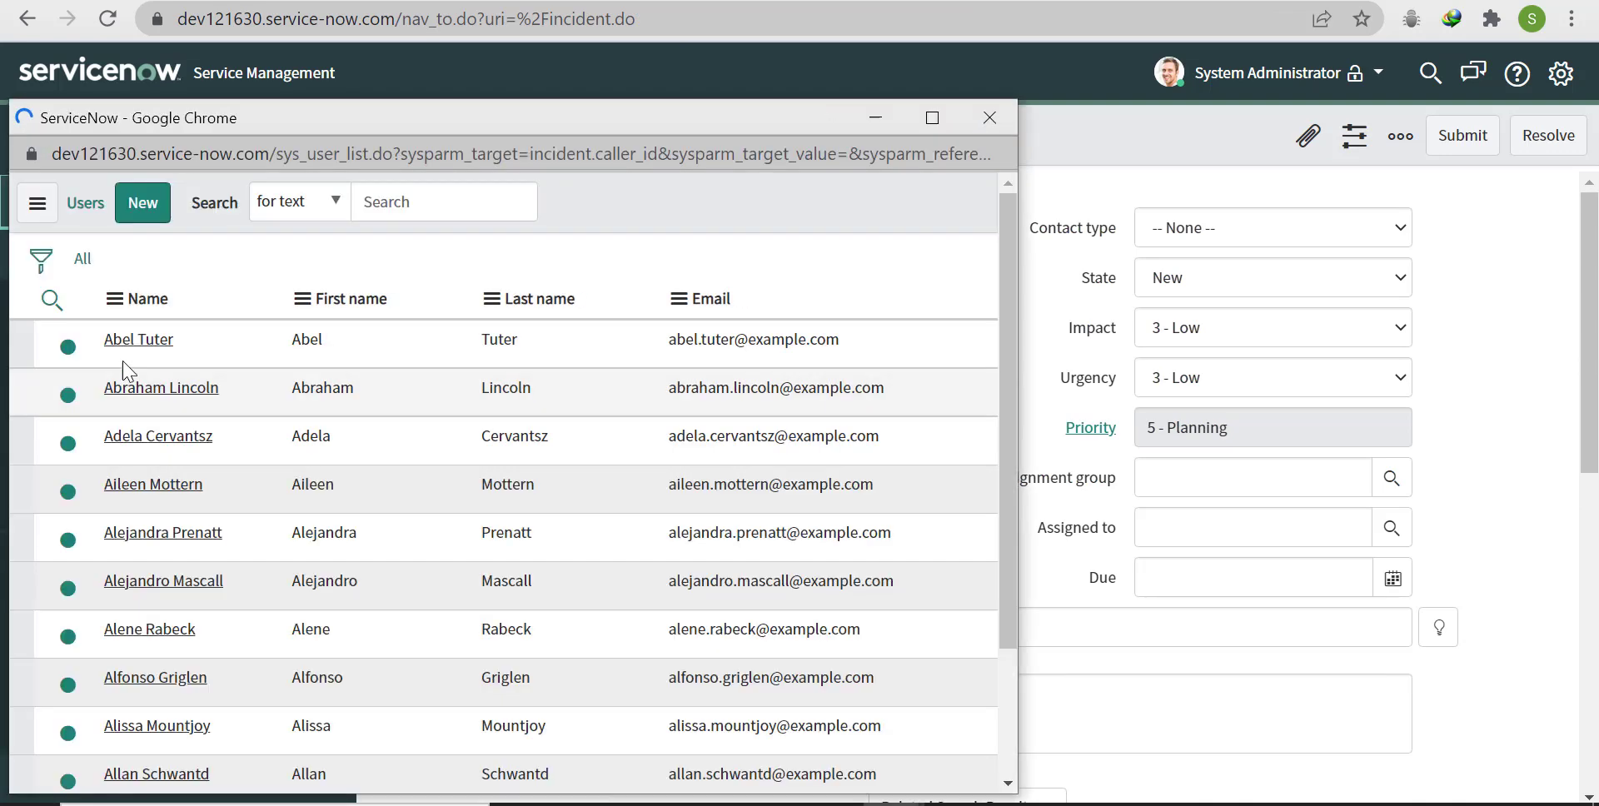
pyautogui.click(160, 387)
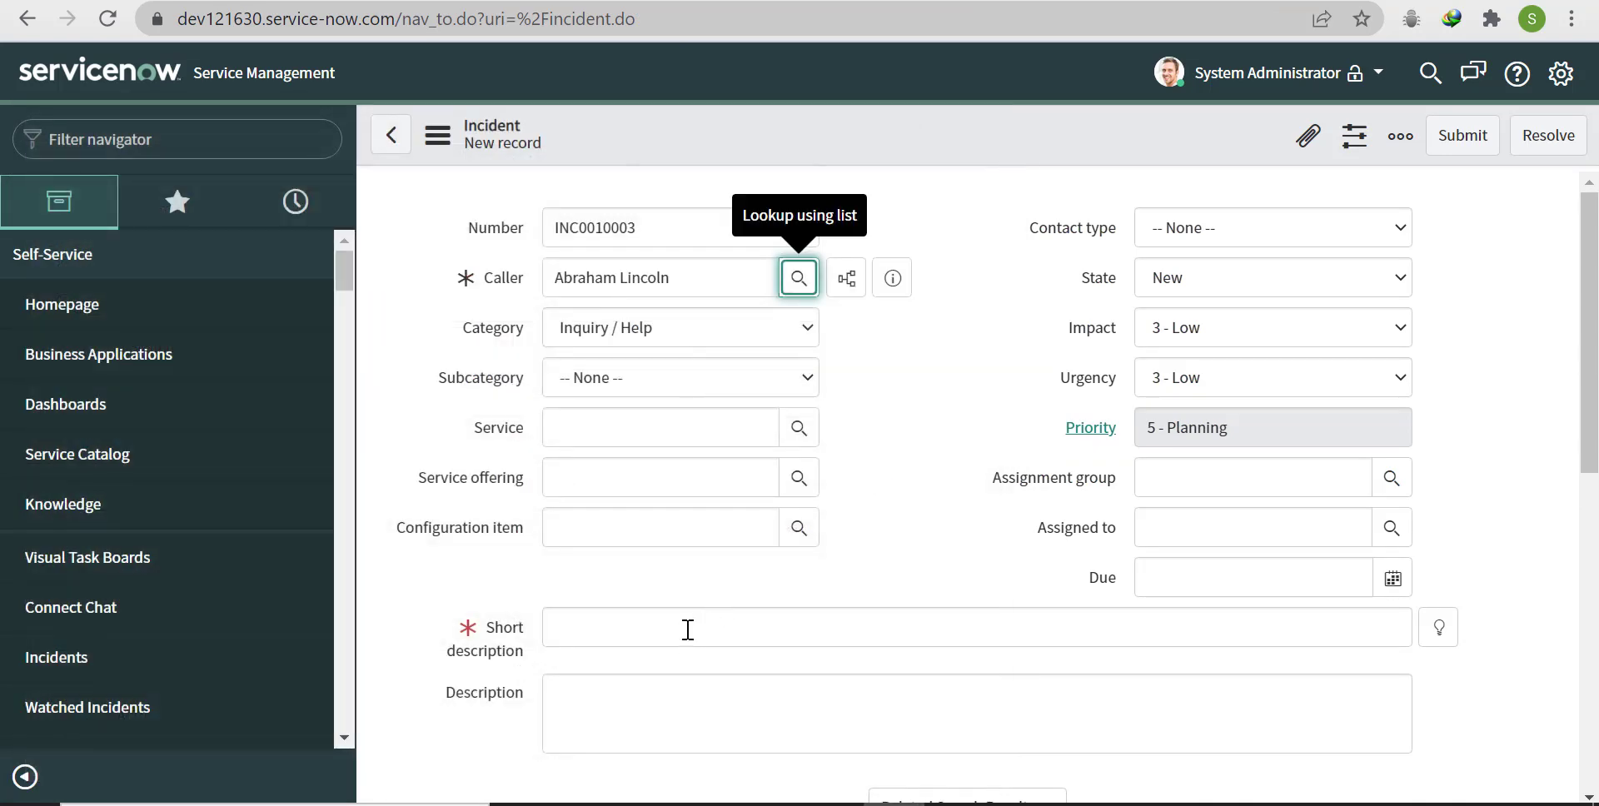
pyautogui.write('testing')
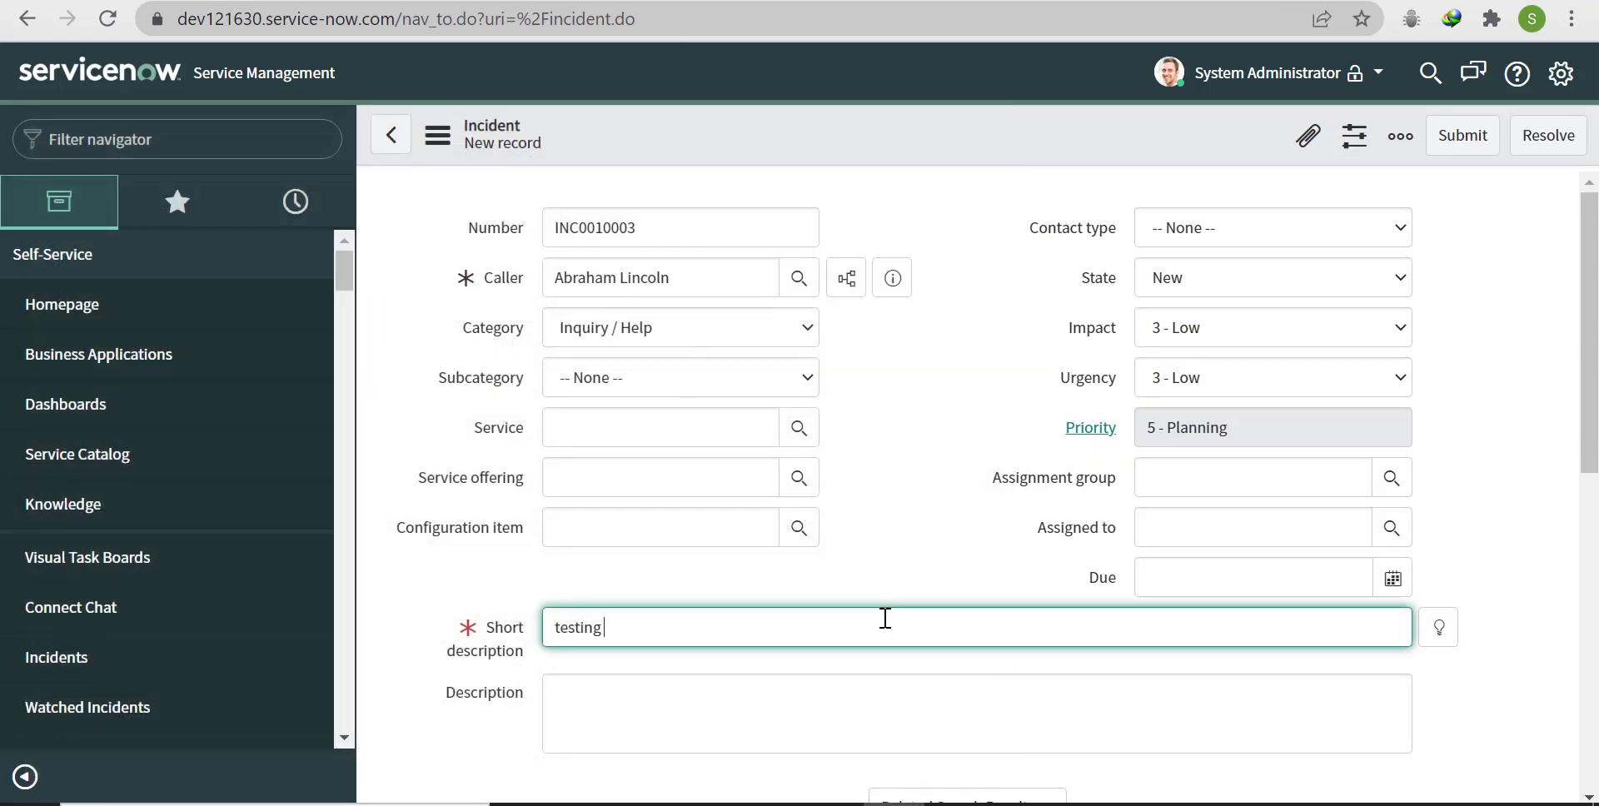
pyautogui.write('1')
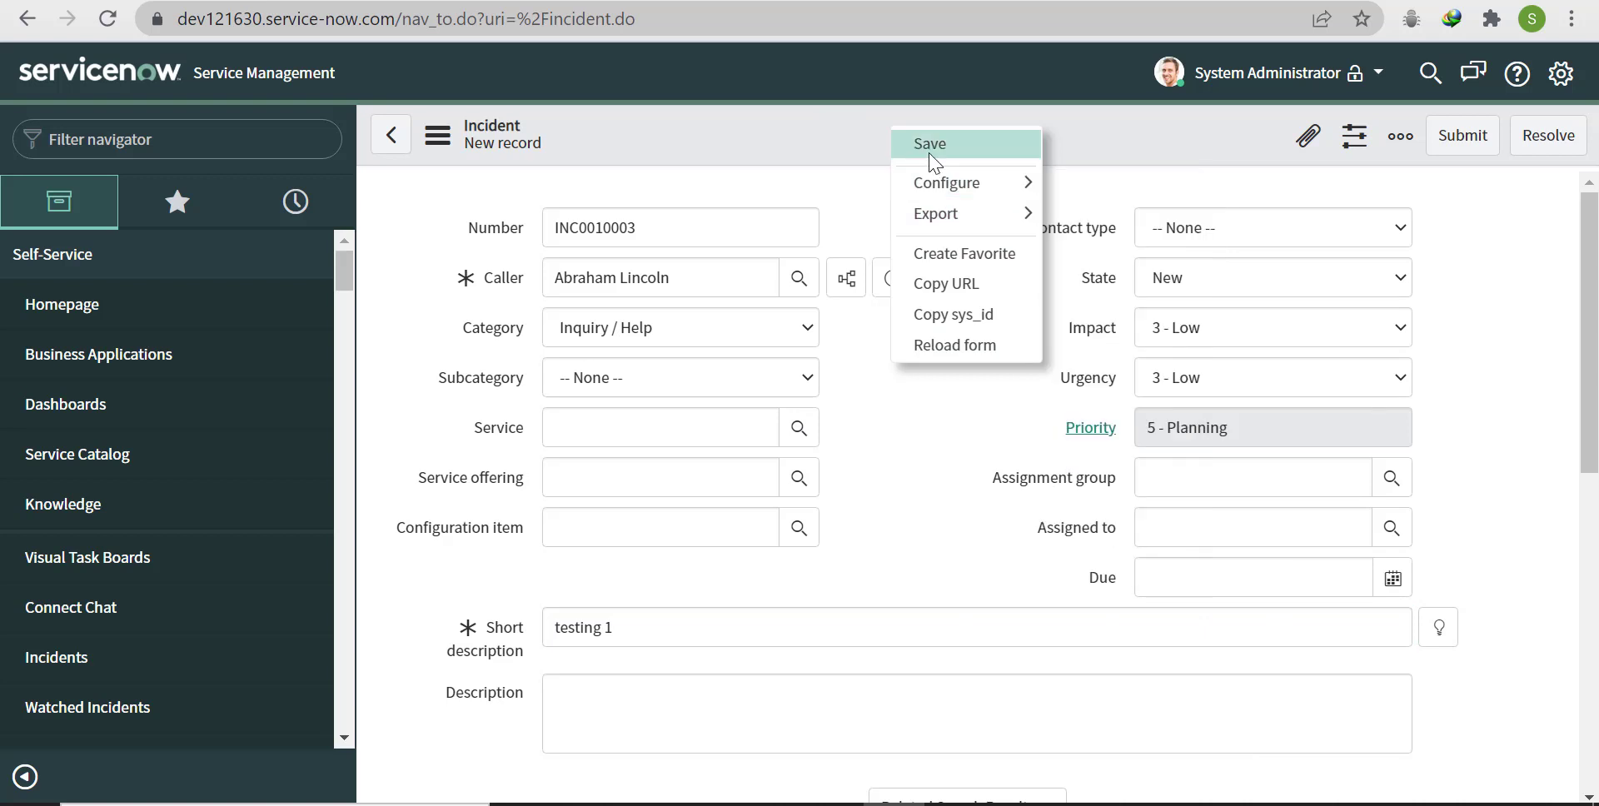
pyautogui.click(927, 143)
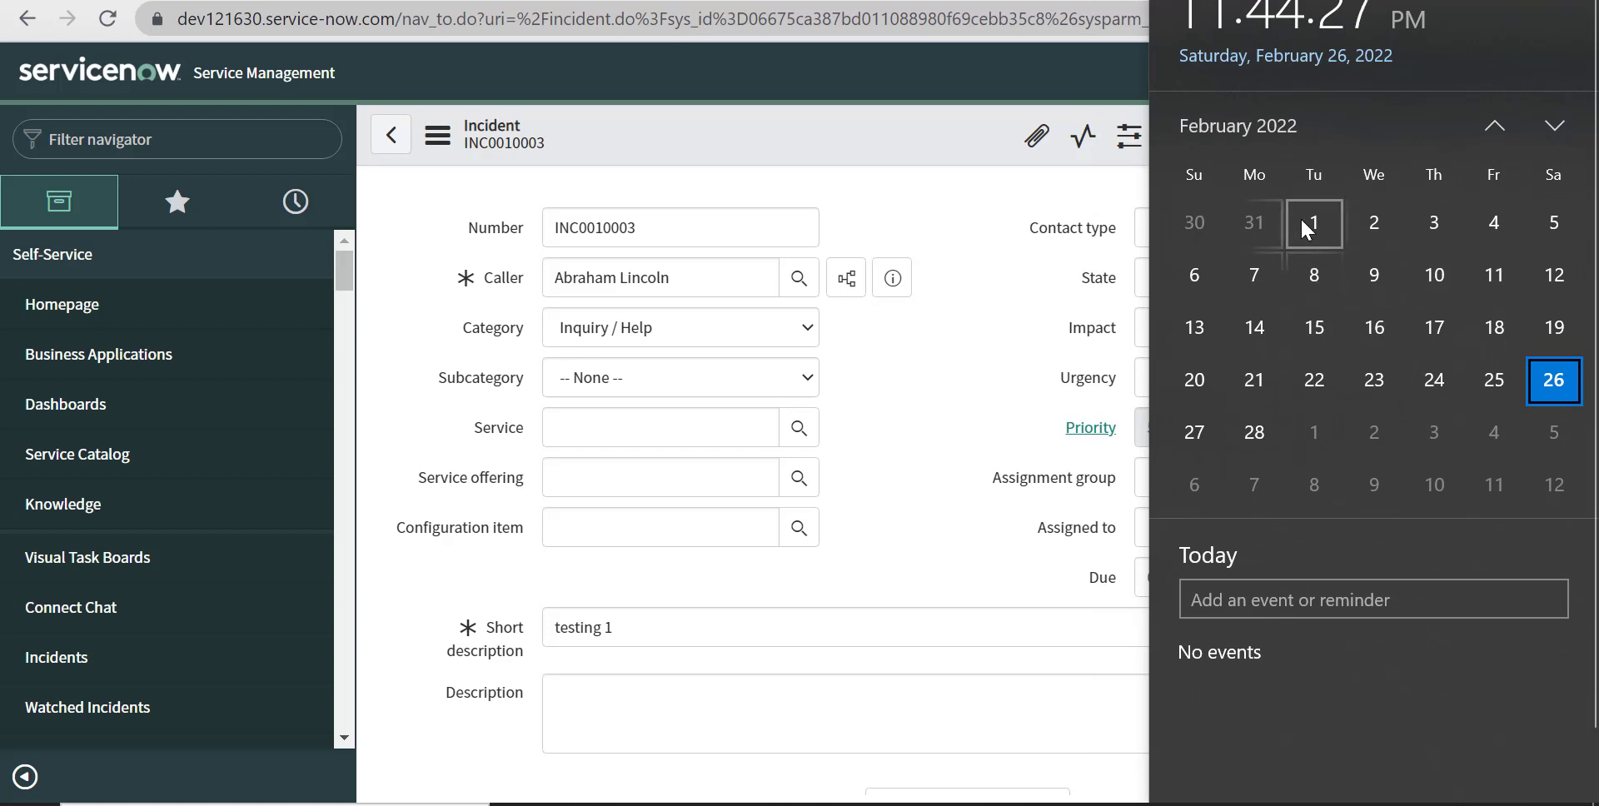
pyautogui.moveTo(1554, 380)
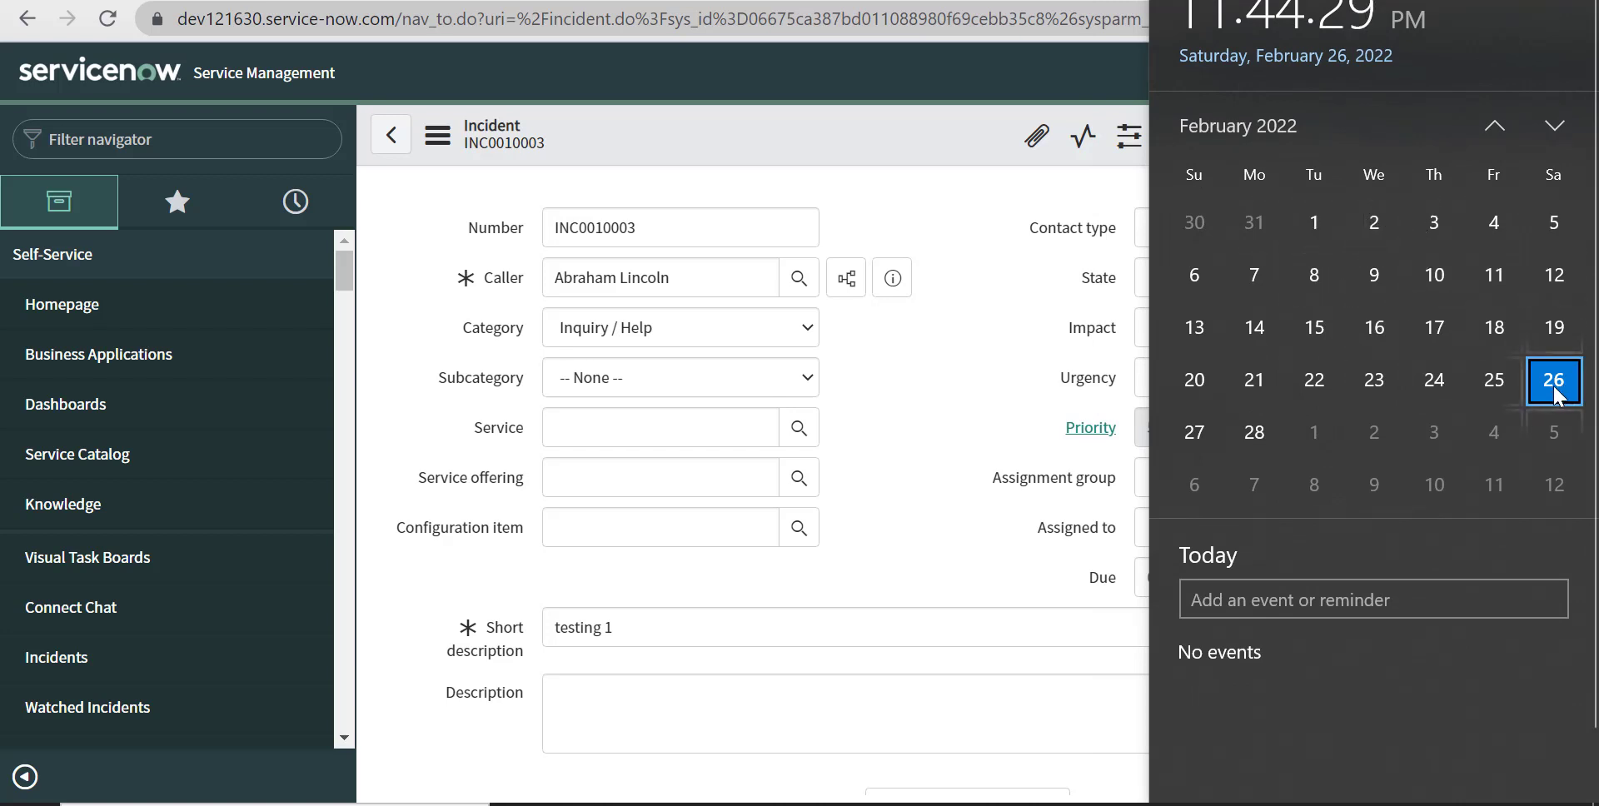
pyautogui.moveTo(1254, 432)
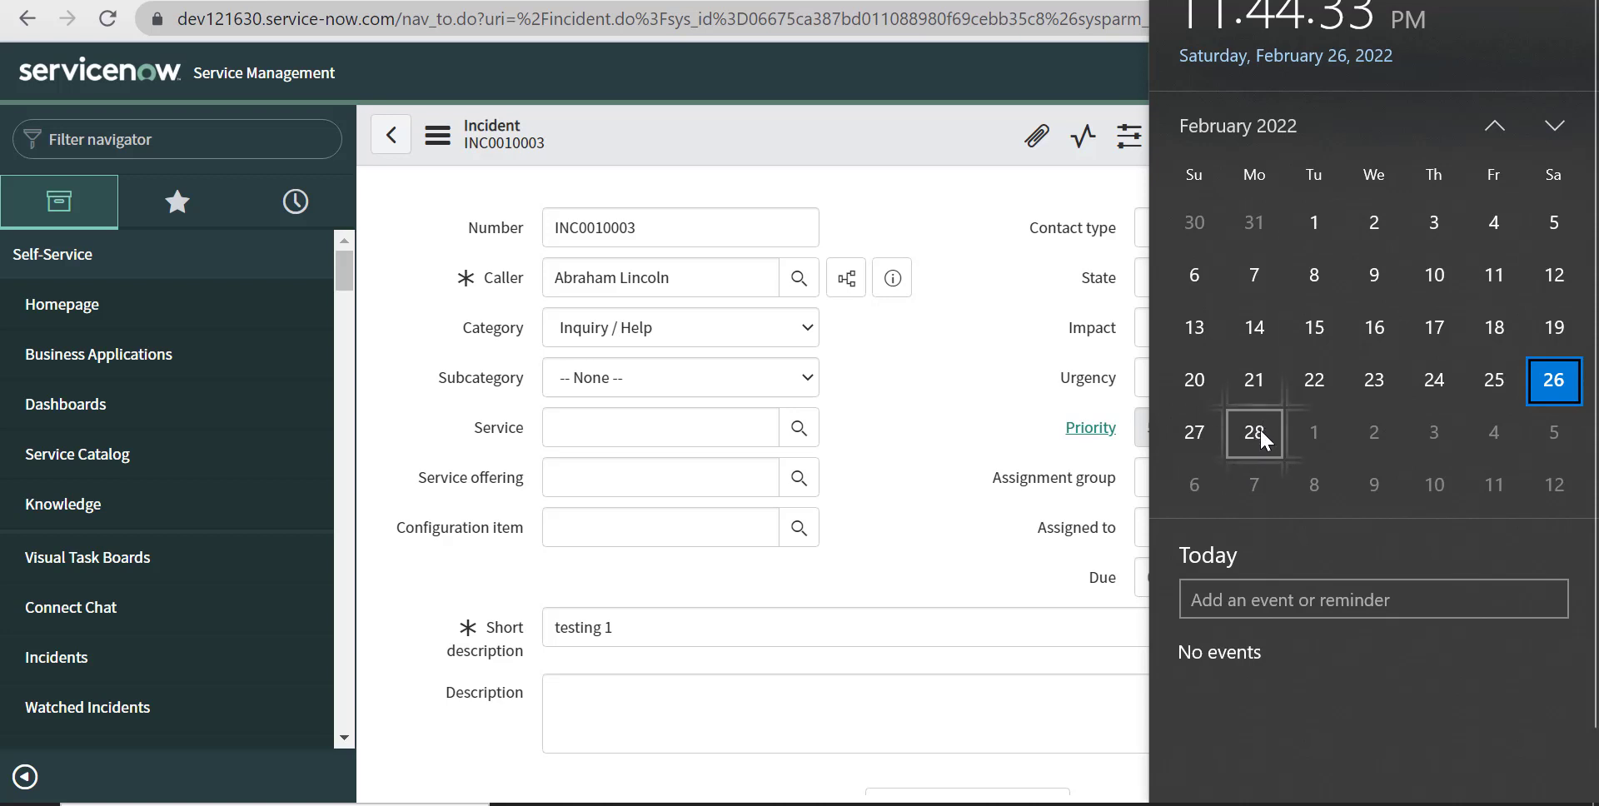
pyautogui.moveTo(1314, 433)
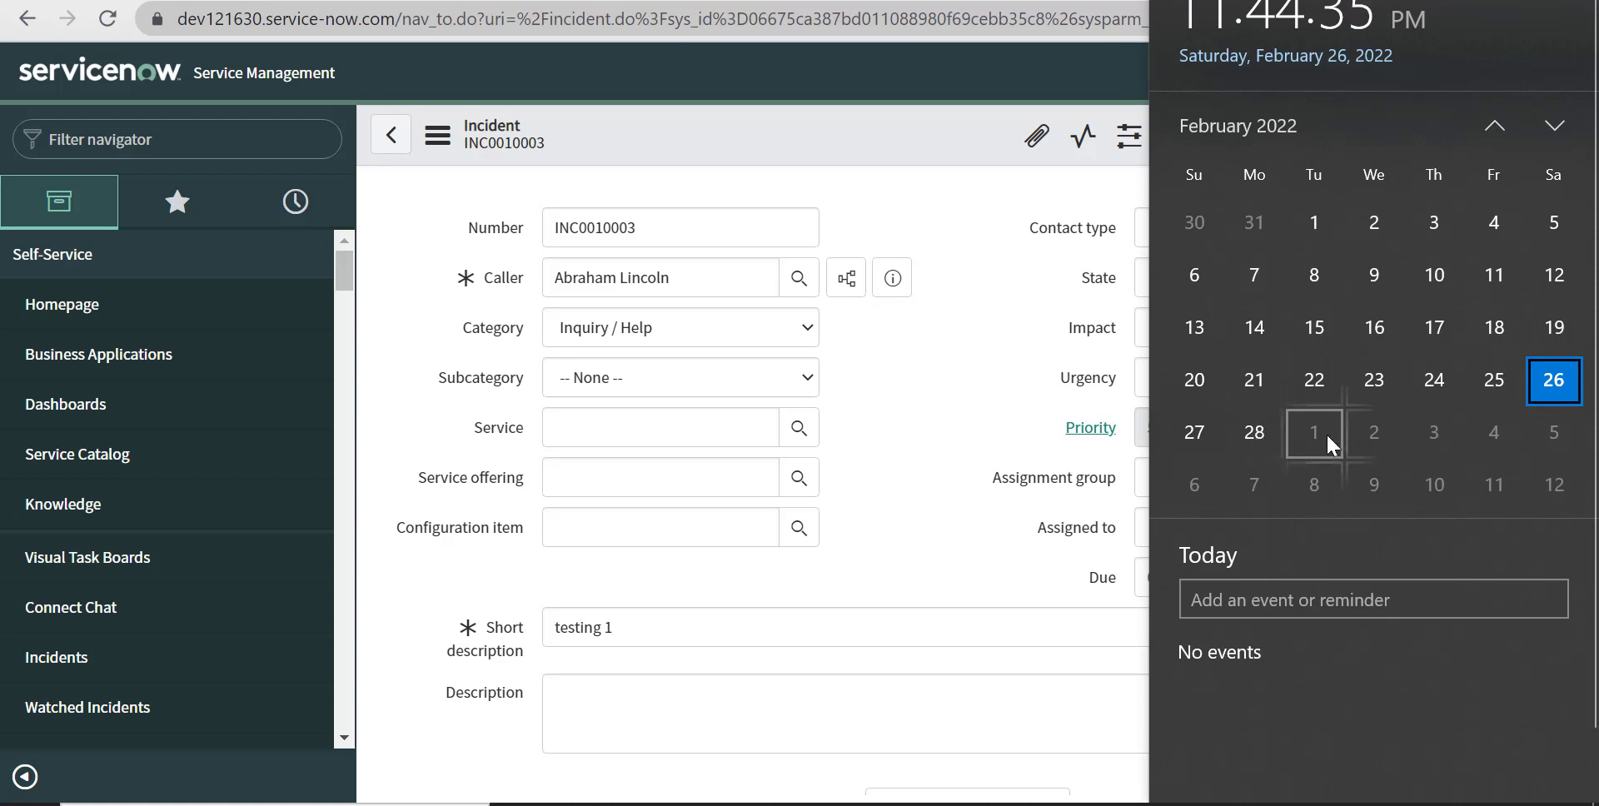
pyautogui.moveTo(1374, 432)
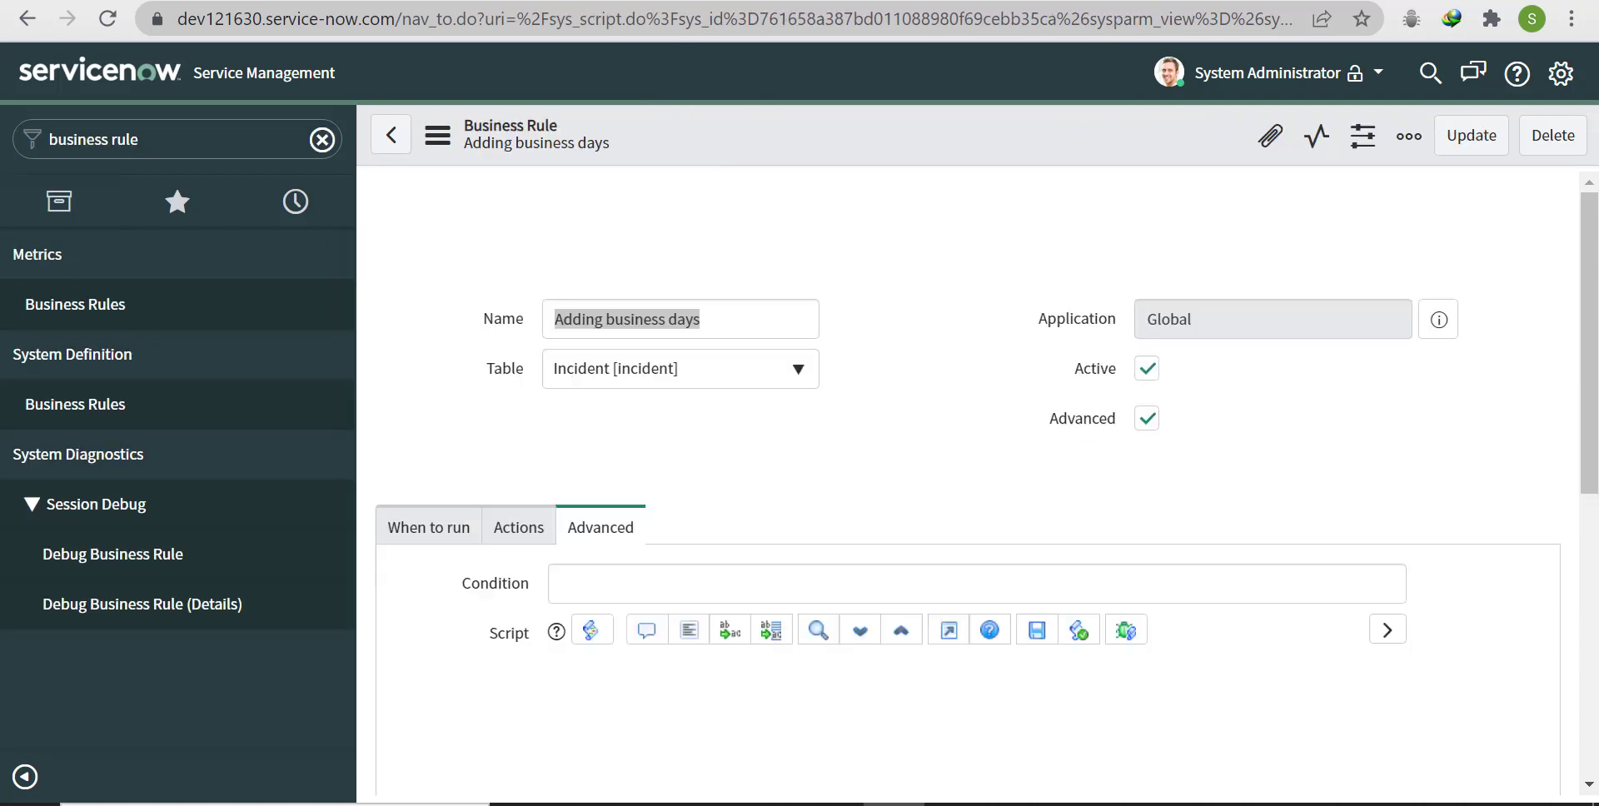
pyautogui.scroll(-3)
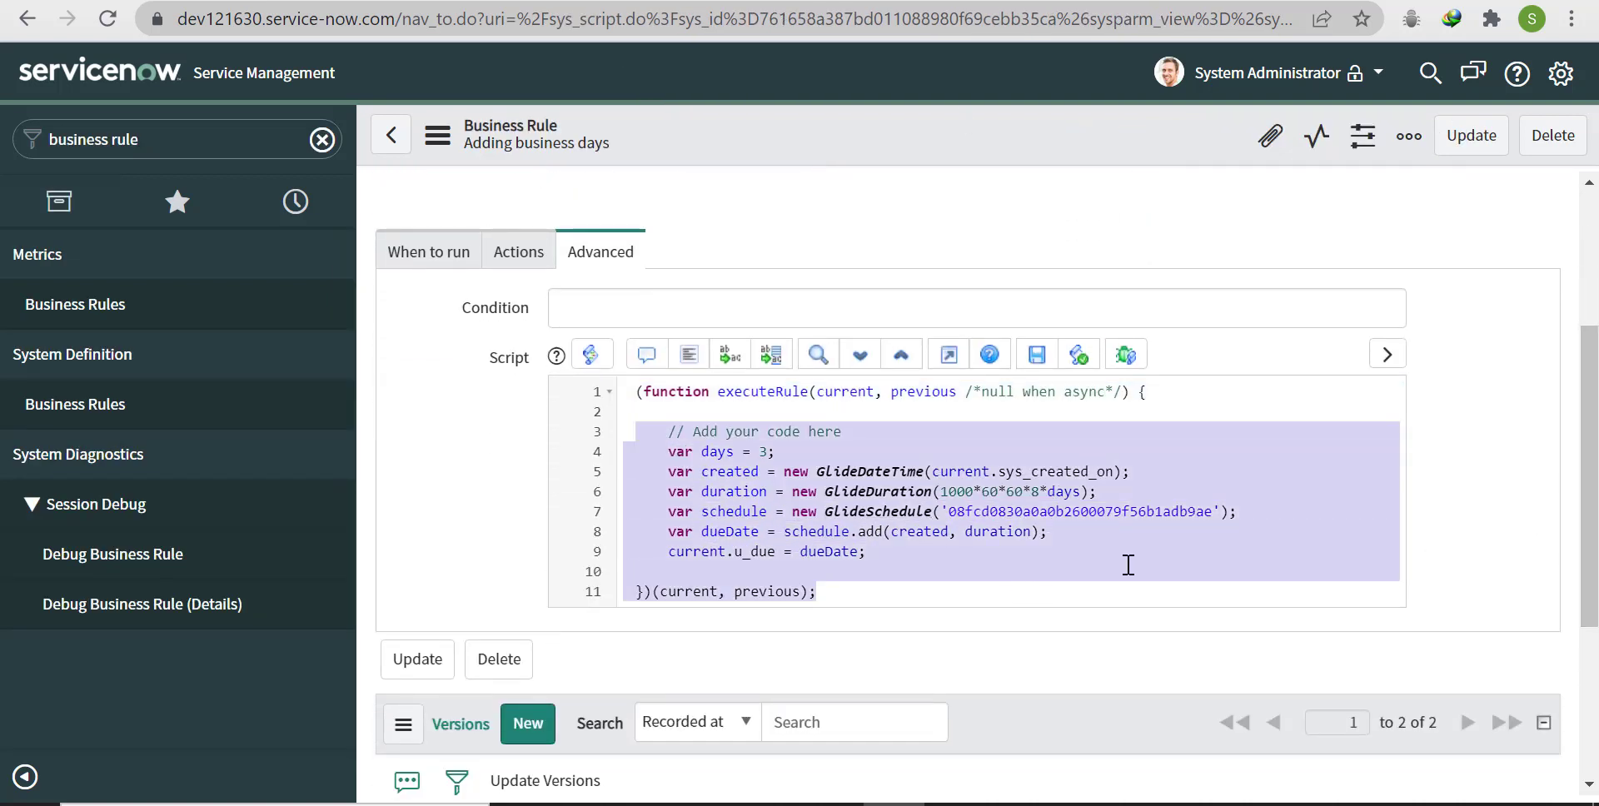
pyautogui.click(1097, 227)
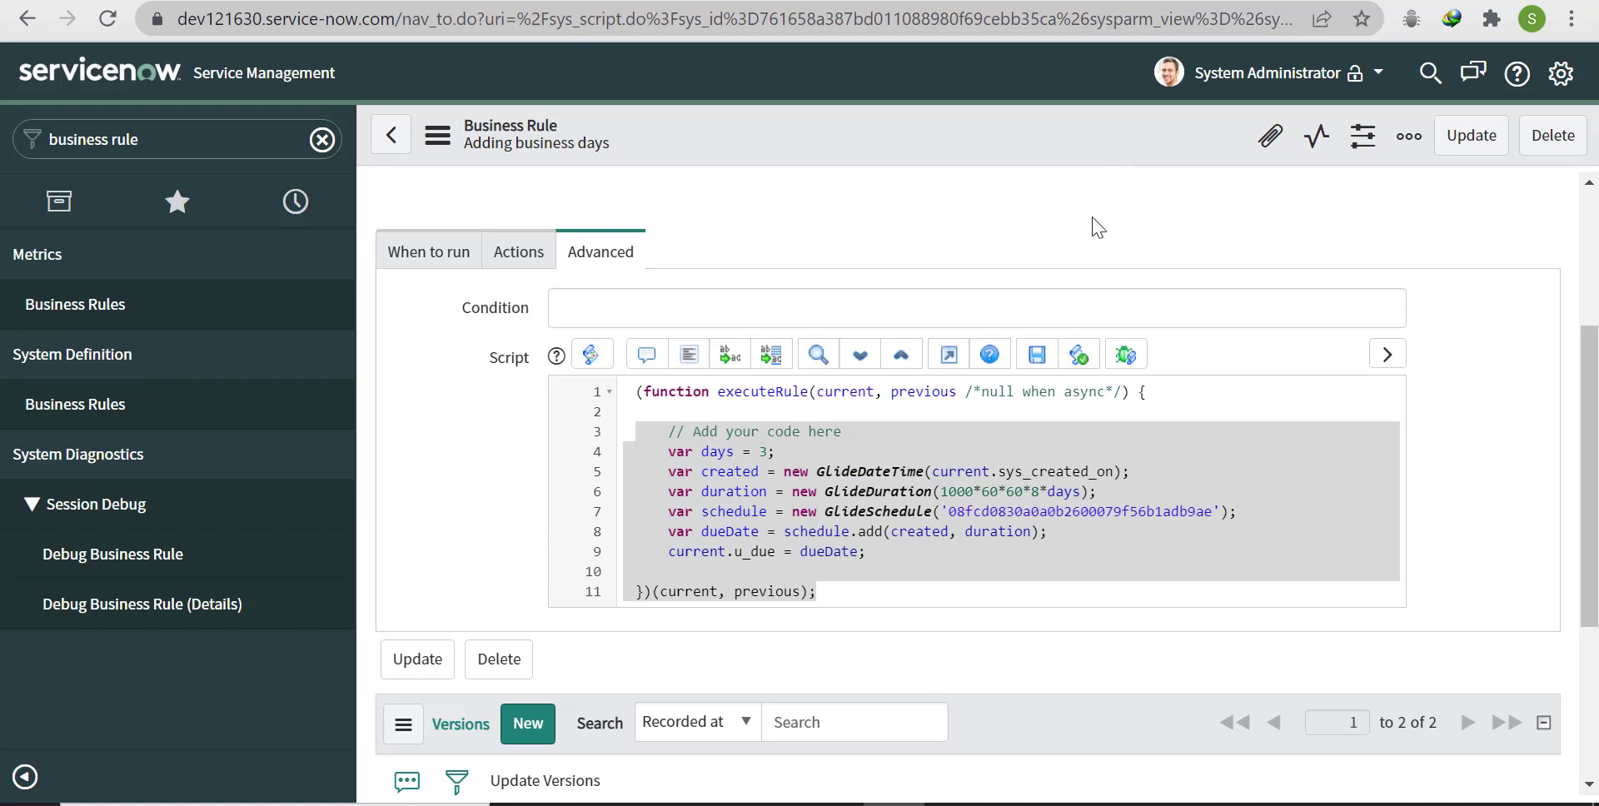
pyautogui.click(857, 531)
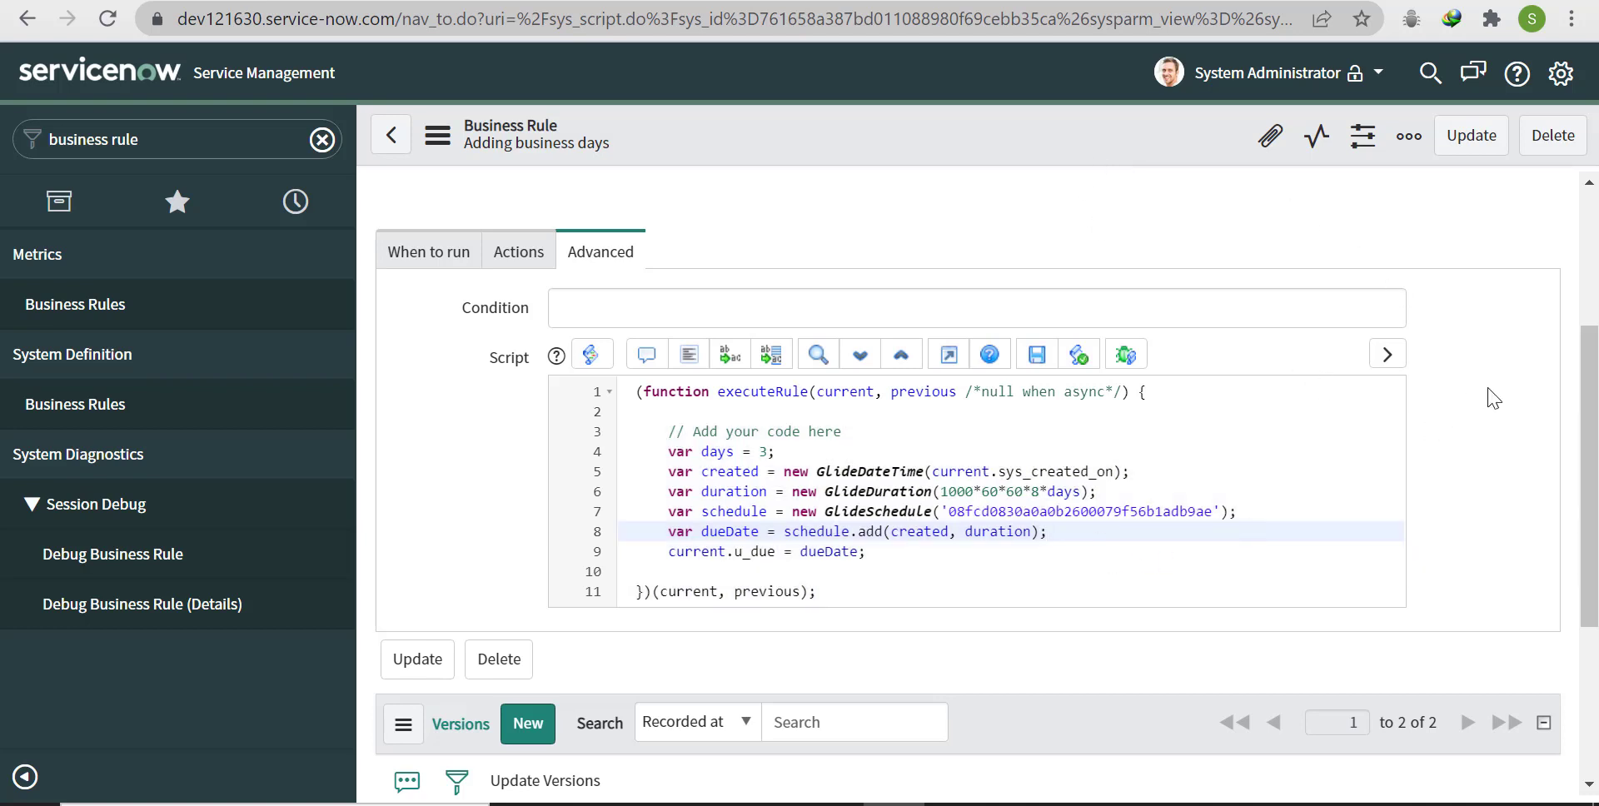